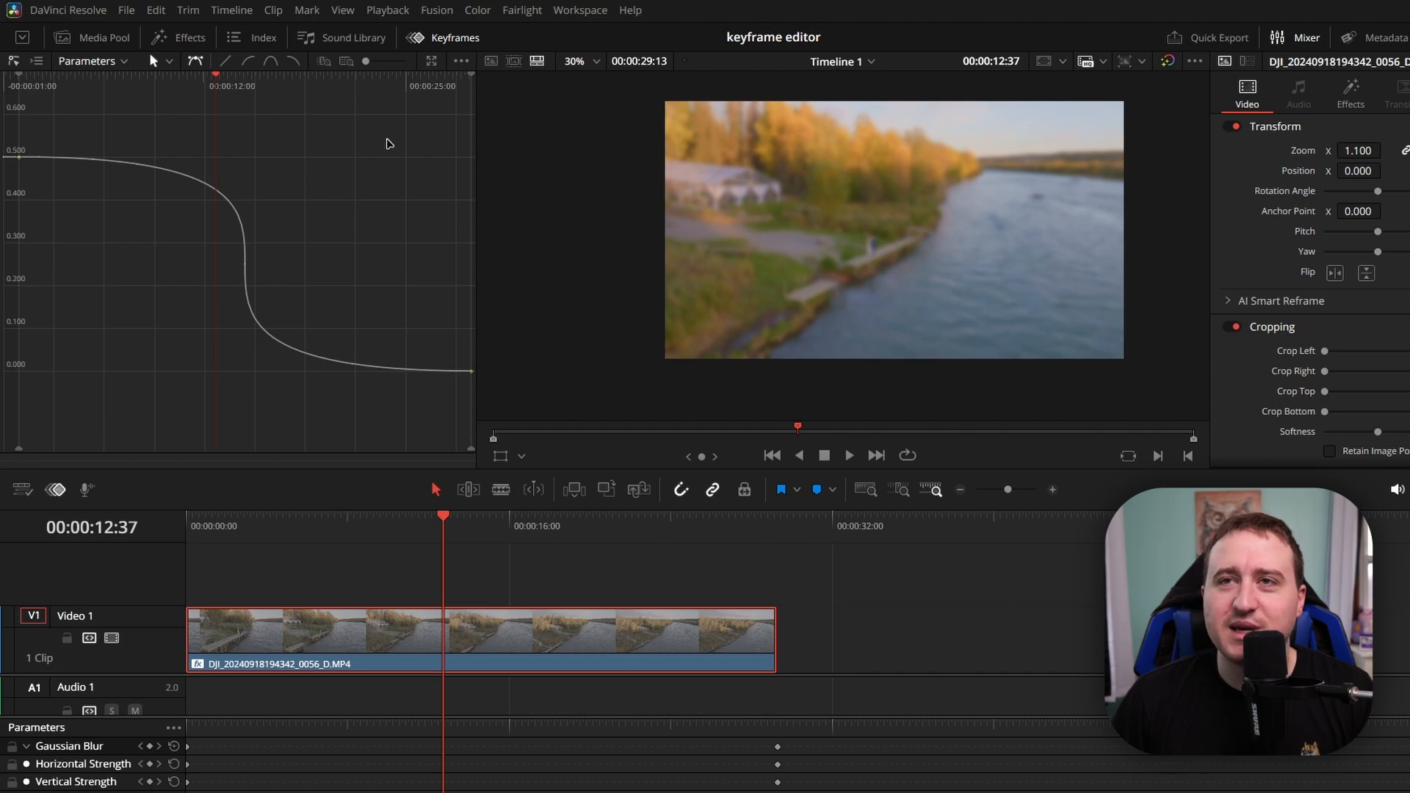
pyautogui.moveTo(603, 596)
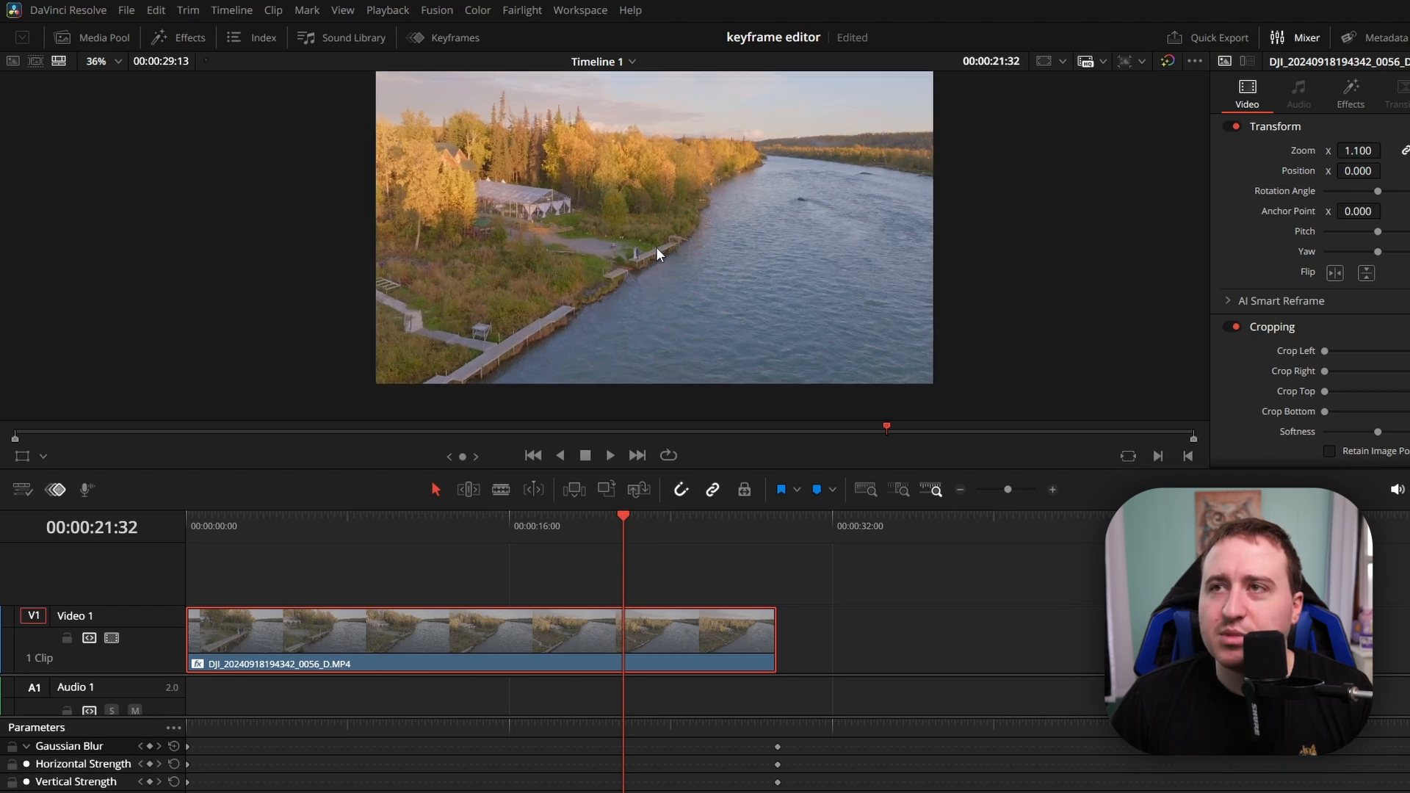
# - Close the keyframe curve editor so the drone clip preview fills the upper area
pyautogui.click(116, 61)
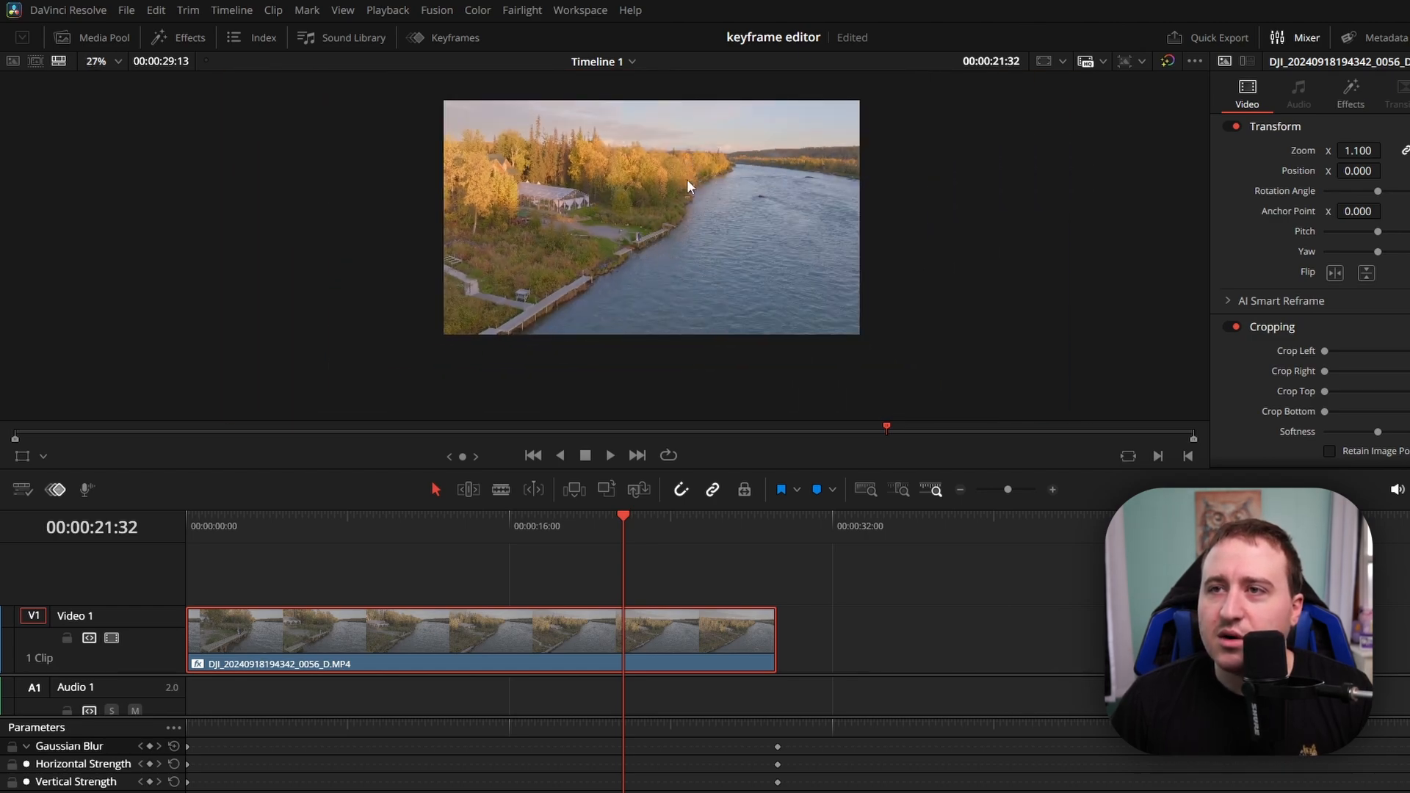
pyautogui.moveTo(440, 530)
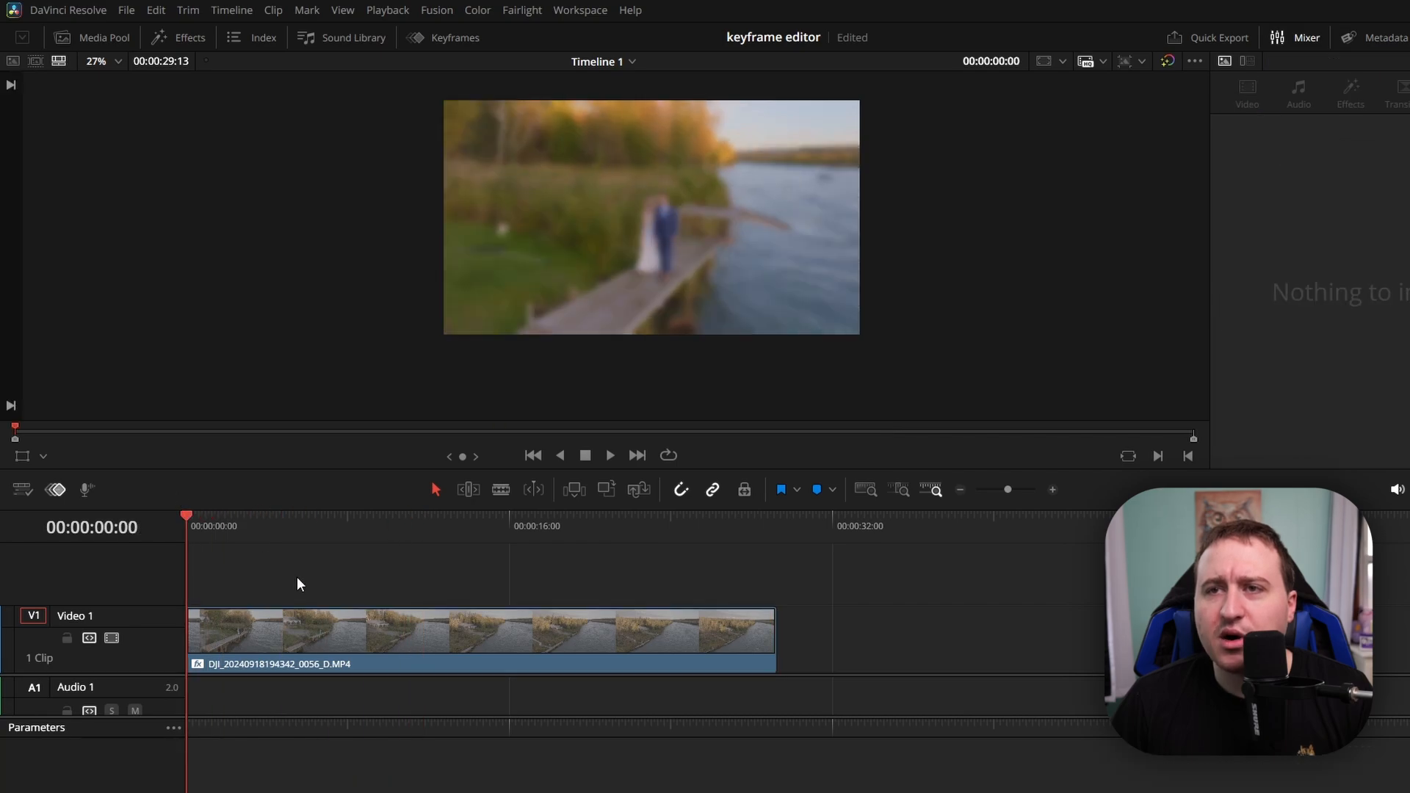
pyautogui.moveTo(318, 241)
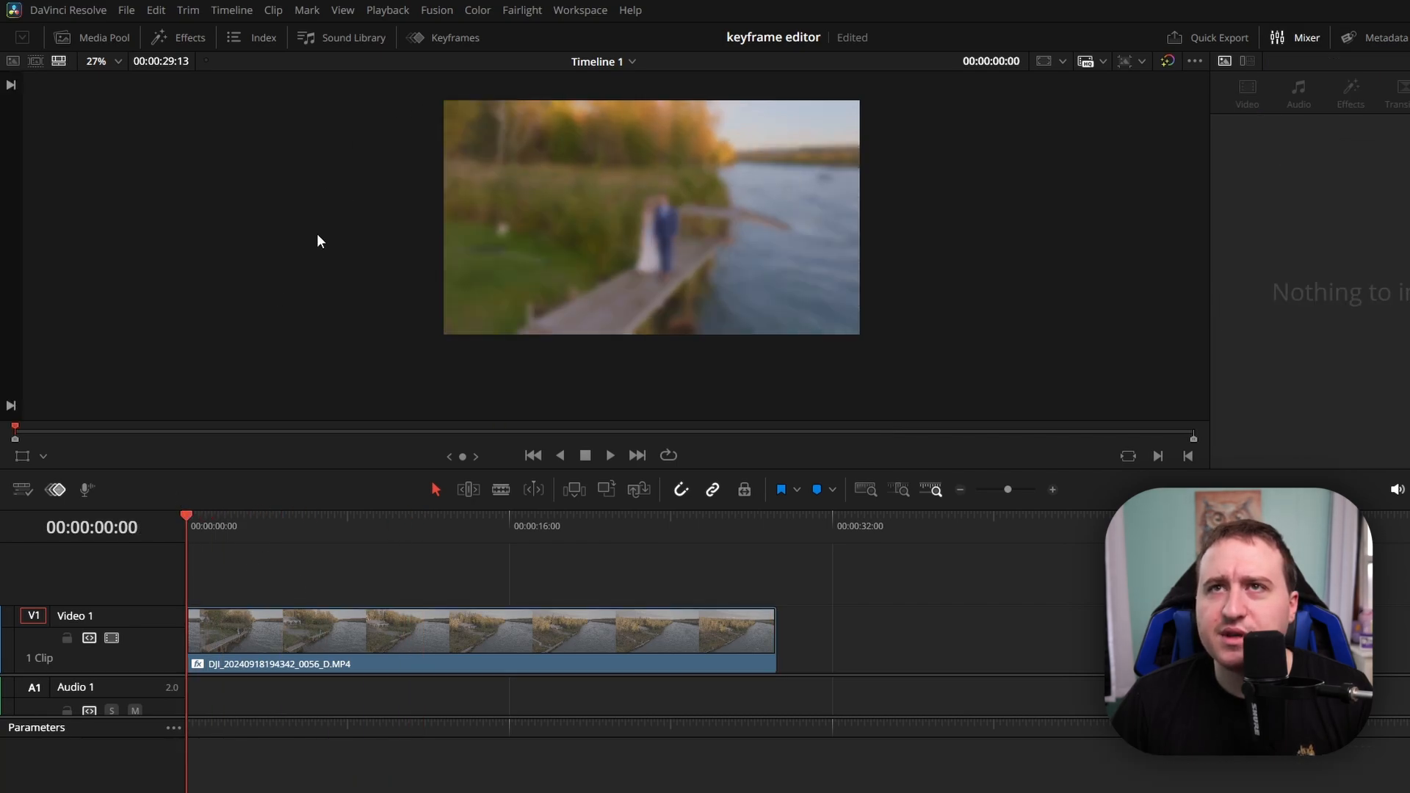
pyautogui.moveTo(209, 192)
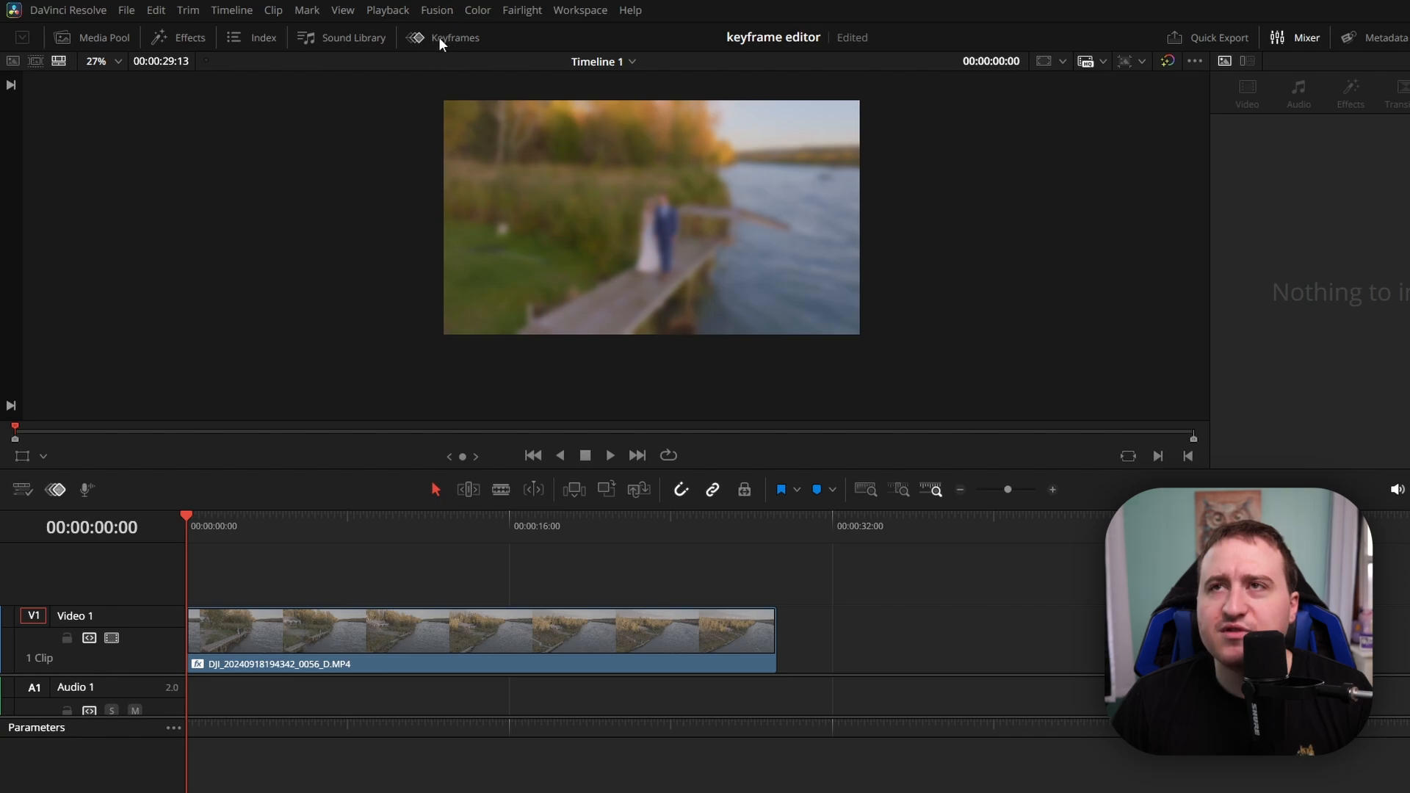
# - Toggle the Keyframes panel open and closed to hide the parameter track strip
pyautogui.click(456, 38)
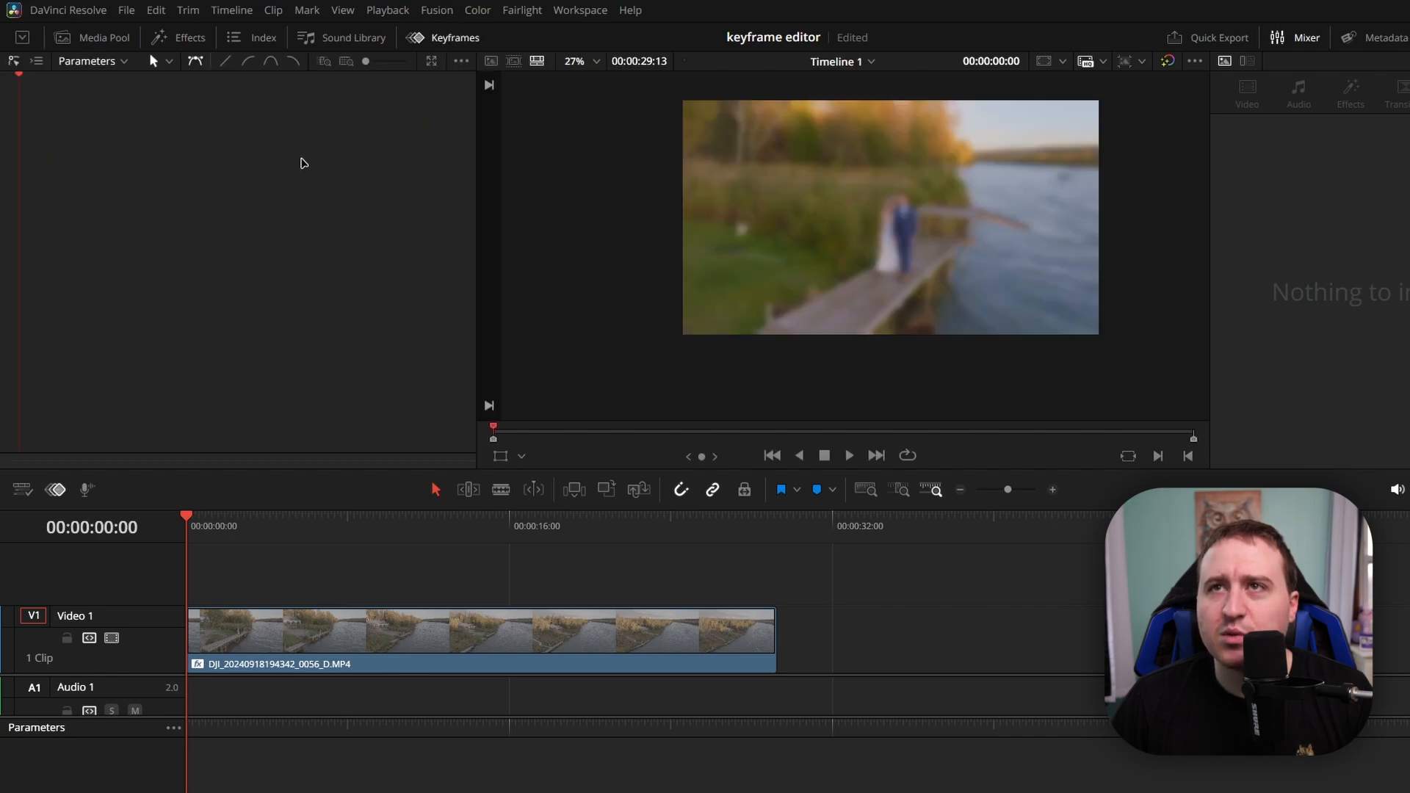
pyautogui.moveTo(252, 199)
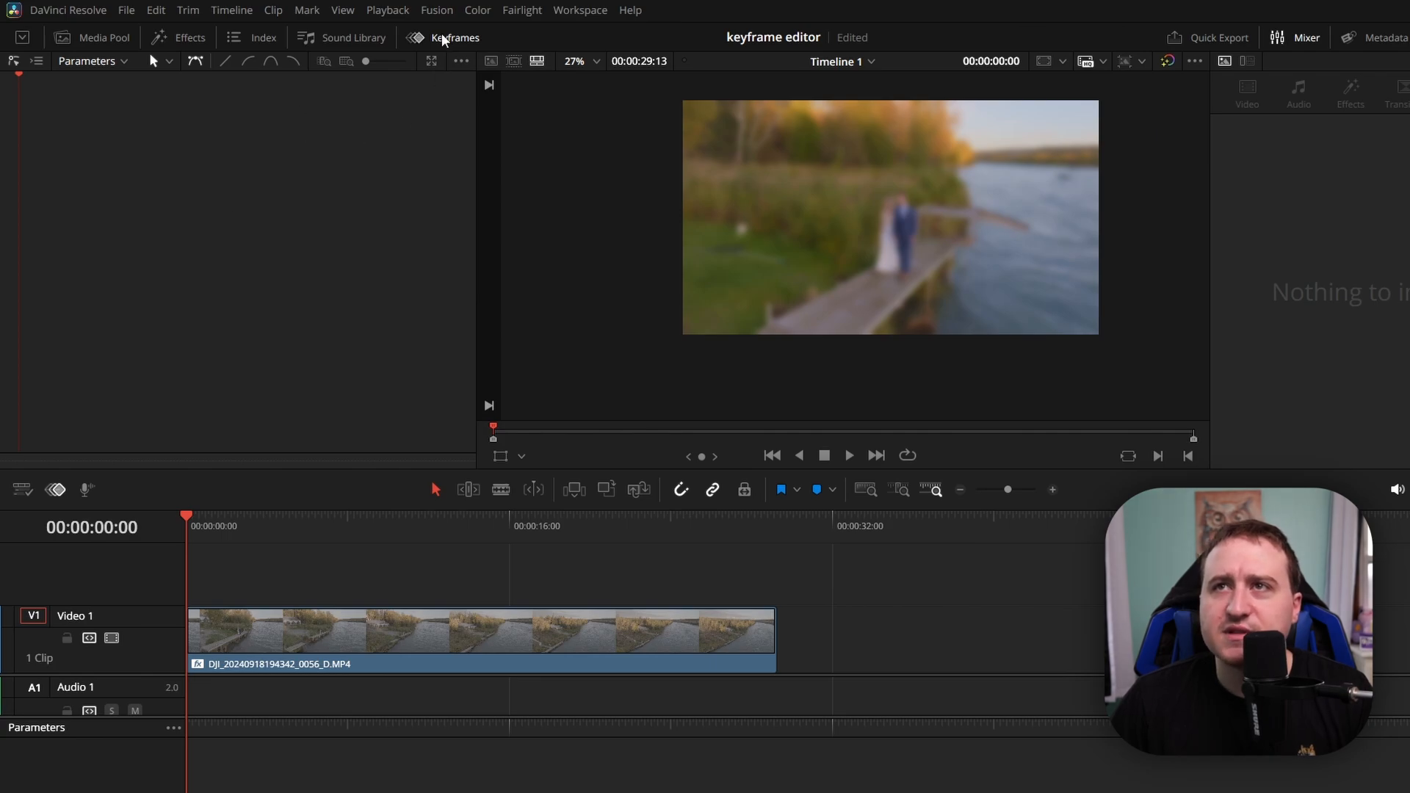
pyautogui.click(454, 38)
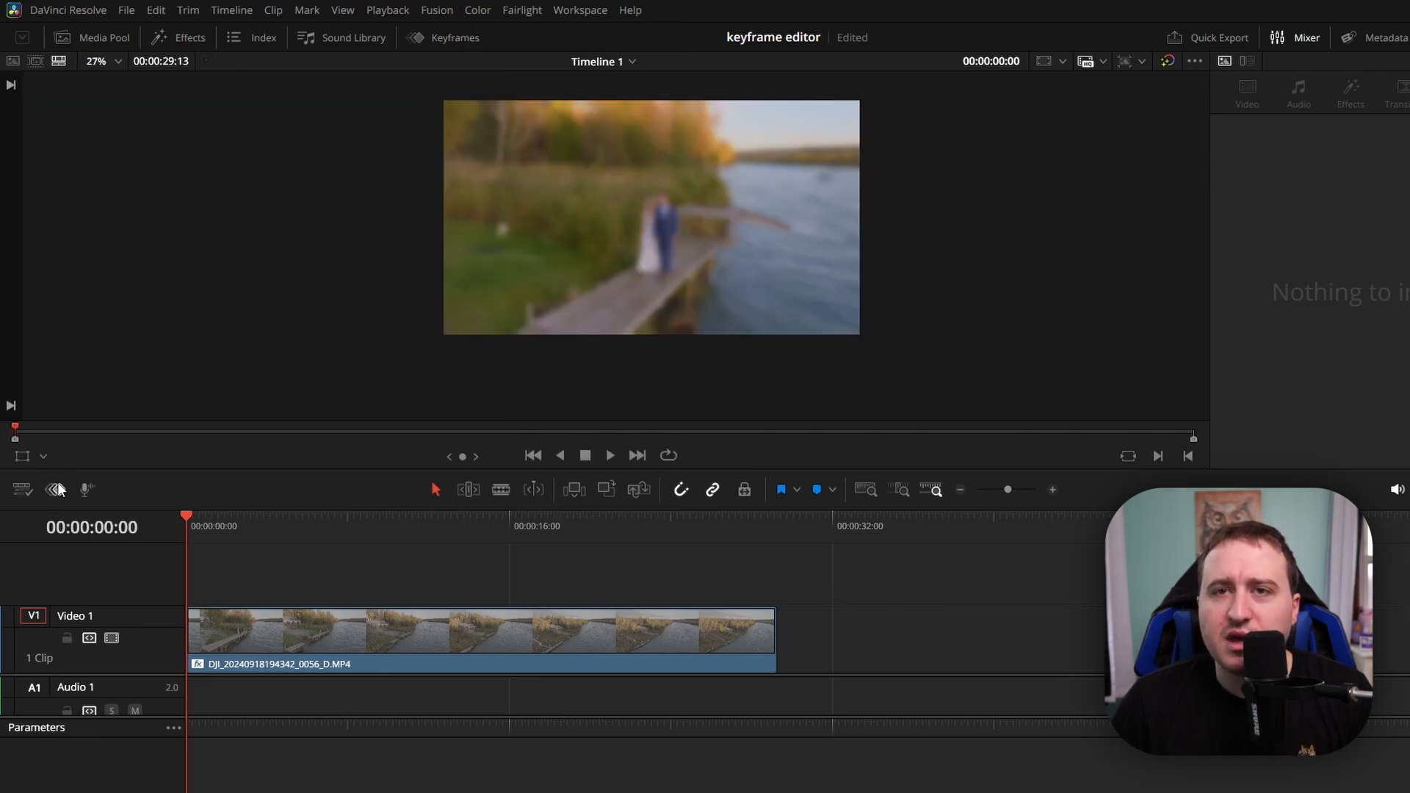
pyautogui.moveTo(53, 490)
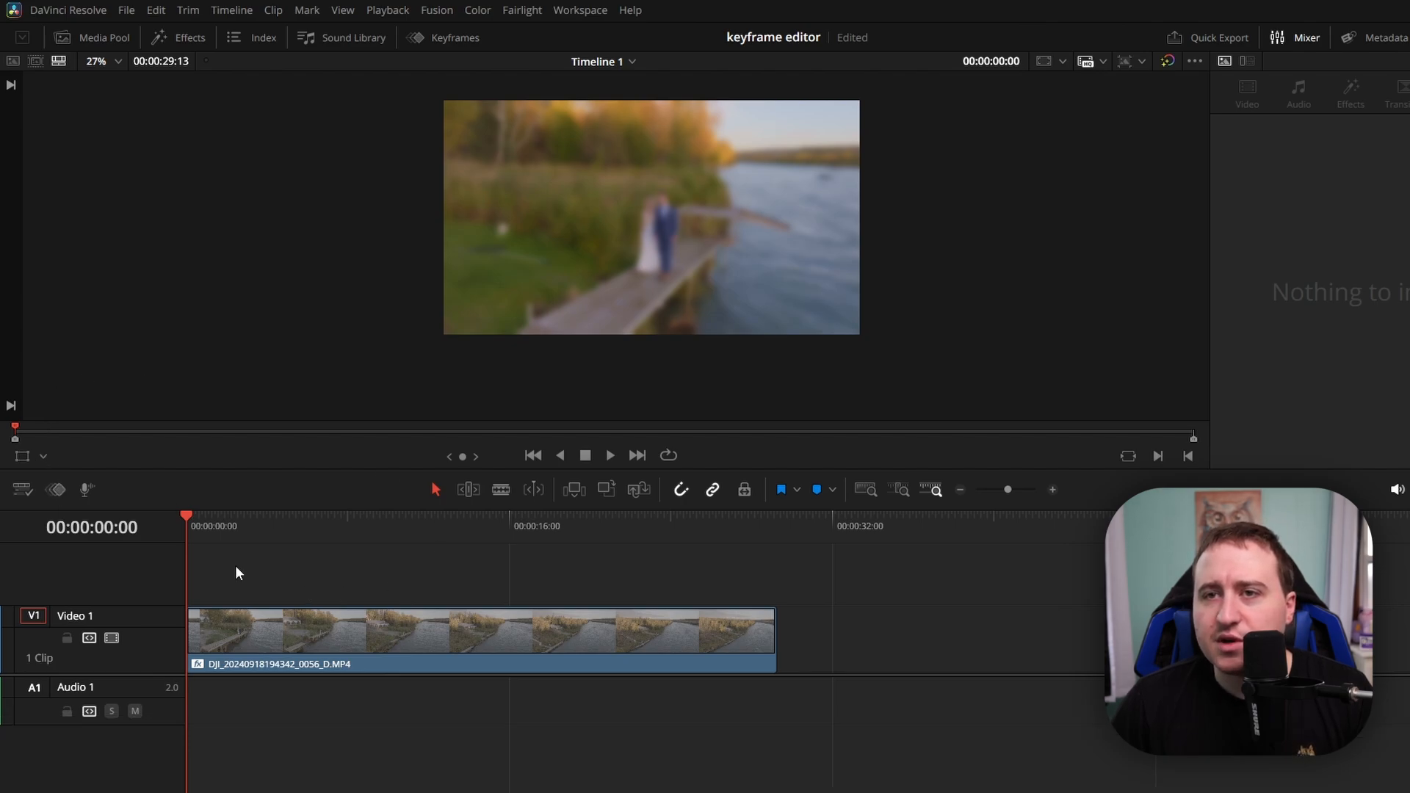
pyautogui.moveTo(228, 535)
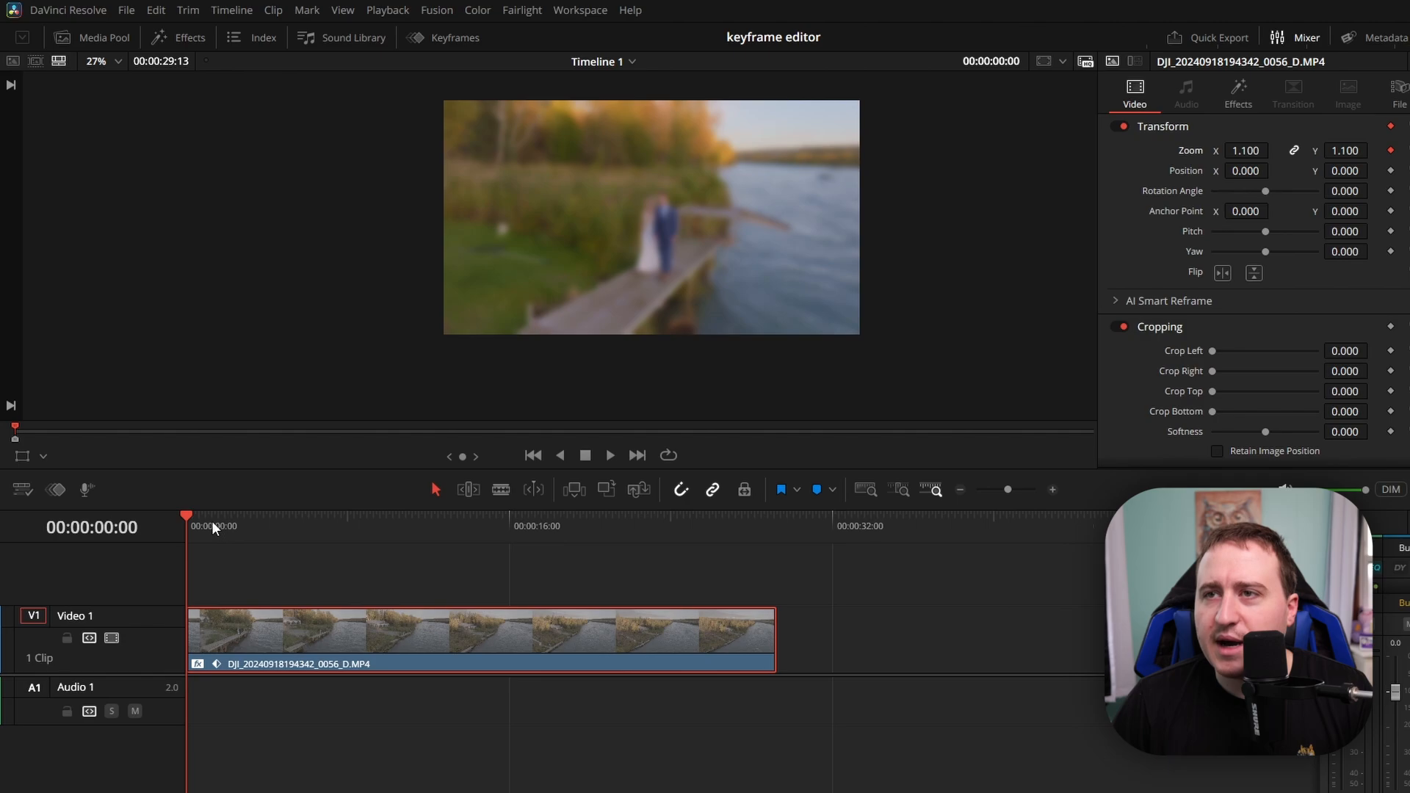
# - Keyframe Zoom from 1.100 at the start to 3.600 near 00:00:08:32, keeping linear interpolation
pyautogui.click(347, 526)
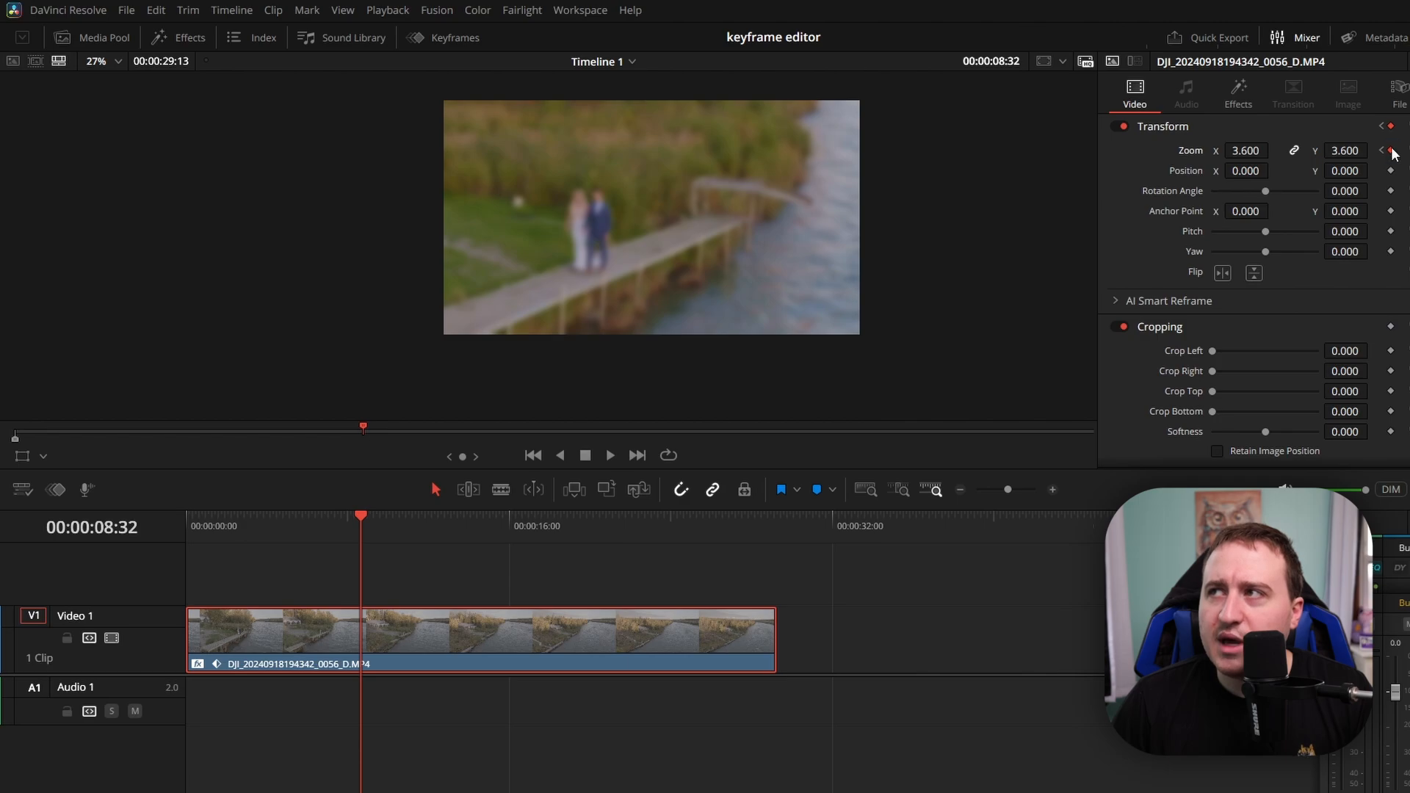
pyautogui.click(1402, 150)
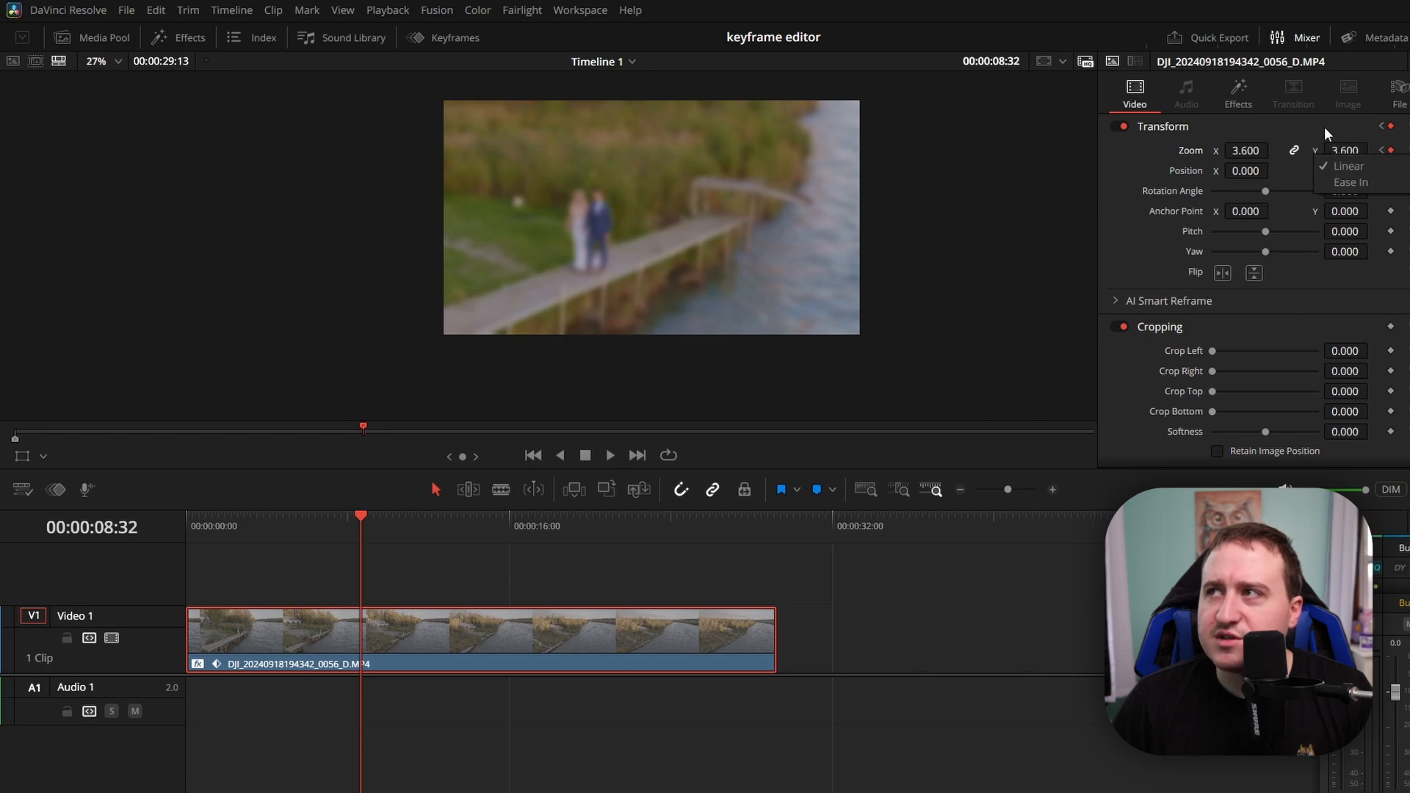
pyautogui.click(1162, 126)
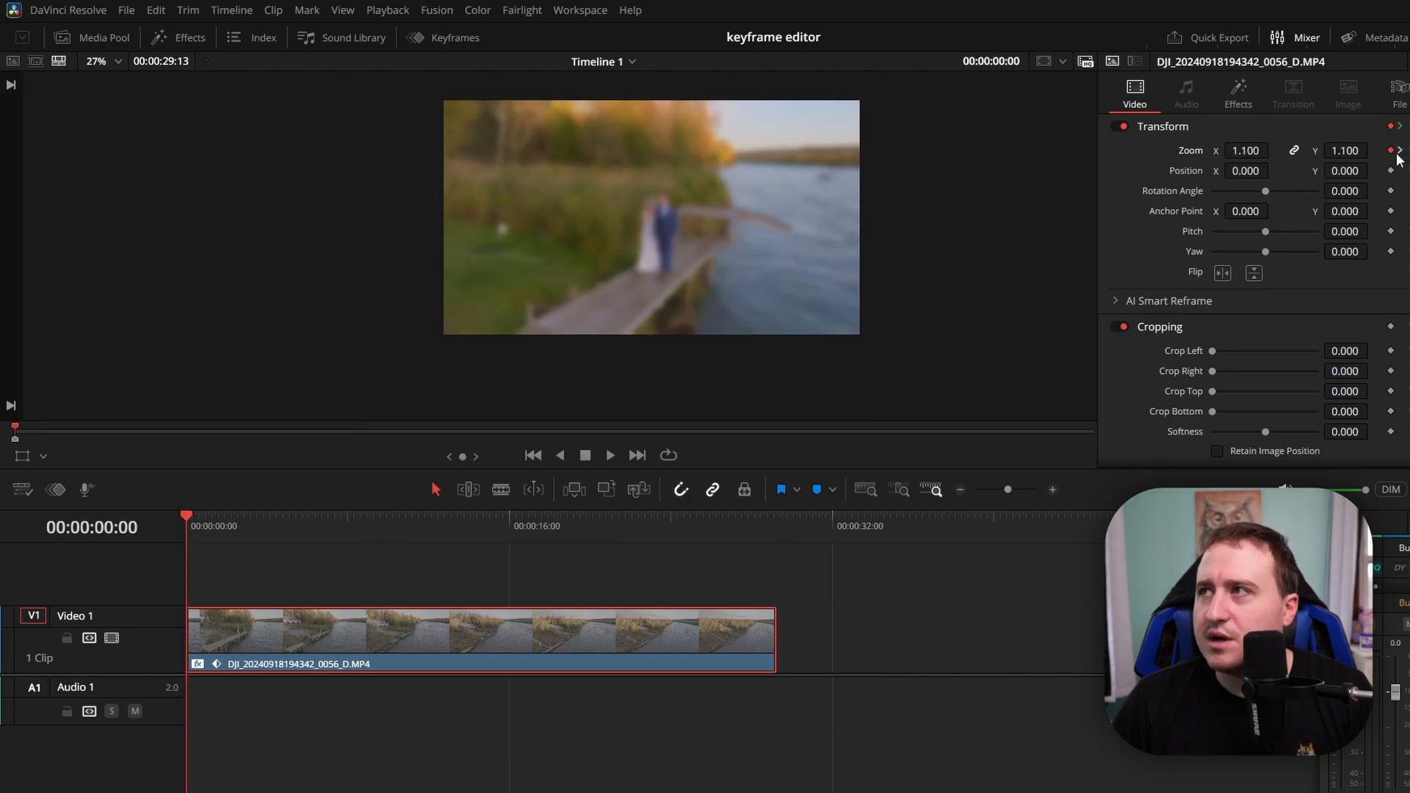
pyautogui.click(1399, 151)
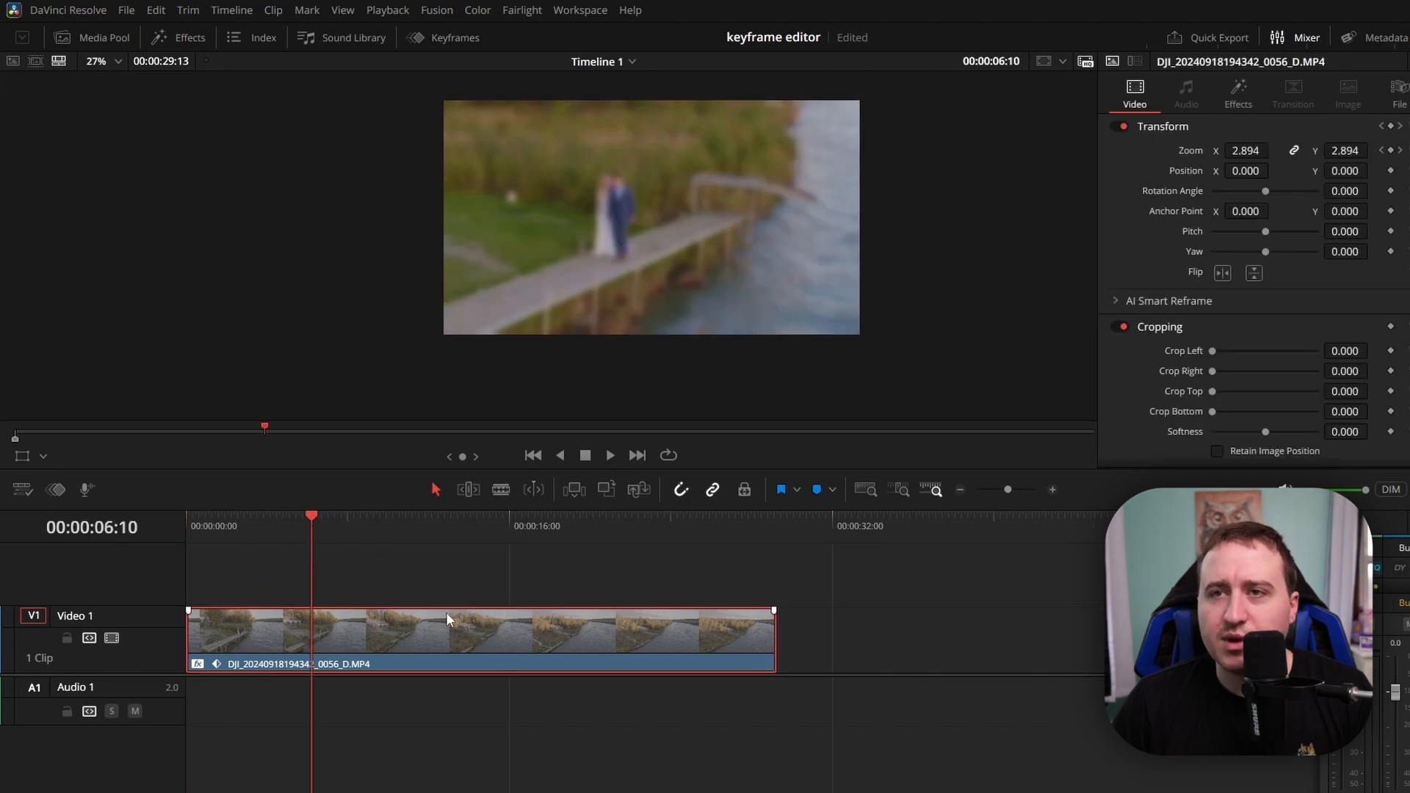
pyautogui.moveTo(301, 579)
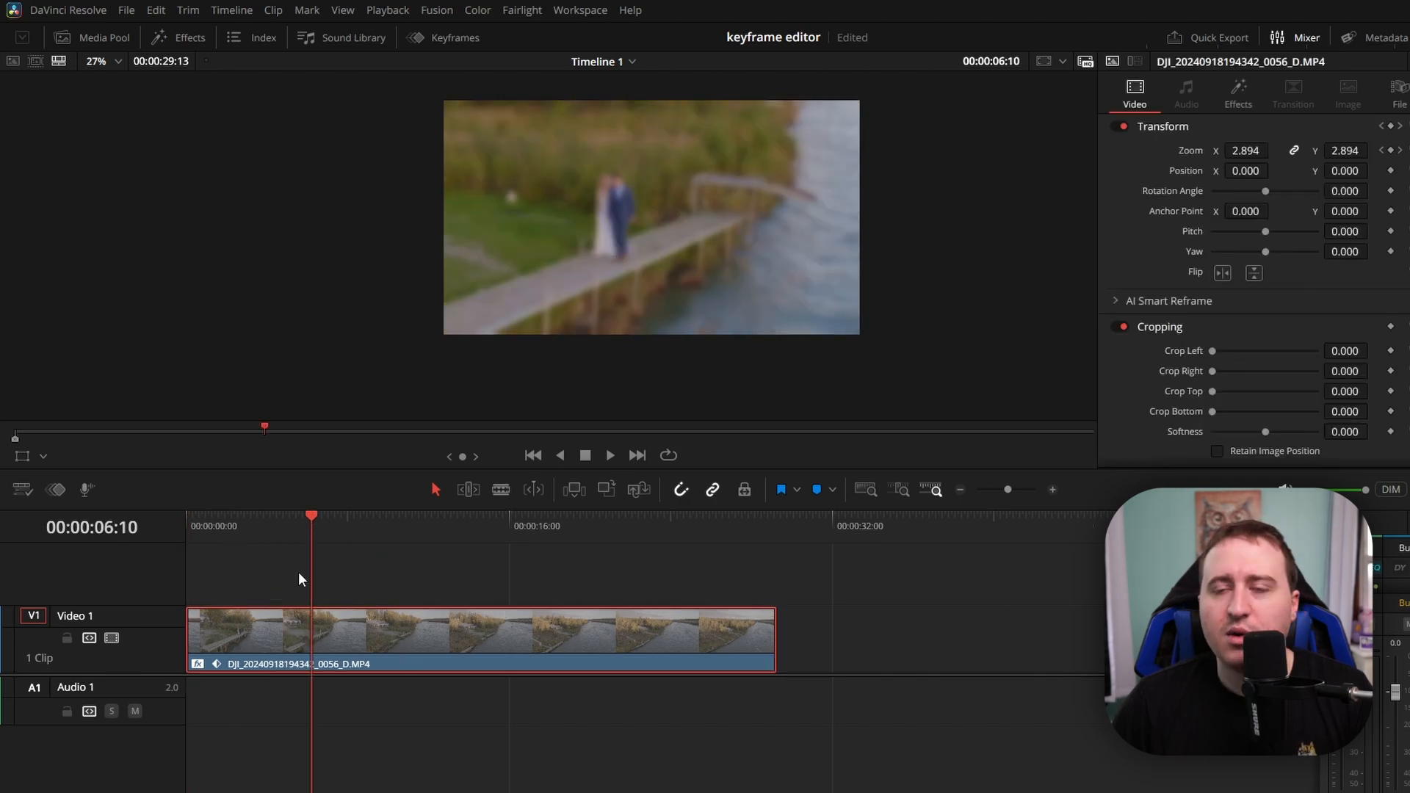
pyautogui.moveTo(356, 569)
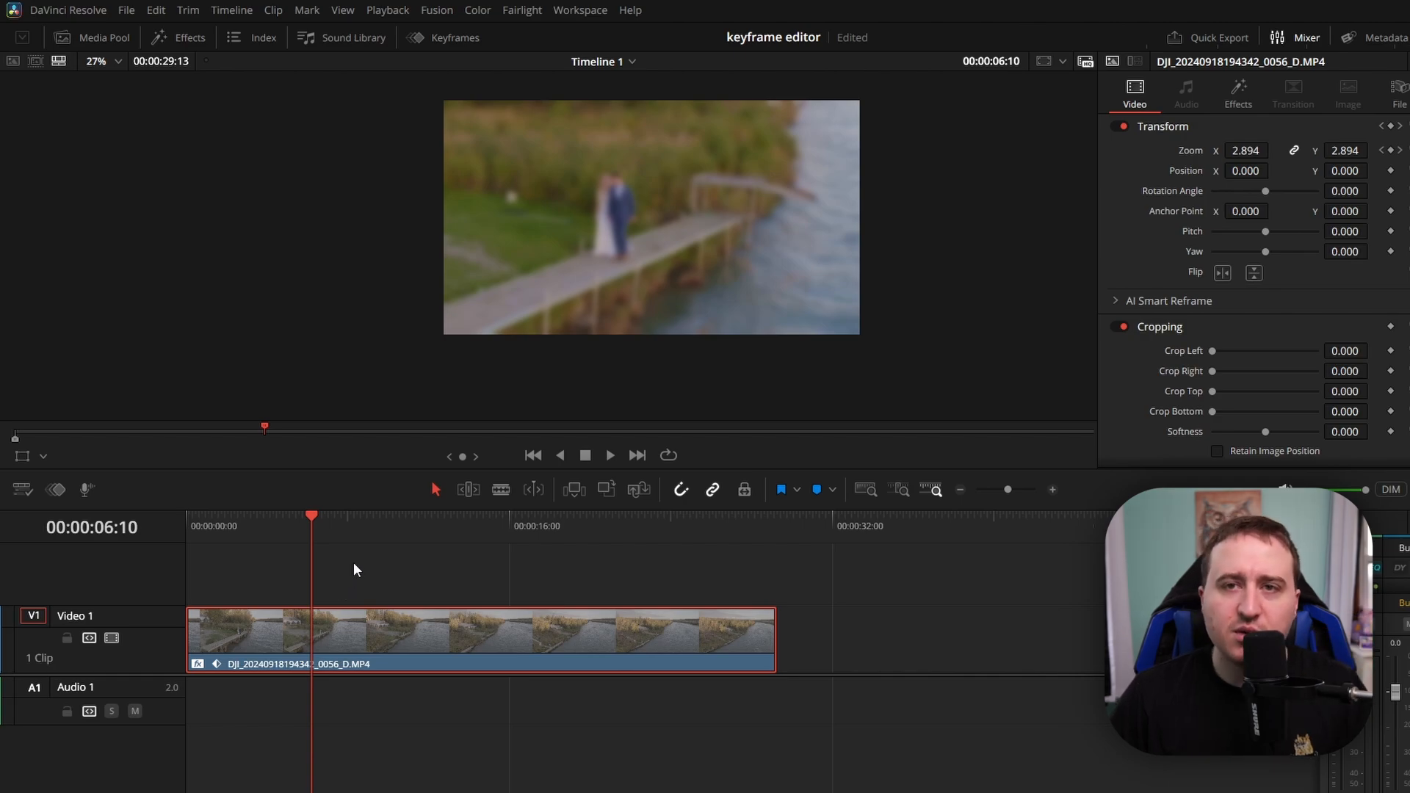
pyautogui.moveTo(359, 575)
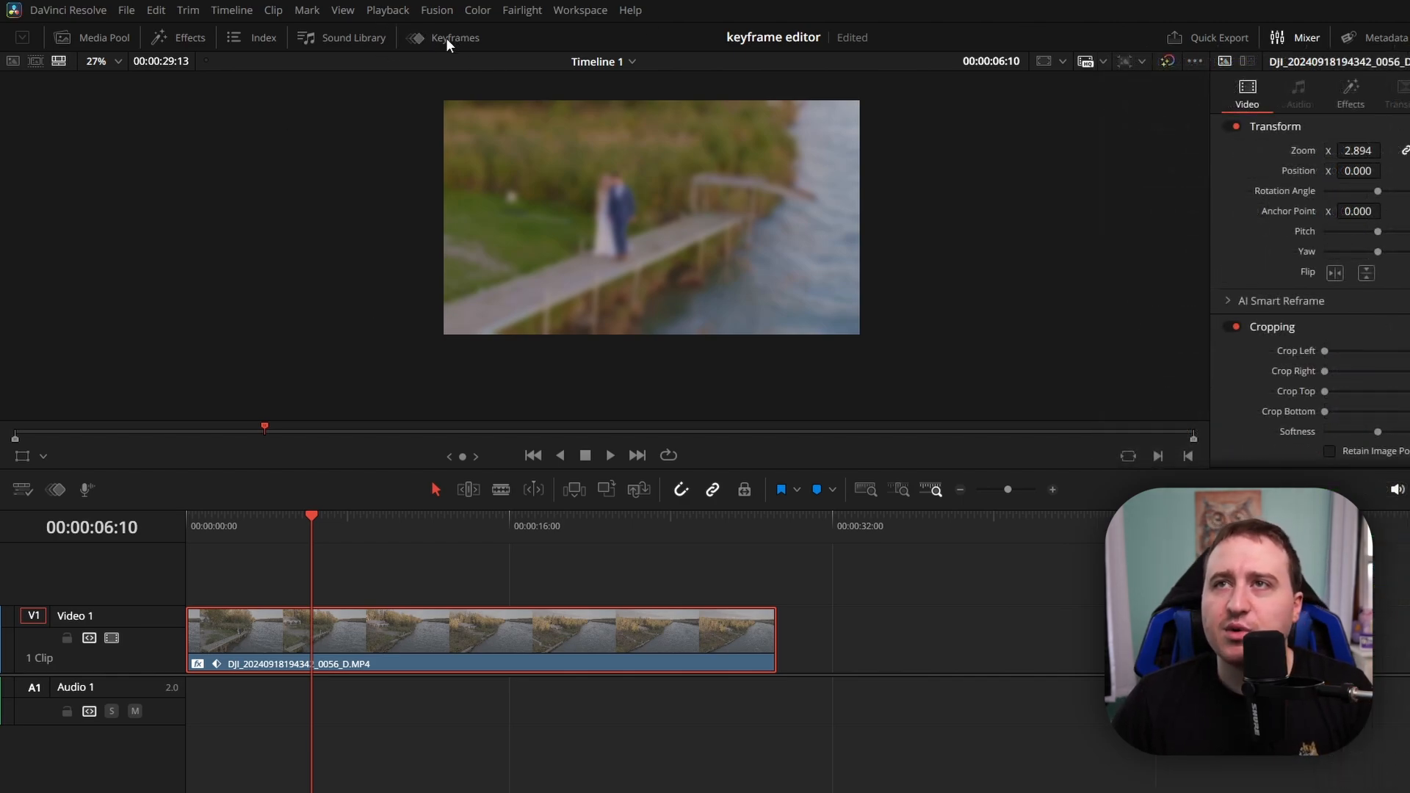
# - Show the curve editor with the zoom ramp and blur curve, checking its display options
pyautogui.click(454, 38)
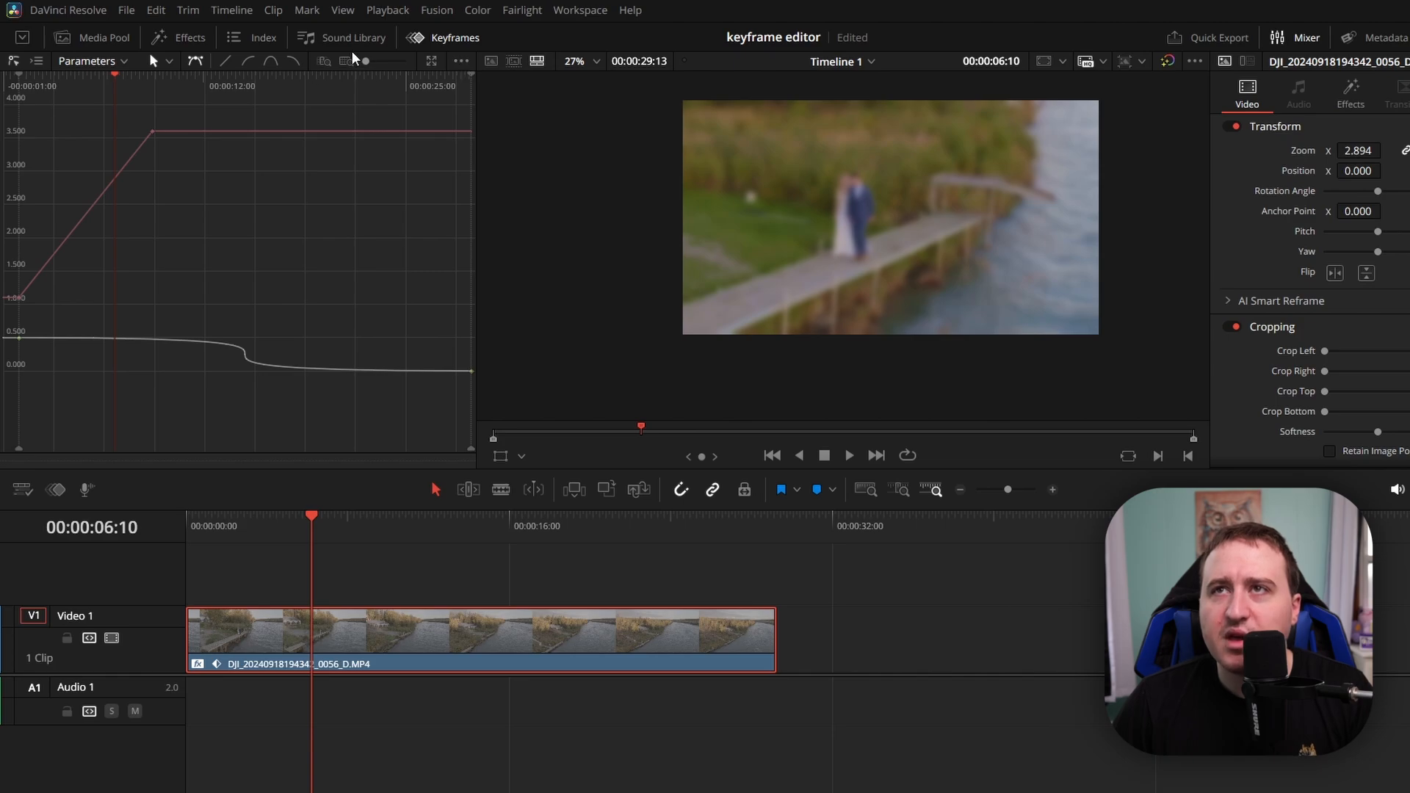
pyautogui.click(459, 61)
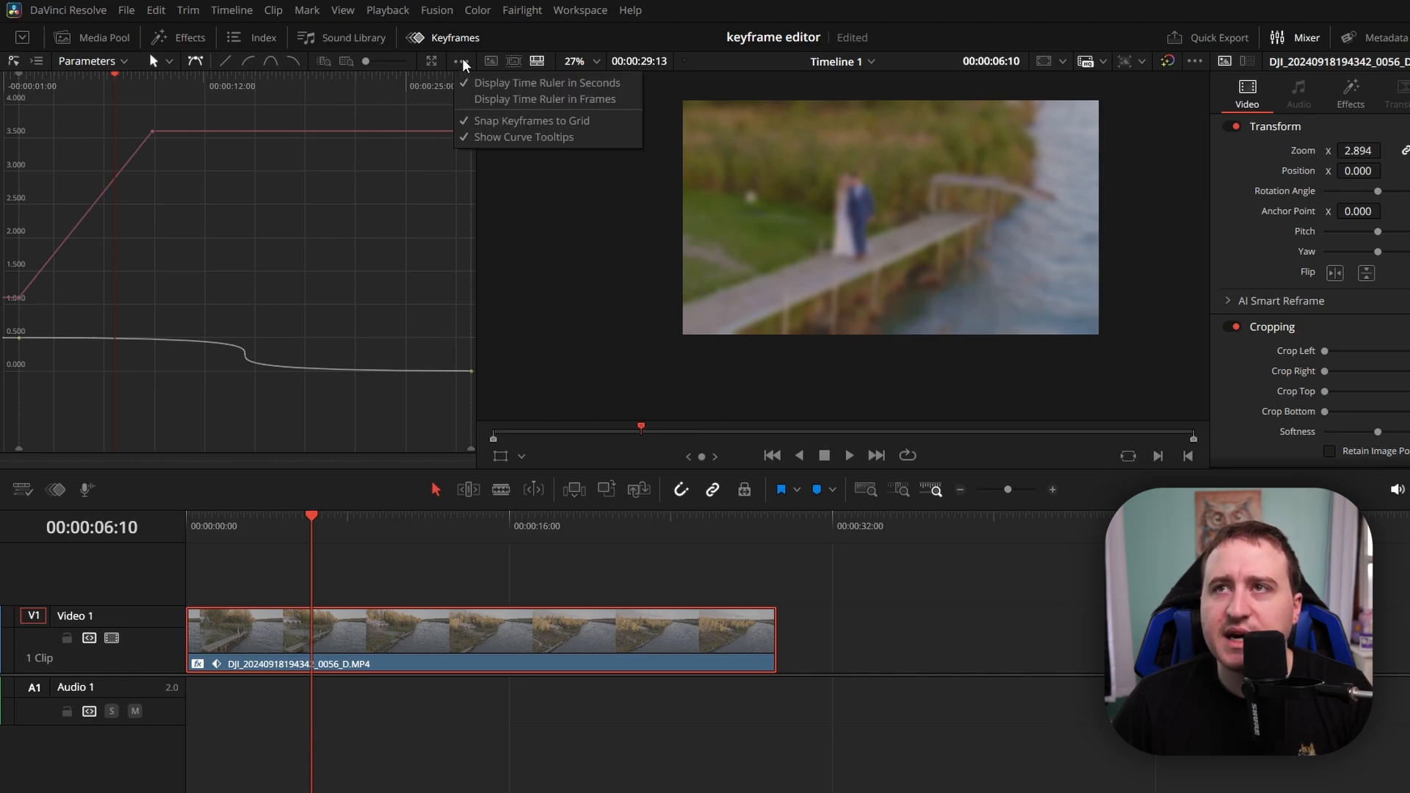
pyautogui.moveTo(490, 128)
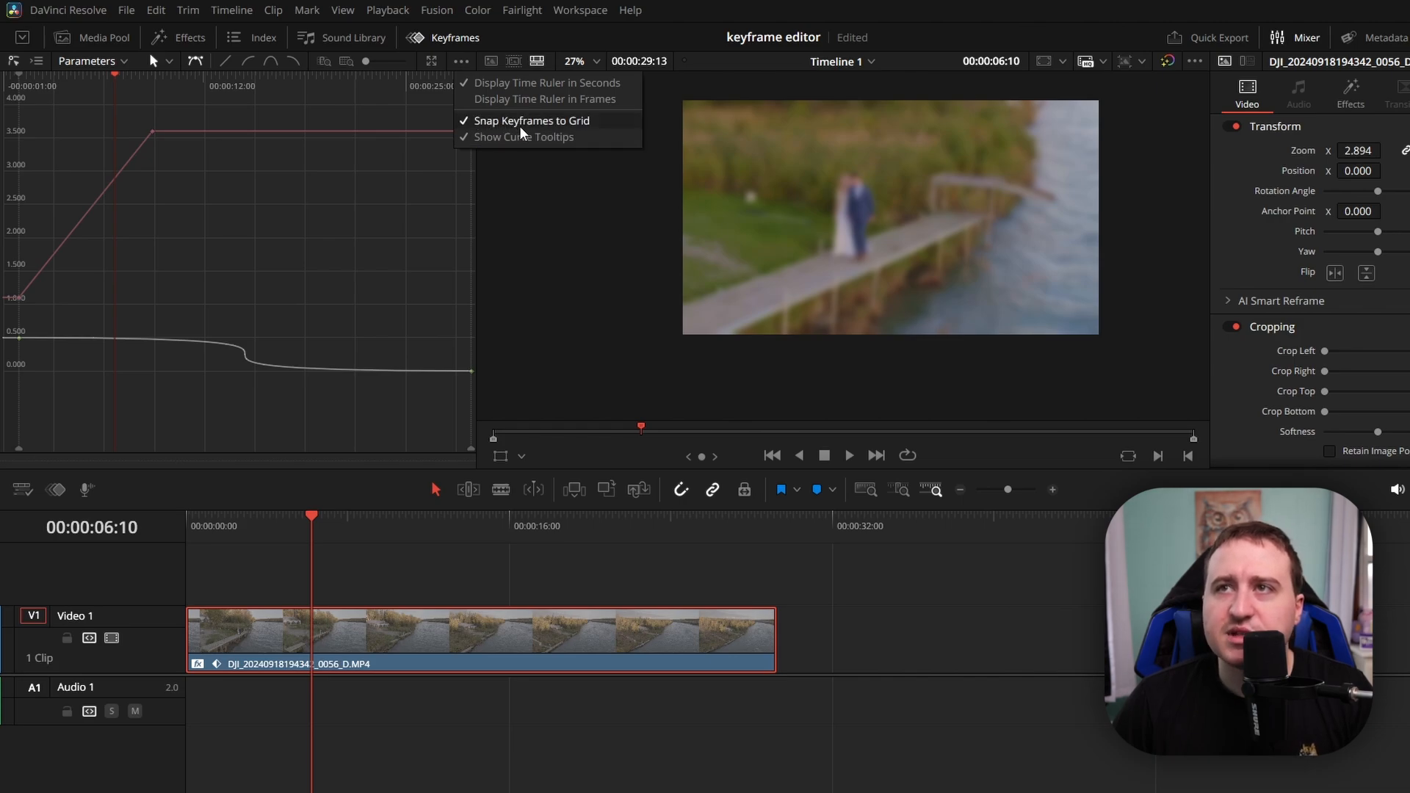
pyautogui.moveTo(510, 141)
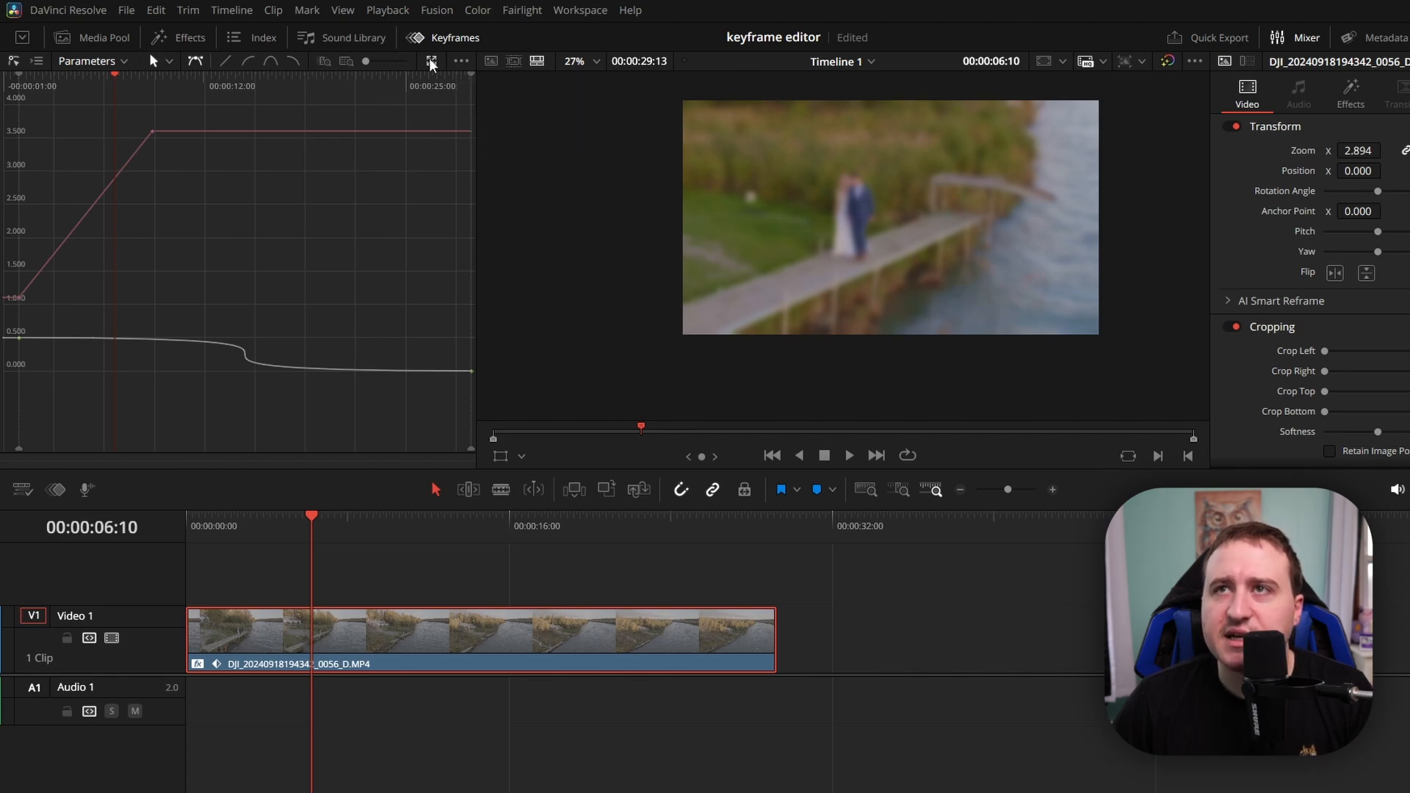
pyautogui.moveTo(540, 67)
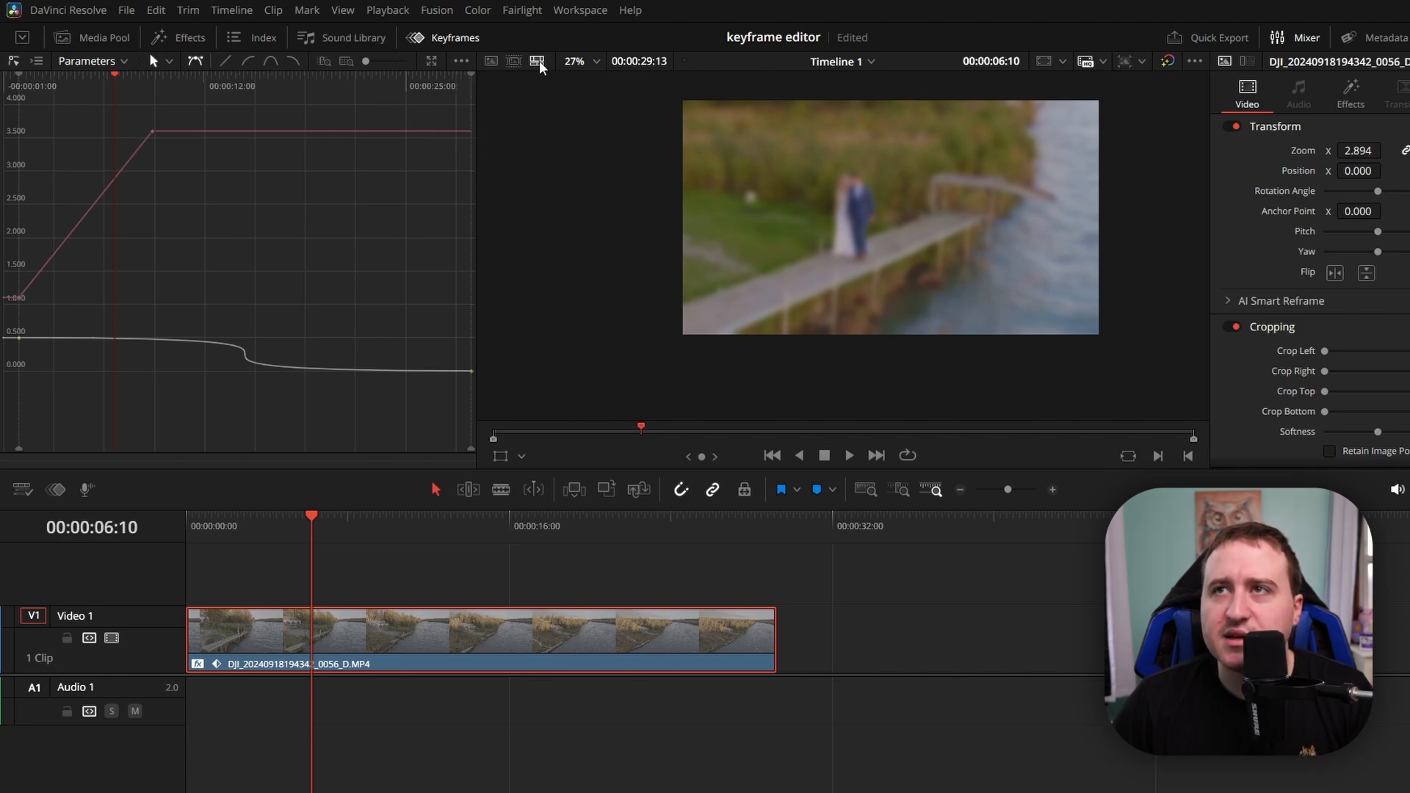
pyautogui.moveTo(538, 61)
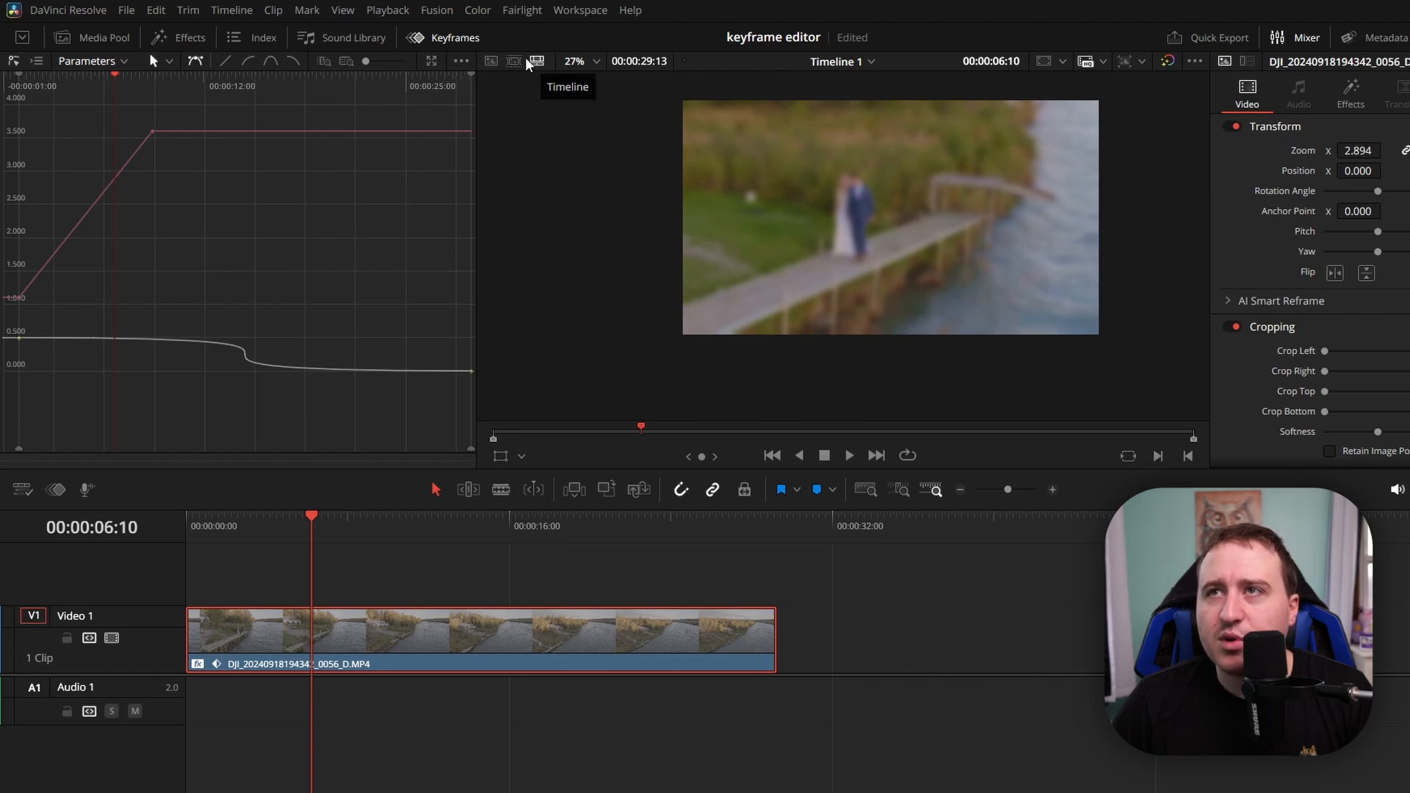
pyautogui.moveTo(514, 62)
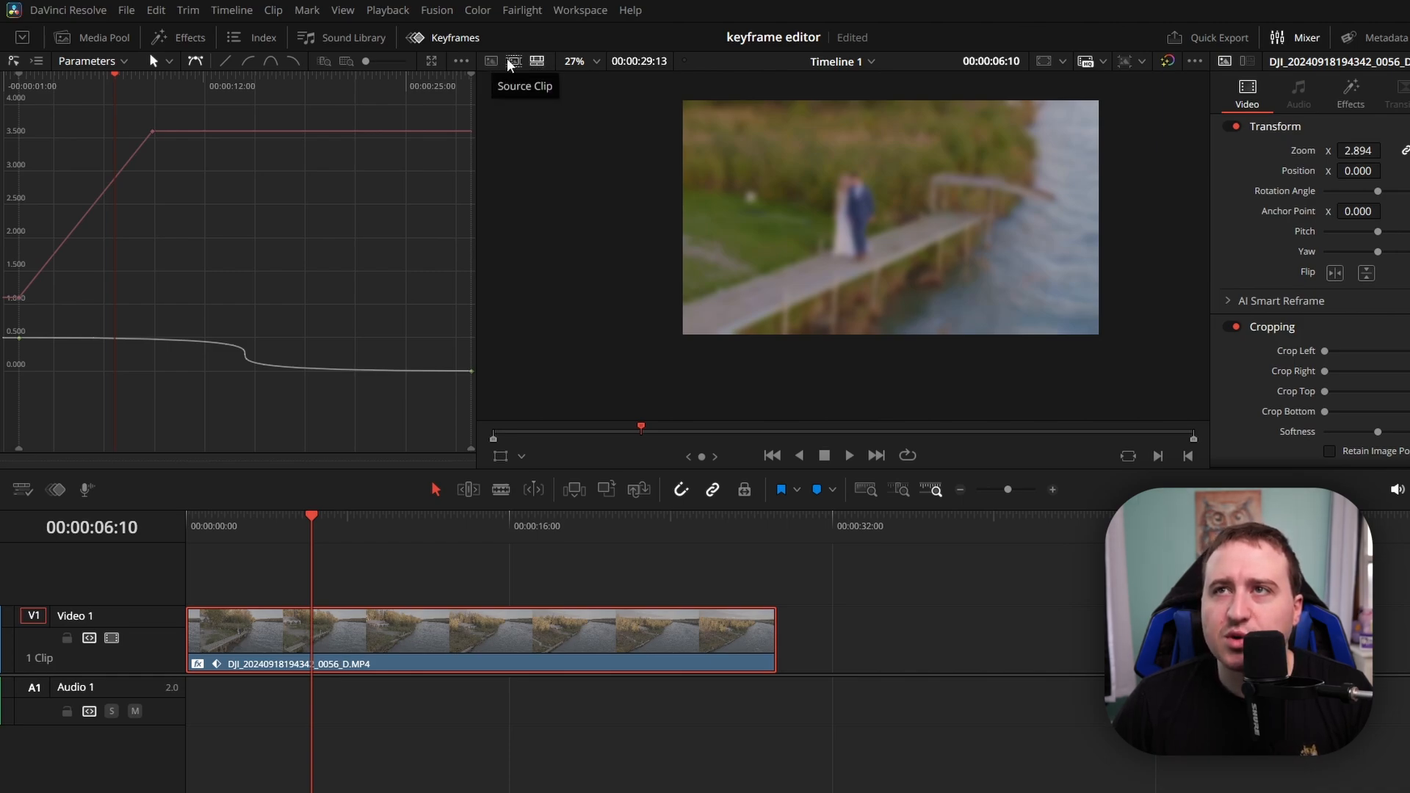
pyautogui.click(66, 37)
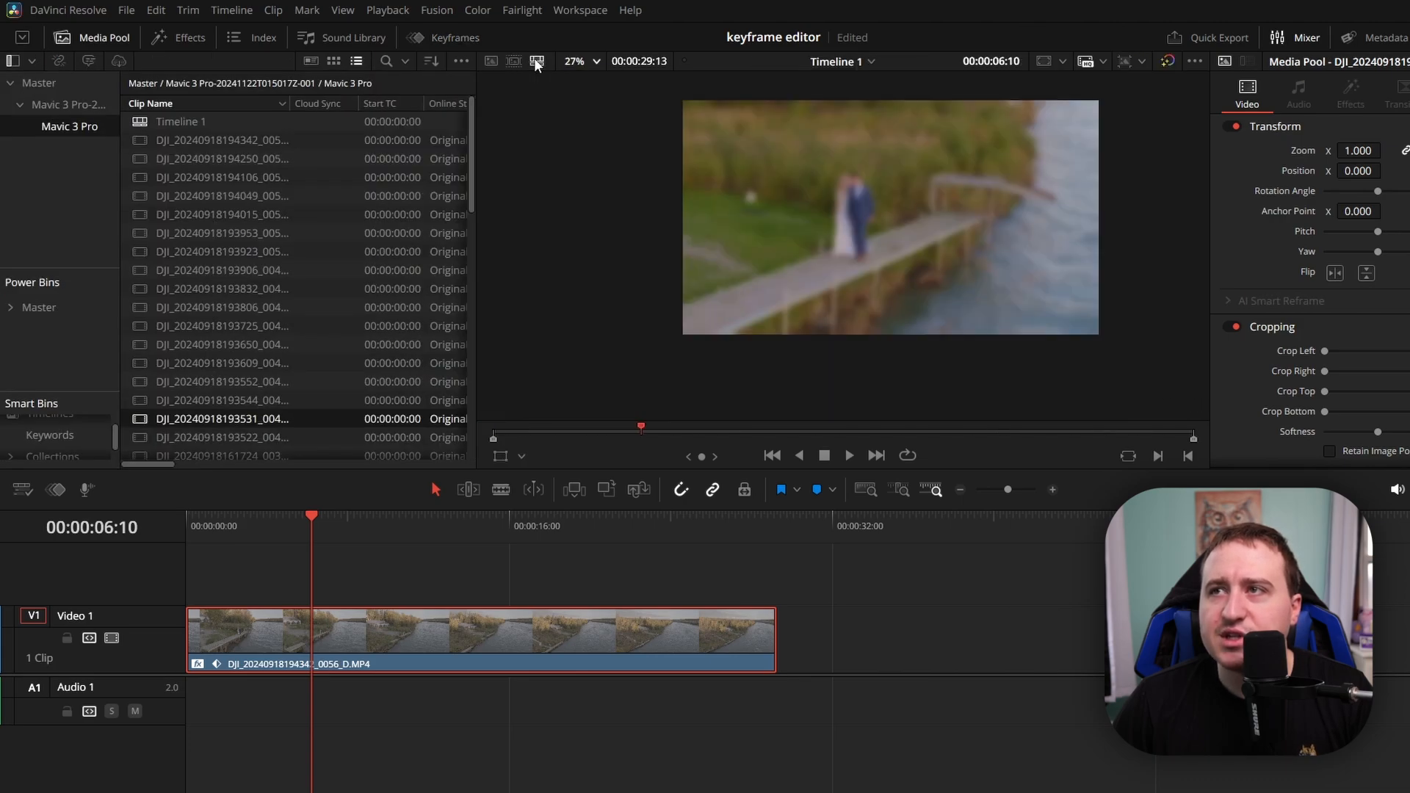
pyautogui.moveTo(463, 62)
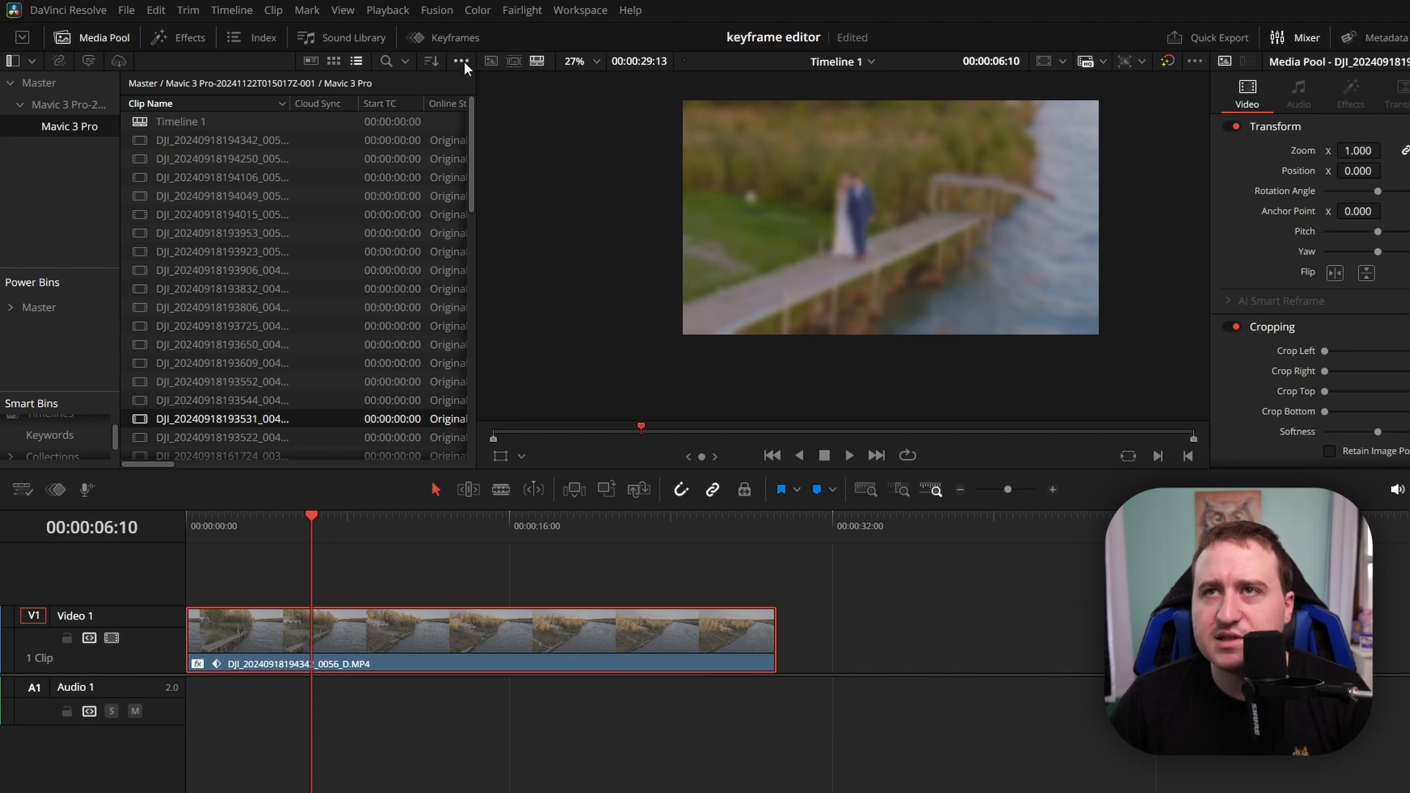
pyautogui.click(459, 62)
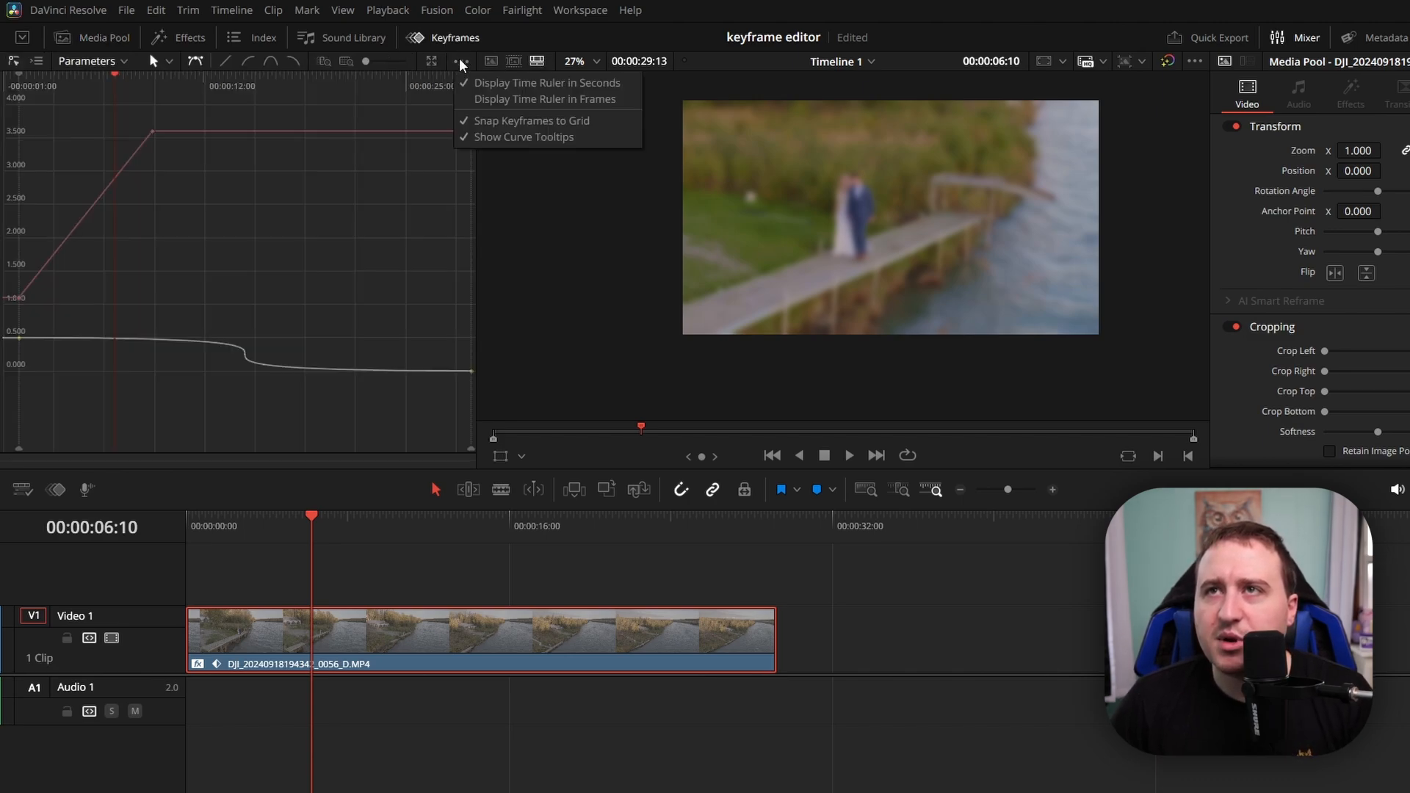
pyautogui.moveTo(413, 65)
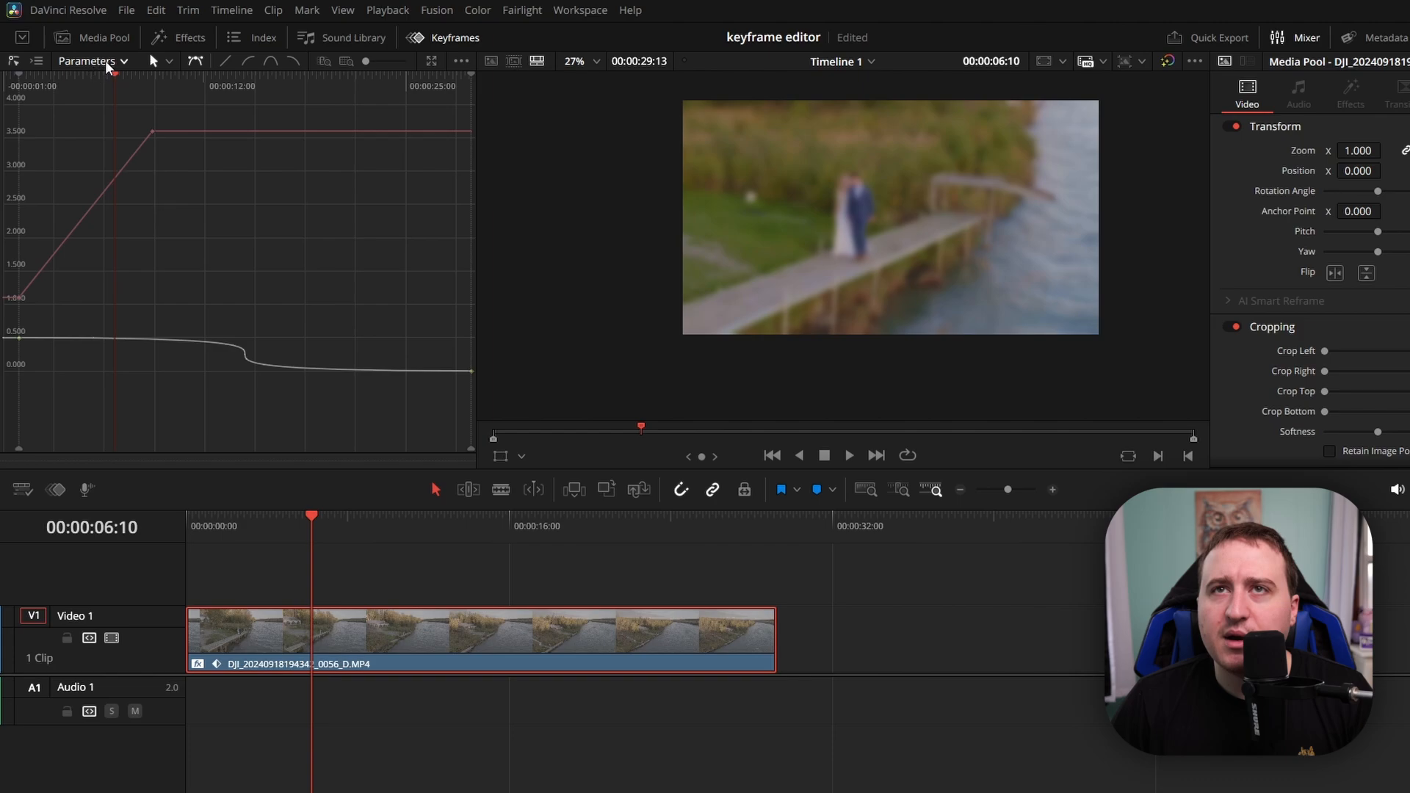
# - List the Zoom X/Y and Gaussian Blur parameter tracks, then return to their curves
pyautogui.click(125, 61)
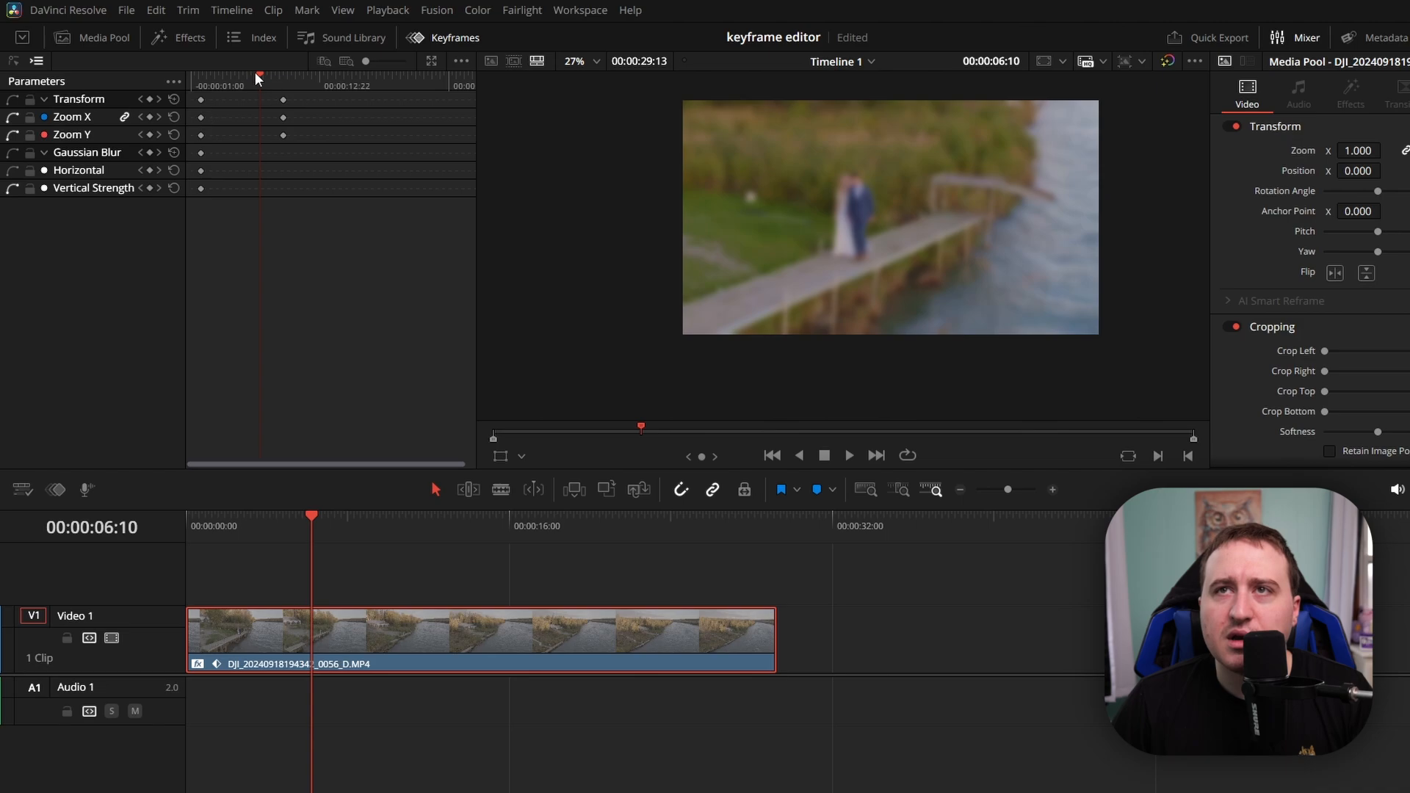
pyautogui.moveTo(338, 108)
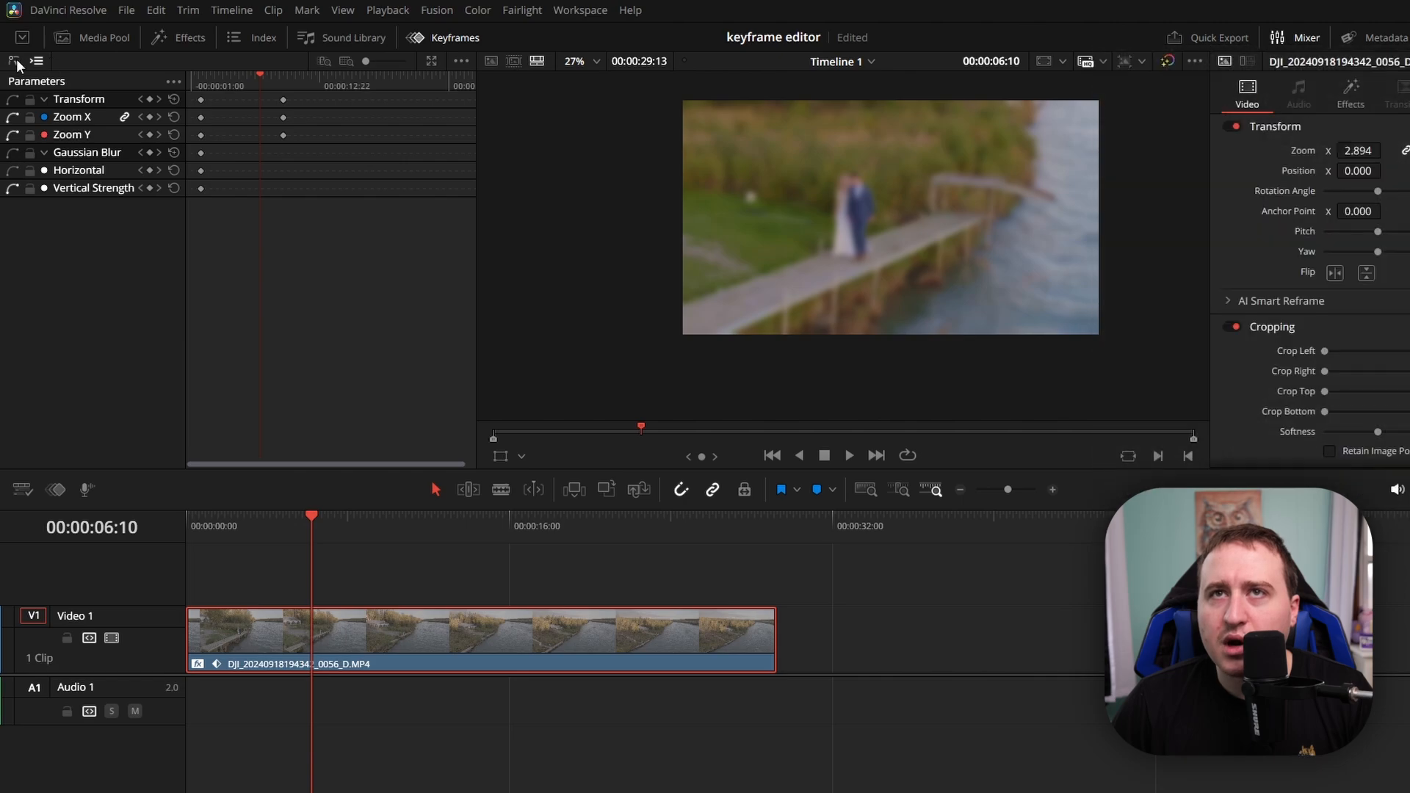
pyautogui.moveTo(10, 61)
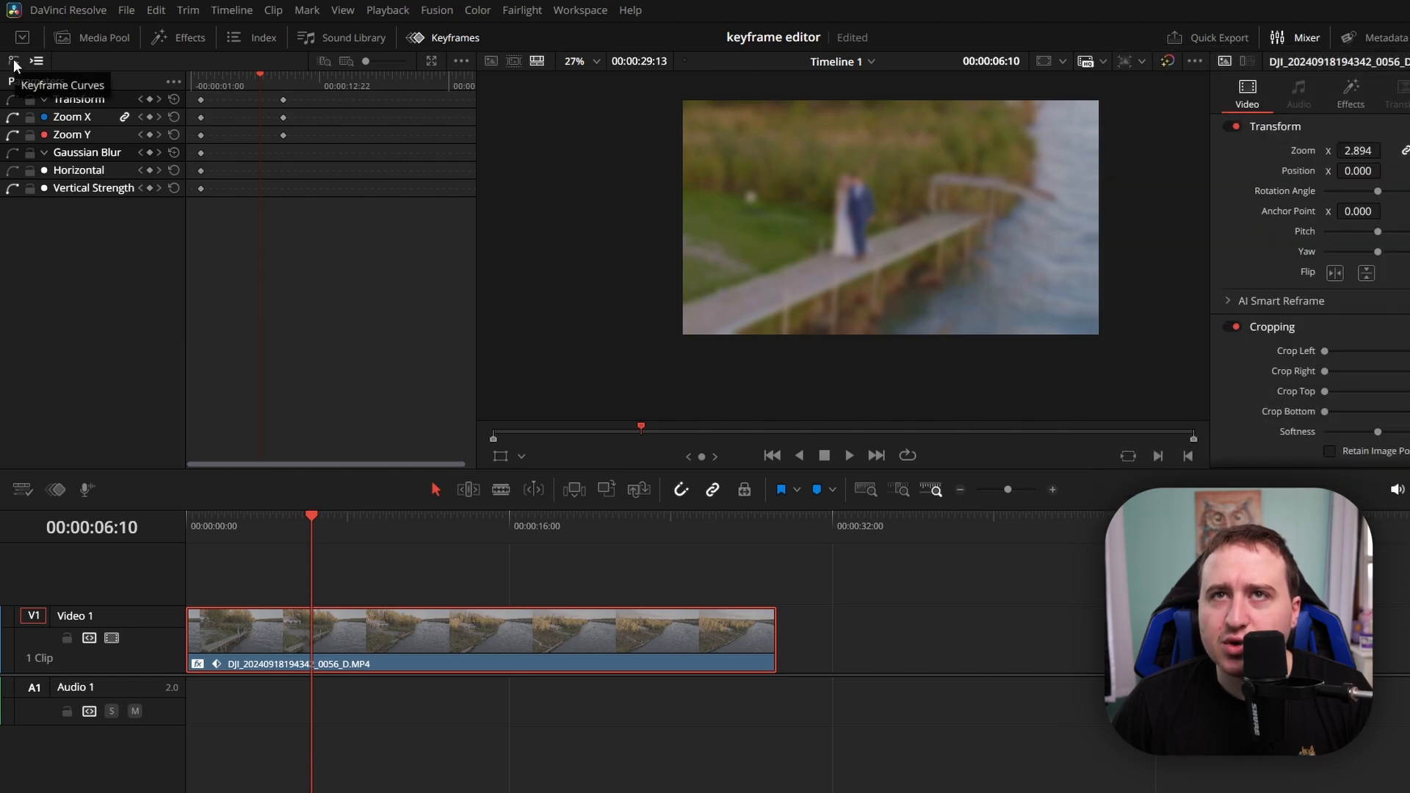
pyautogui.click(10, 60)
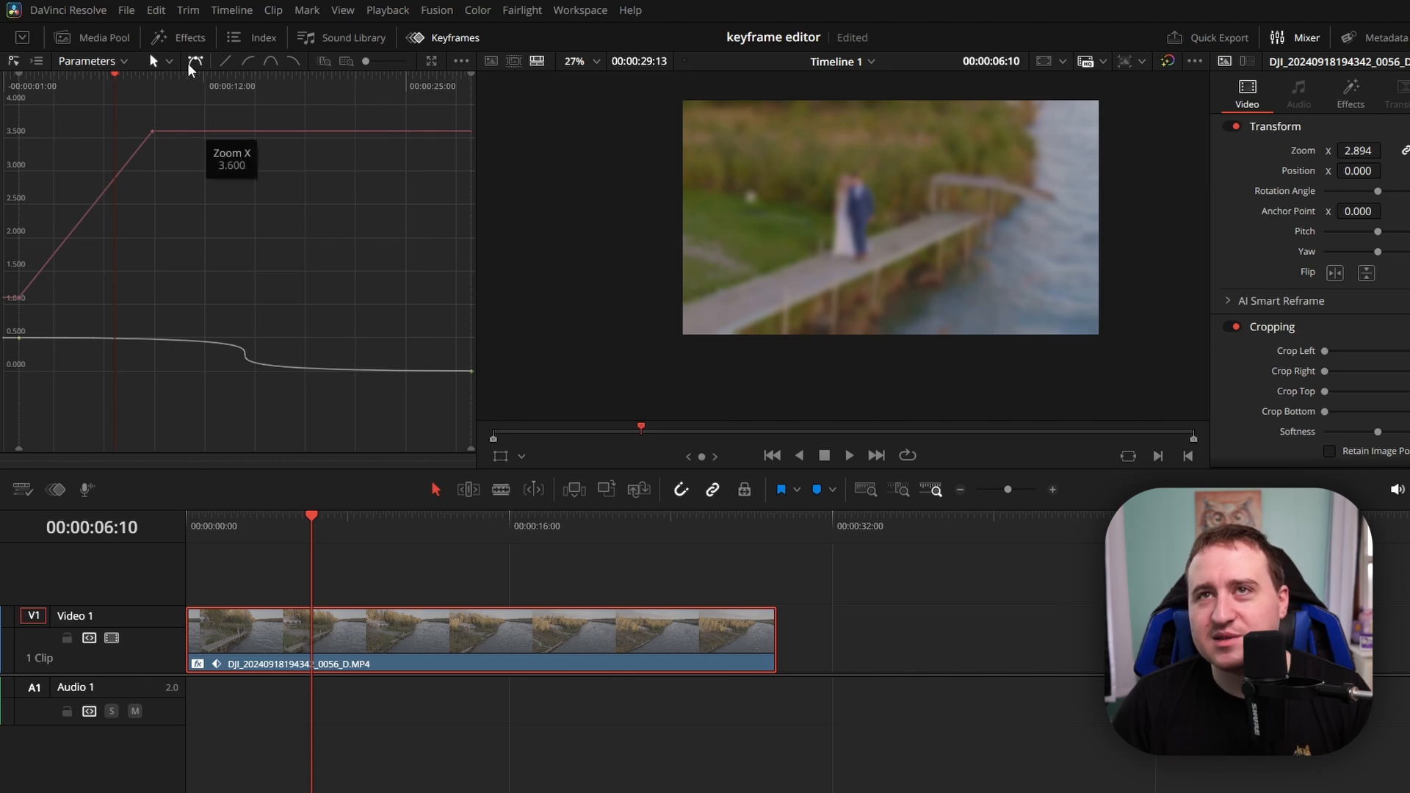
# - Add a middle Zoom X keyframe at about 1.589 and lengthen its bezier easing handle
pyautogui.click(169, 61)
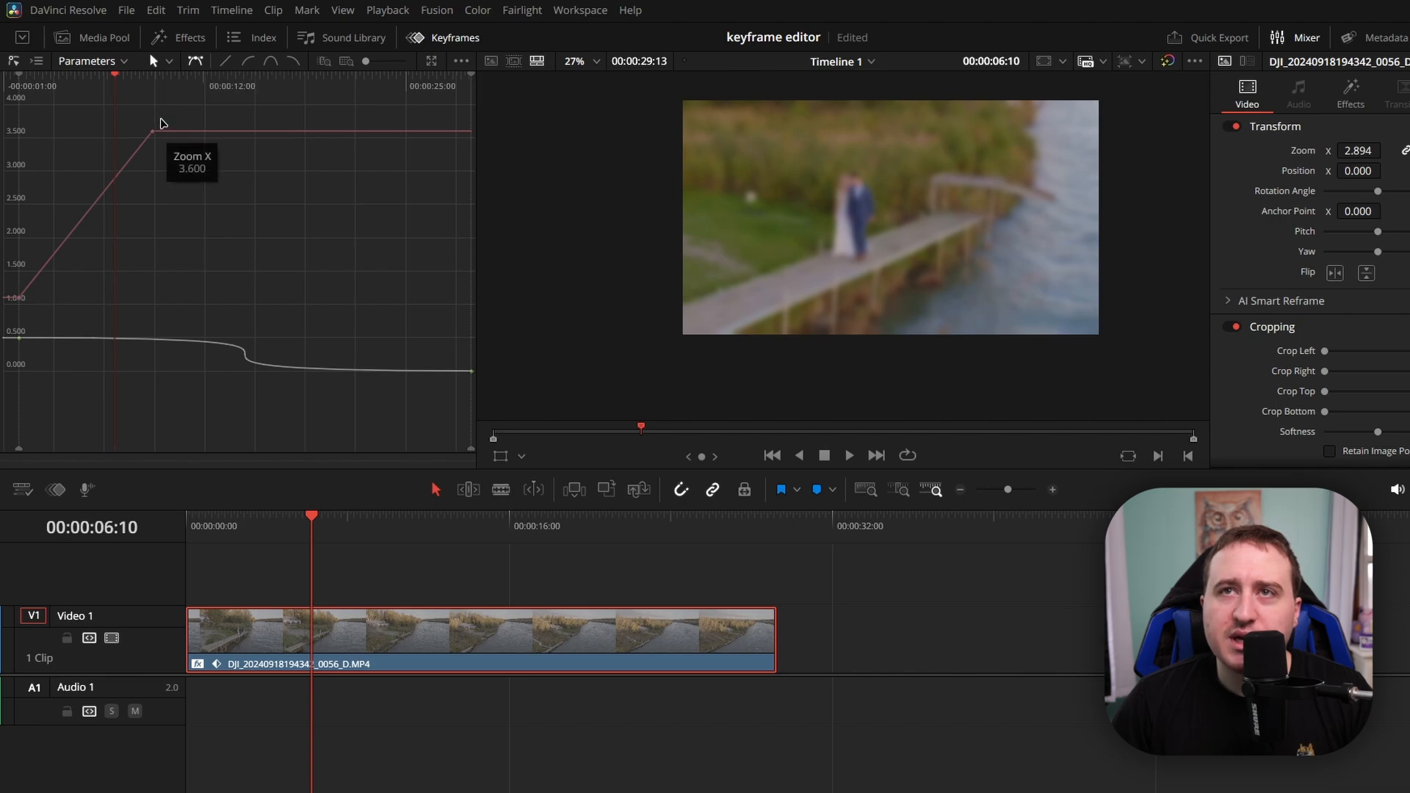
pyautogui.moveTo(41, 266)
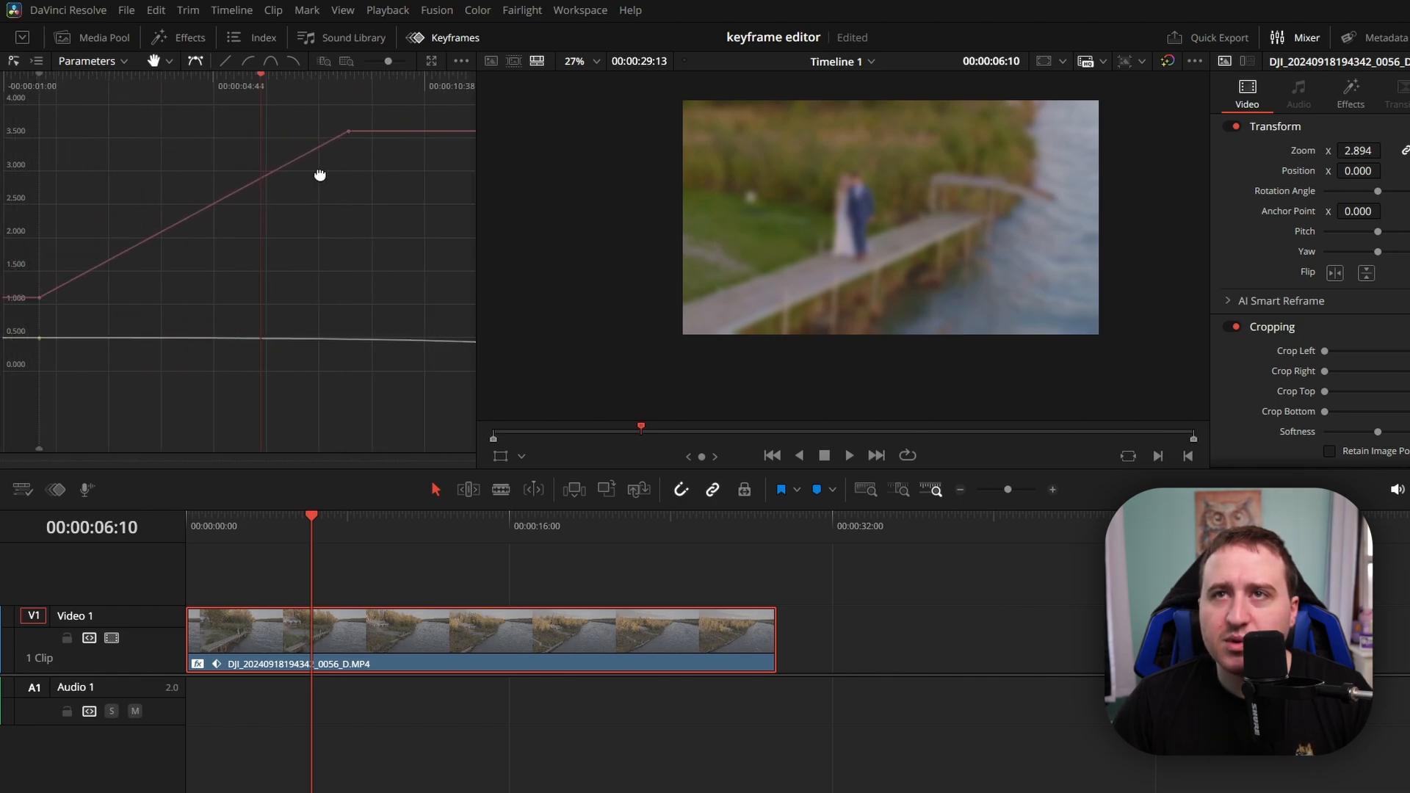
pyautogui.click(148, 61)
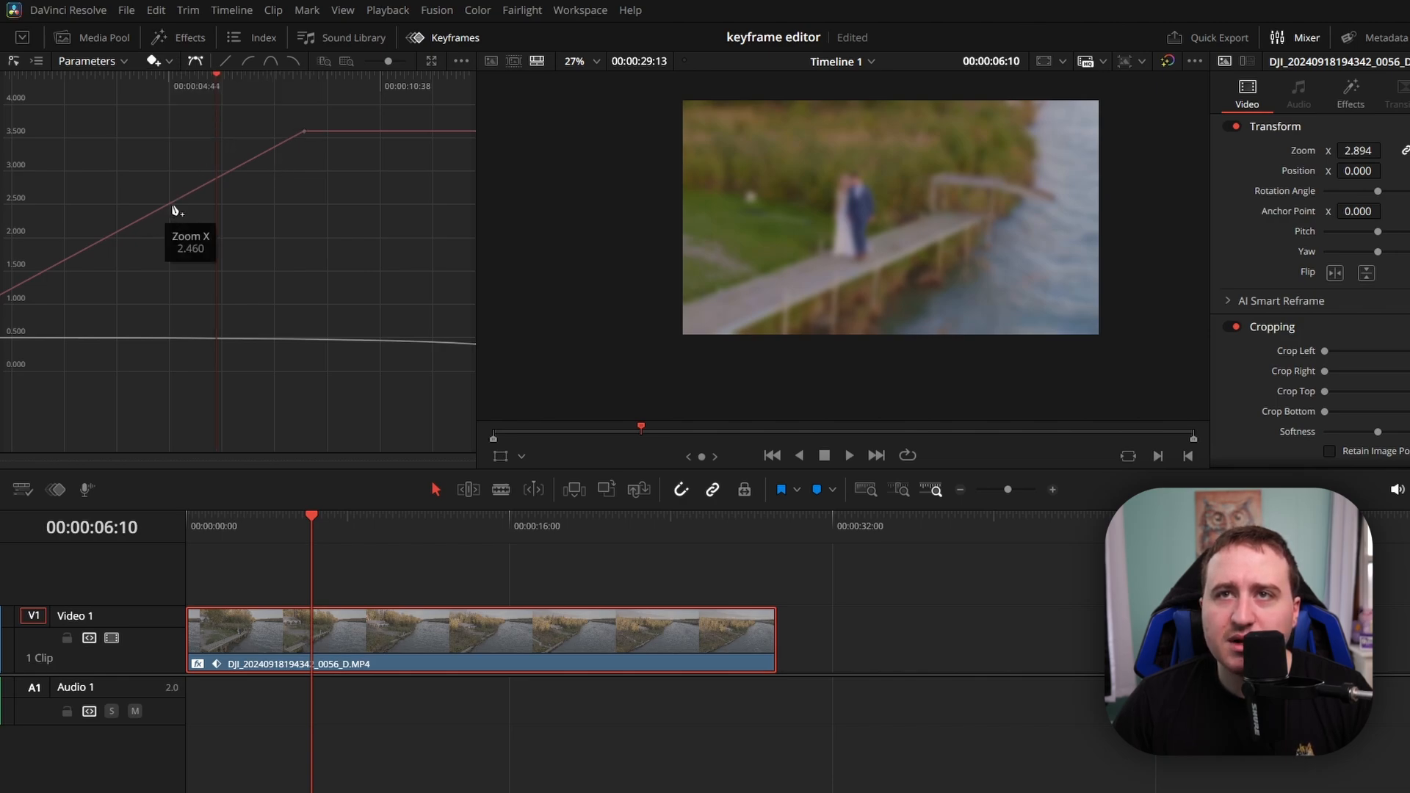
pyautogui.moveTo(171, 208)
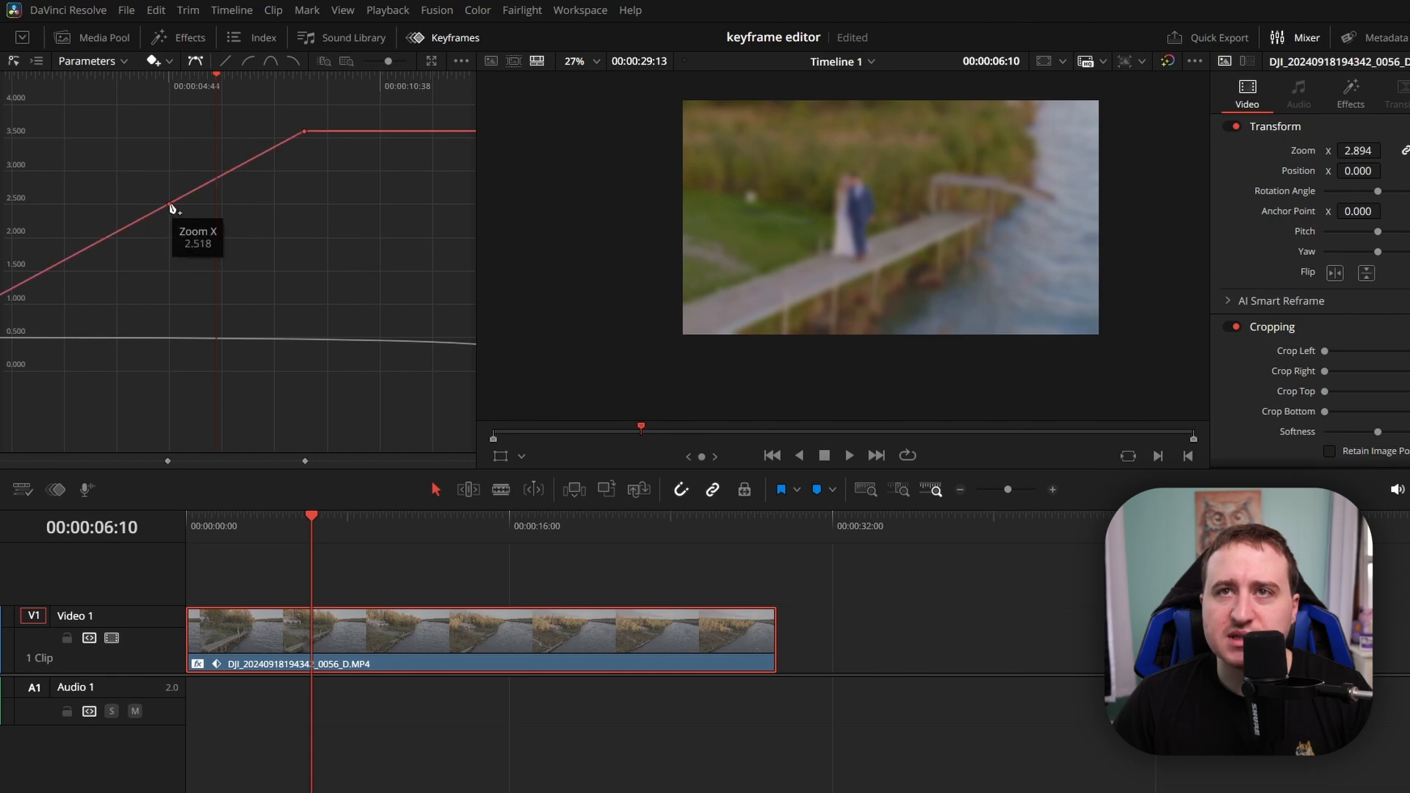
pyautogui.moveTo(173, 204); pyautogui.dragTo(178, 245)
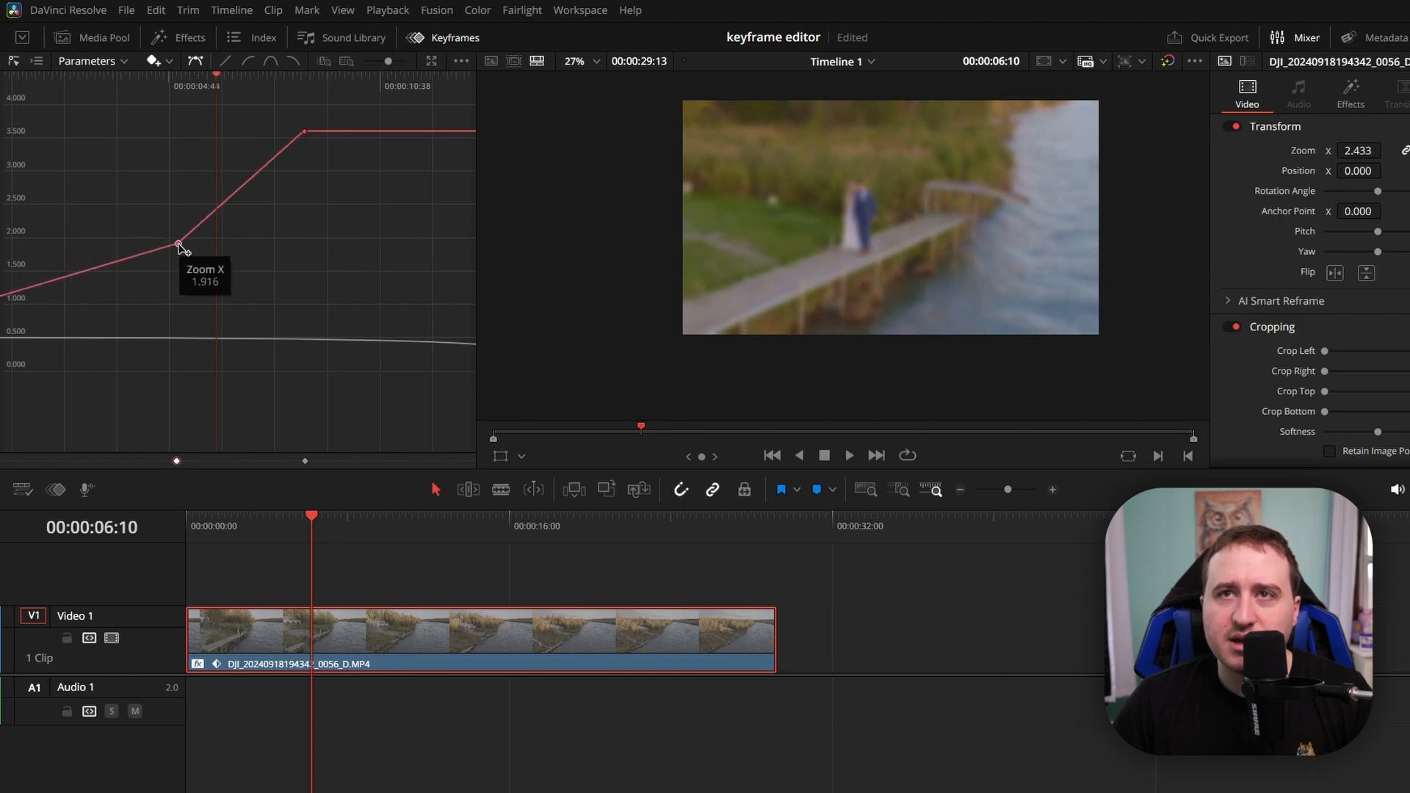
pyautogui.moveTo(177, 245); pyautogui.dragTo(216, 265)
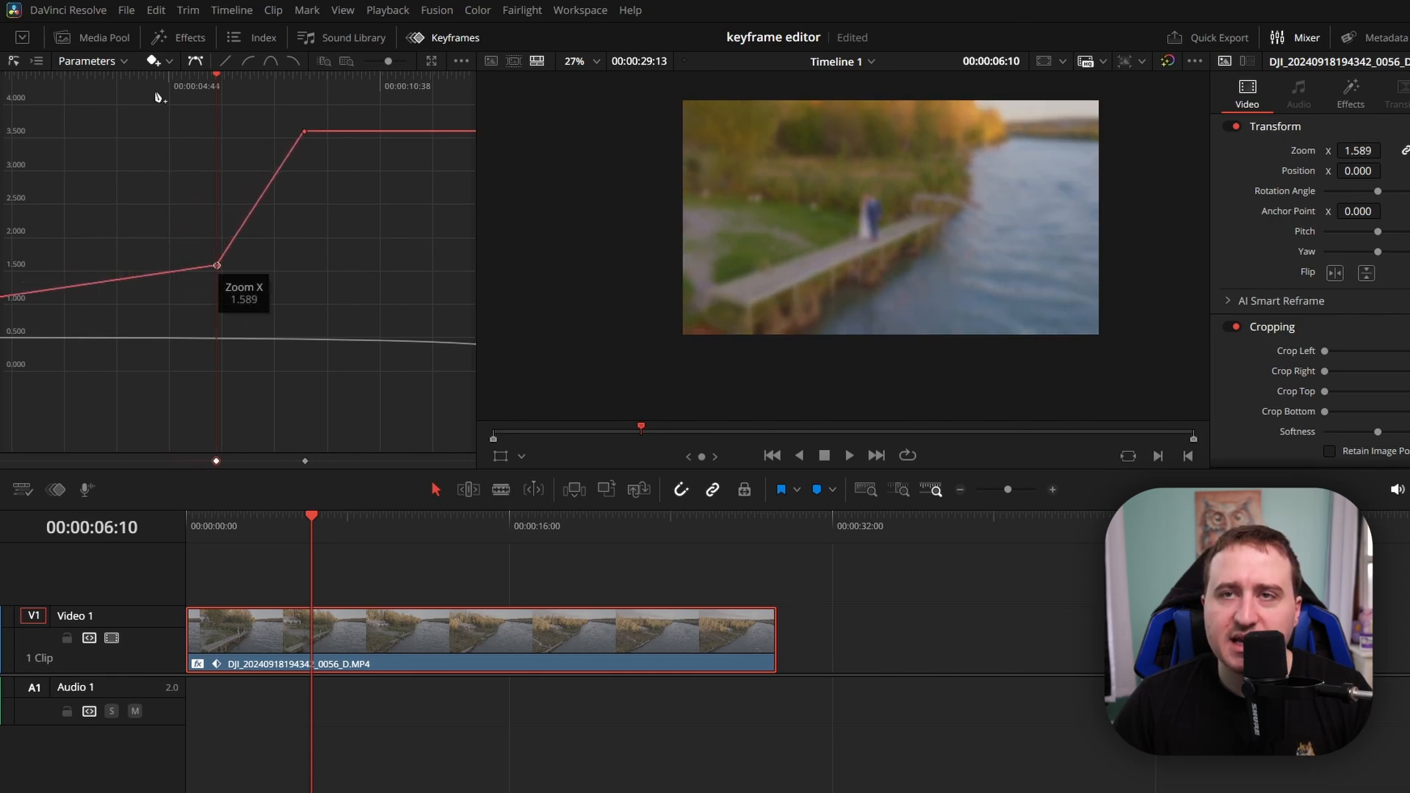
pyautogui.moveTo(393, 160)
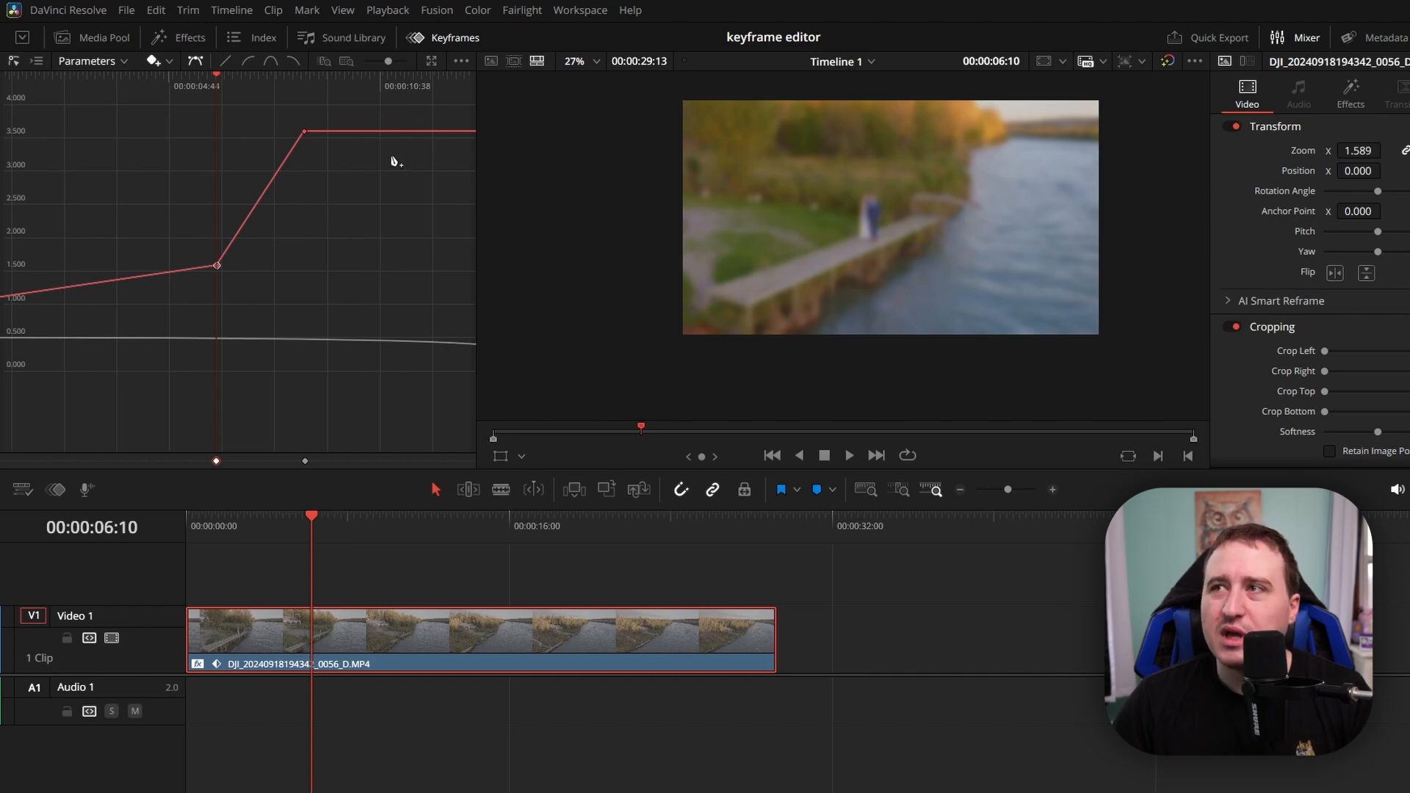
pyautogui.moveTo(701, 714)
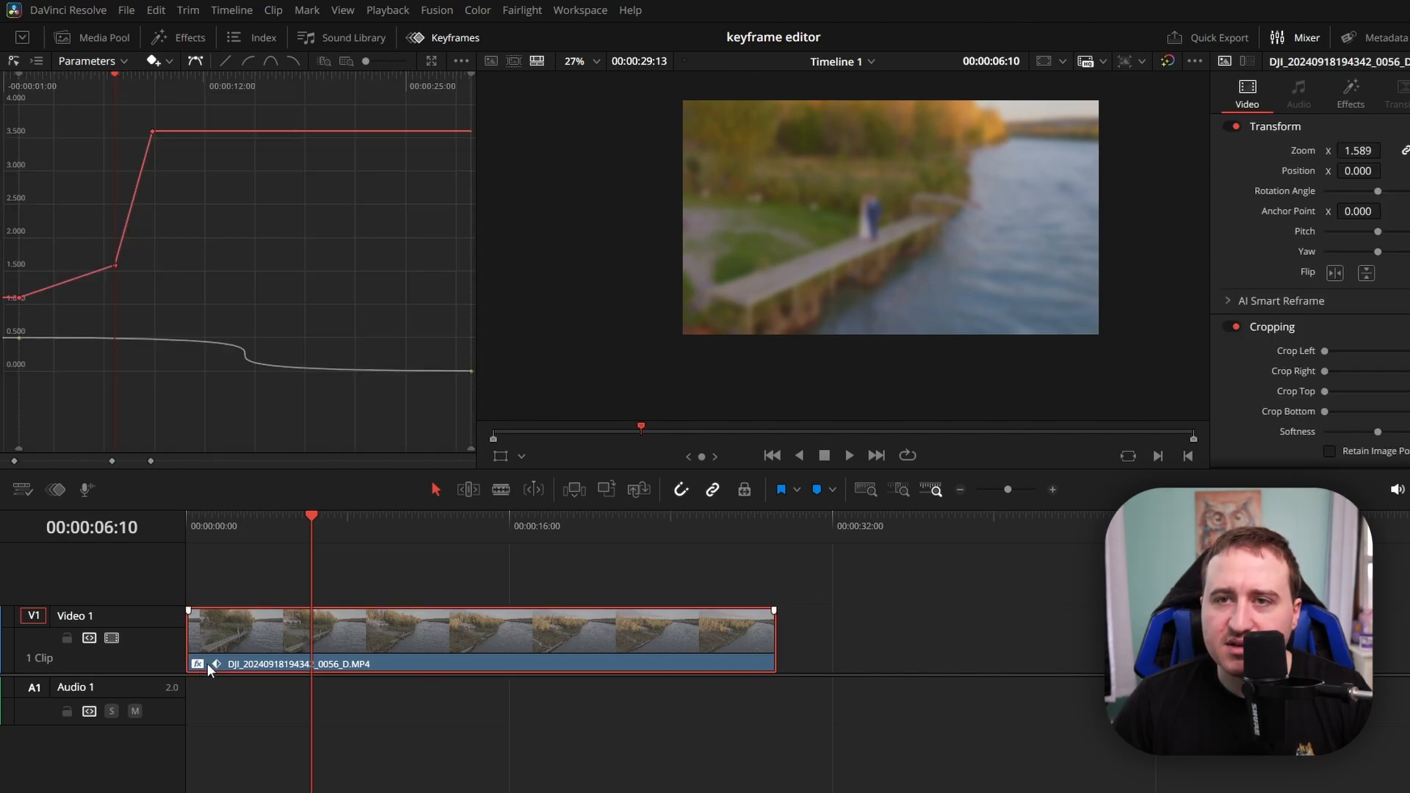
pyautogui.moveTo(385, 576)
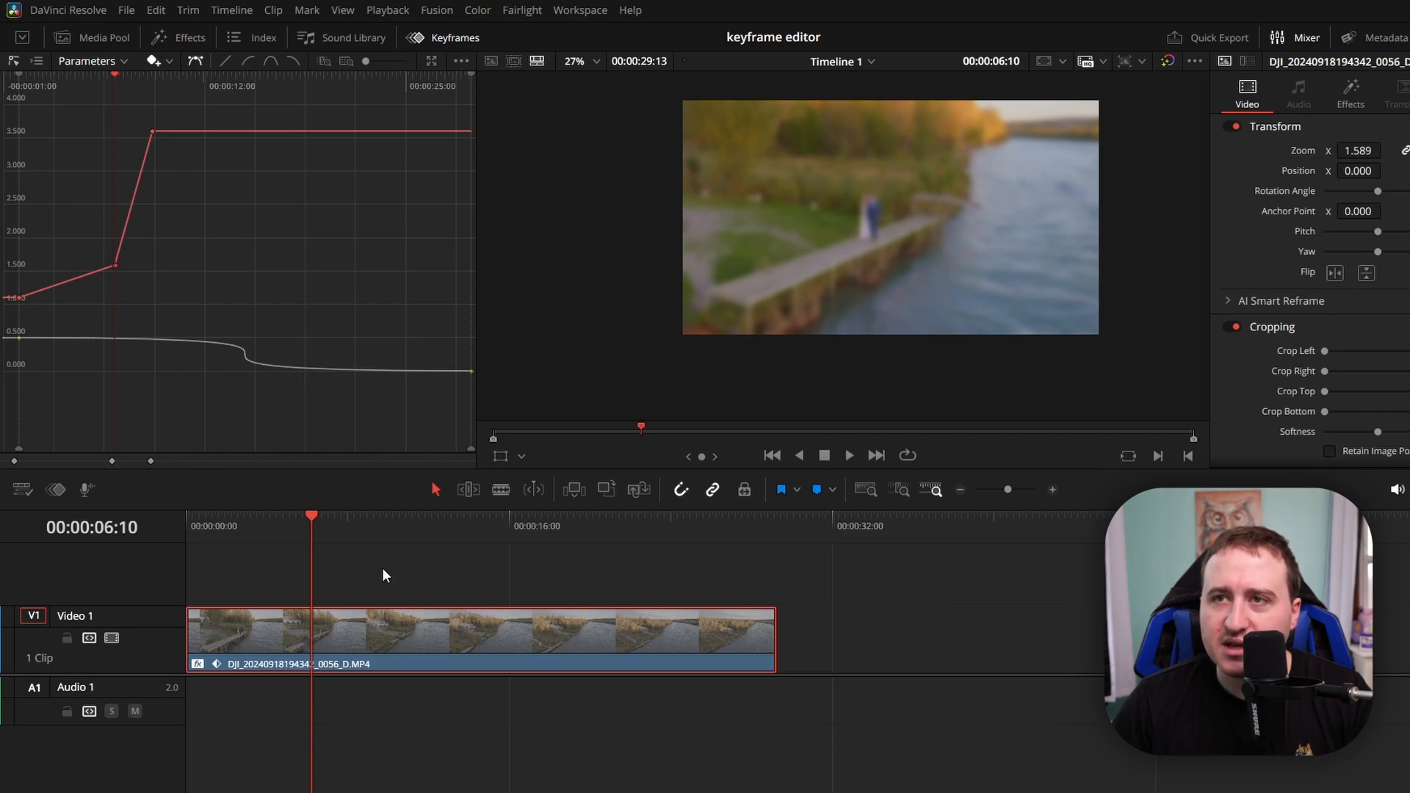
pyautogui.moveTo(321, 354)
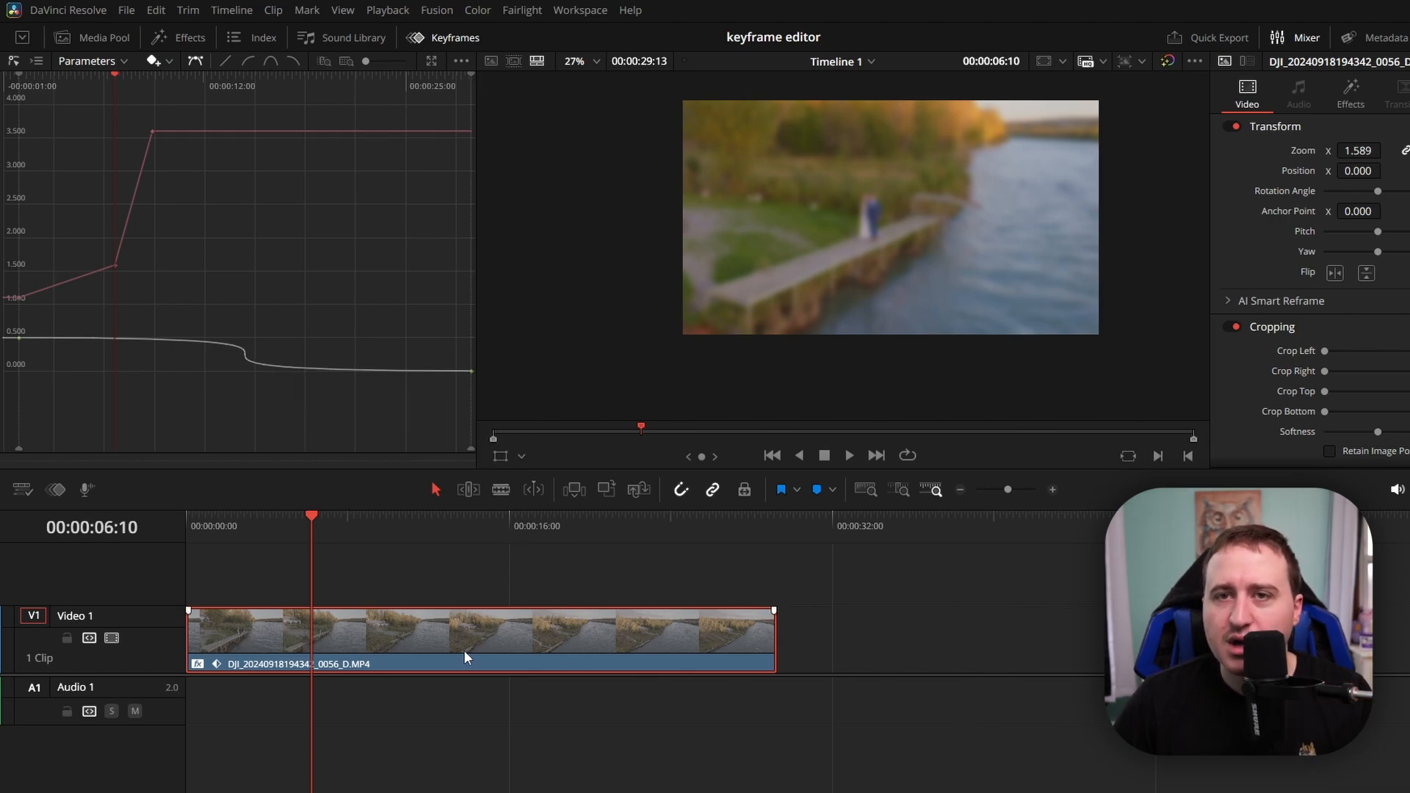
pyautogui.moveTo(172, 66)
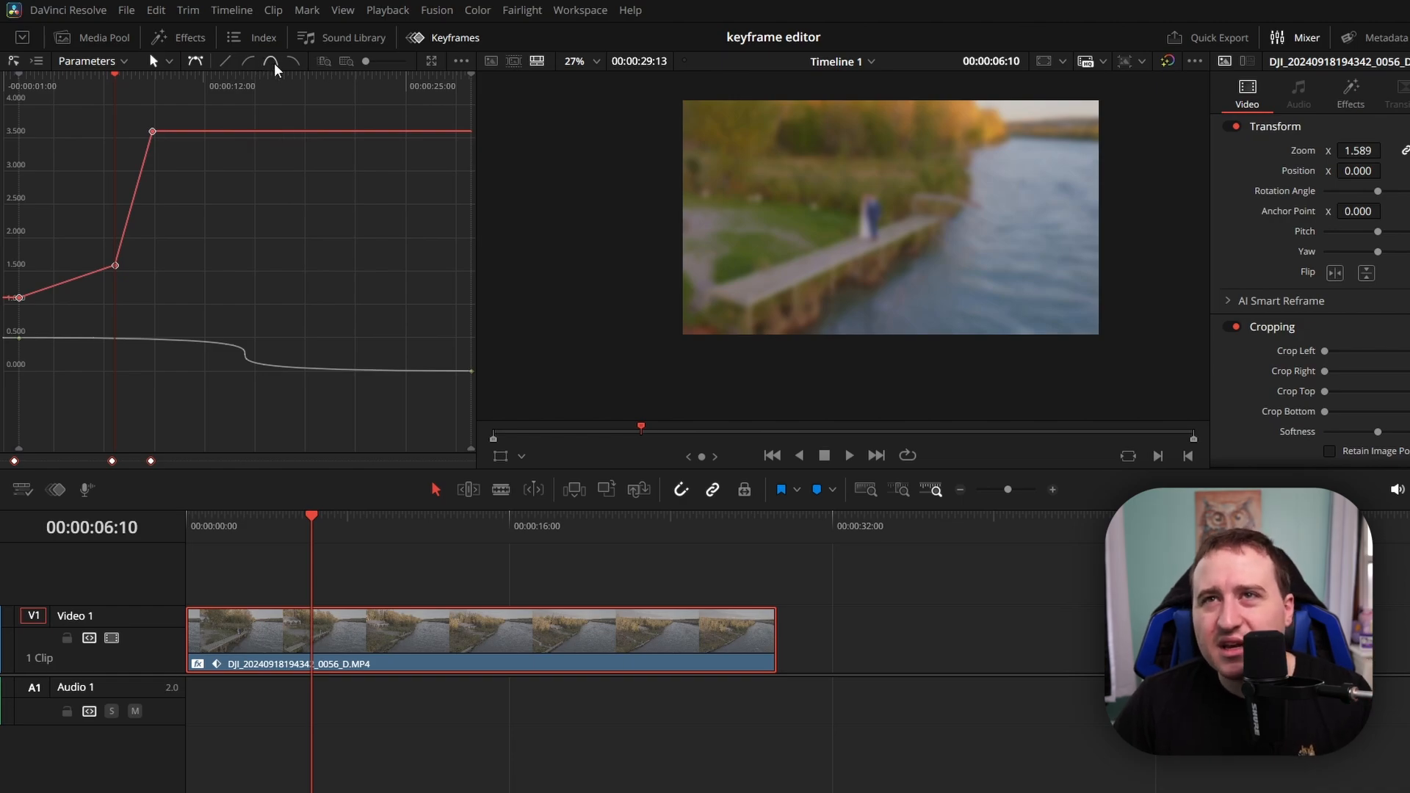
pyautogui.moveTo(274, 61)
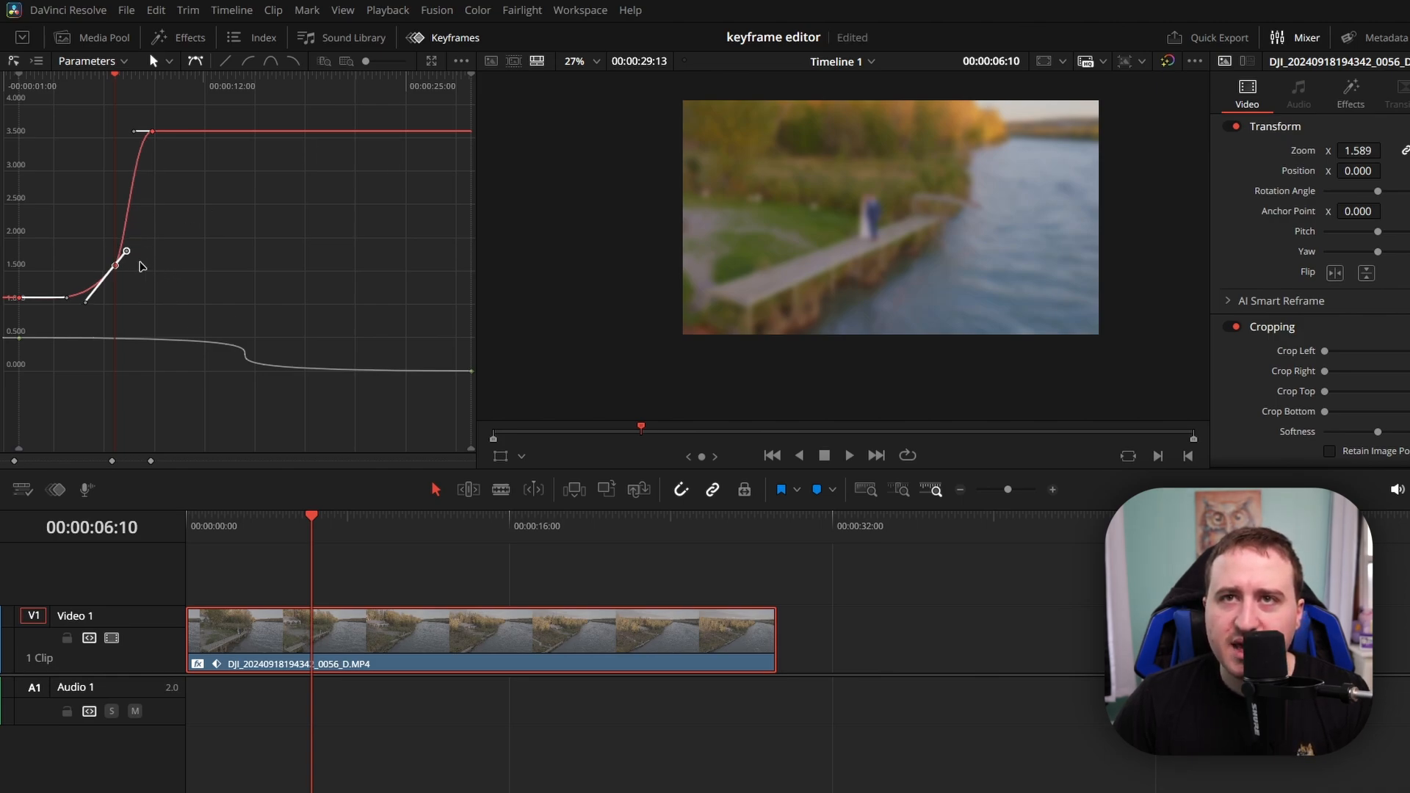
pyautogui.moveTo(127, 255)
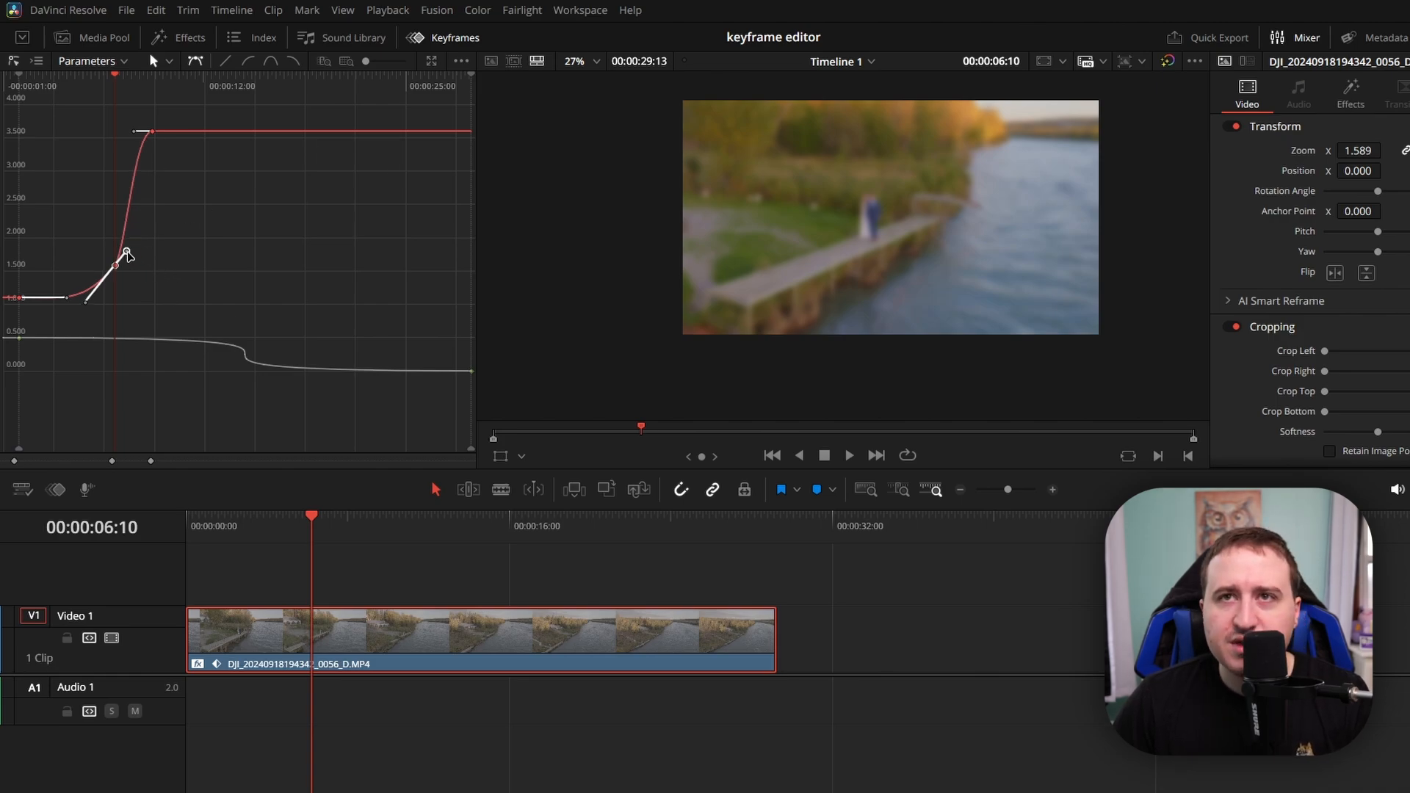
pyautogui.moveTo(131, 248)
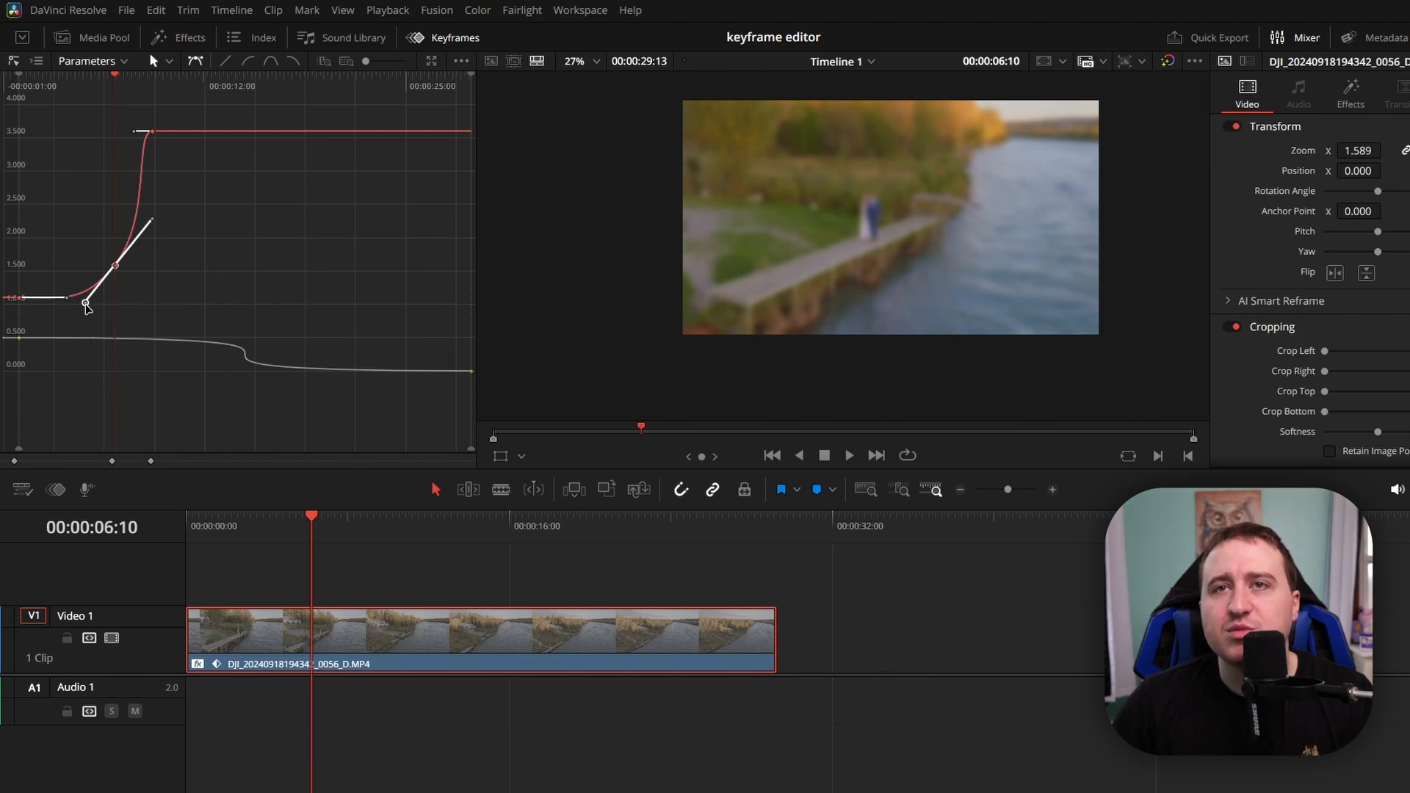
pyautogui.moveTo(87, 304); pyautogui.dragTo(19, 393)
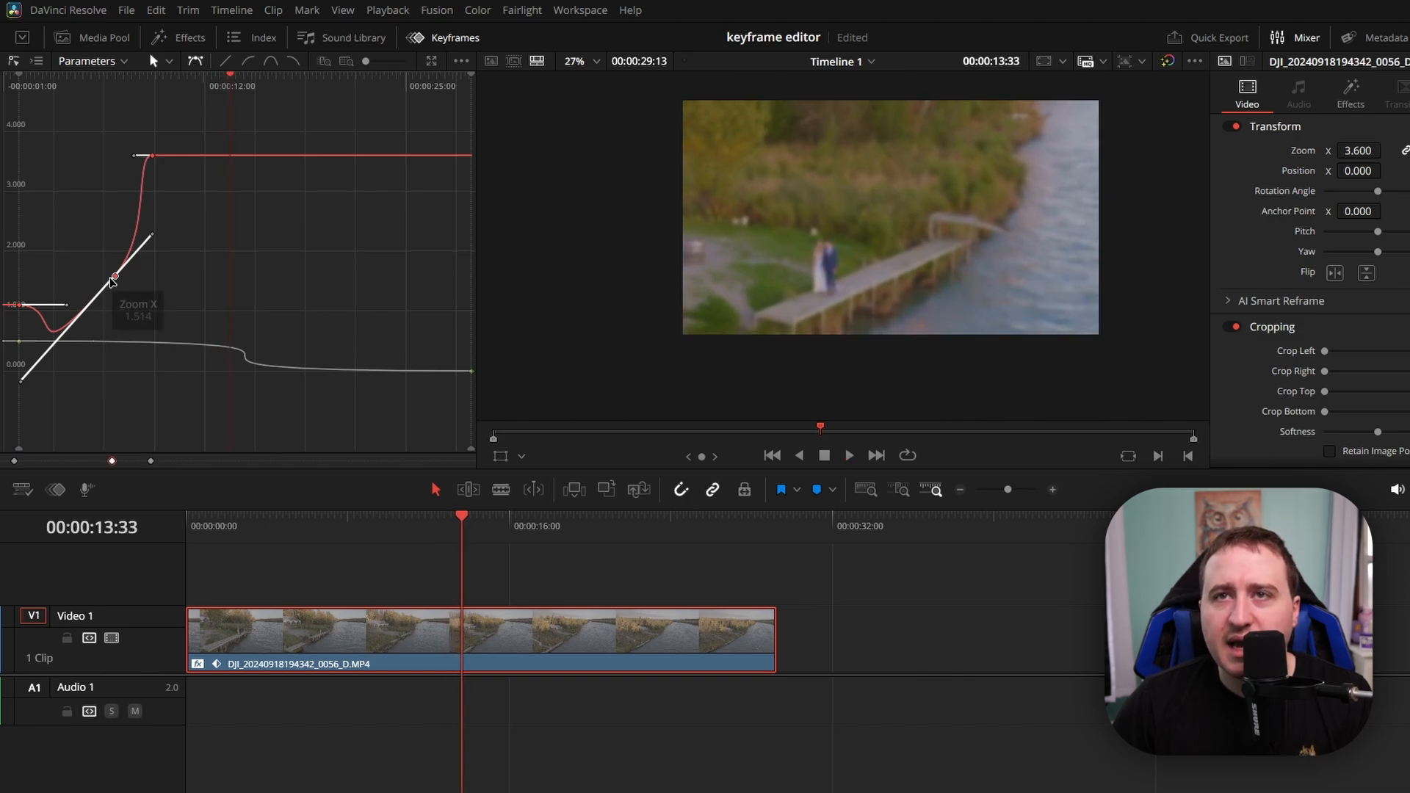
# - Reshape the middle keyframe's handle so the zoom dips, climbs and settles at 3.6
pyautogui.moveTo(116, 276); pyautogui.dragTo(151, 157)
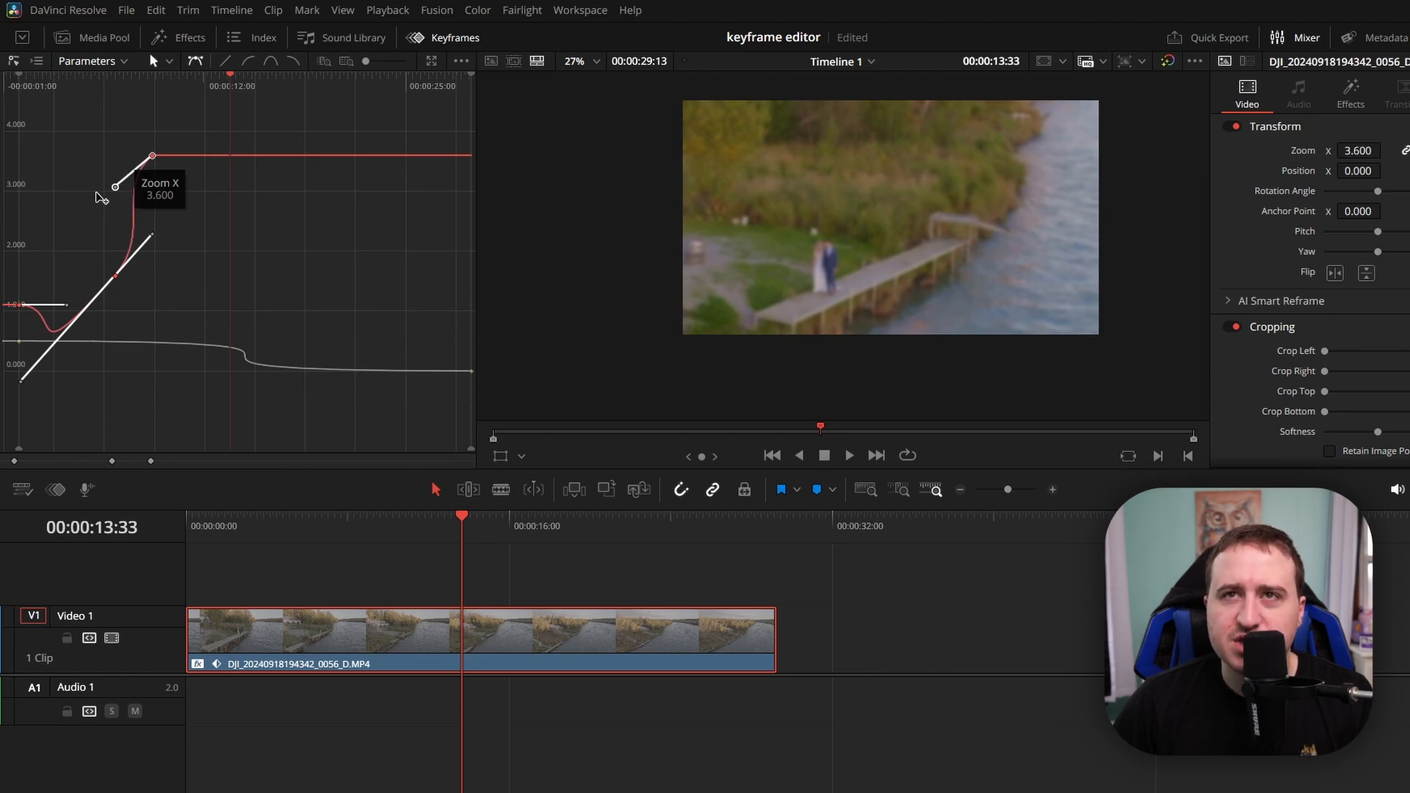
pyautogui.moveTo(111, 188)
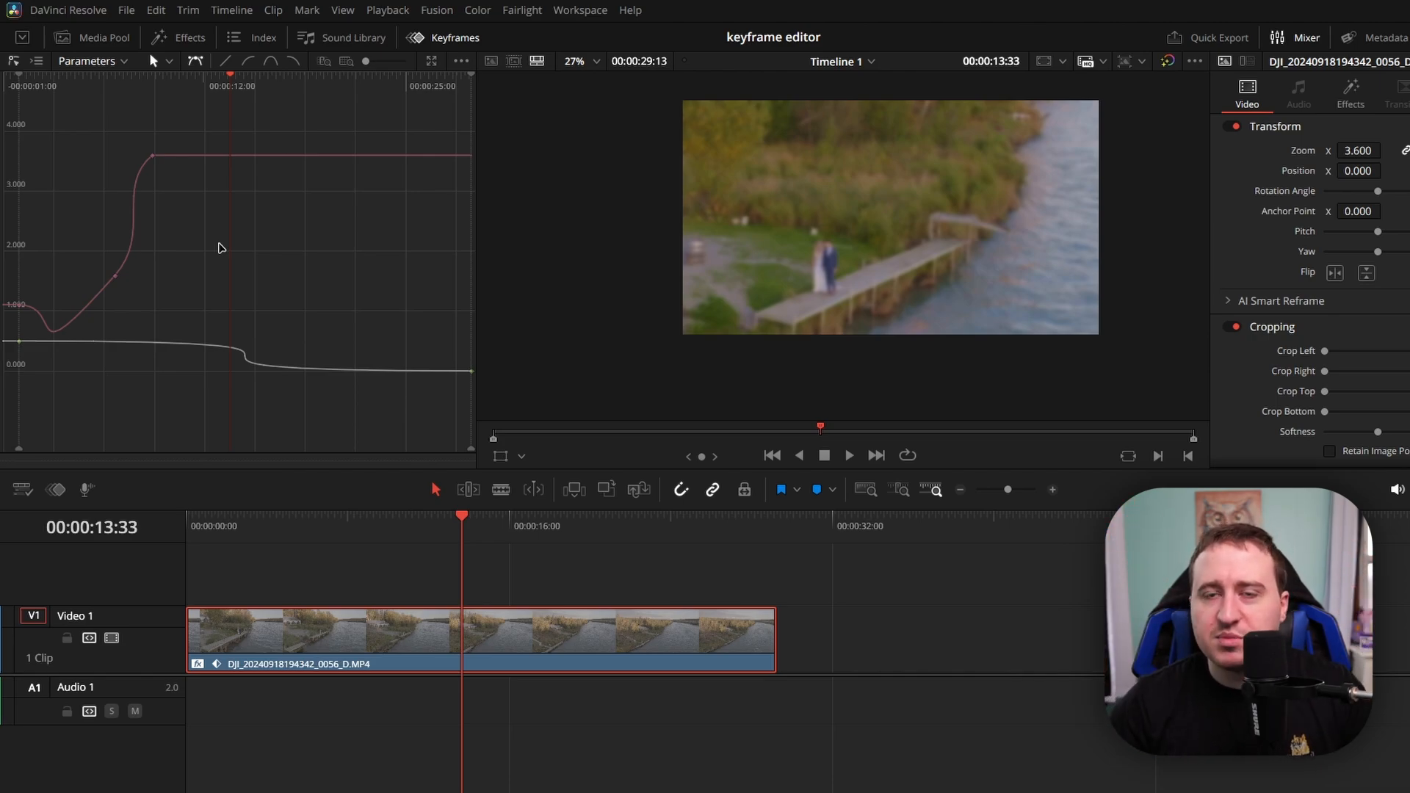
pyautogui.moveTo(633, 585)
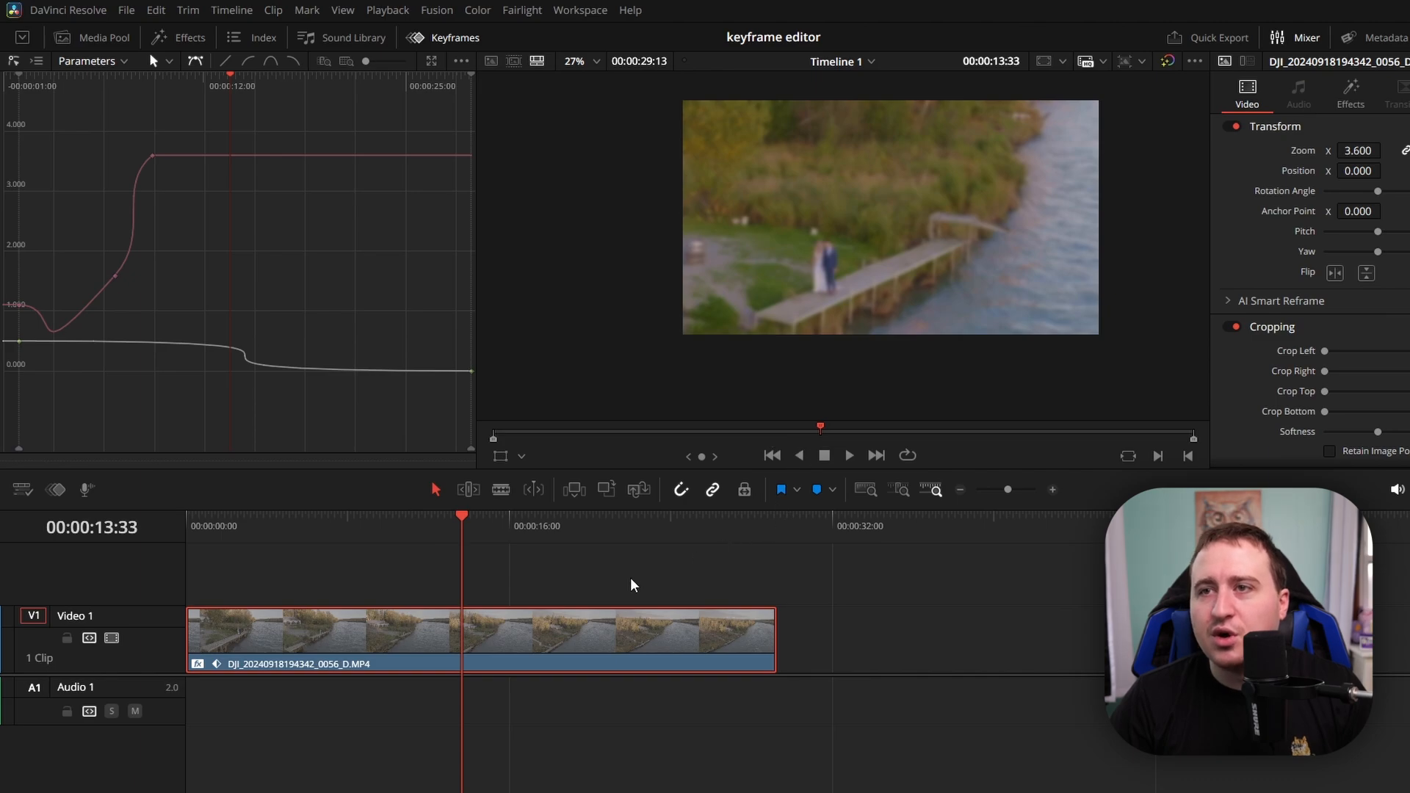
pyautogui.moveTo(604, 583)
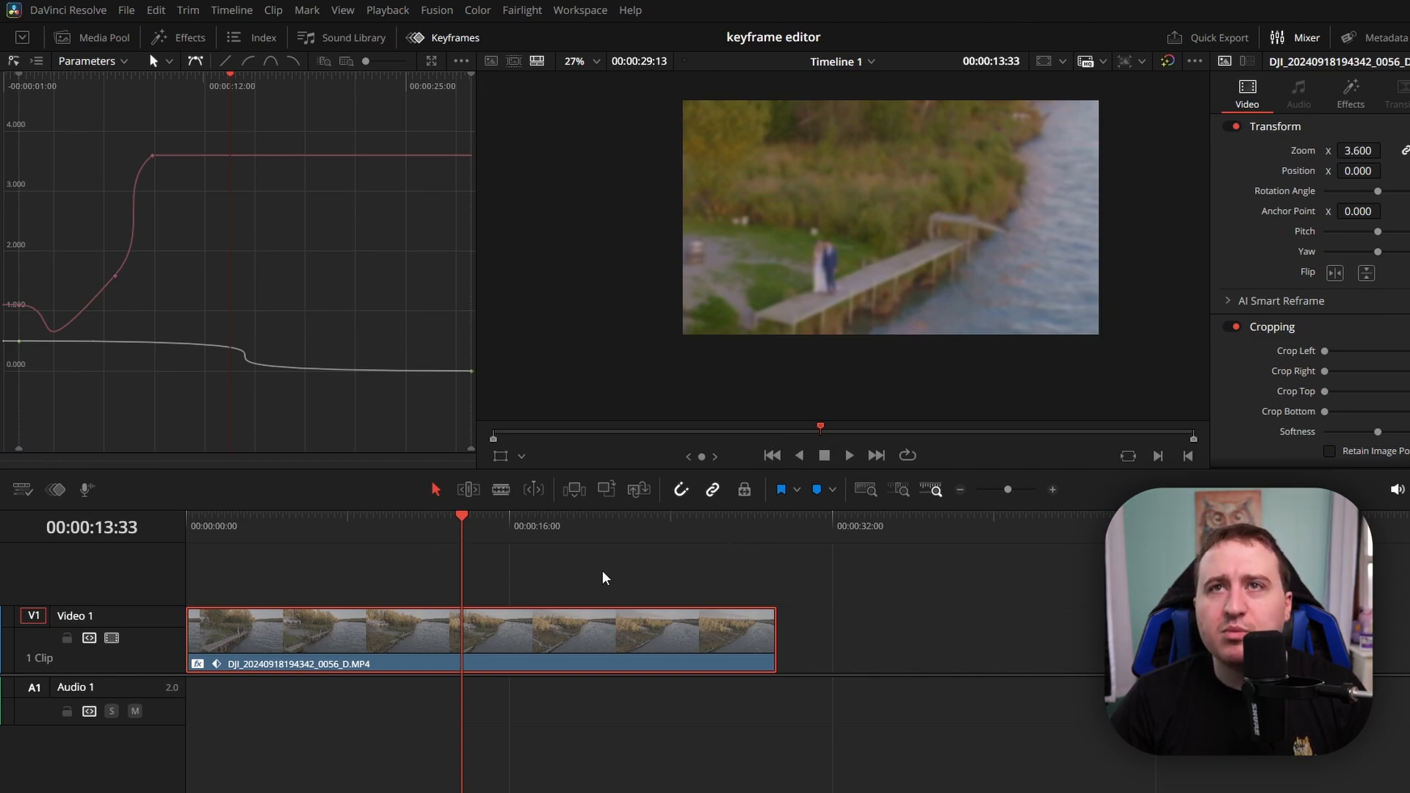
pyautogui.moveTo(244, 357)
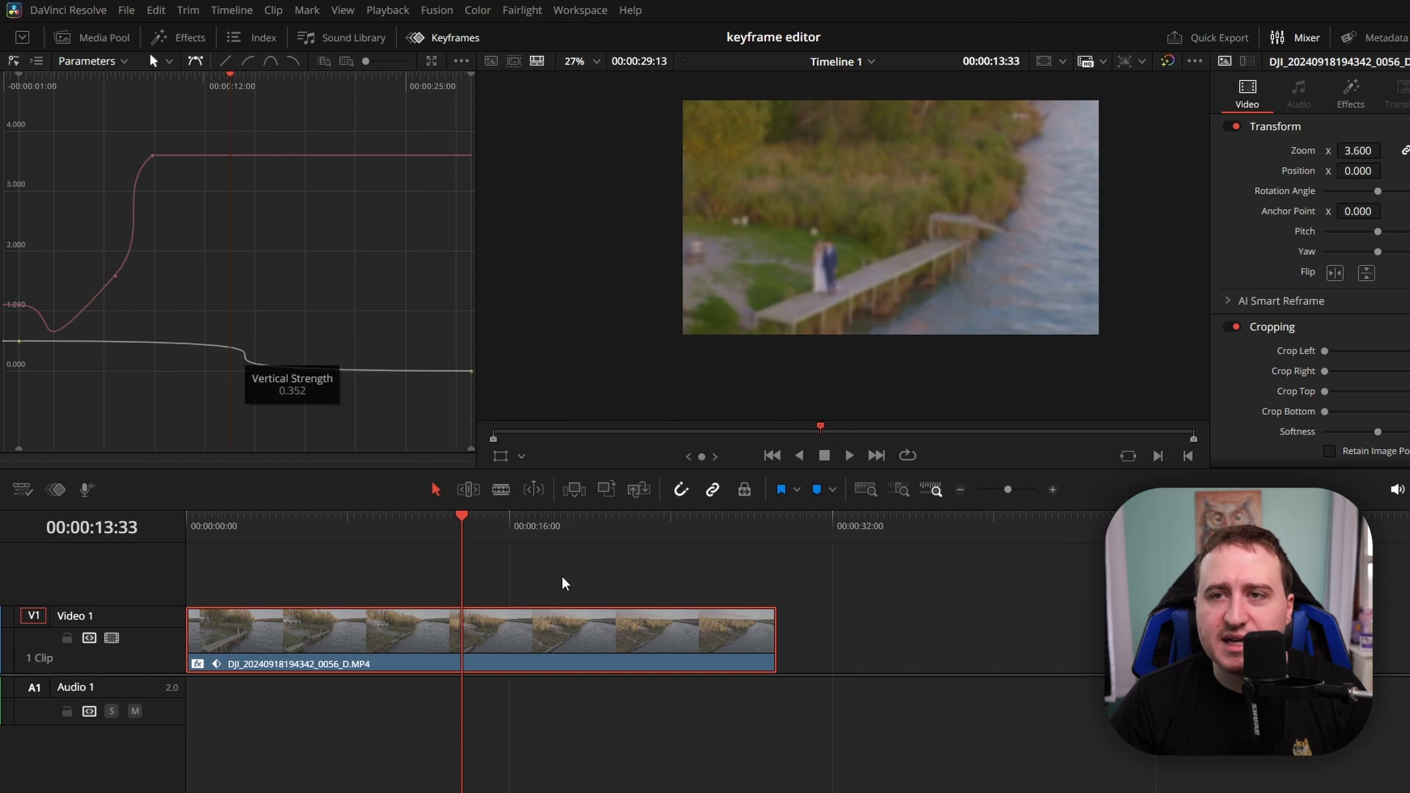
pyautogui.moveTo(341, 337)
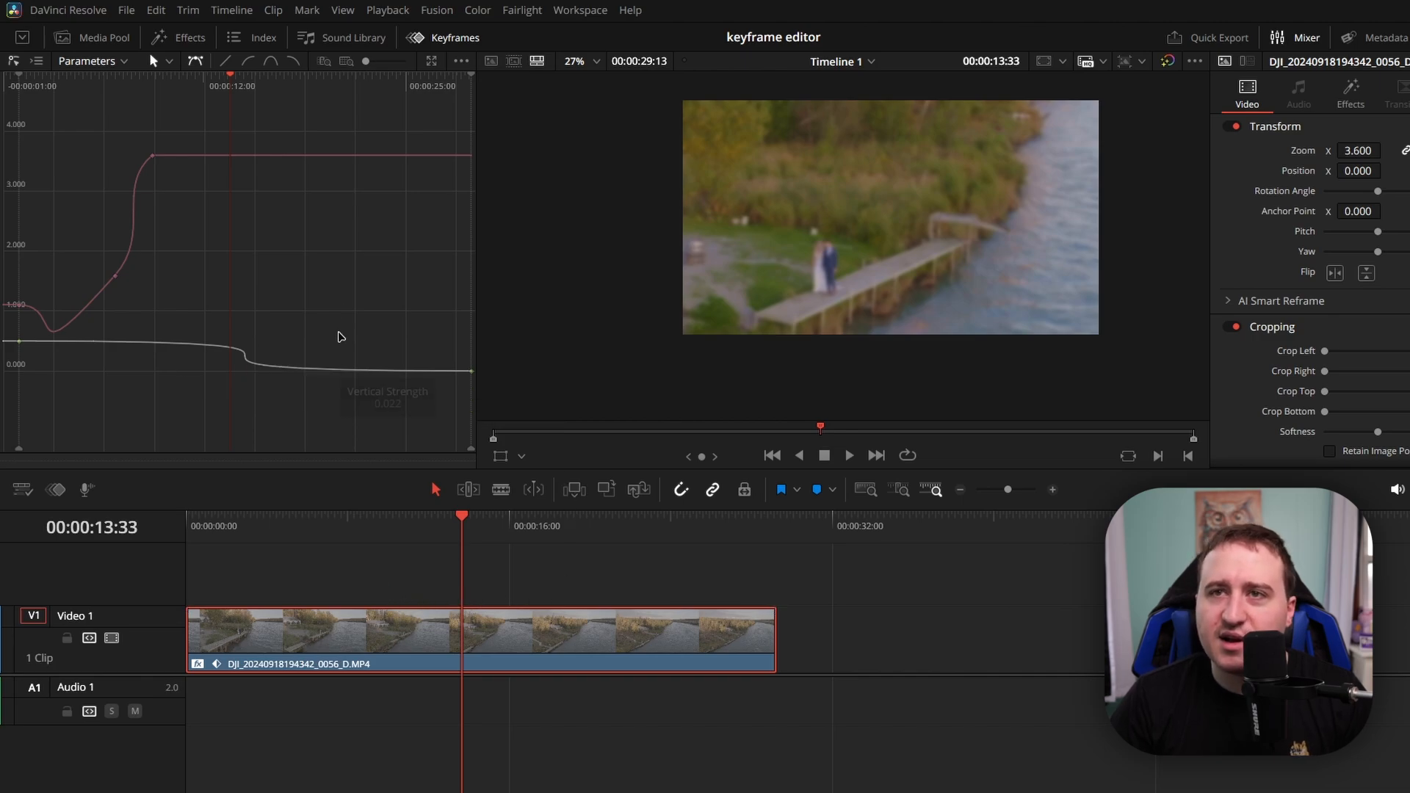
pyautogui.moveTo(333, 257)
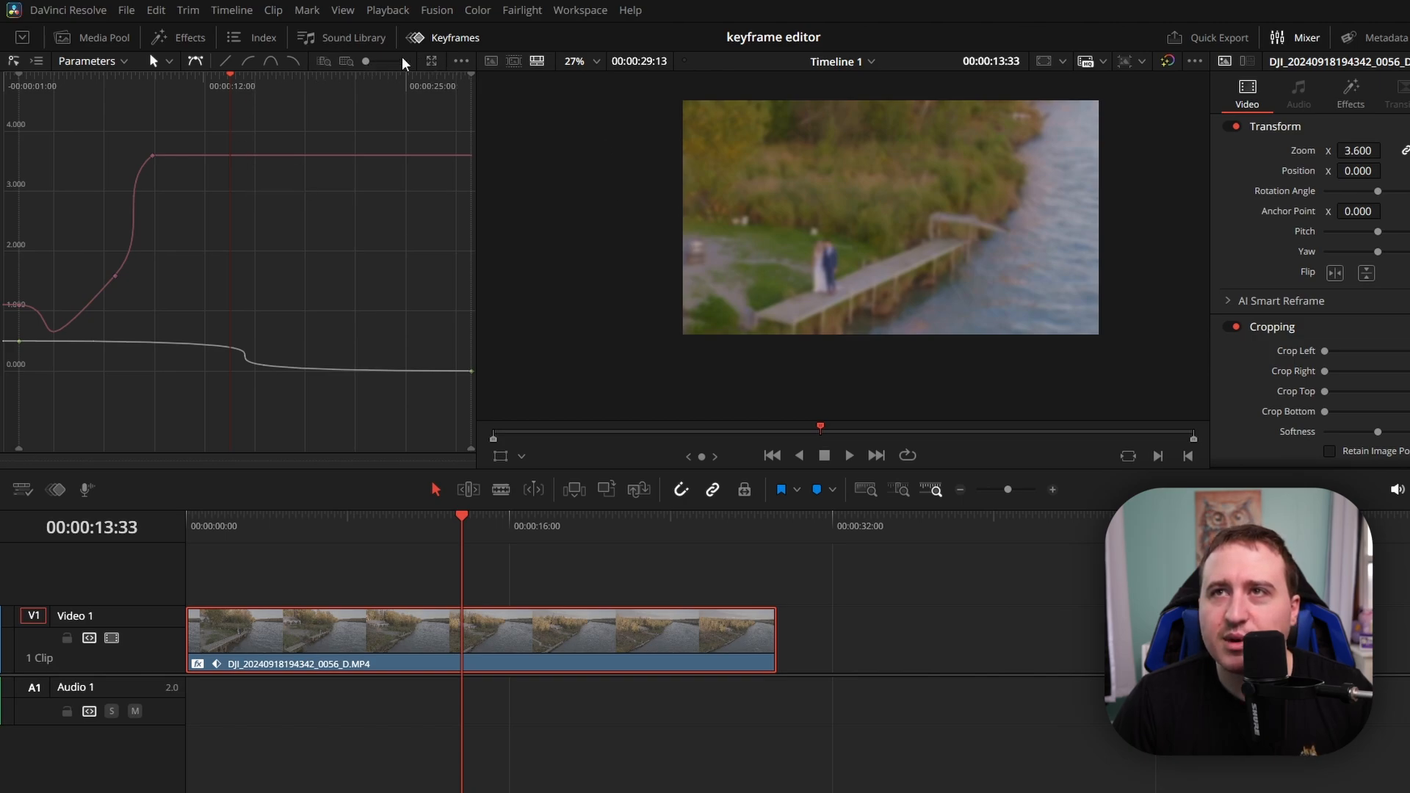
pyautogui.moveTo(322, 62)
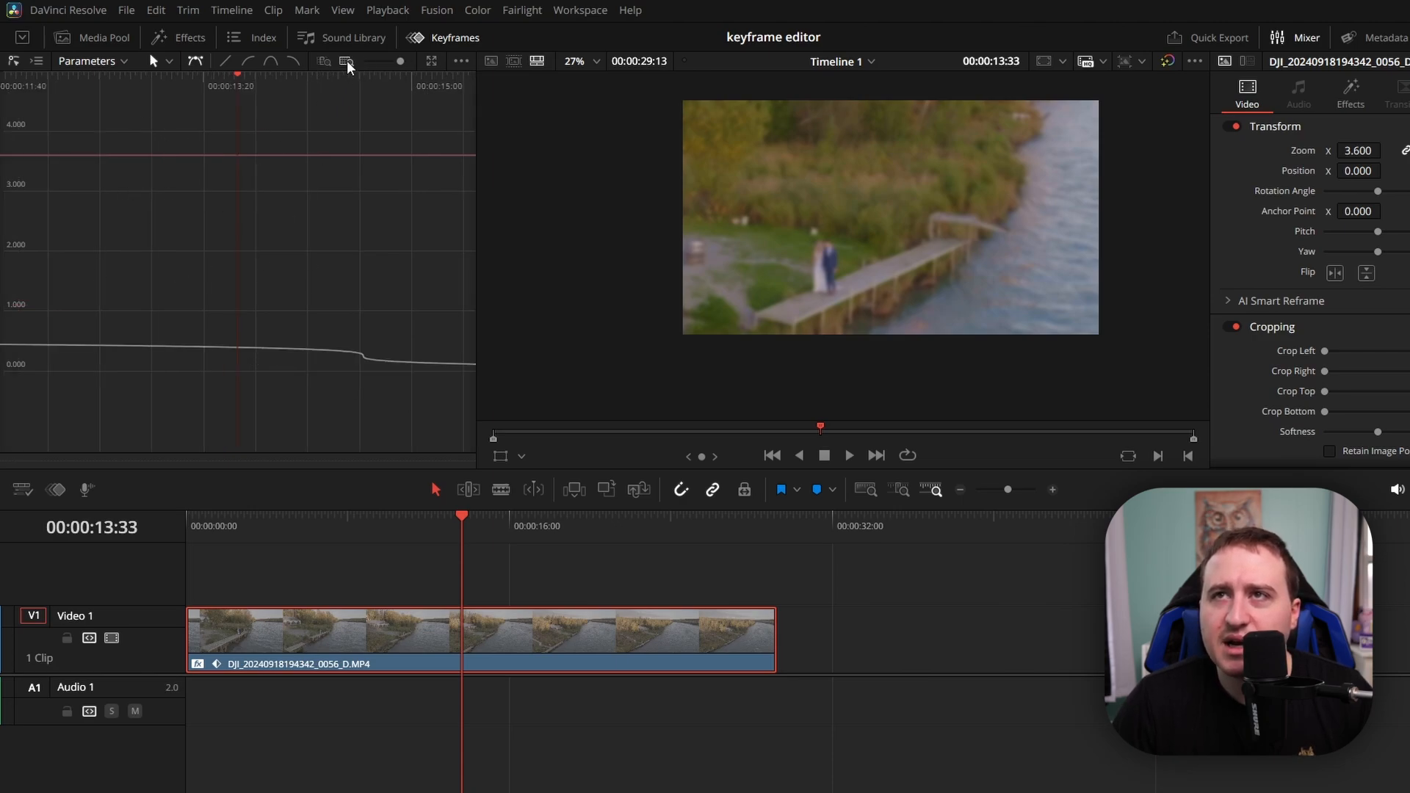
pyautogui.click(432, 61)
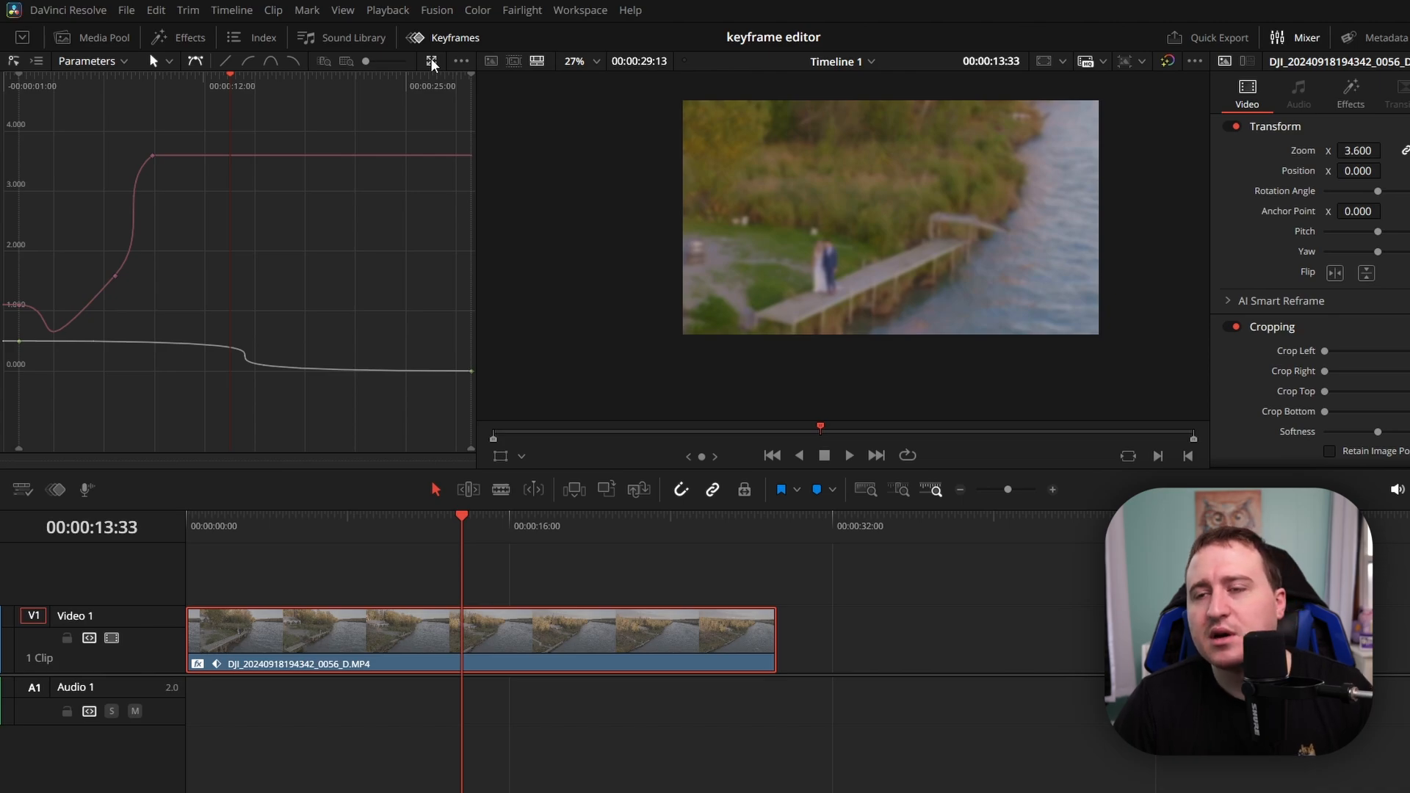
# - Choose Display All Video Parameters so every video parameter is listed in the editor
pyautogui.click(430, 61)
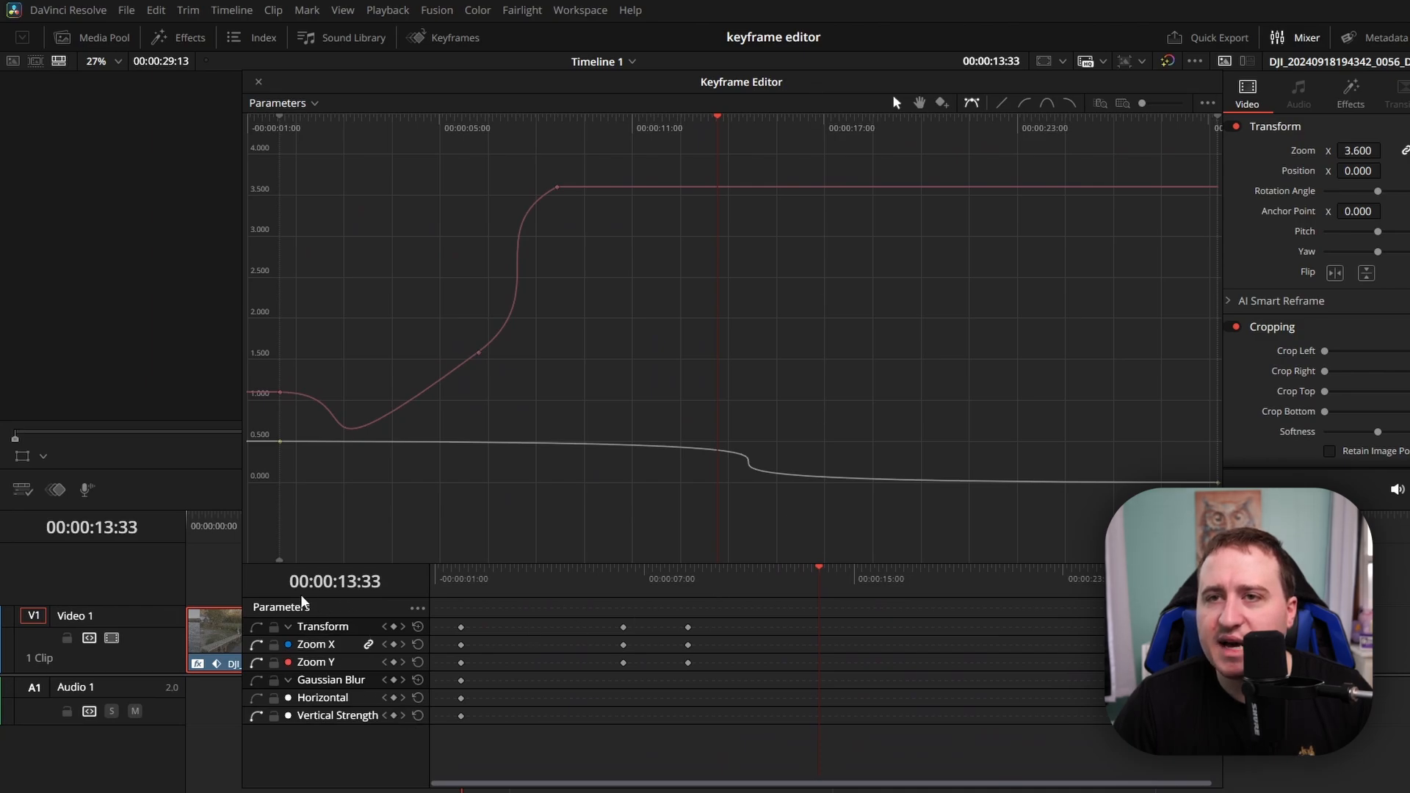
pyautogui.moveTo(668, 425)
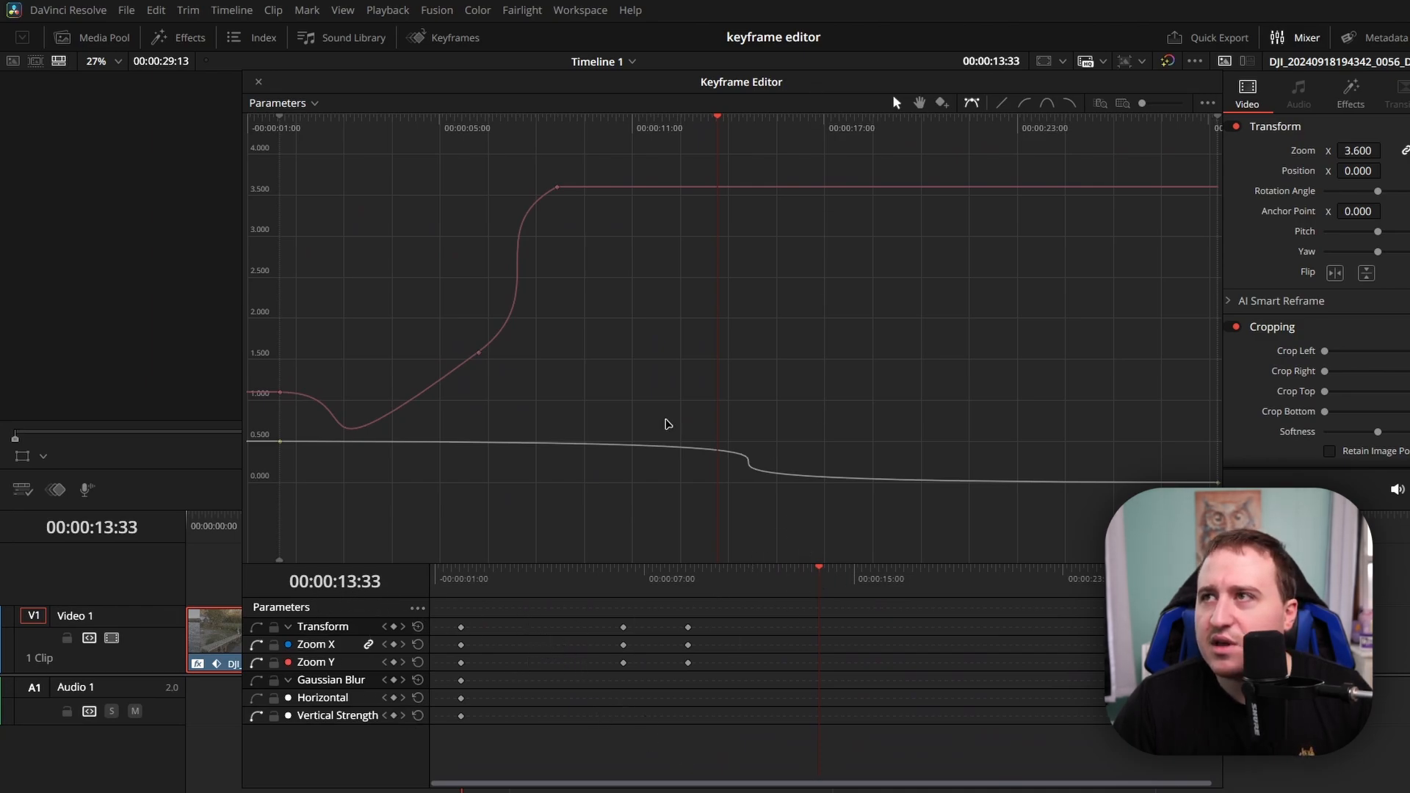
pyautogui.moveTo(779, 72)
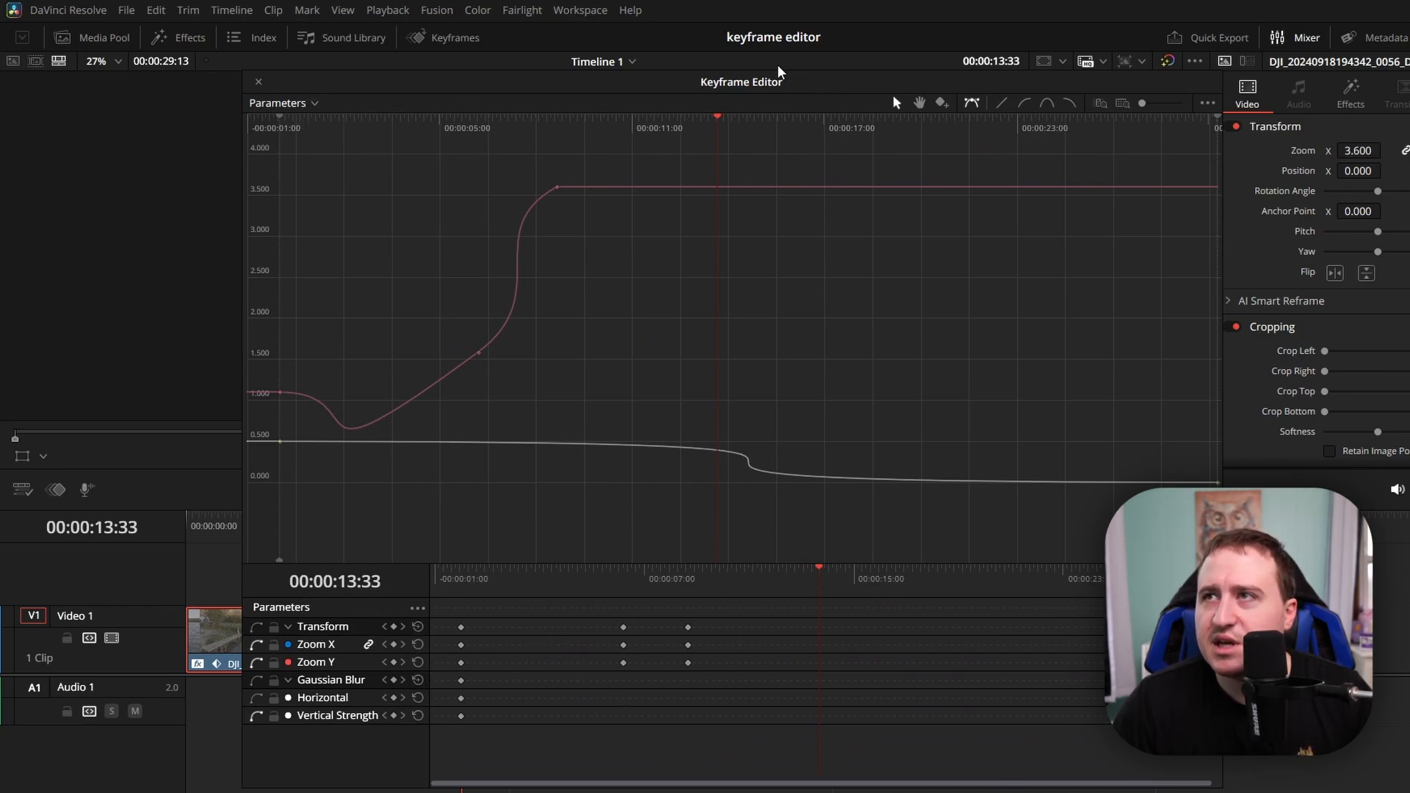
pyautogui.moveTo(612, 367)
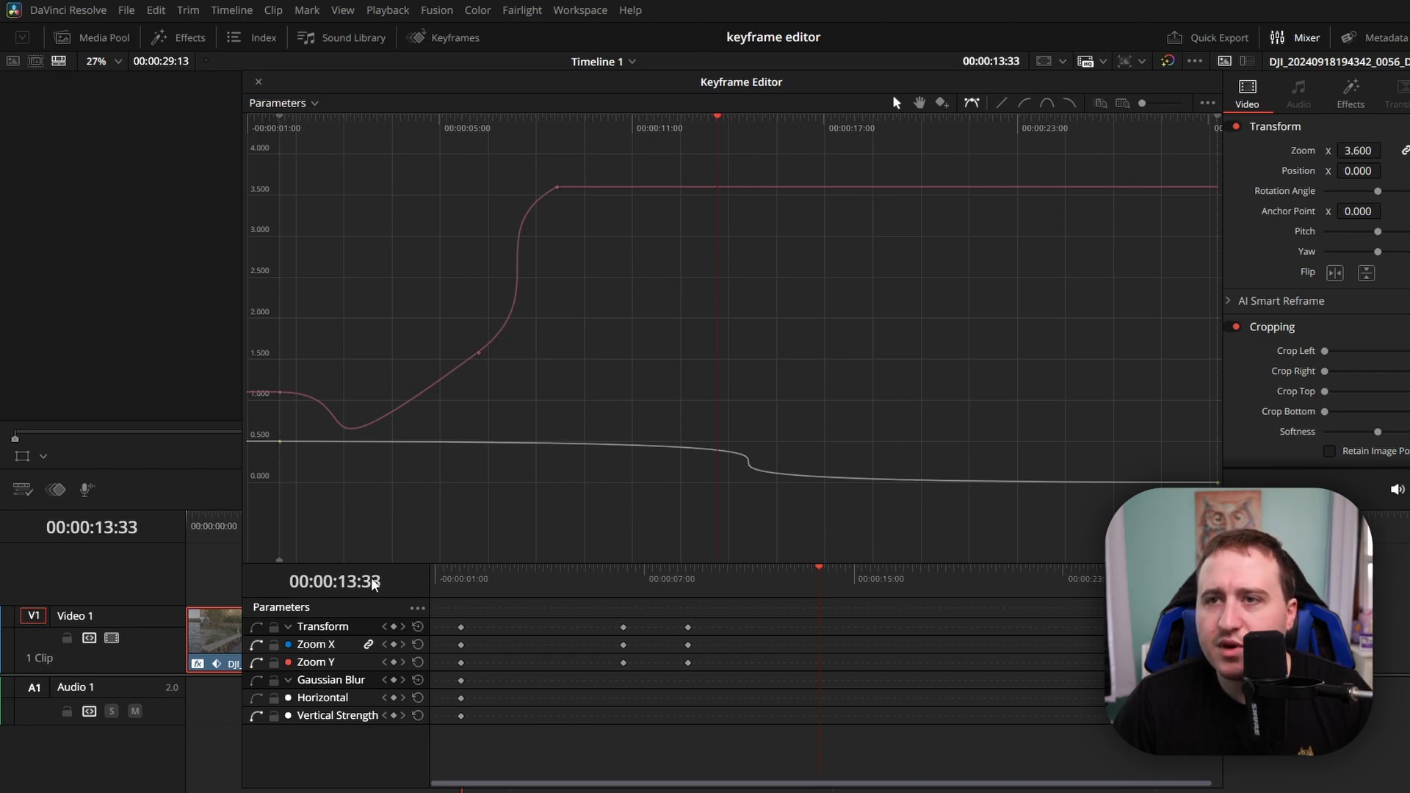
pyautogui.click(416, 607)
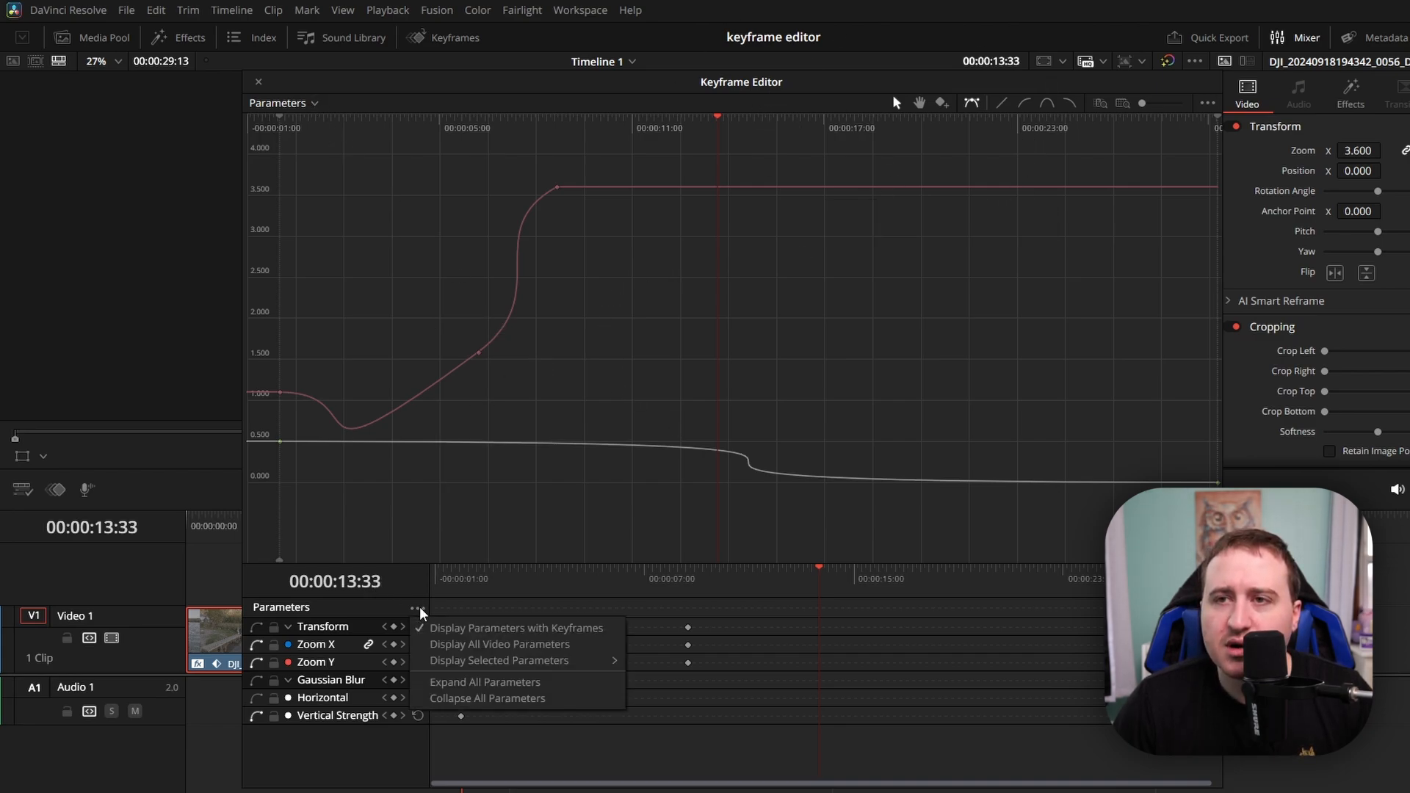
pyautogui.moveTo(387, 563)
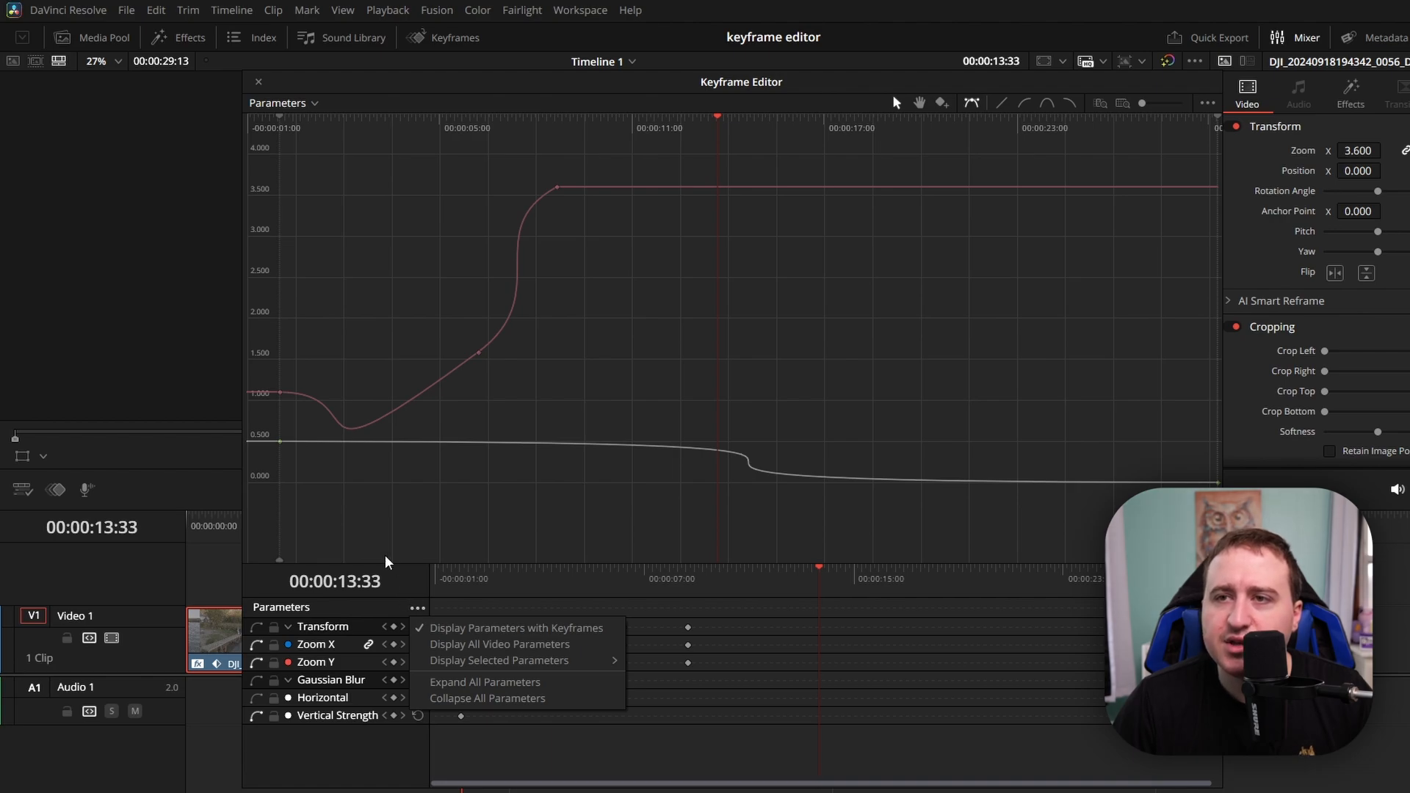
pyautogui.click(419, 608)
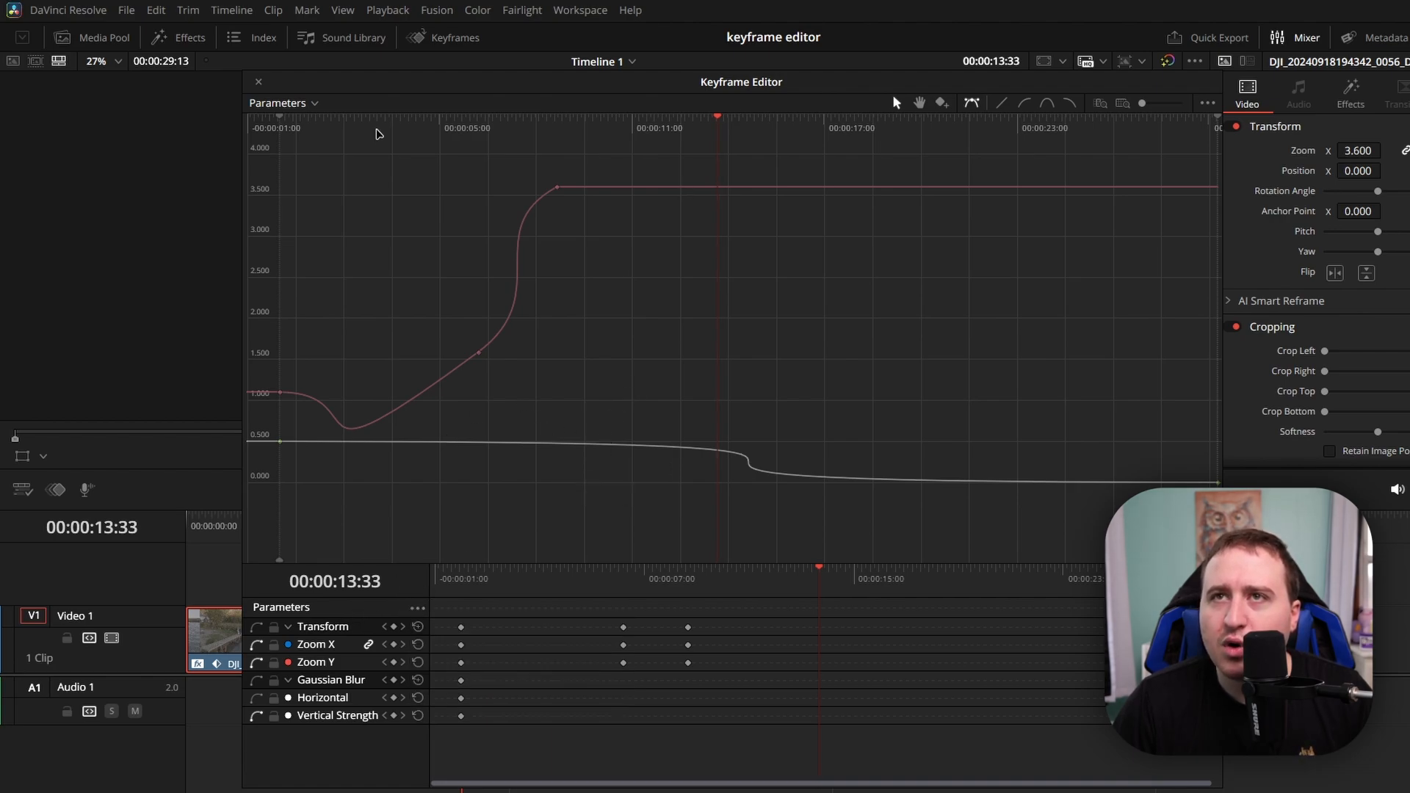
pyautogui.moveTo(491, 320)
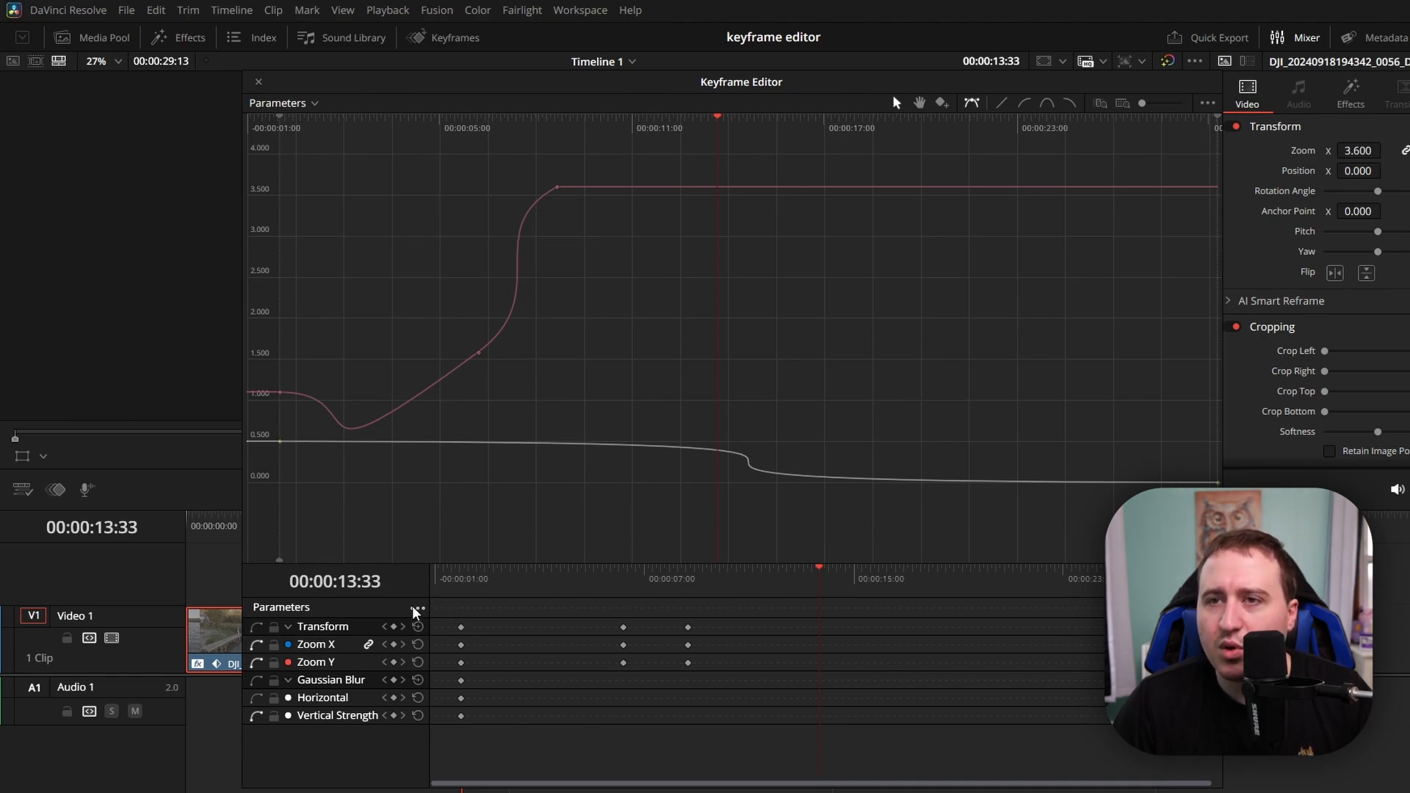
pyautogui.click(415, 609)
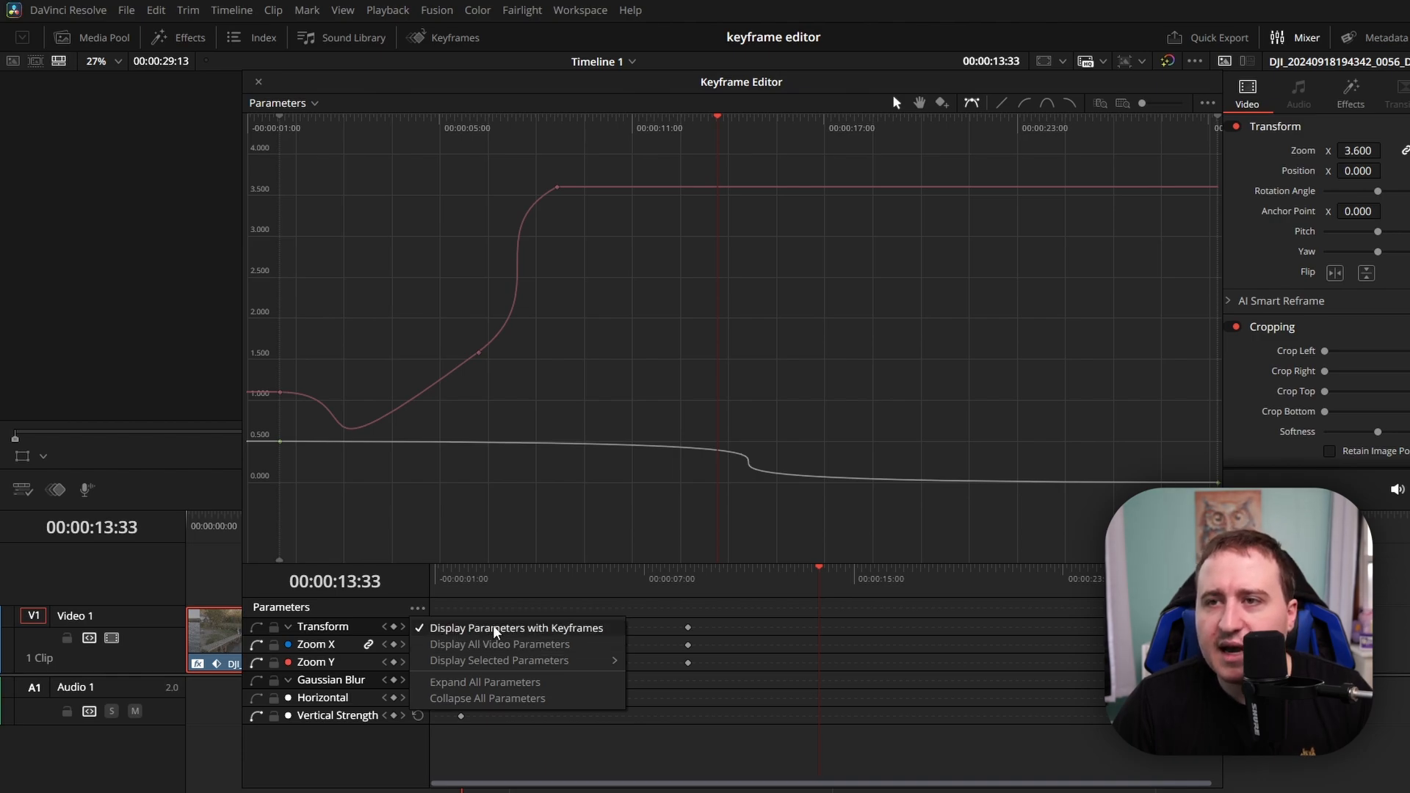
pyautogui.moveTo(544, 640)
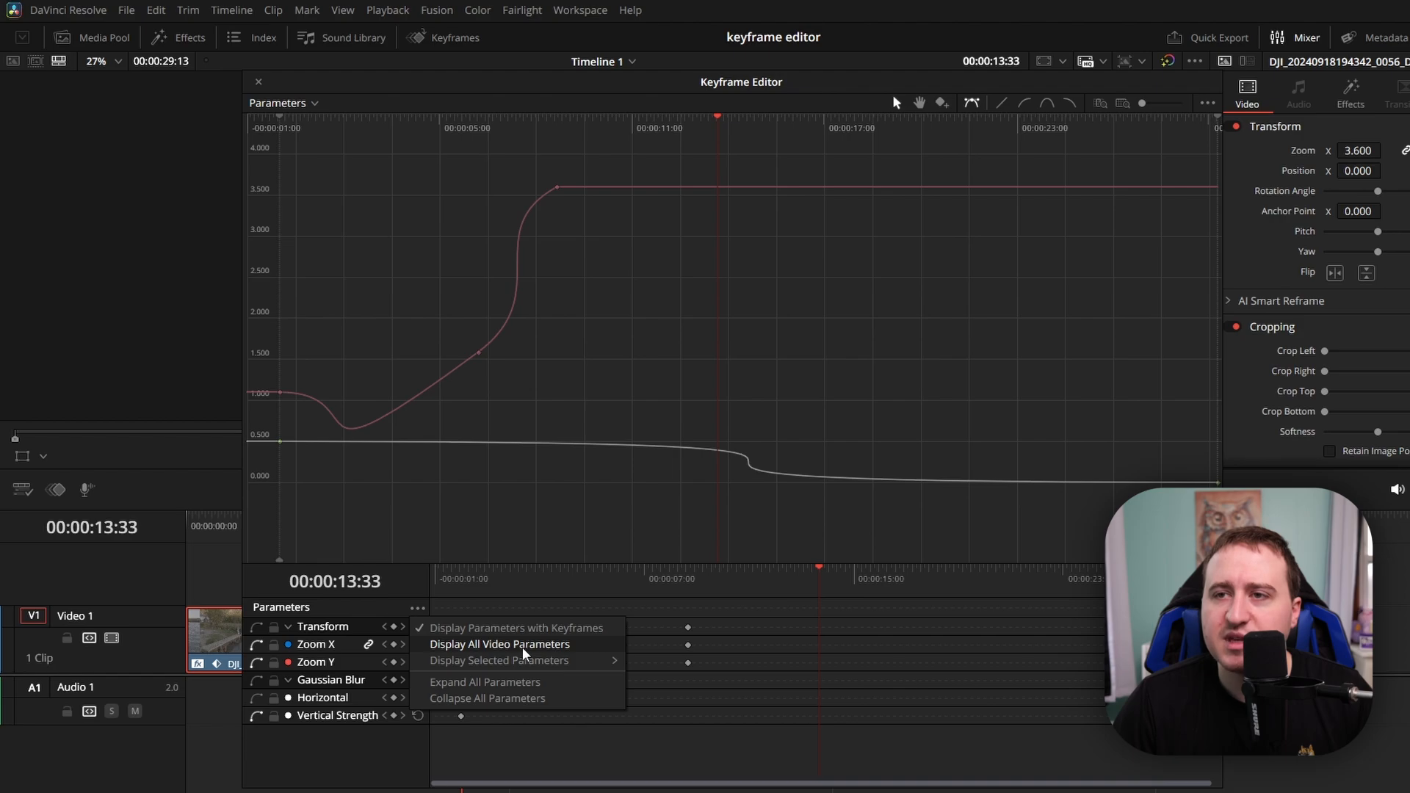
pyautogui.click(499, 644)
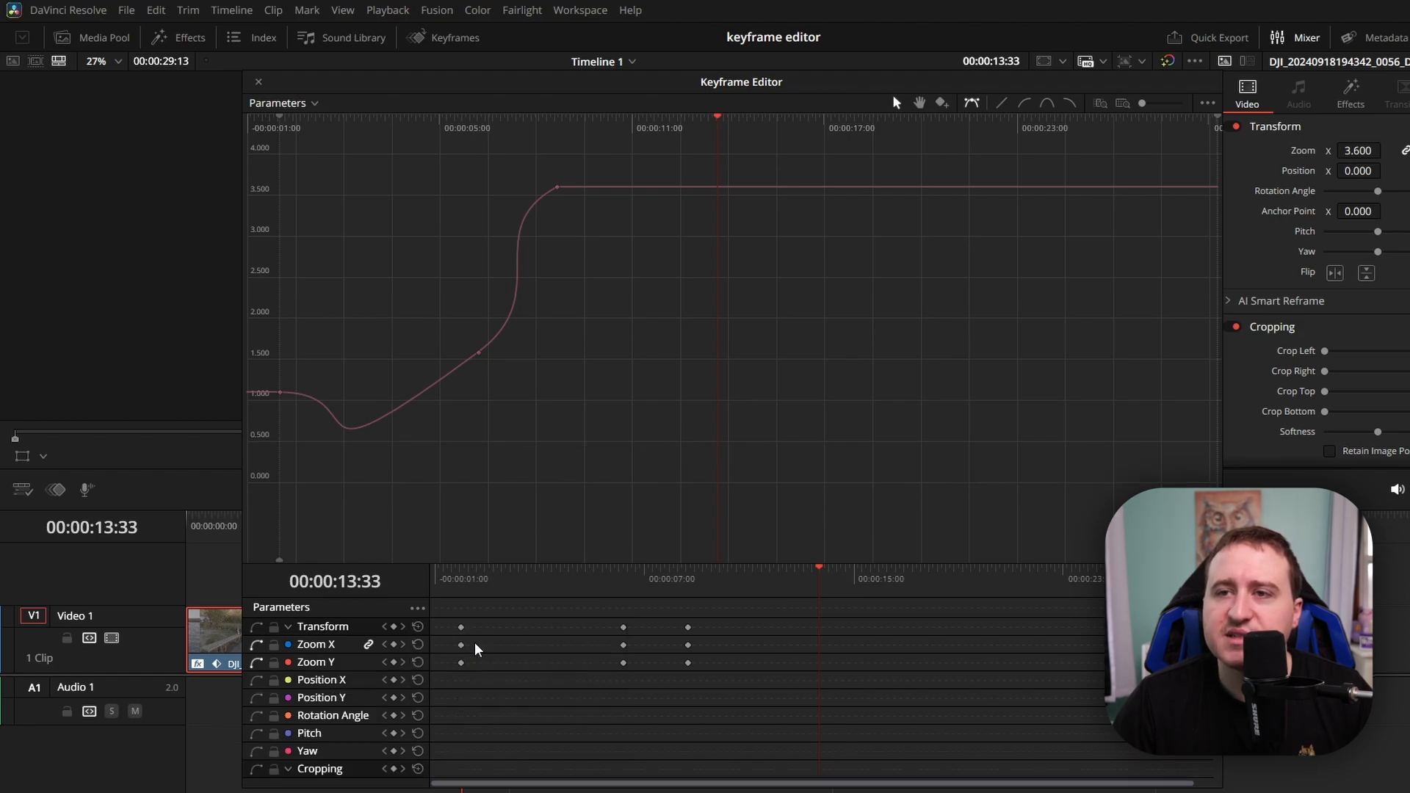
# - Review the full parameter list and bring the blur strength curve back into the graph
pyautogui.scroll(-3)
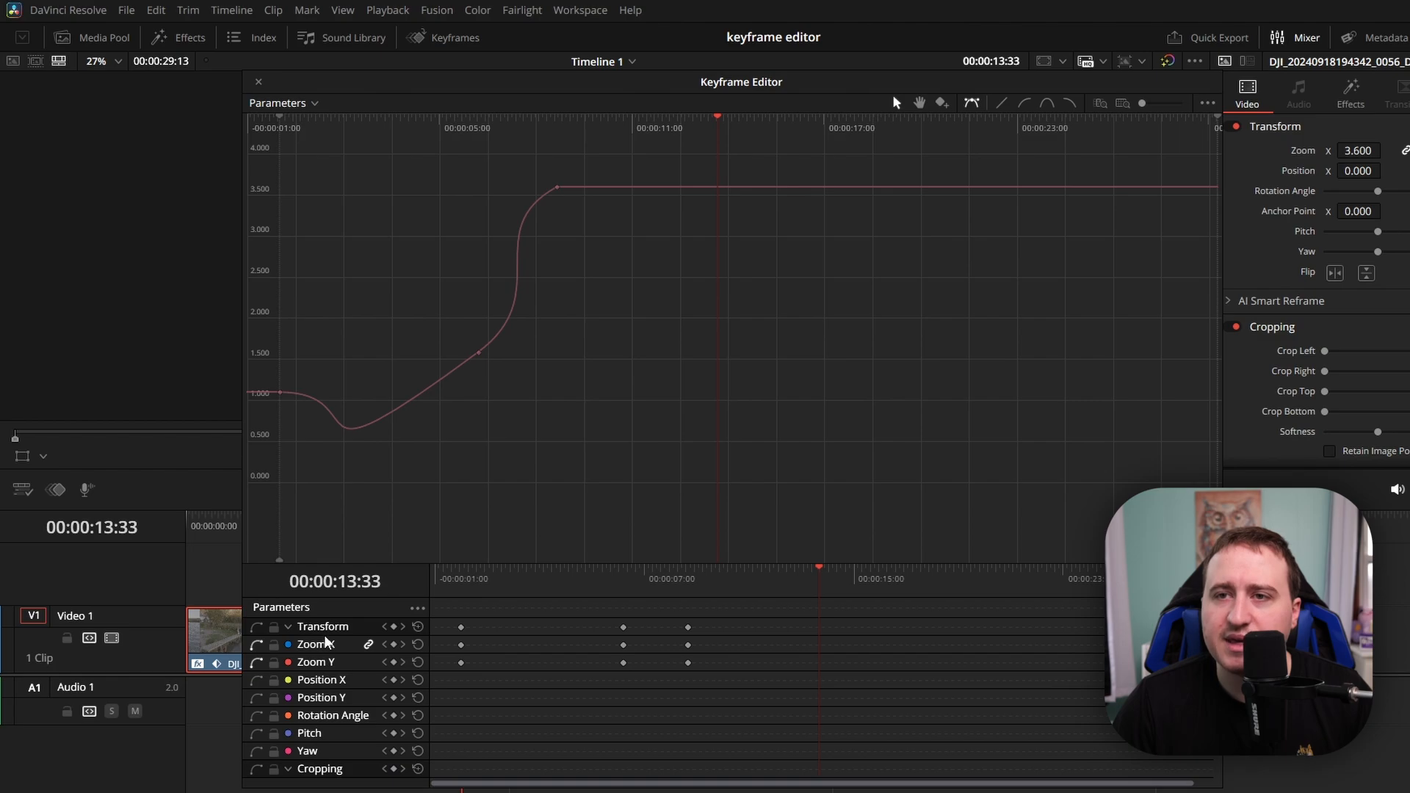
pyautogui.click(416, 608)
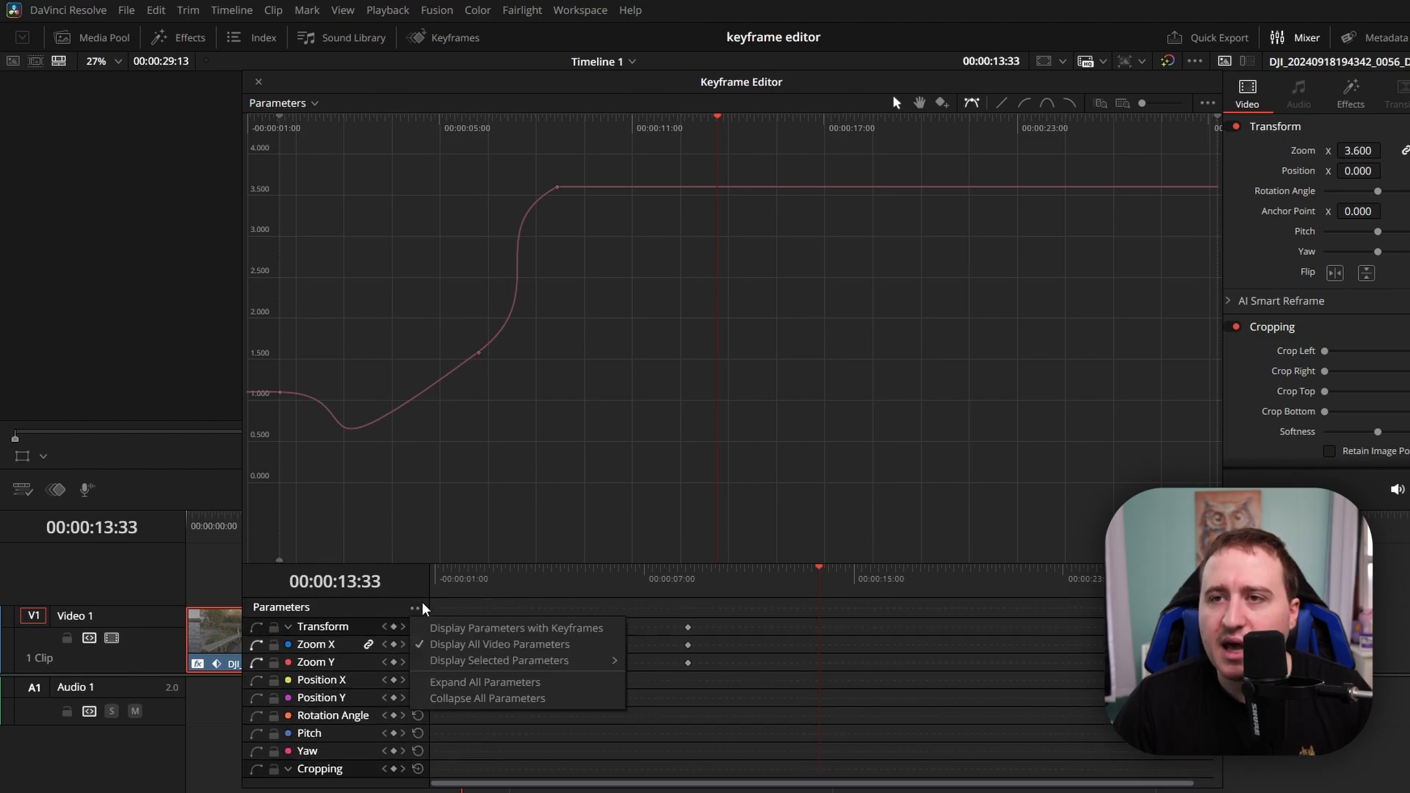
pyautogui.moveTo(441, 661)
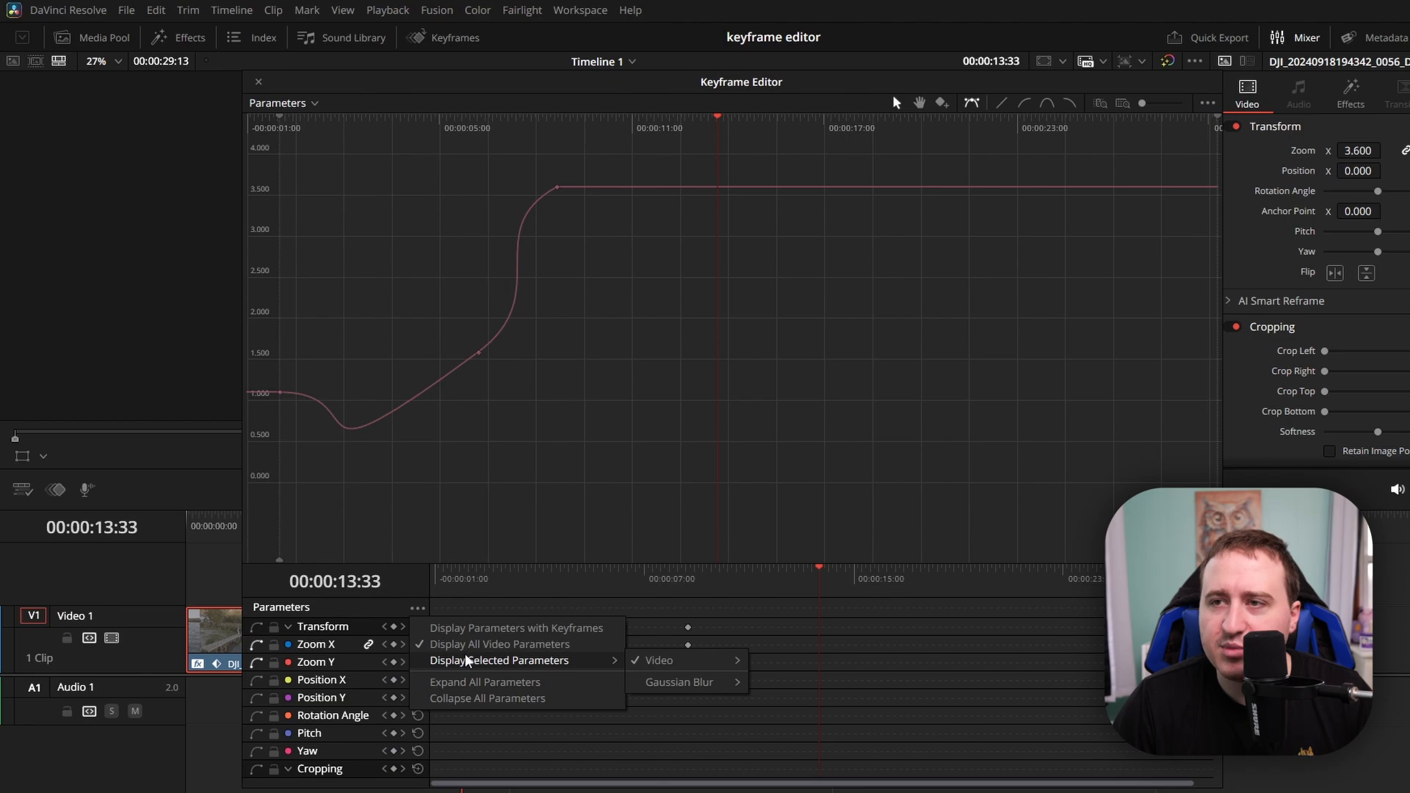
pyautogui.moveTo(633, 670)
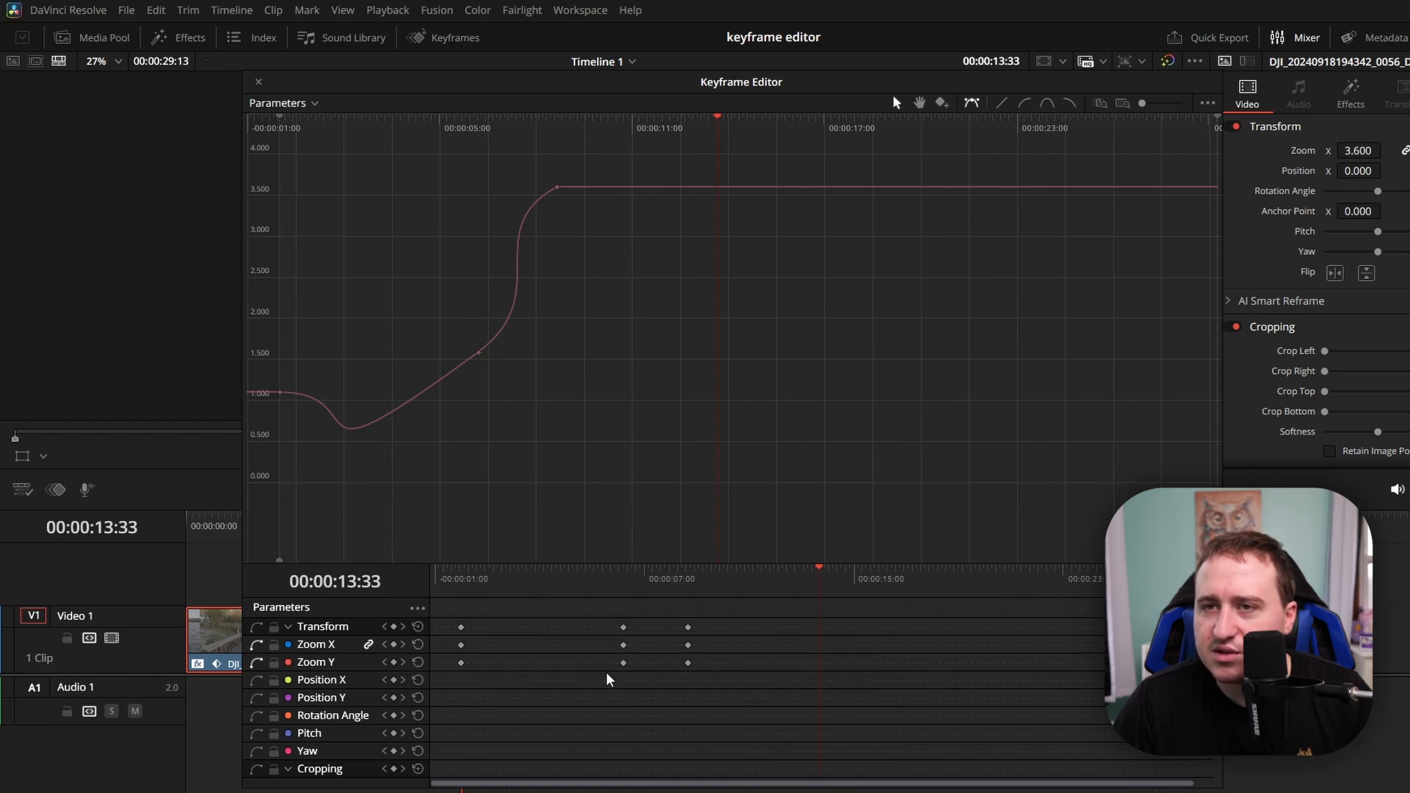
pyautogui.click(417, 608)
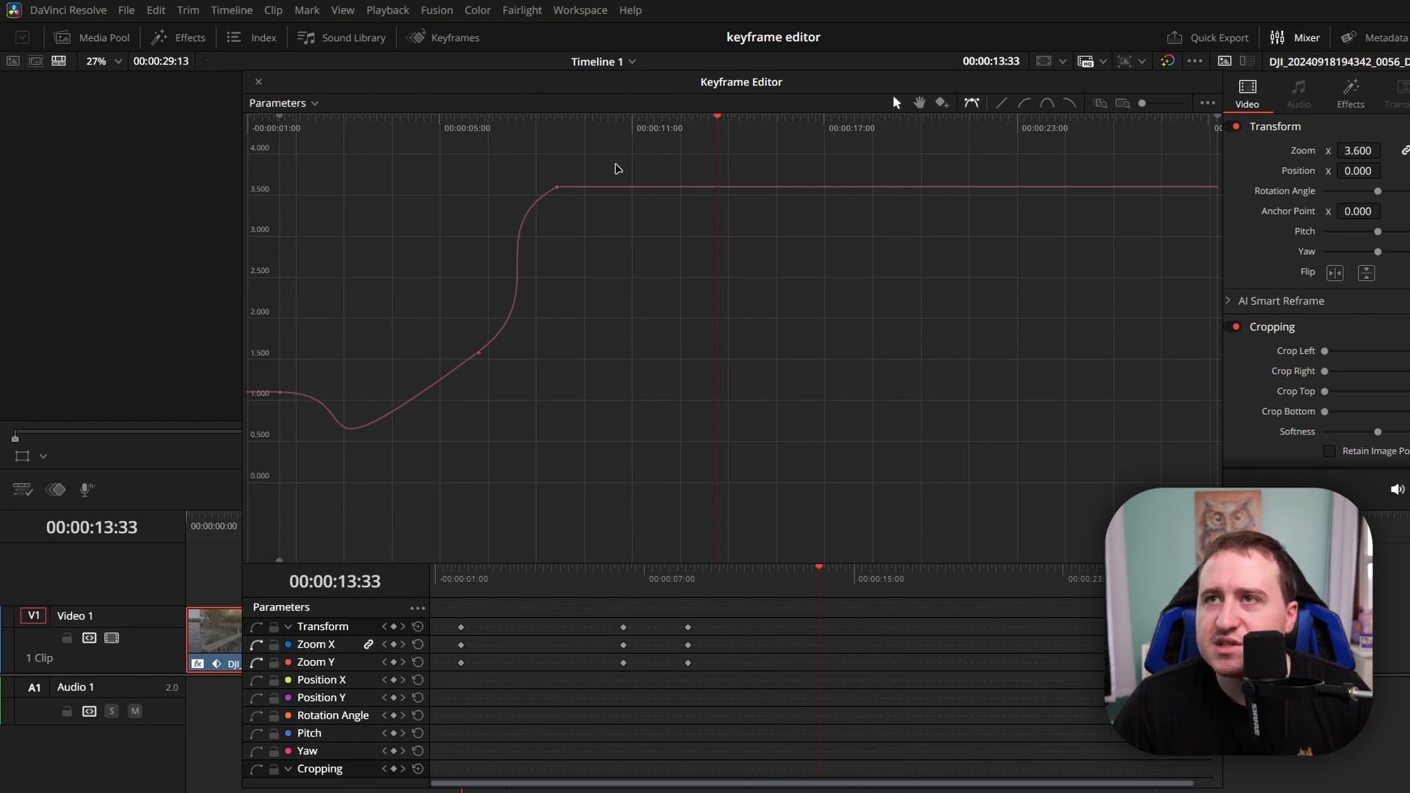
pyautogui.click(277, 103)
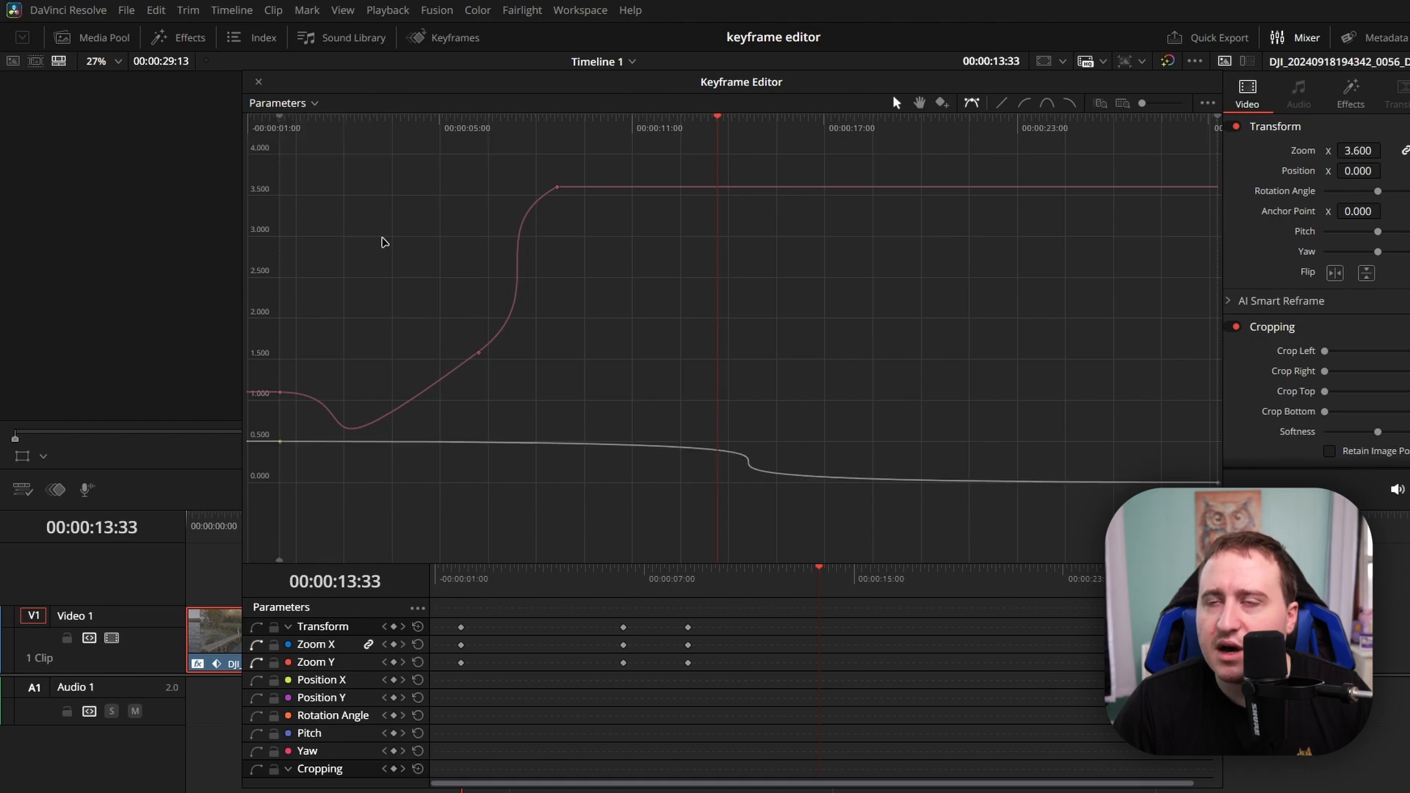
# - Show only the Gaussian Blur horizontal strength curve via Display Selected Parameters
pyautogui.click(280, 103)
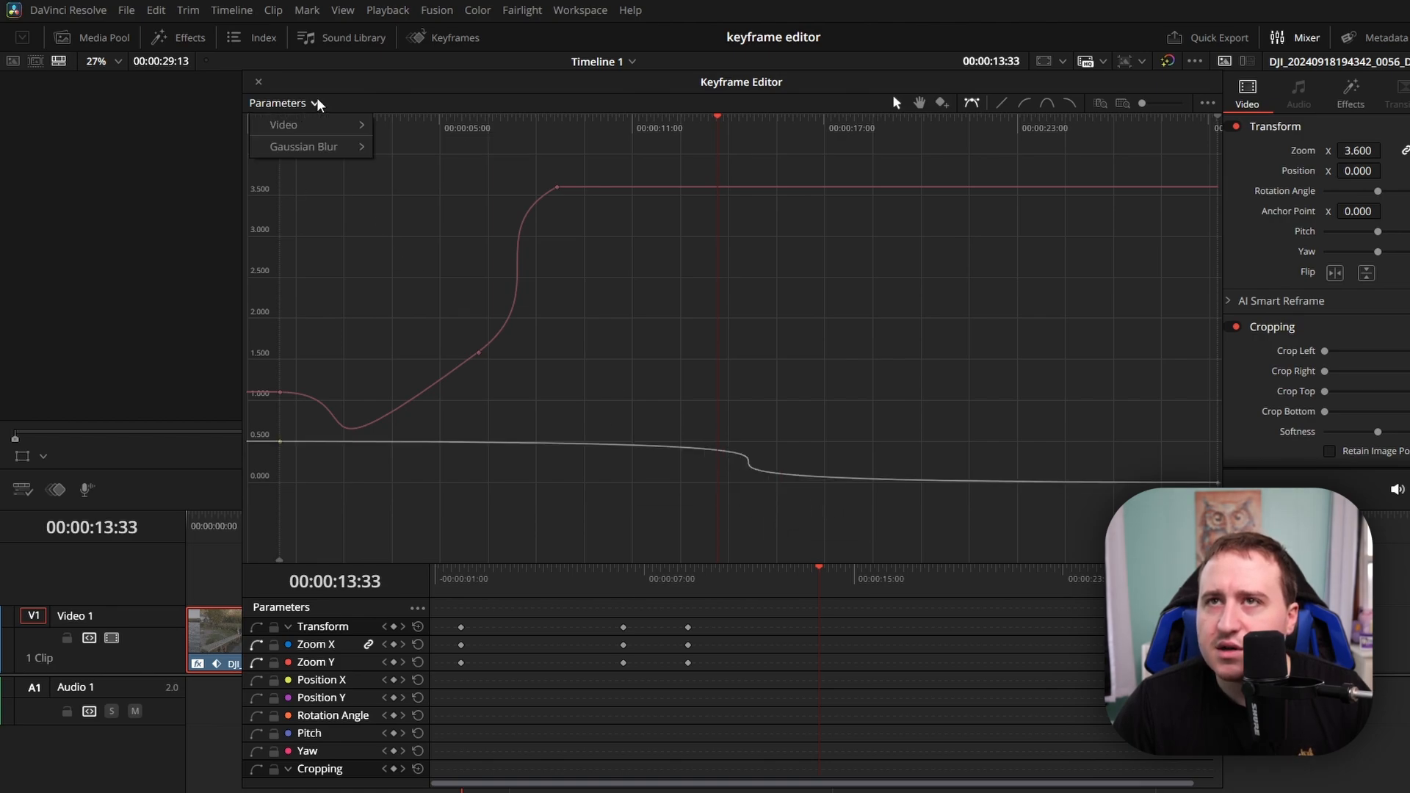
pyautogui.click(284, 124)
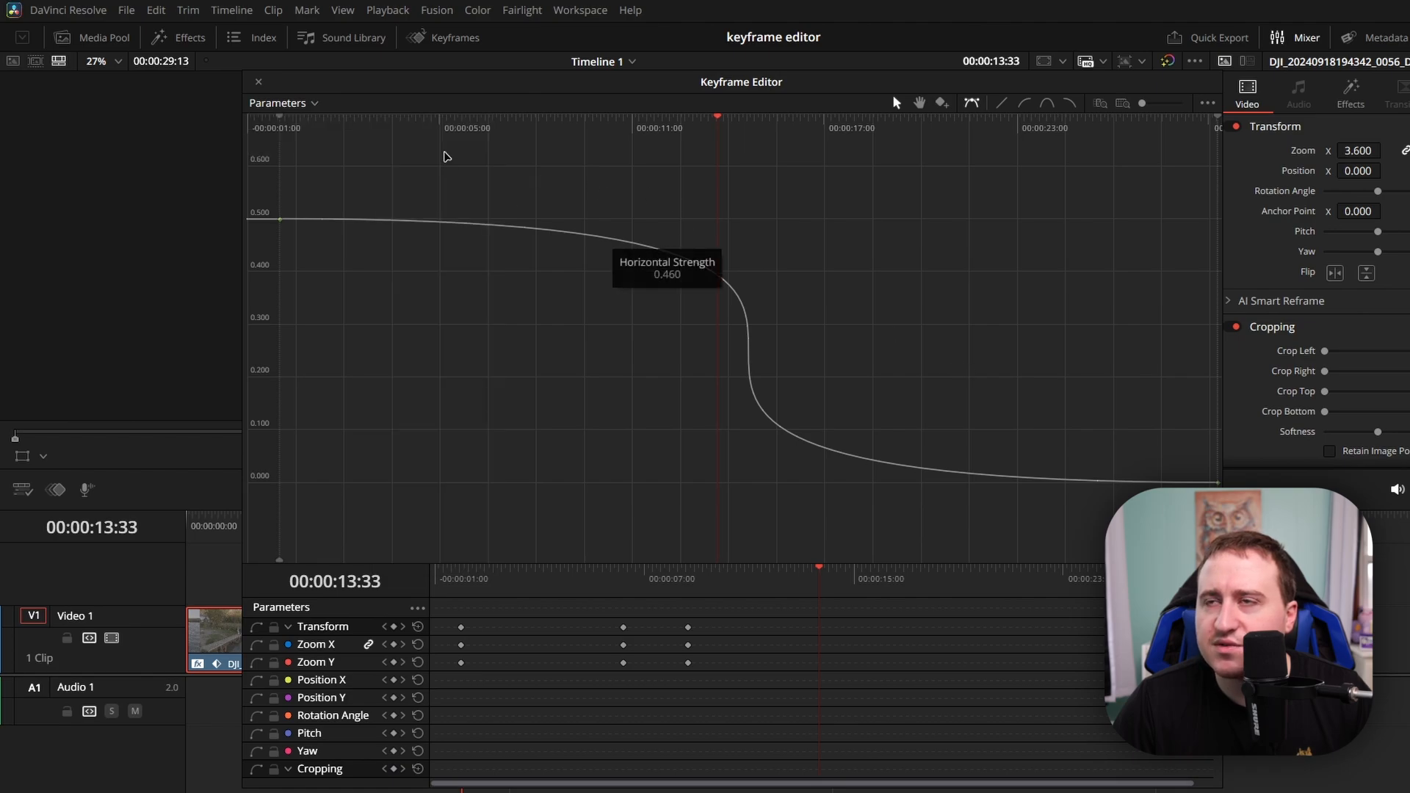
pyautogui.moveTo(278, 189)
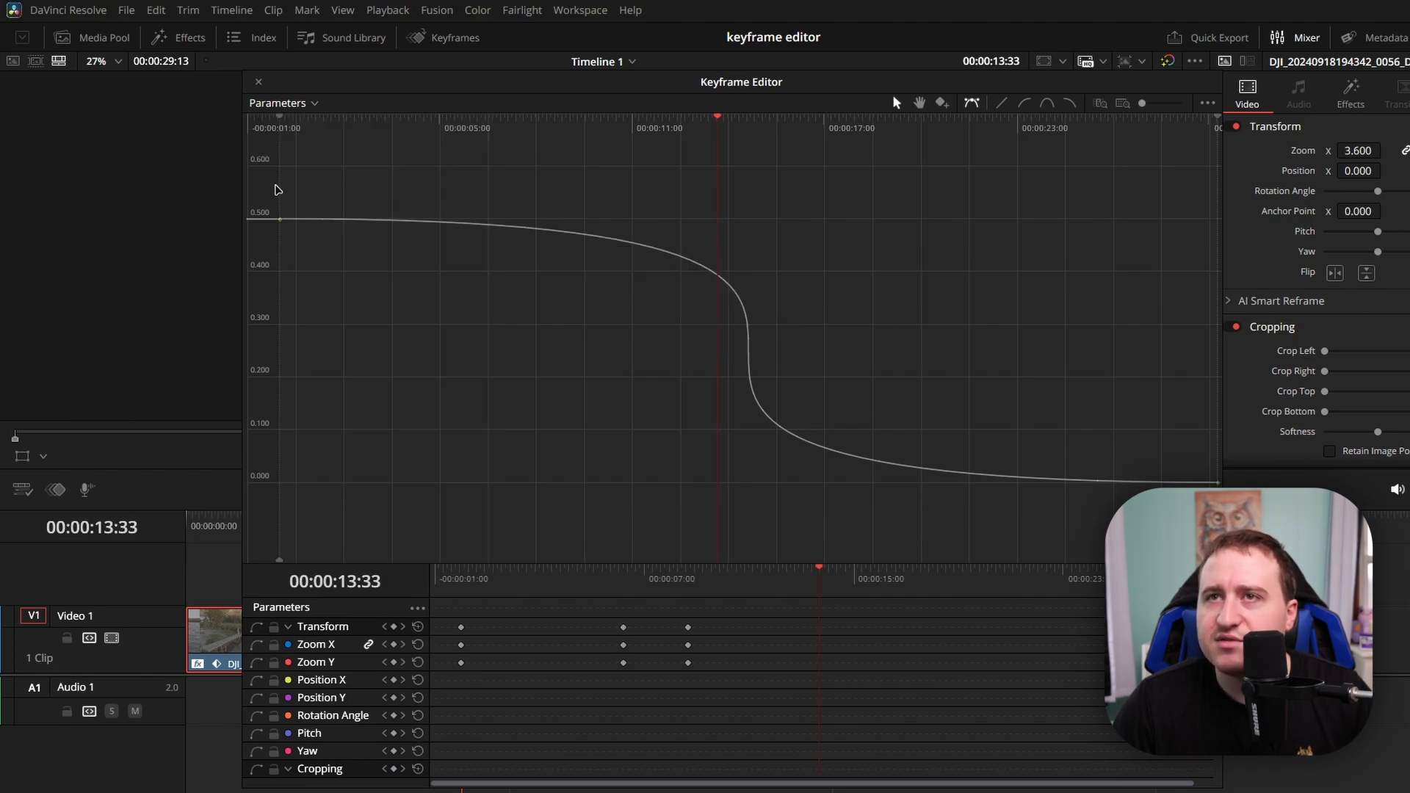
pyautogui.moveTo(418, 621)
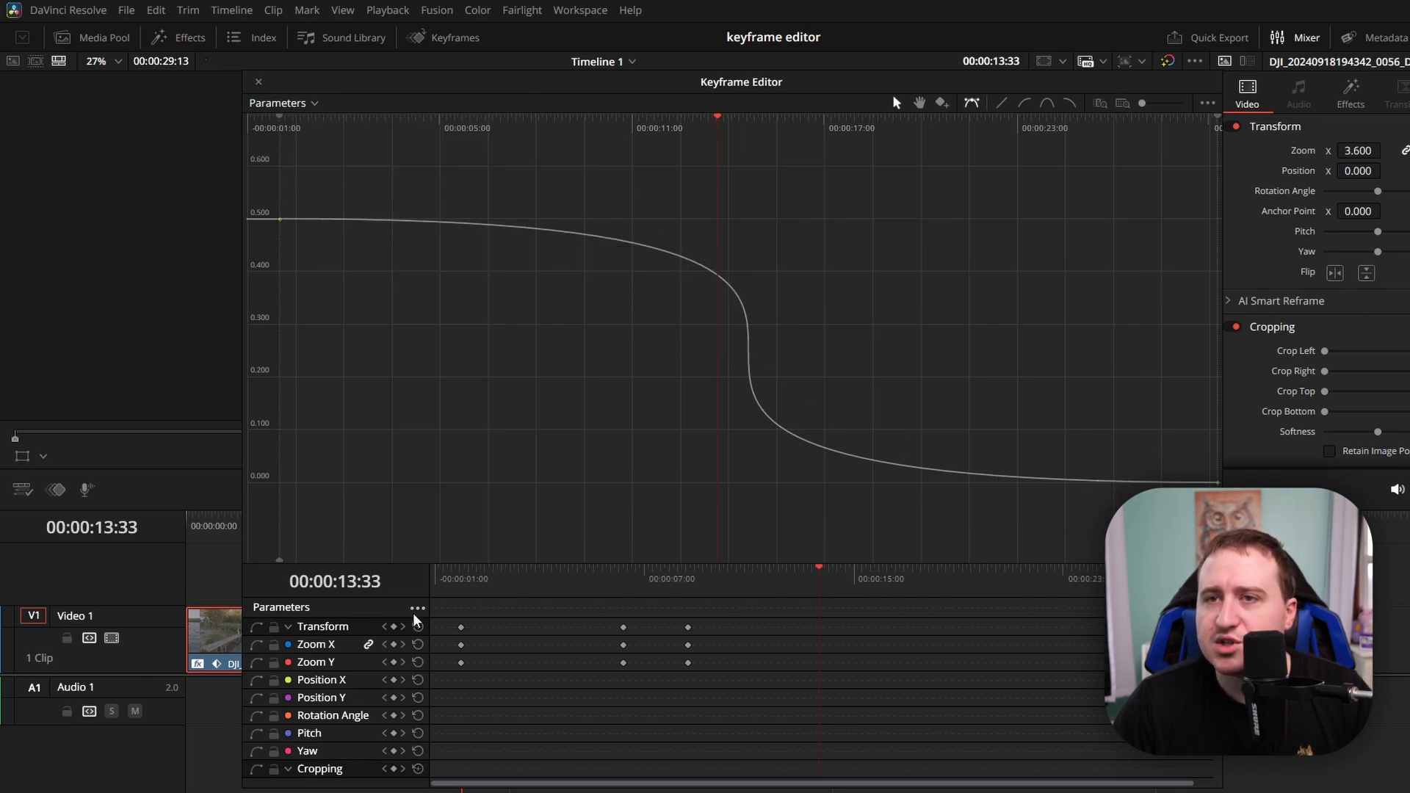
pyautogui.click(417, 608)
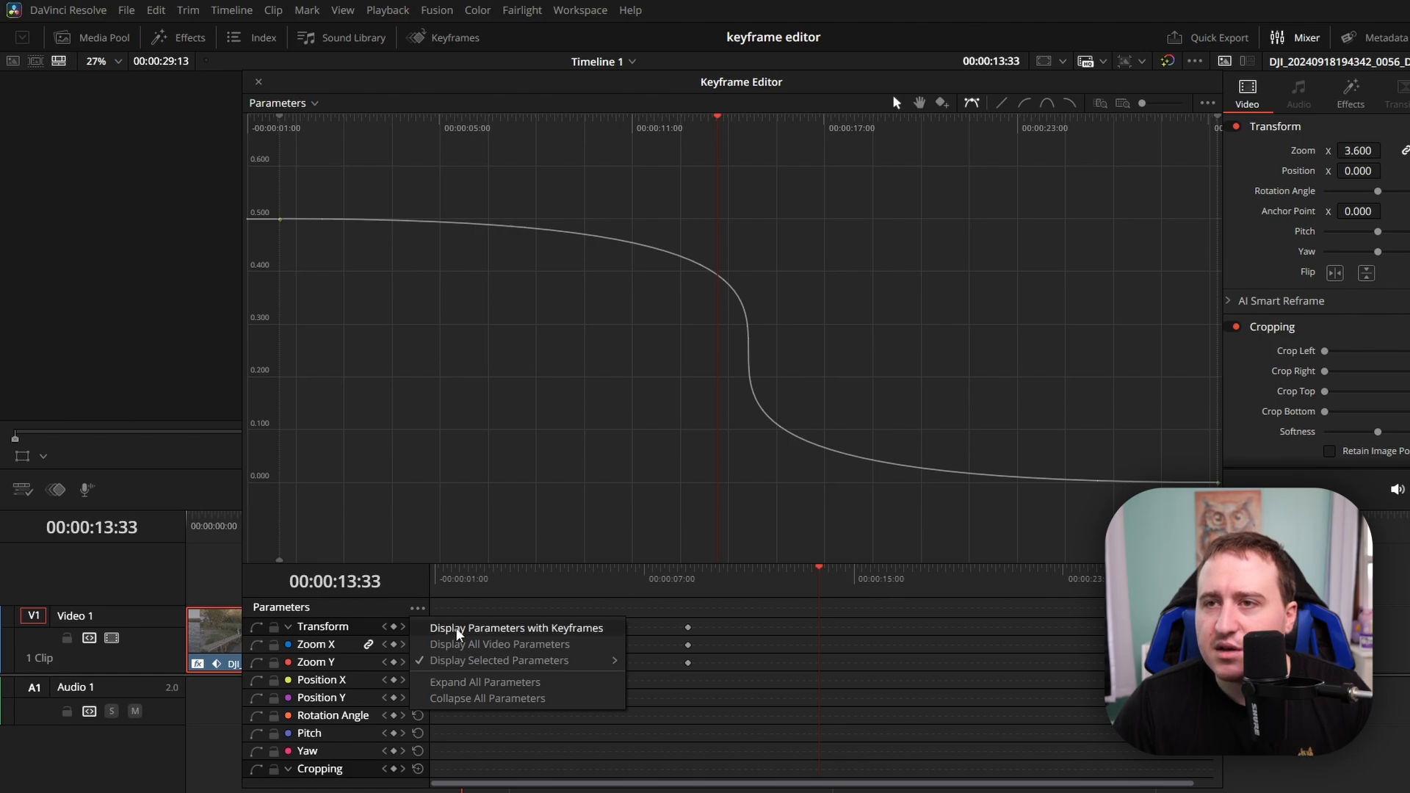
pyautogui.click(508, 628)
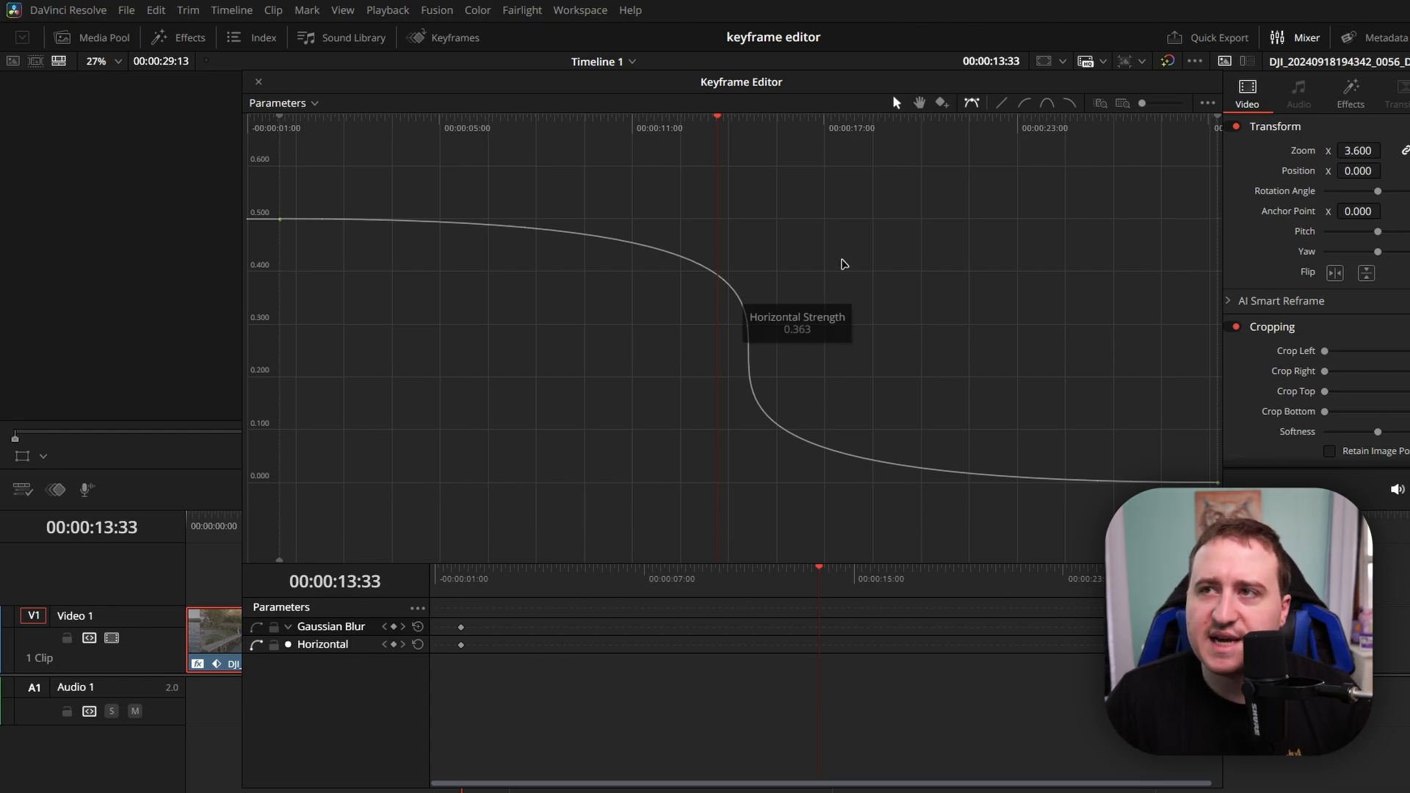
pyautogui.moveTo(789, 253)
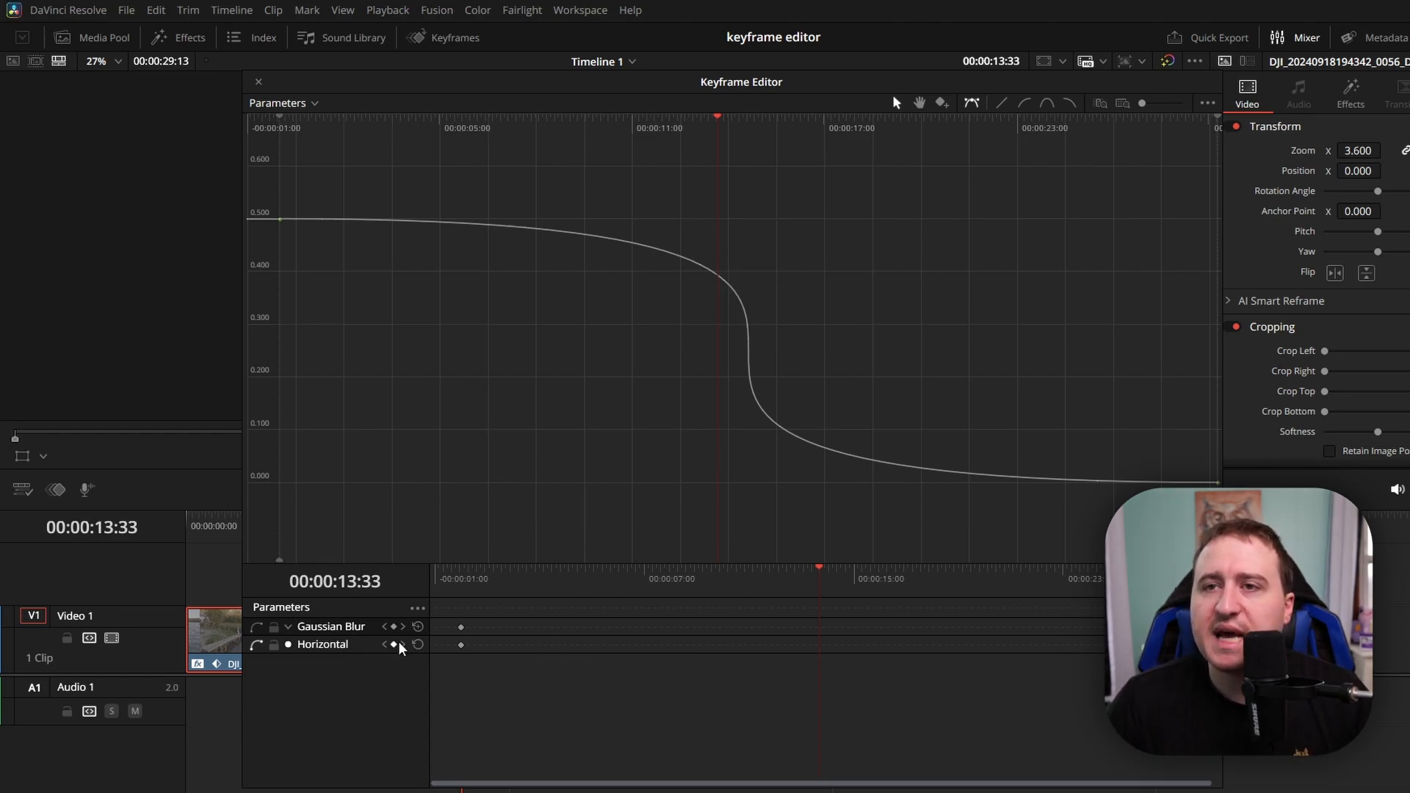
pyautogui.moveTo(413, 204)
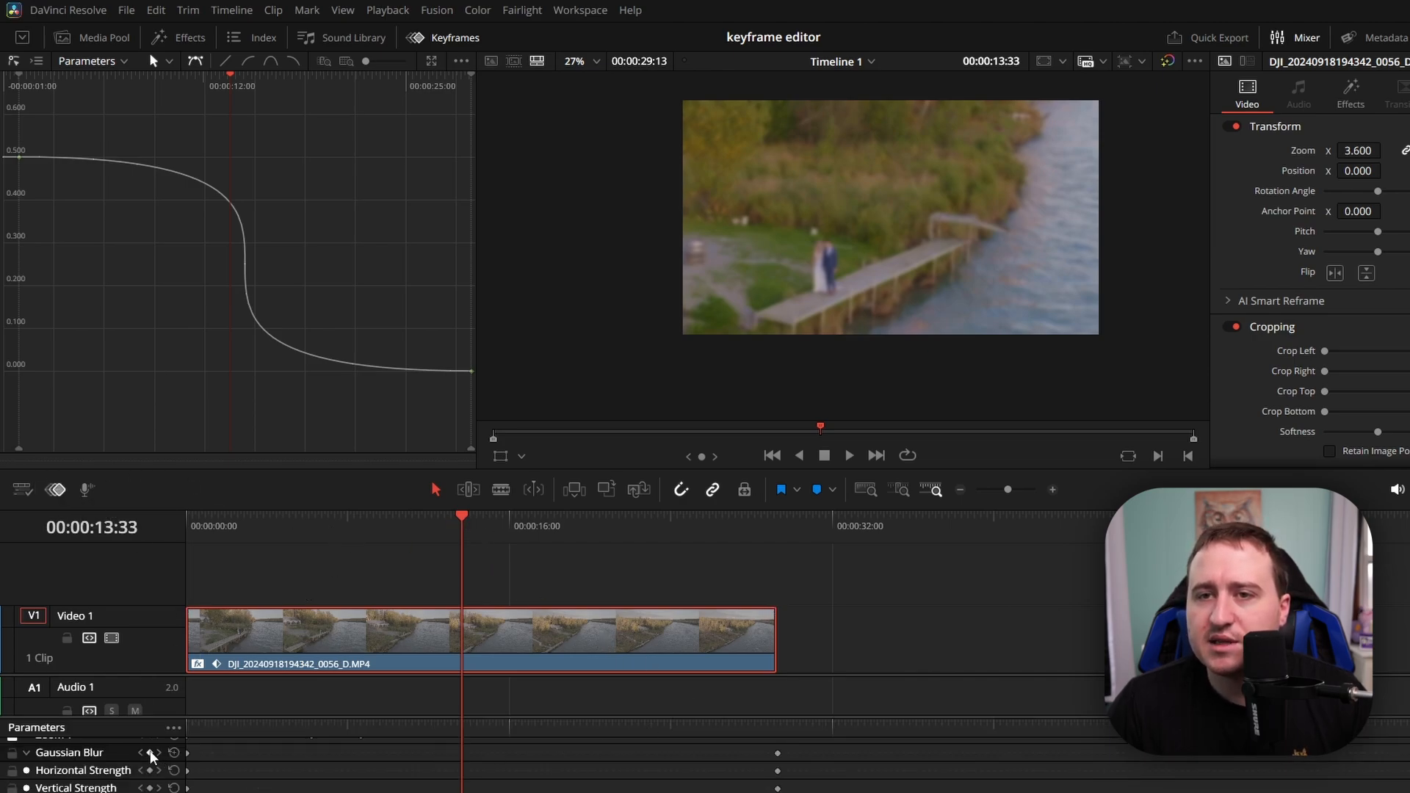
# - Return the playhead to 00:00:00:00, the fully blurred opening frame
pyautogui.click(558, 528)
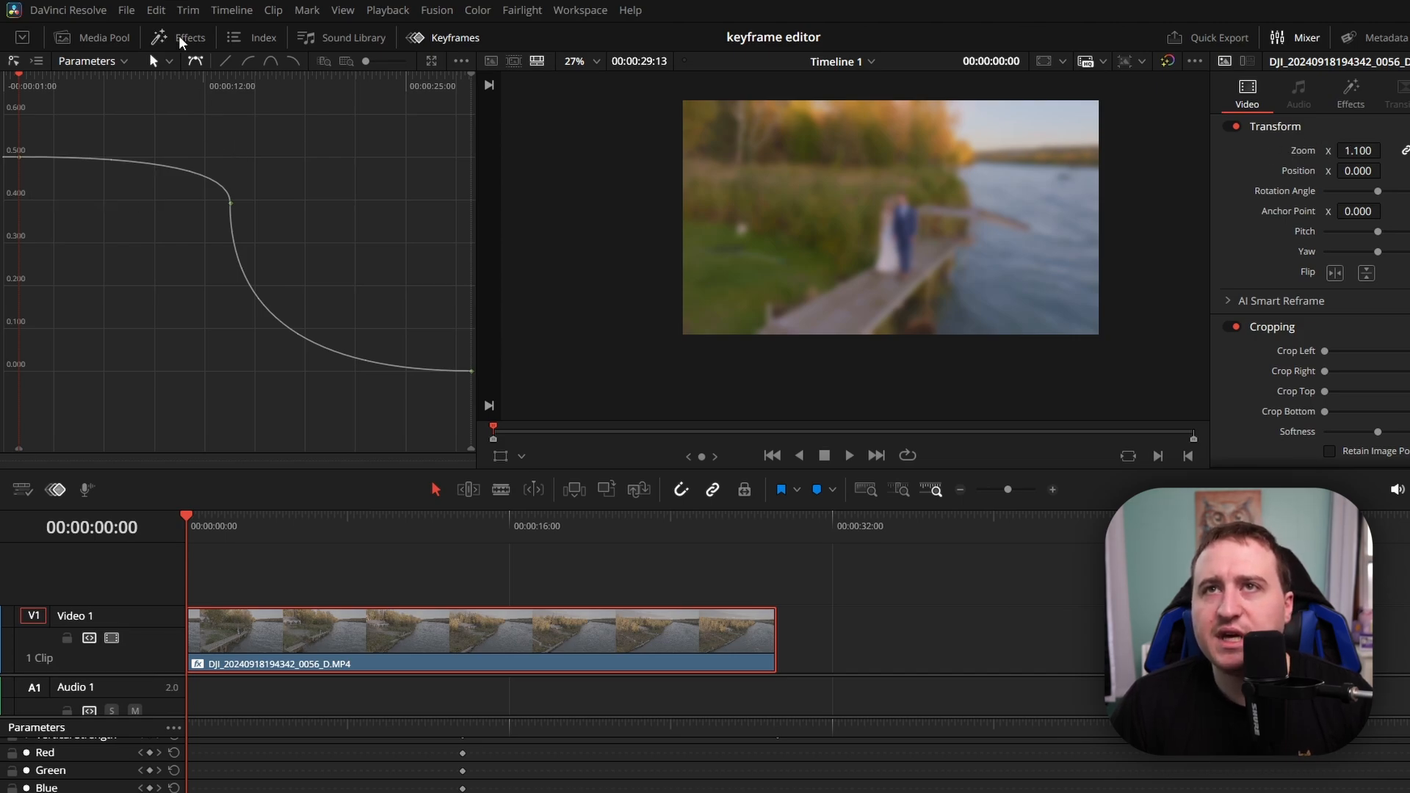
# - Search the Open FX effects library for 'trans' to find the Transform effect
pyautogui.click(189, 38)
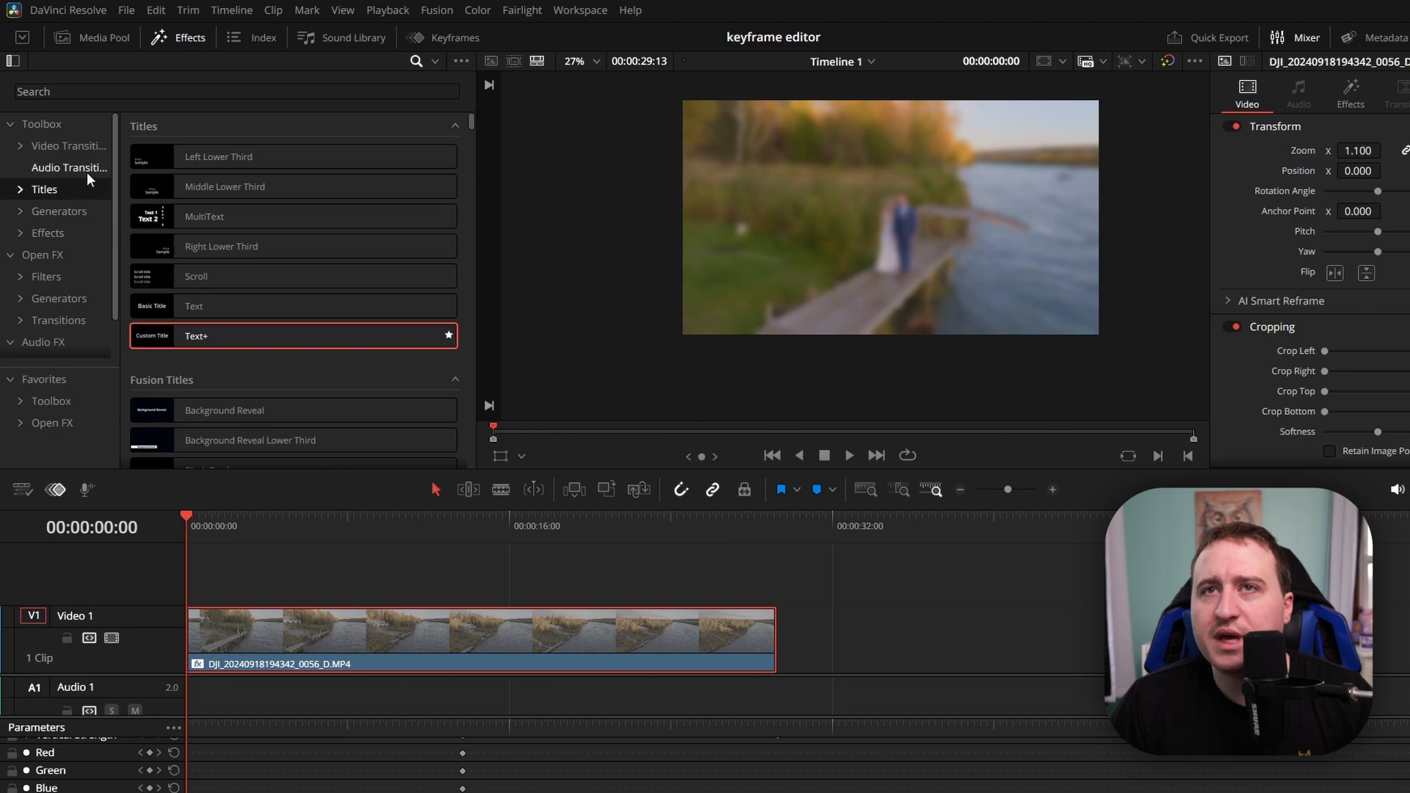
pyautogui.moveTo(47, 259)
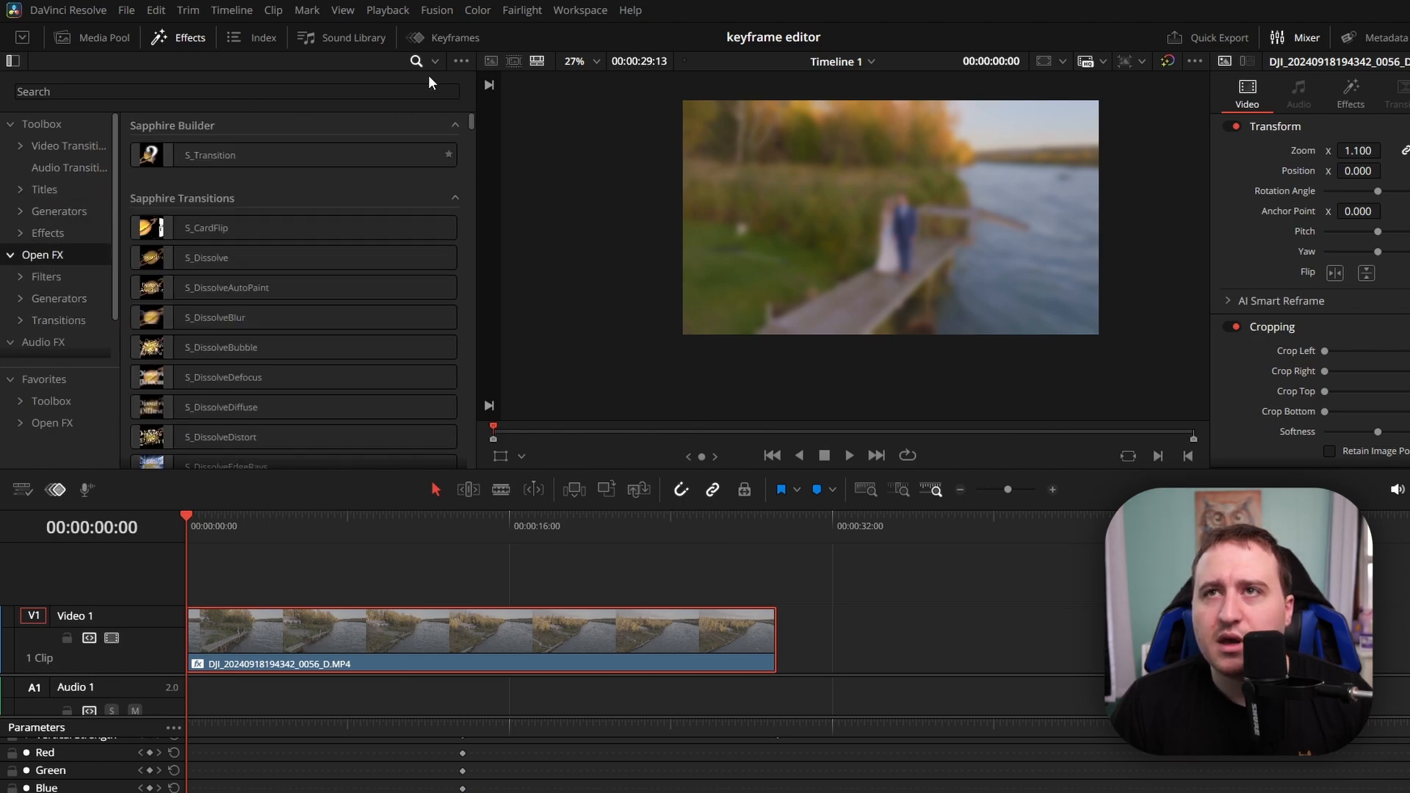
pyautogui.click(235, 91)
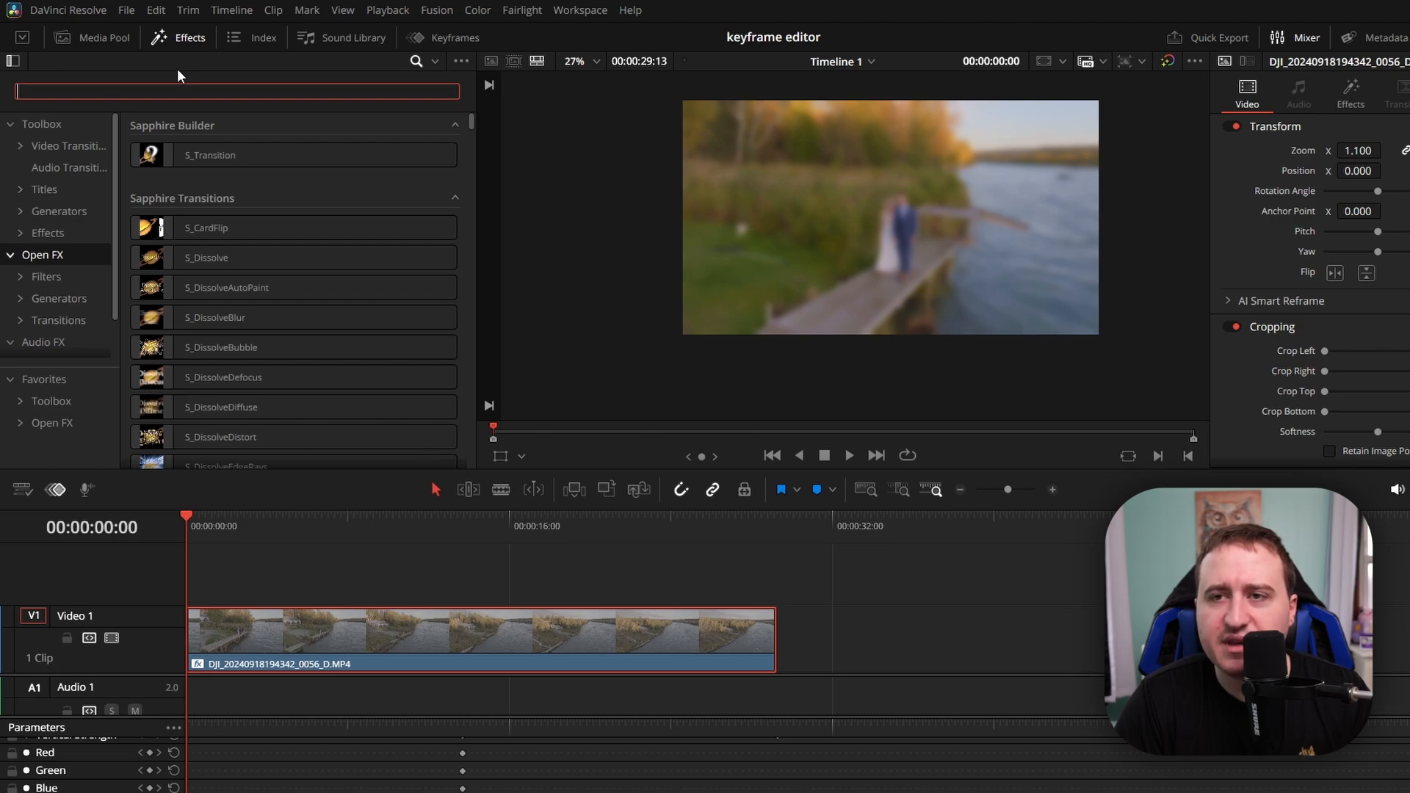
pyautogui.write('trans')
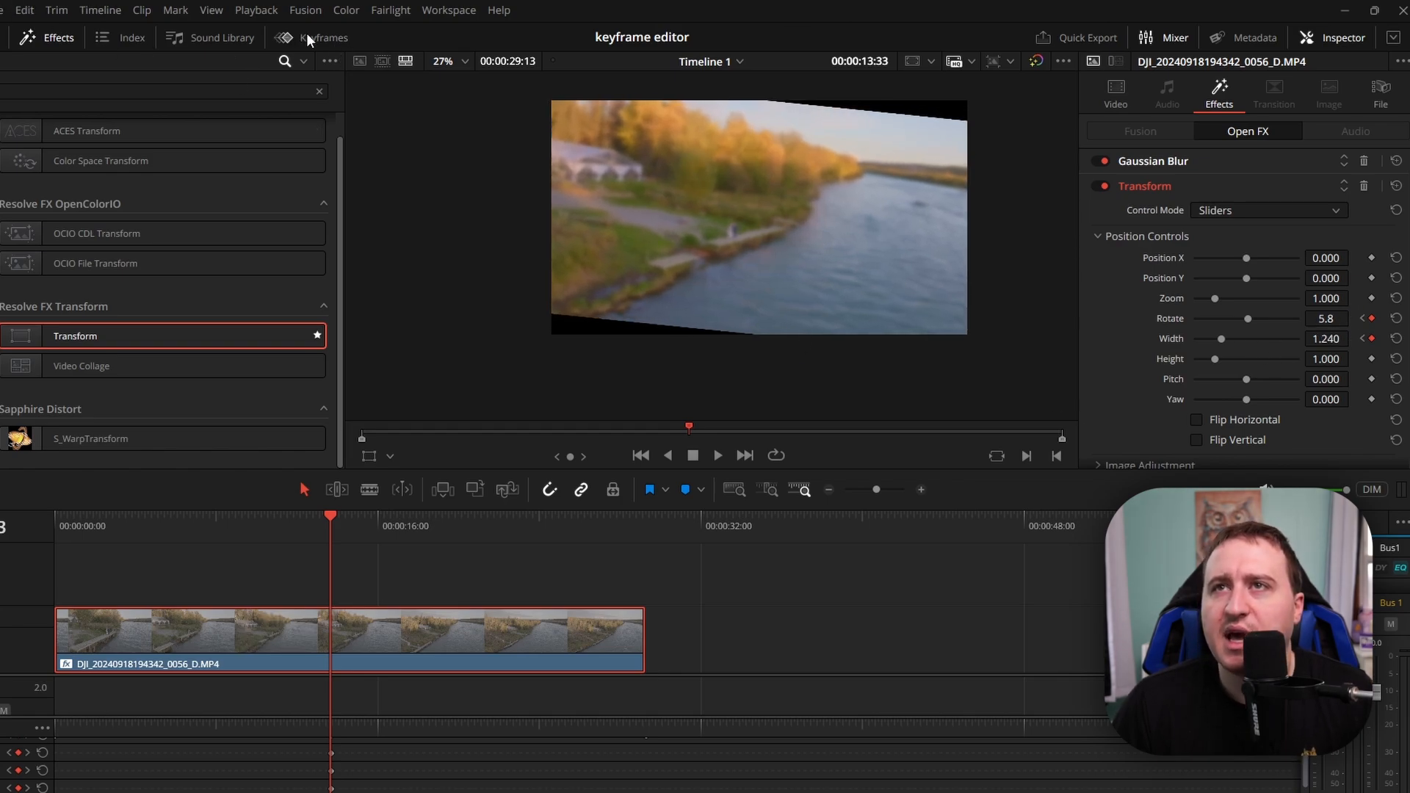
# - Show the keyframe curve editor and enlarge it to full size
pyautogui.click(321, 37)
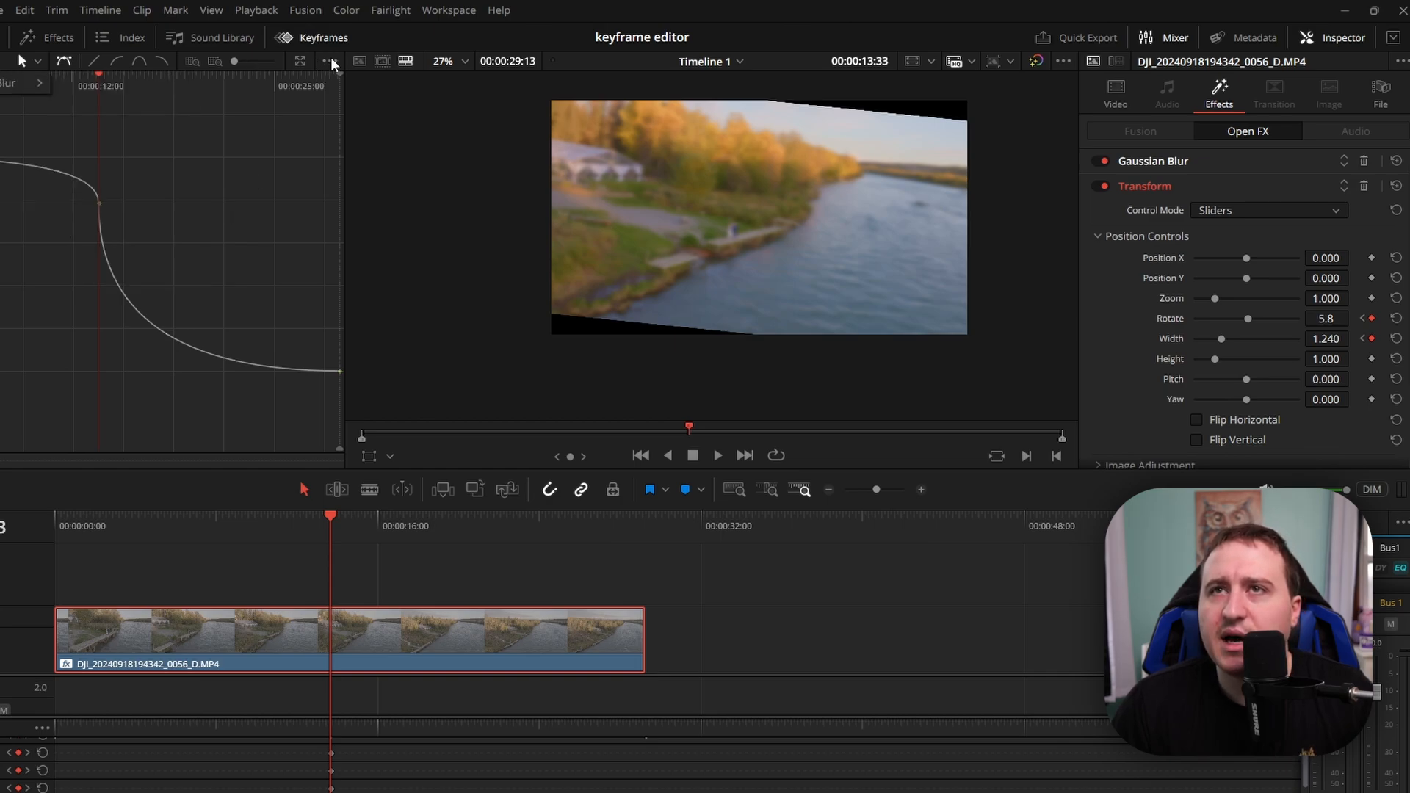
pyautogui.click(328, 61)
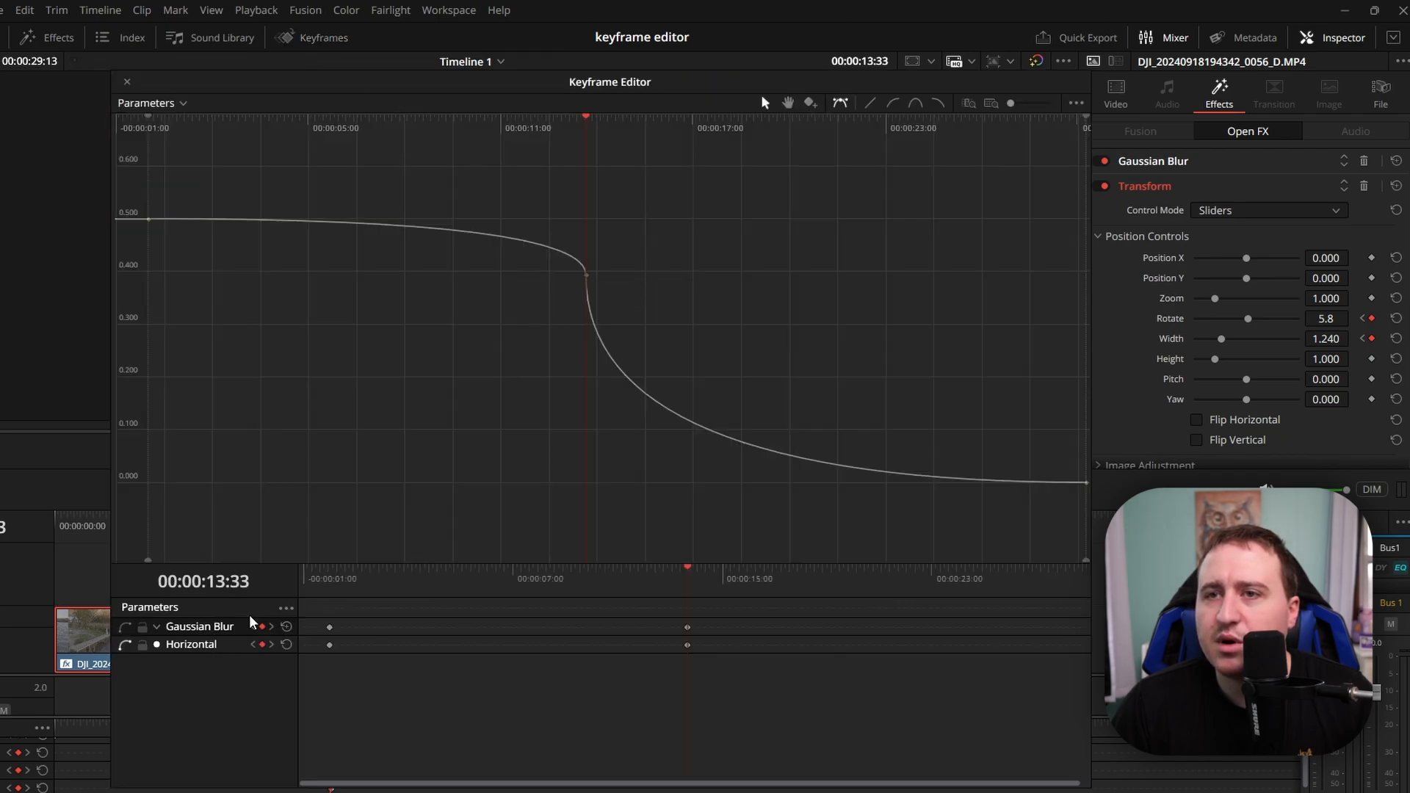
# - Display the Transform effect's curves in the graph, leaving only the chosen curve visible
pyautogui.click(285, 608)
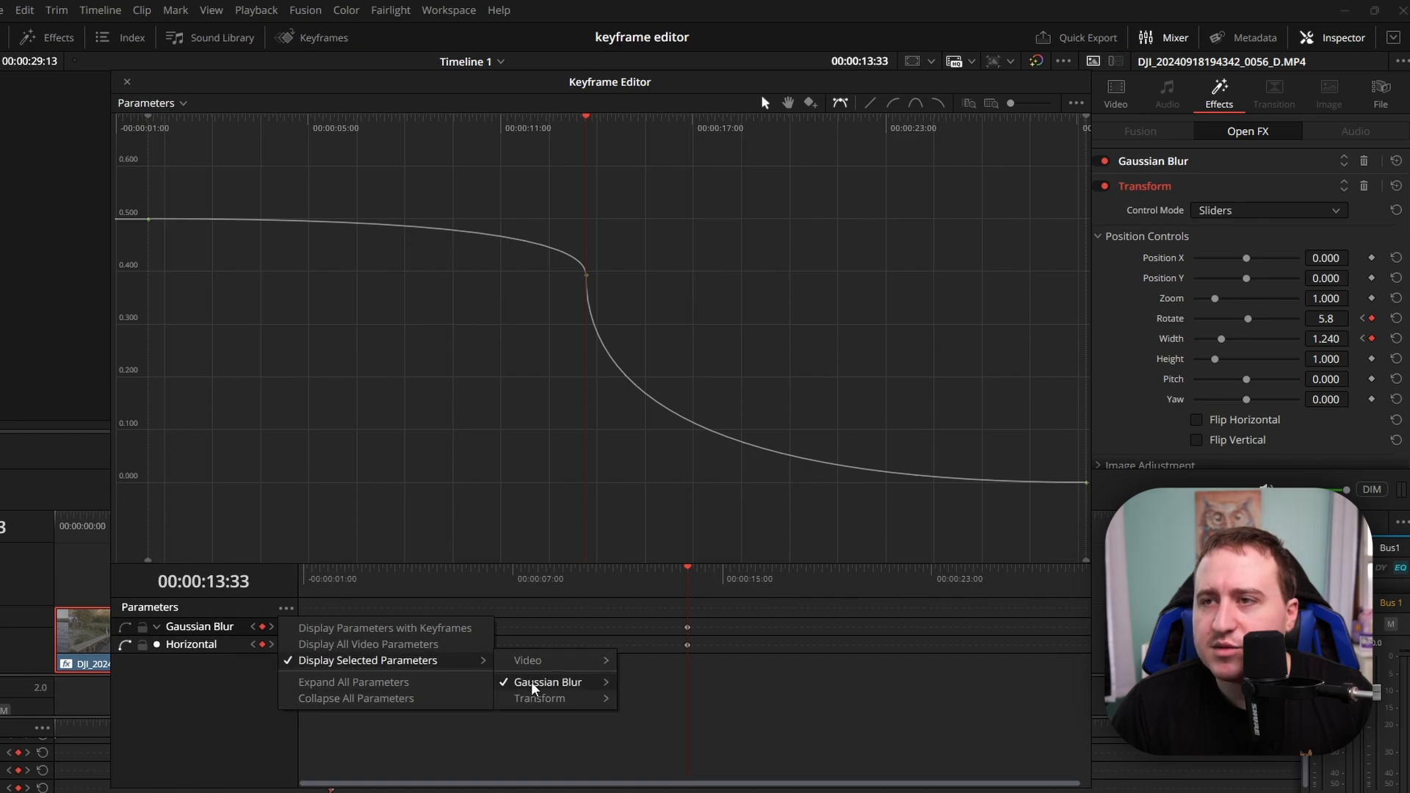
pyautogui.click(548, 682)
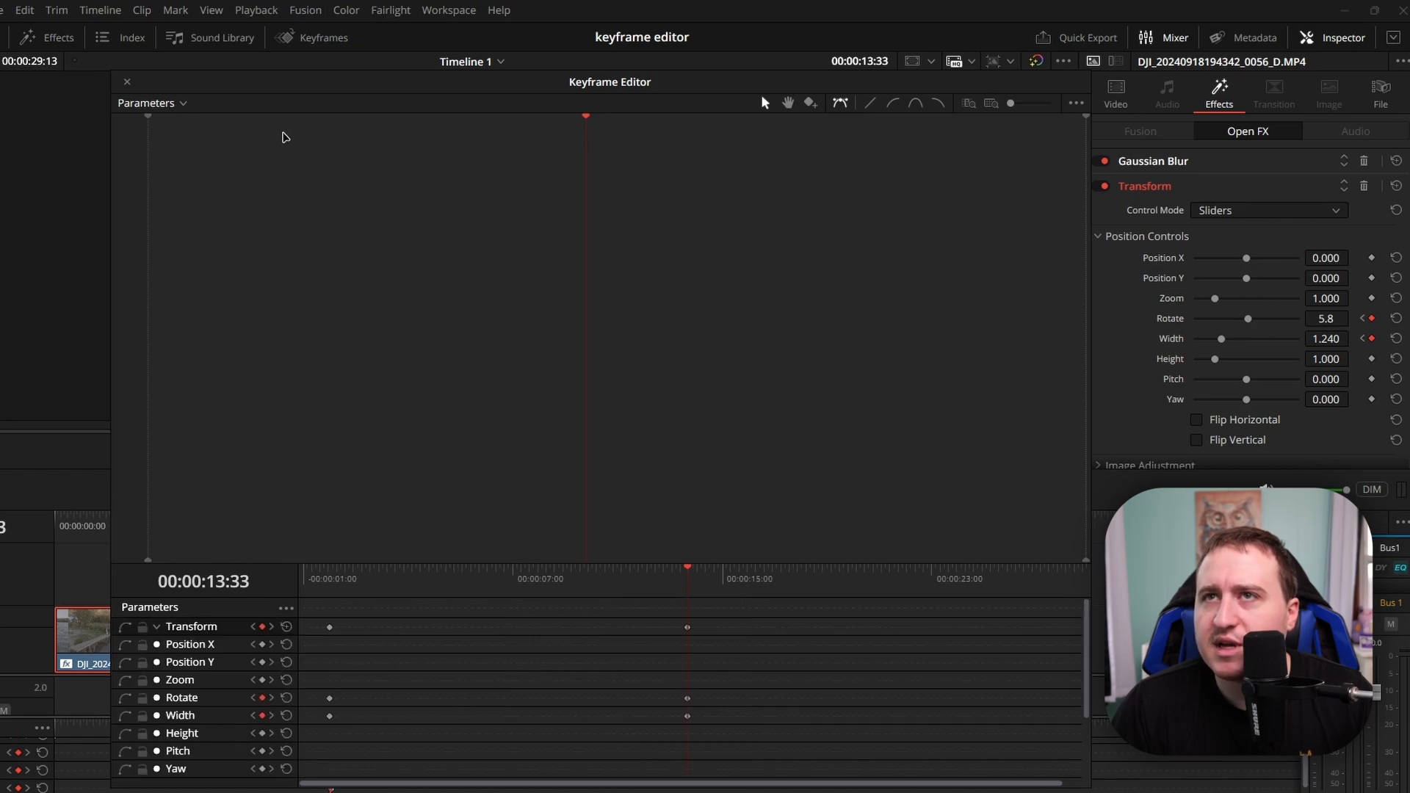
pyautogui.click(151, 102)
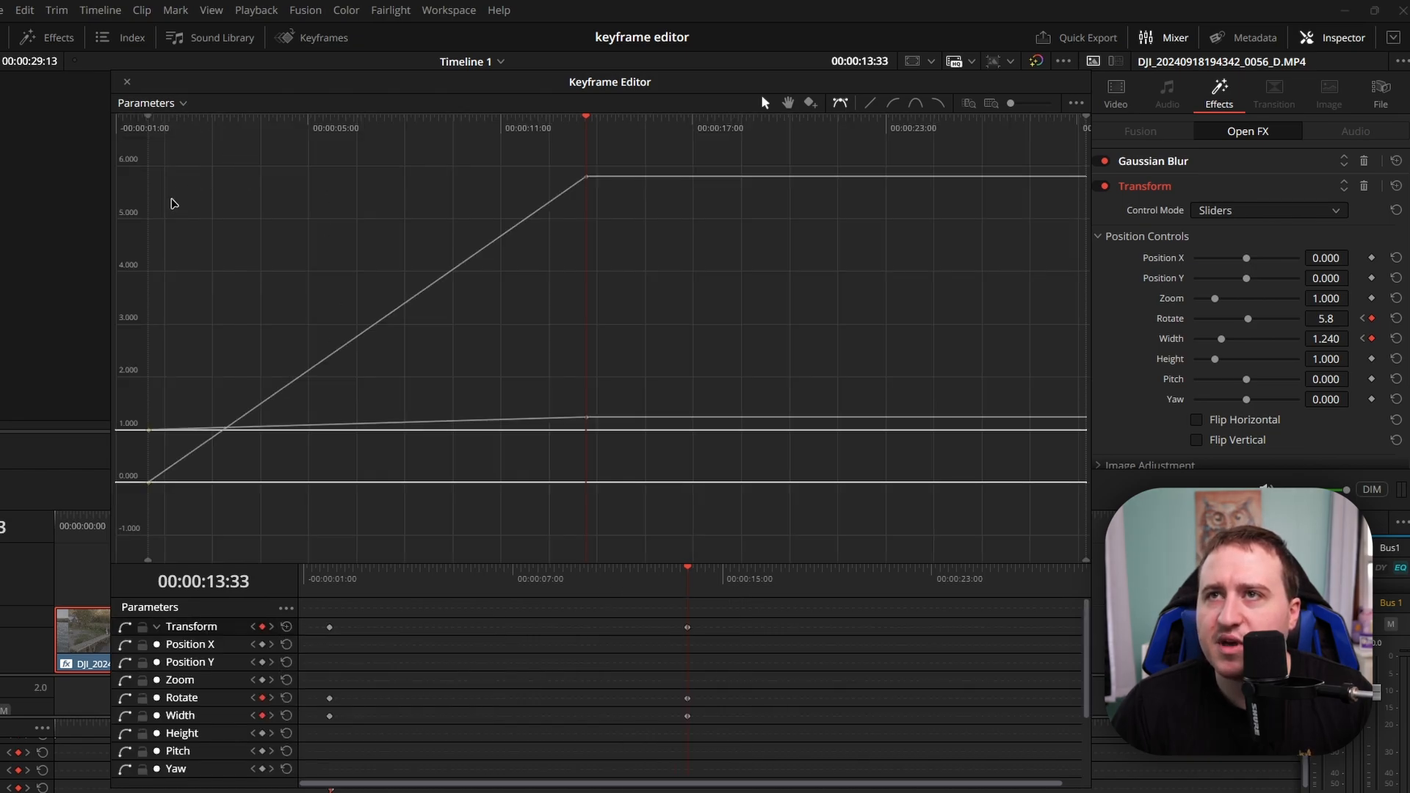
pyautogui.moveTo(231, 565)
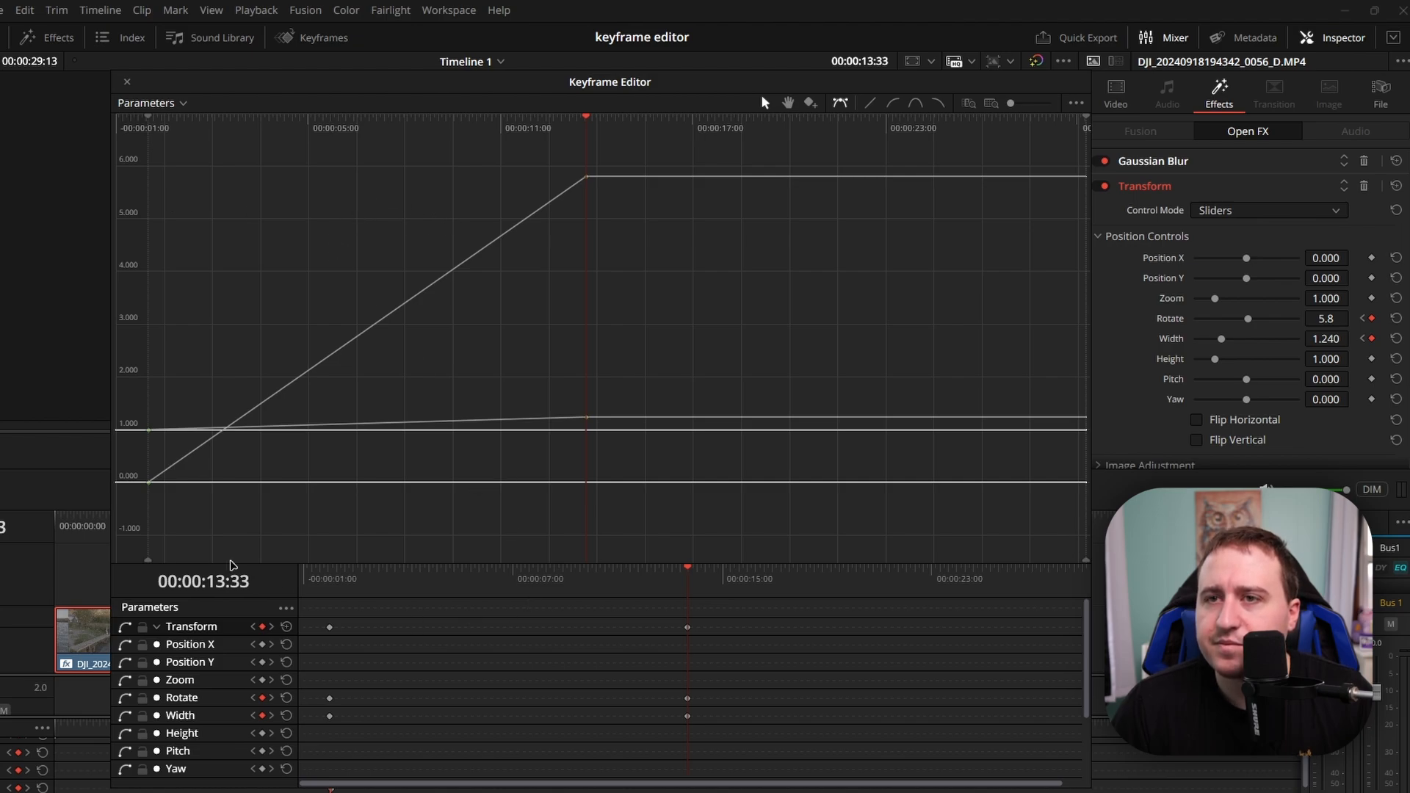
pyautogui.click(184, 103)
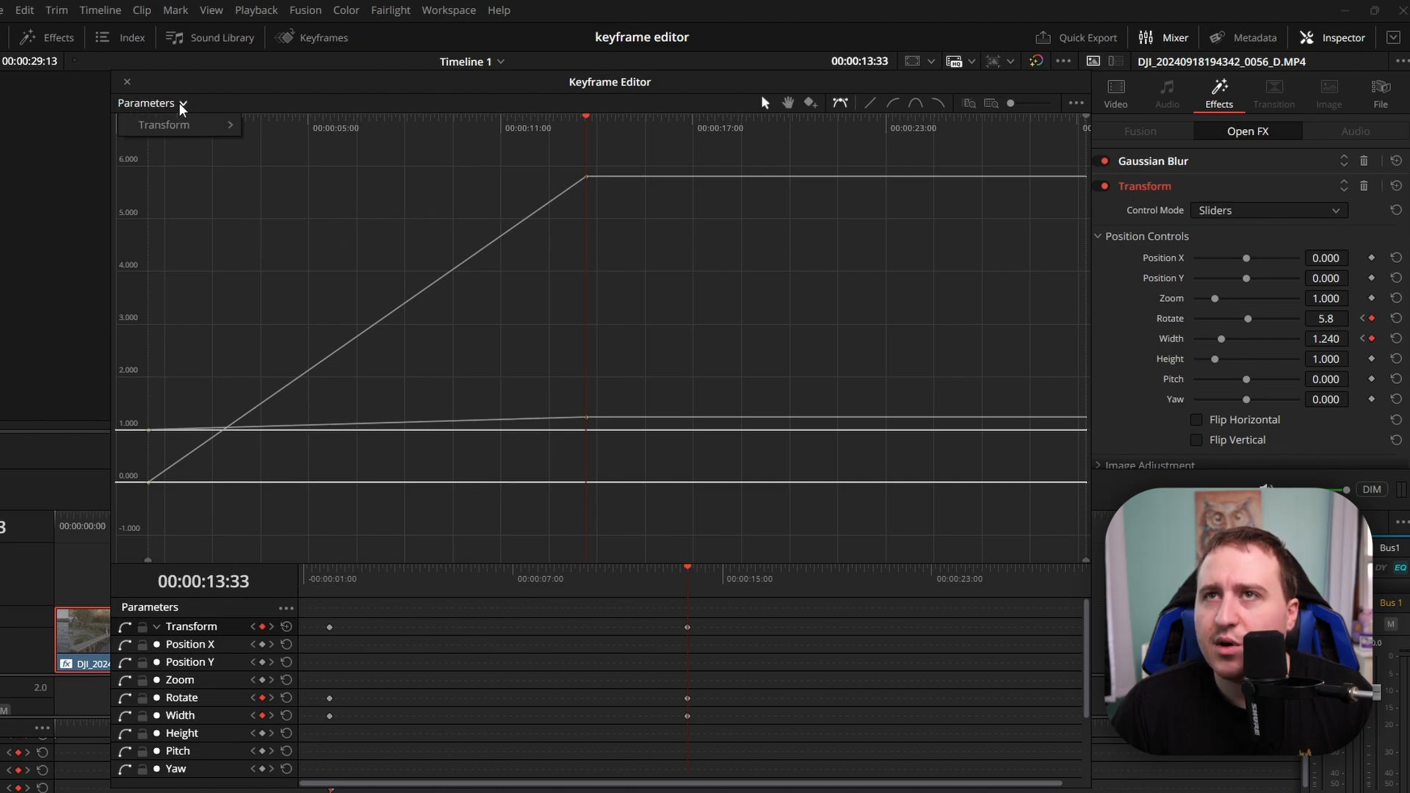
pyautogui.click(230, 124)
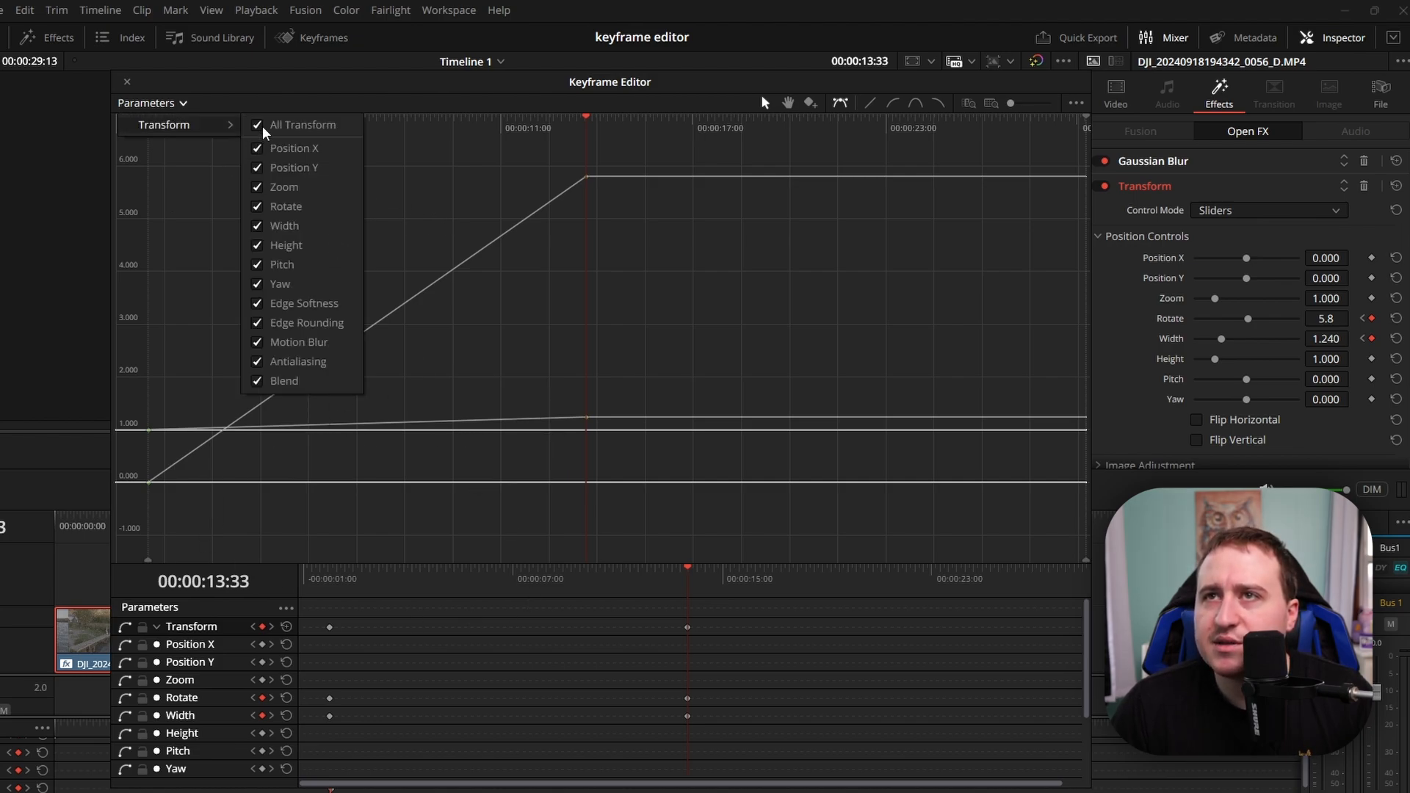
pyautogui.click(257, 124)
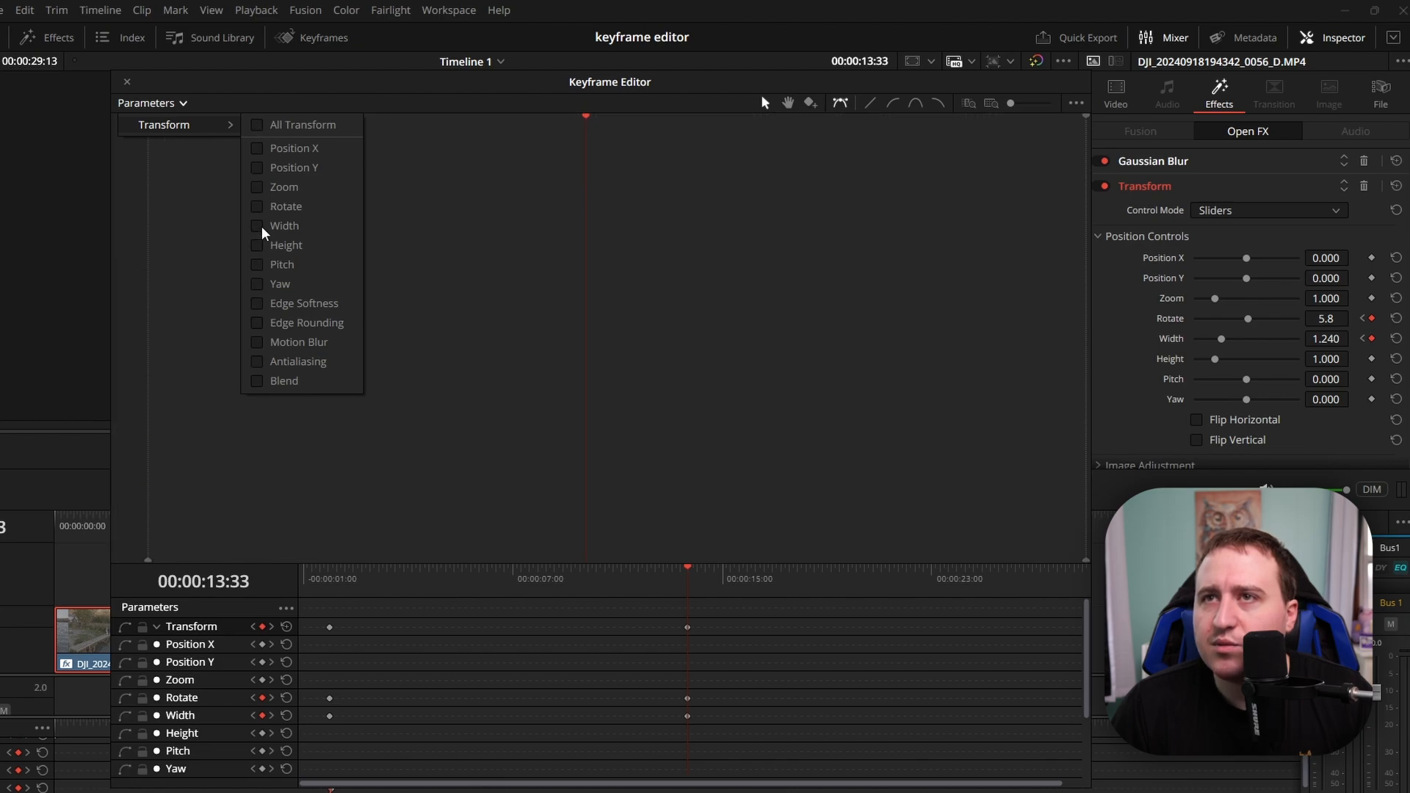
pyautogui.click(256, 226)
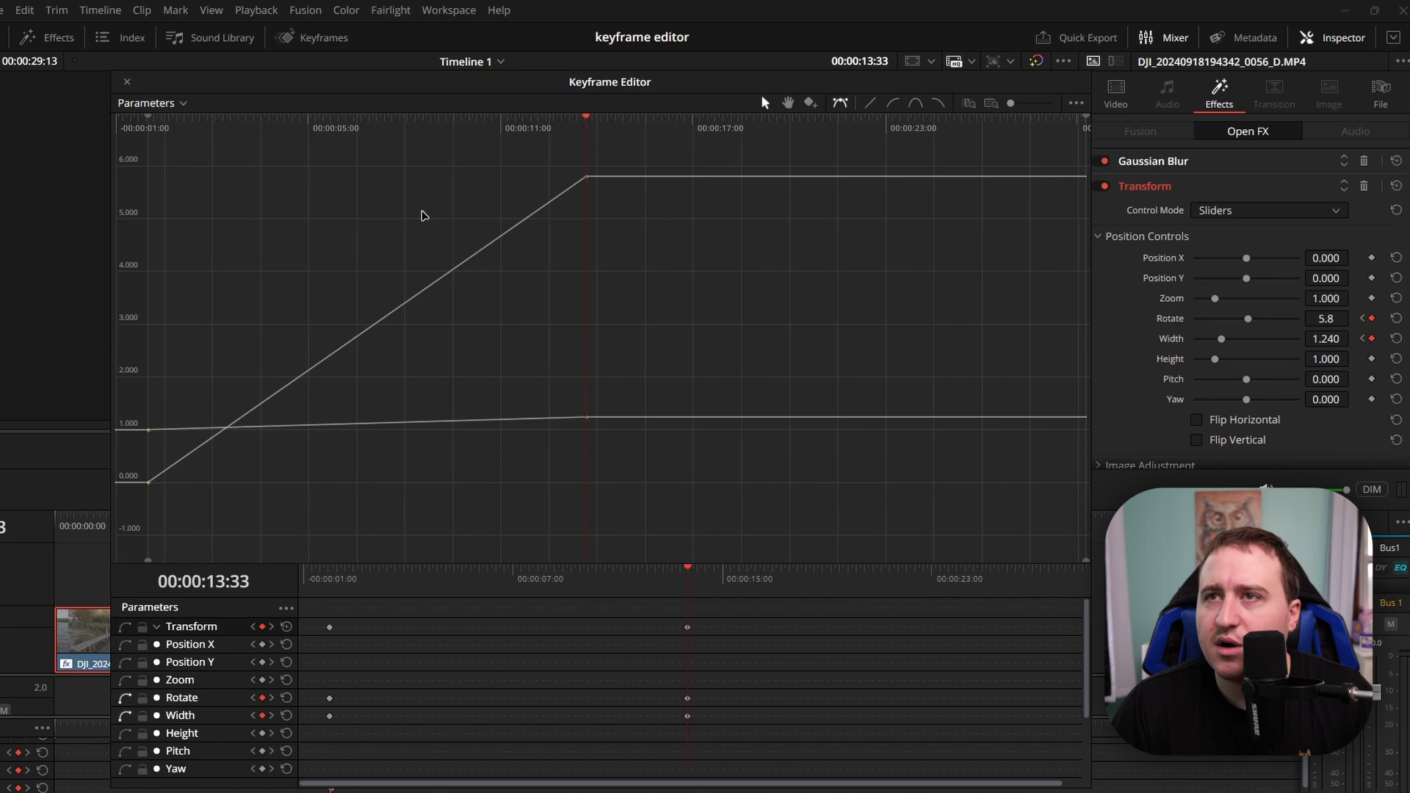
pyautogui.moveTo(601, 168)
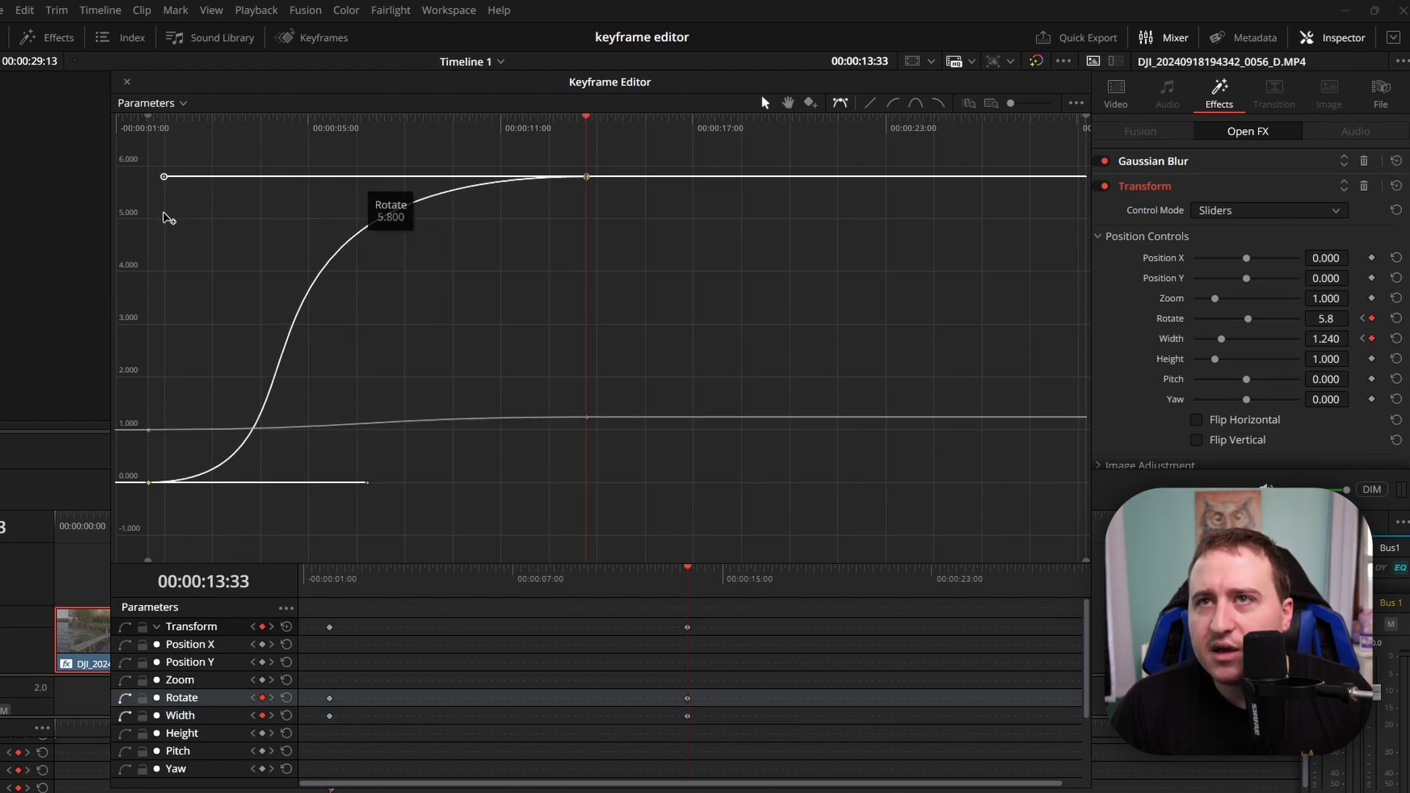
# - Drag the Bezier handle to steepen the eased Rotate curve into an S-shape
pyautogui.moveTo(164, 176); pyautogui.dragTo(148, 176)
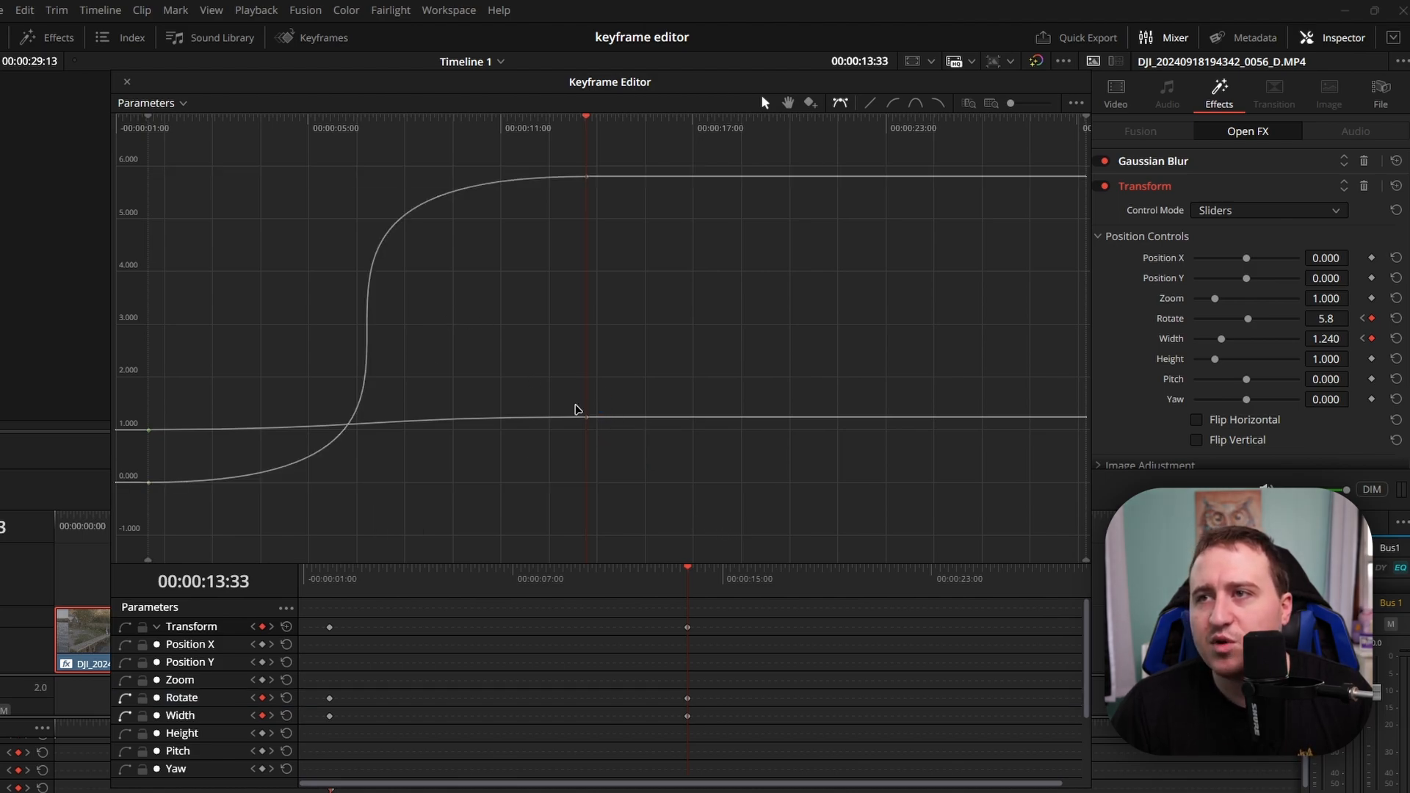
pyautogui.moveTo(623, 299)
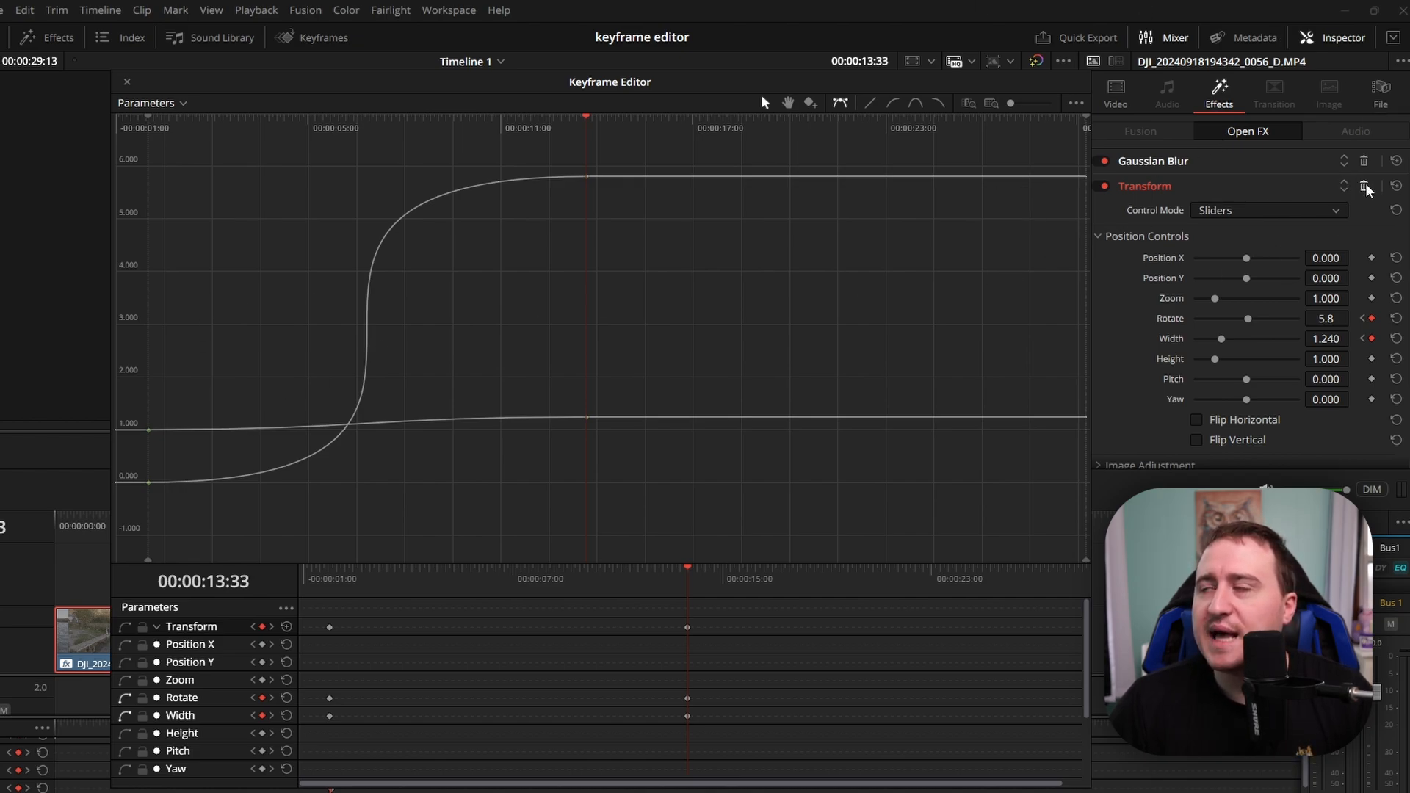
# - Delete the Transform effect from the drone clip and return to the effects library
pyautogui.click(1364, 185)
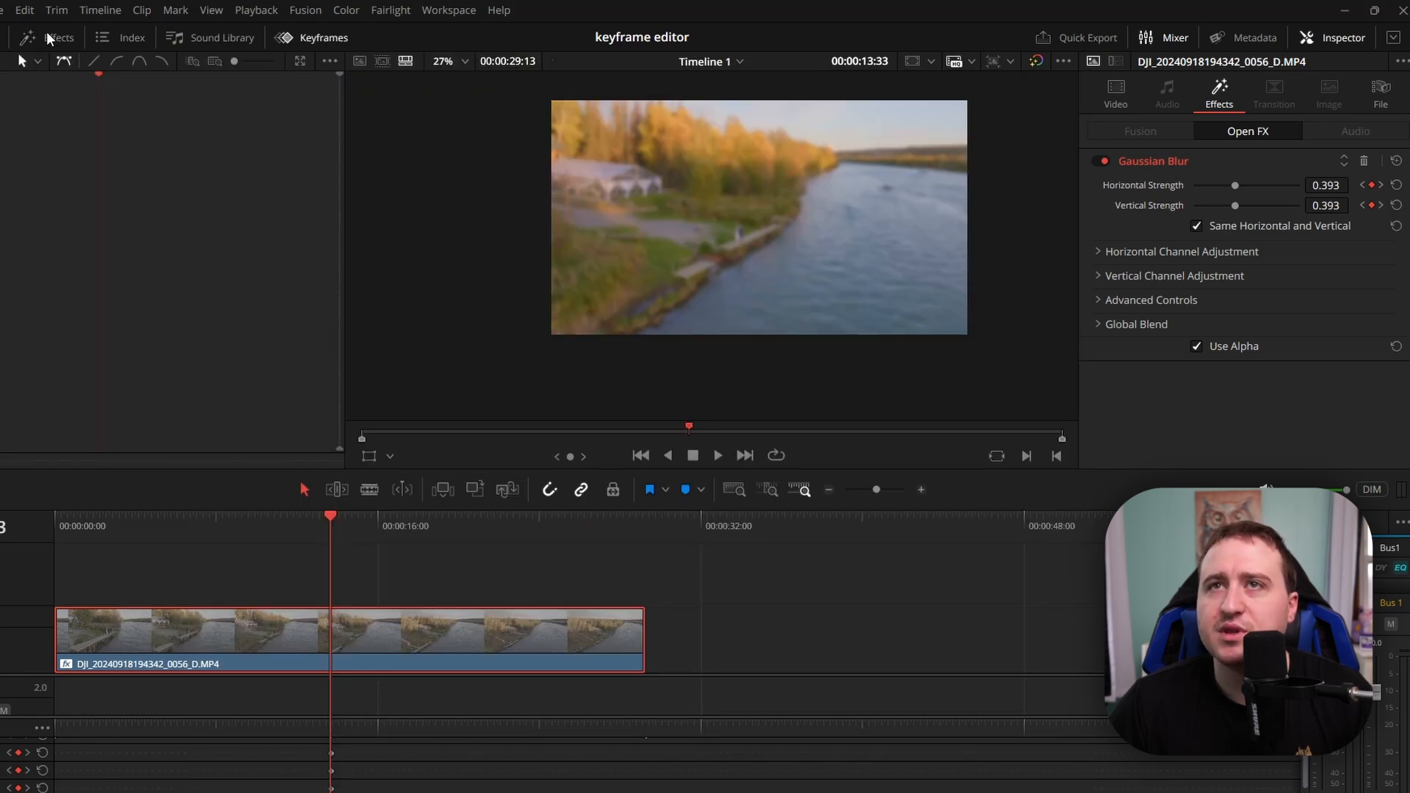
pyautogui.click(52, 37)
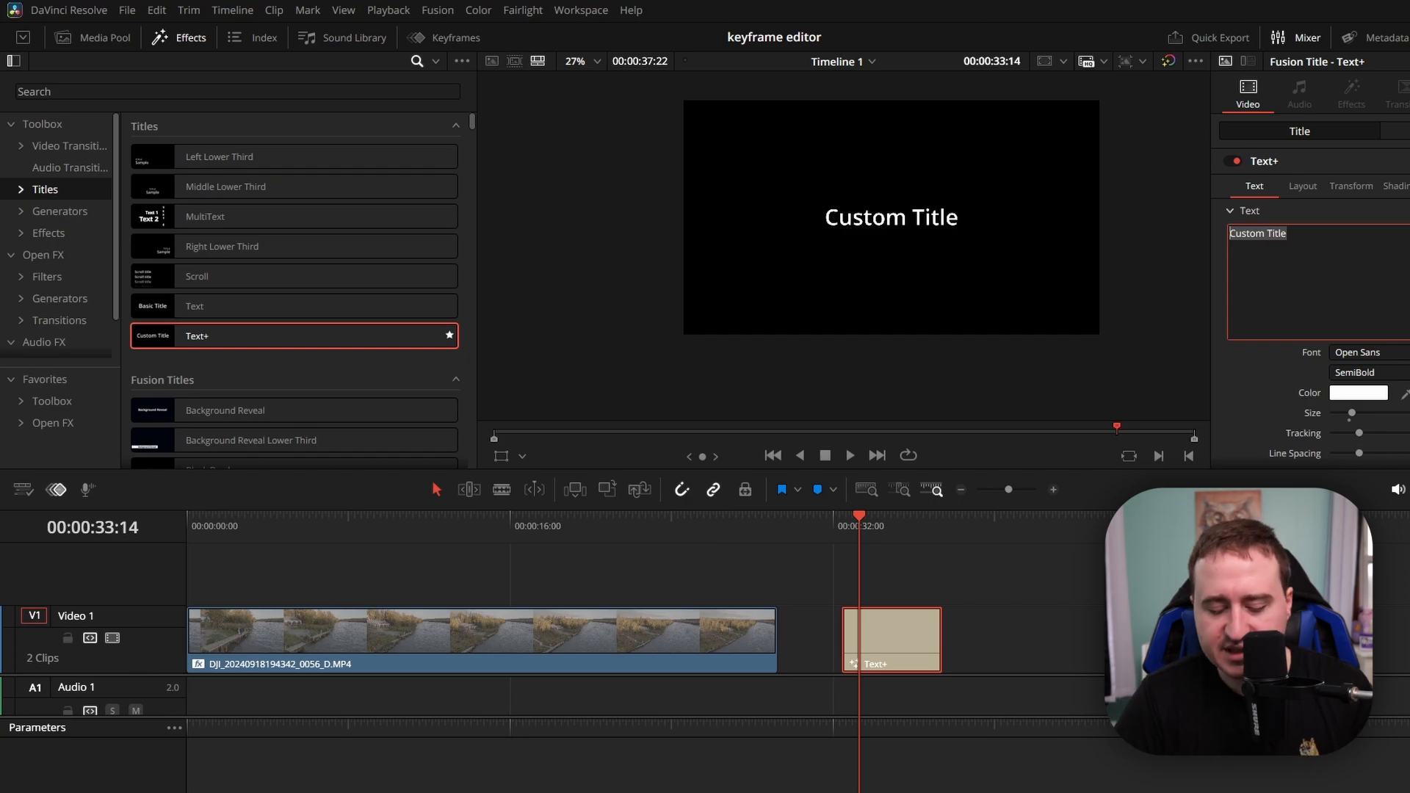
# - Enter the title text 'Like, comment, subscribe!'
pyautogui.write('Like,')
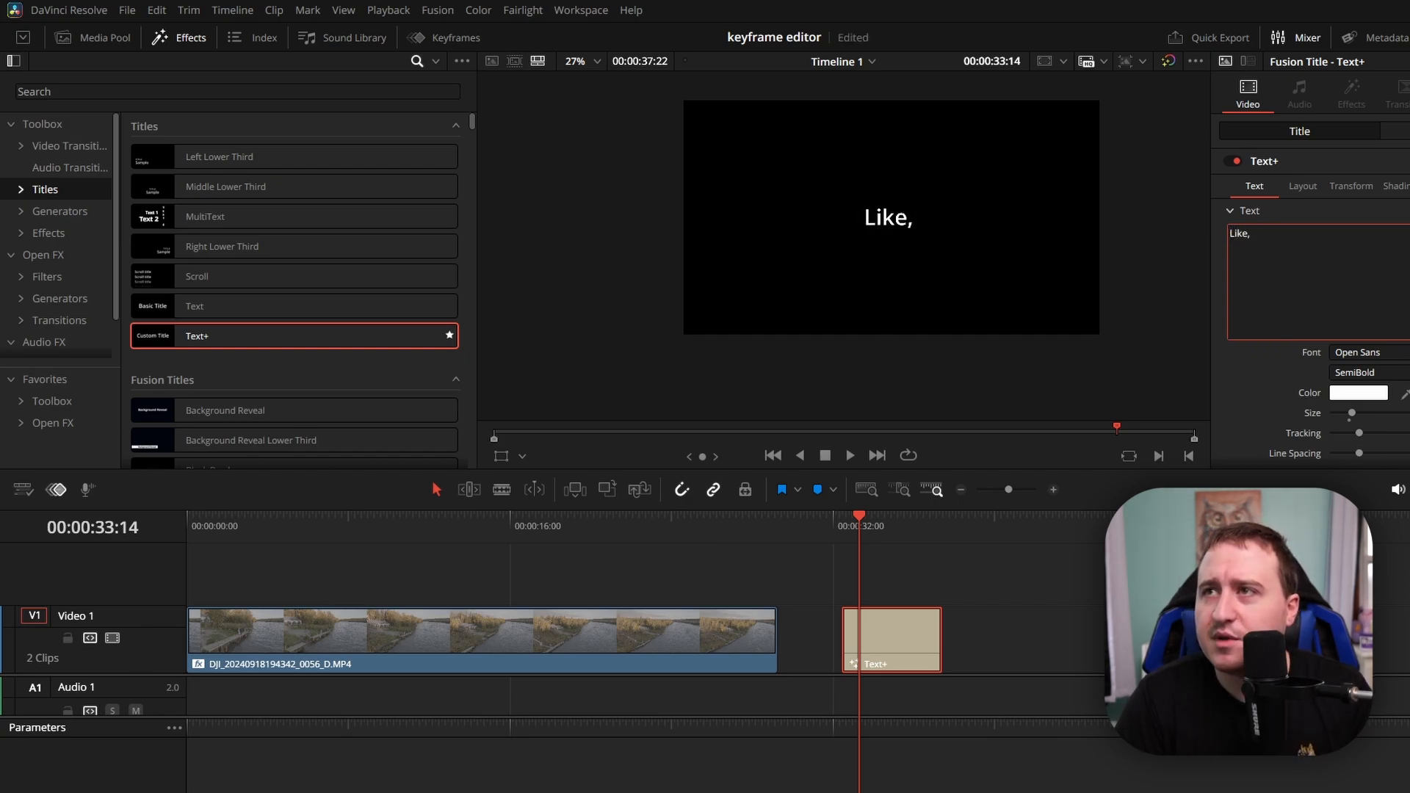
pyautogui.write('comment,')
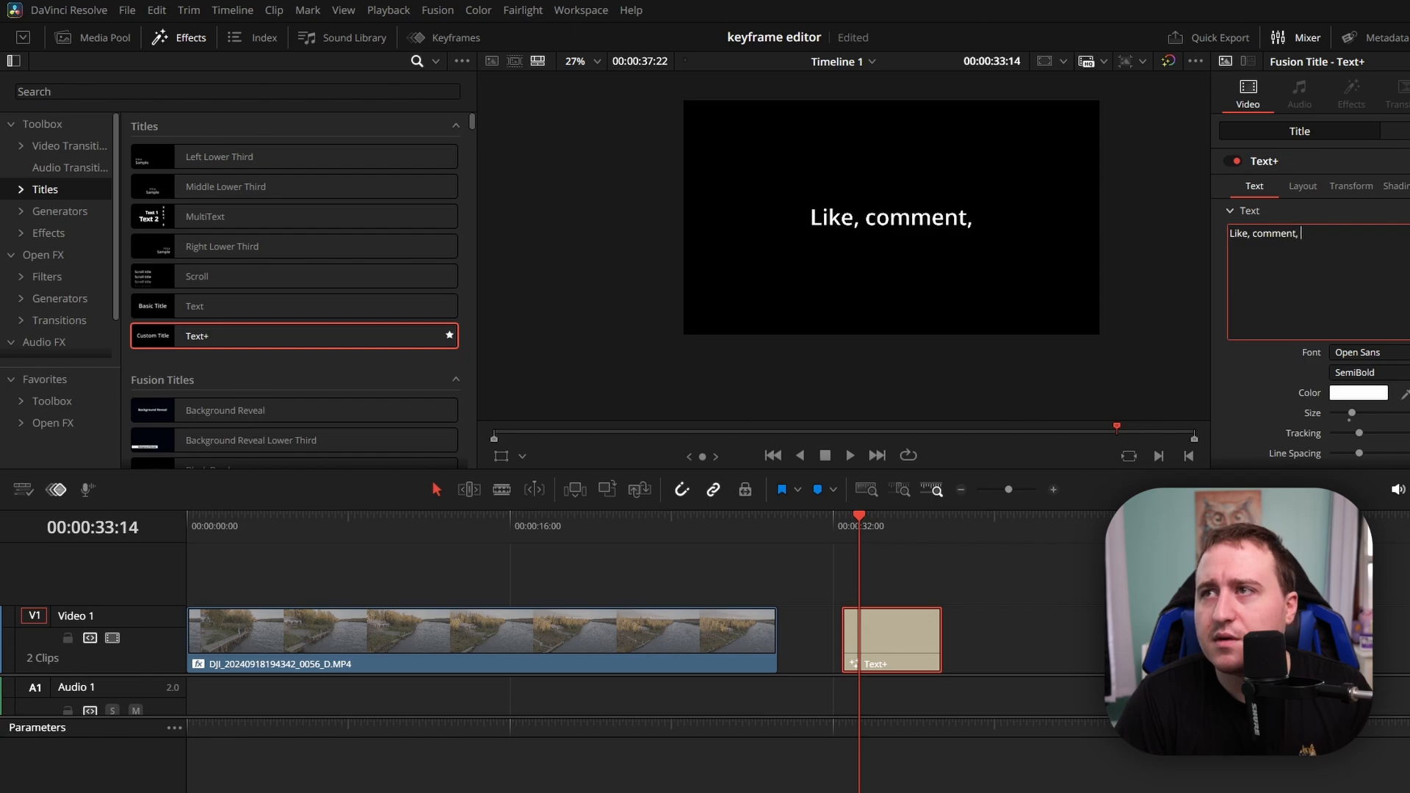
pyautogui.write('subscri')
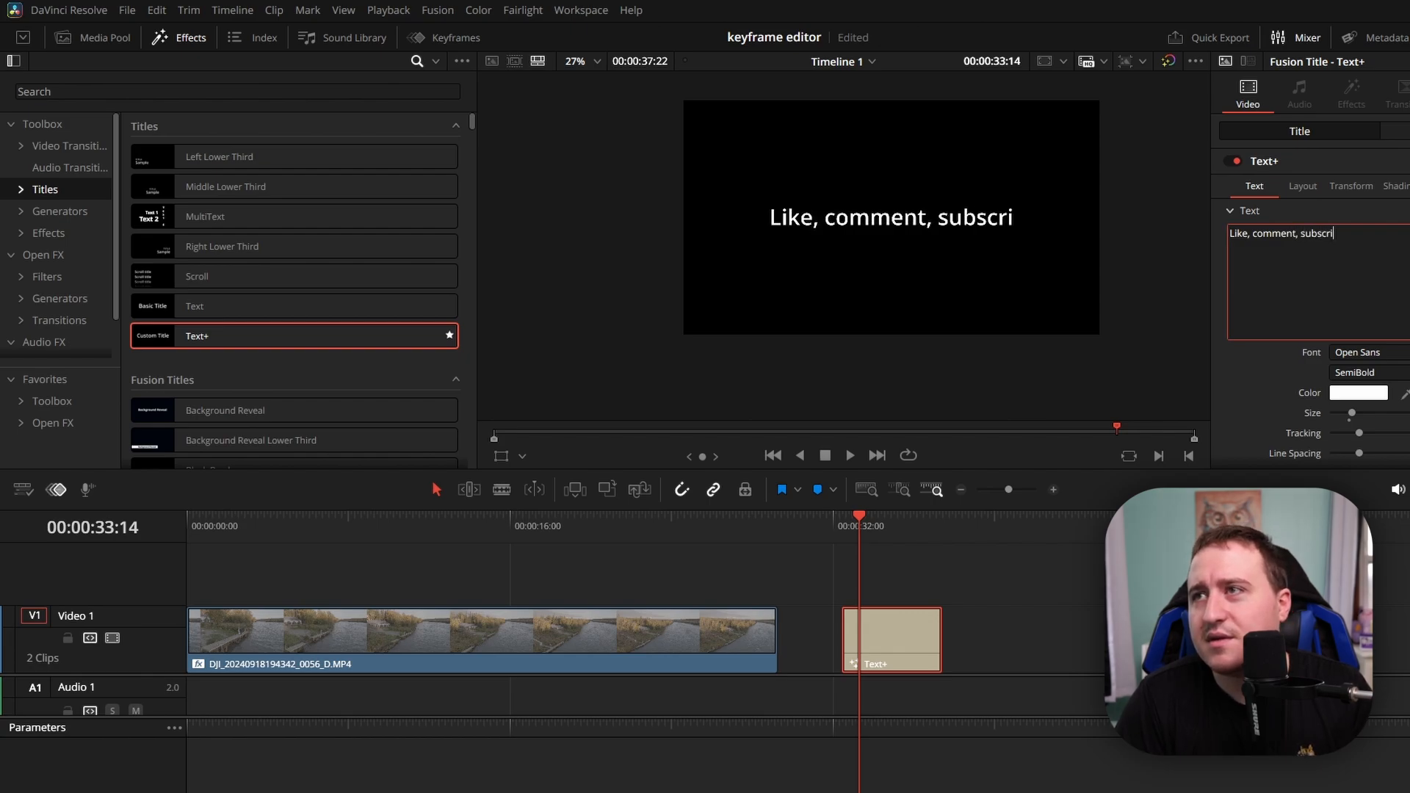
pyautogui.write('be!')
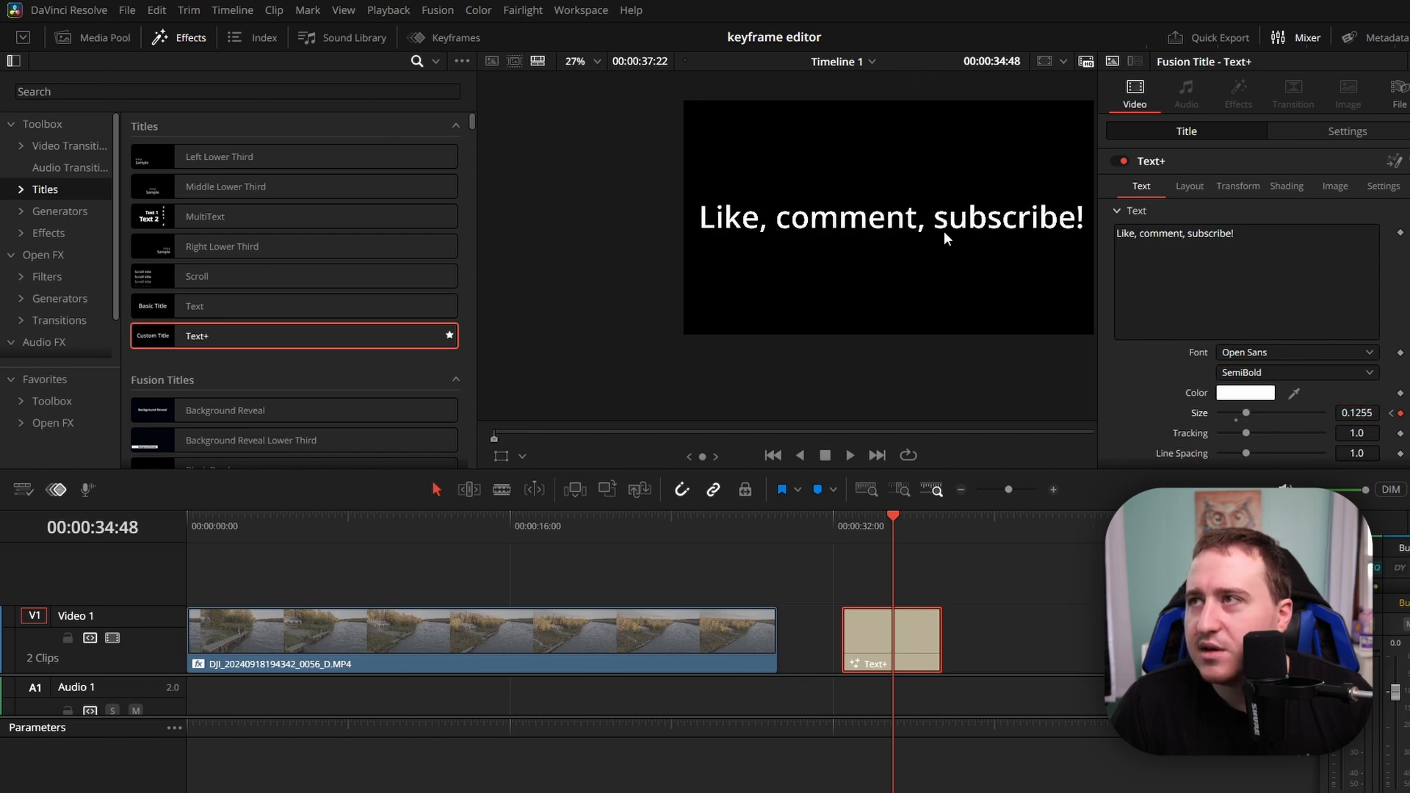
pyautogui.moveTo(1079, 270)
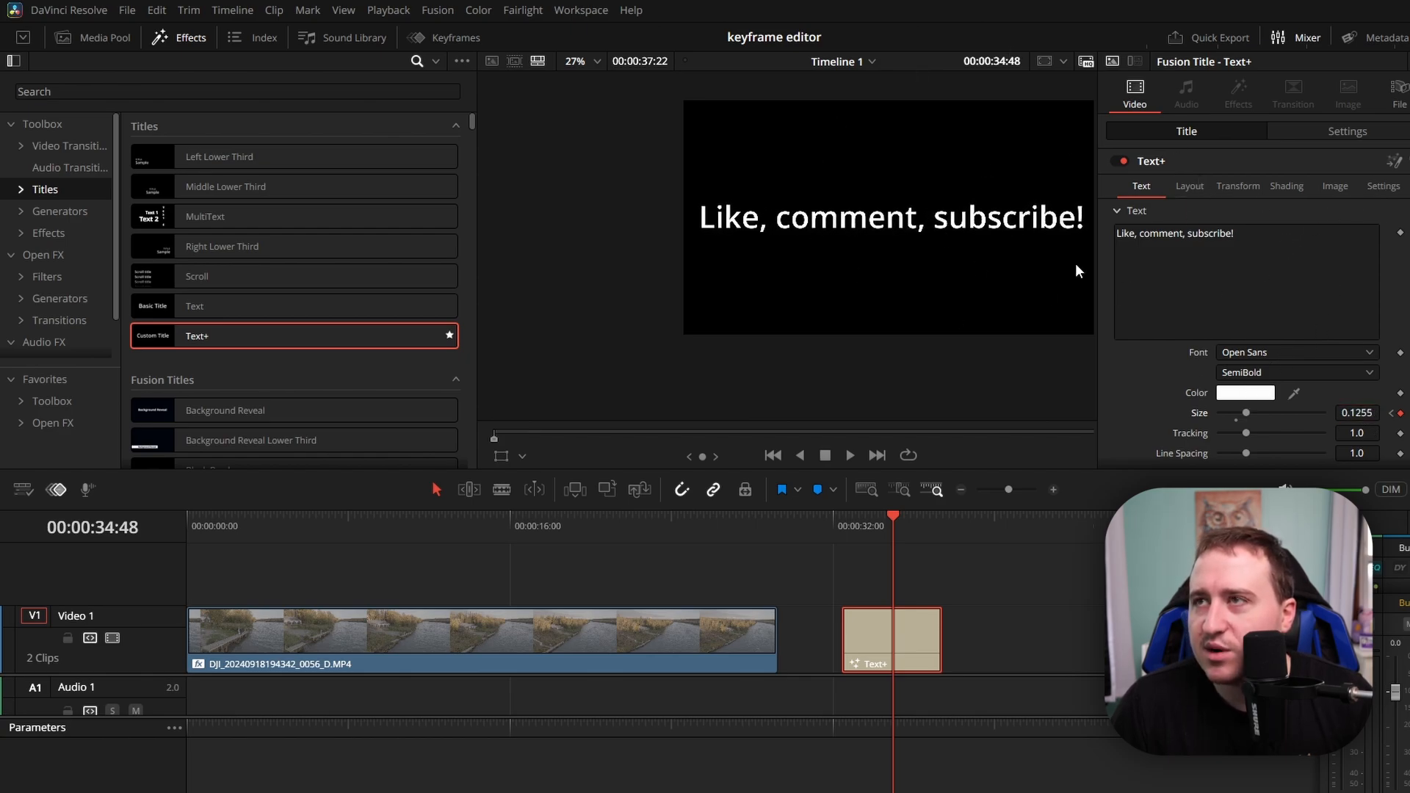
# - Set the title text colour to red
pyautogui.click(1246, 392)
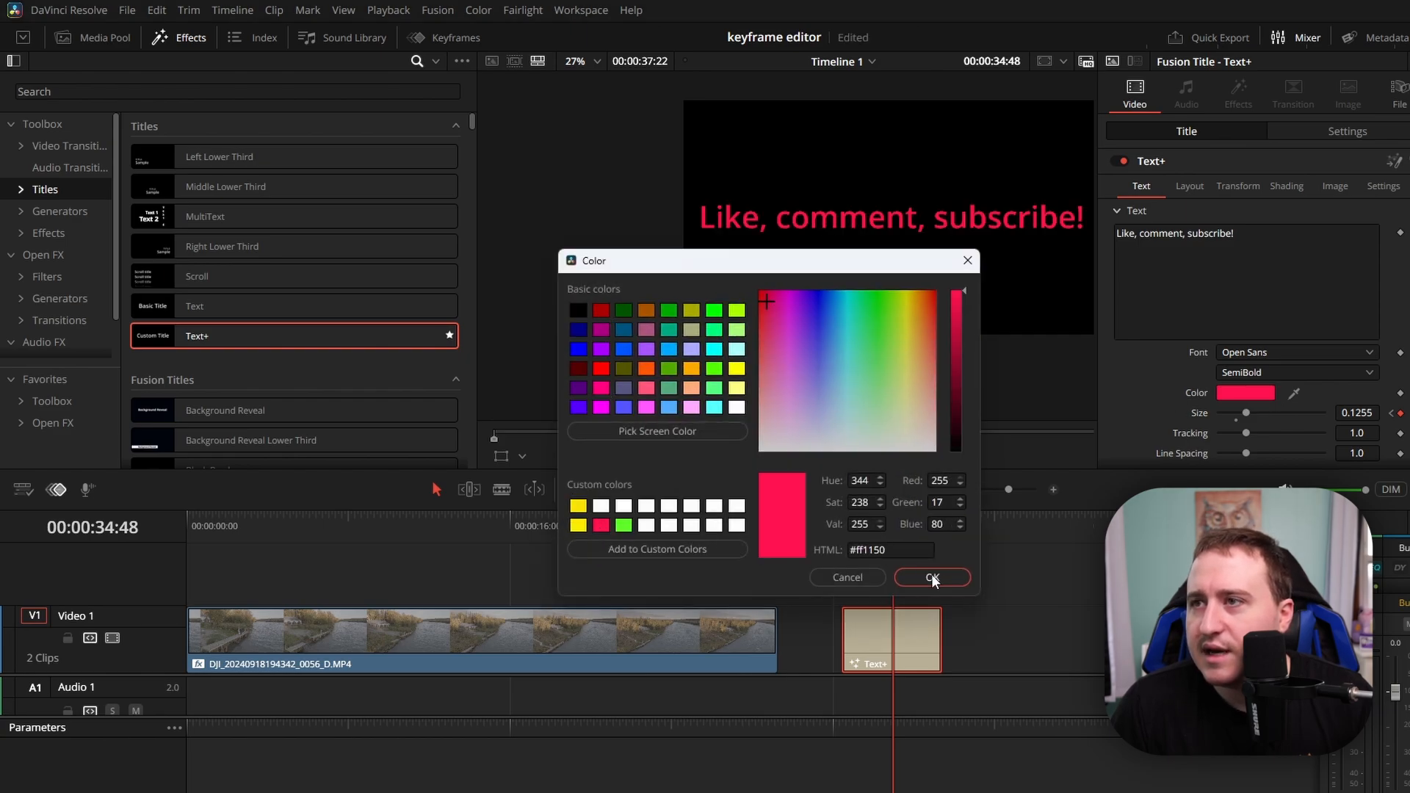
pyautogui.click(933, 577)
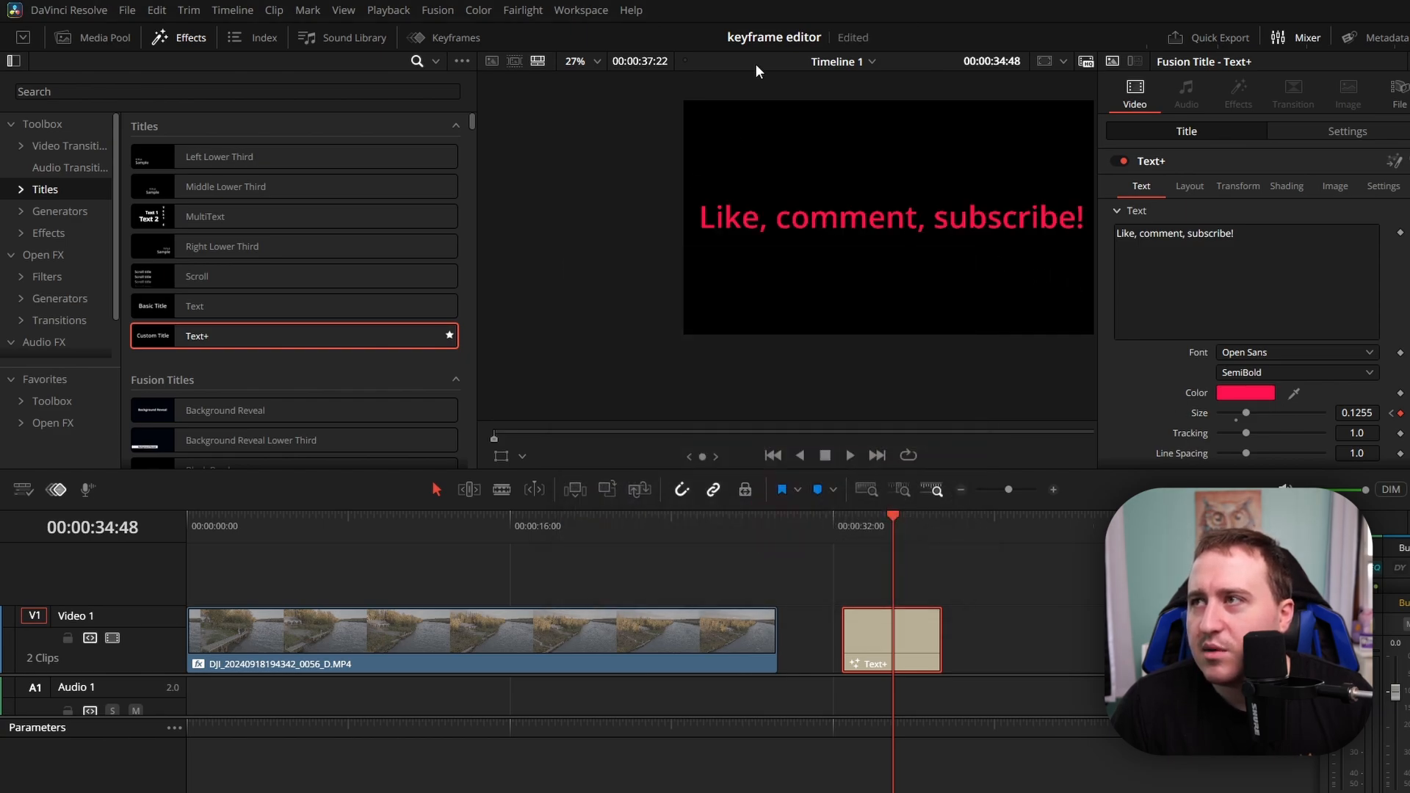
pyautogui.moveTo(457, 41)
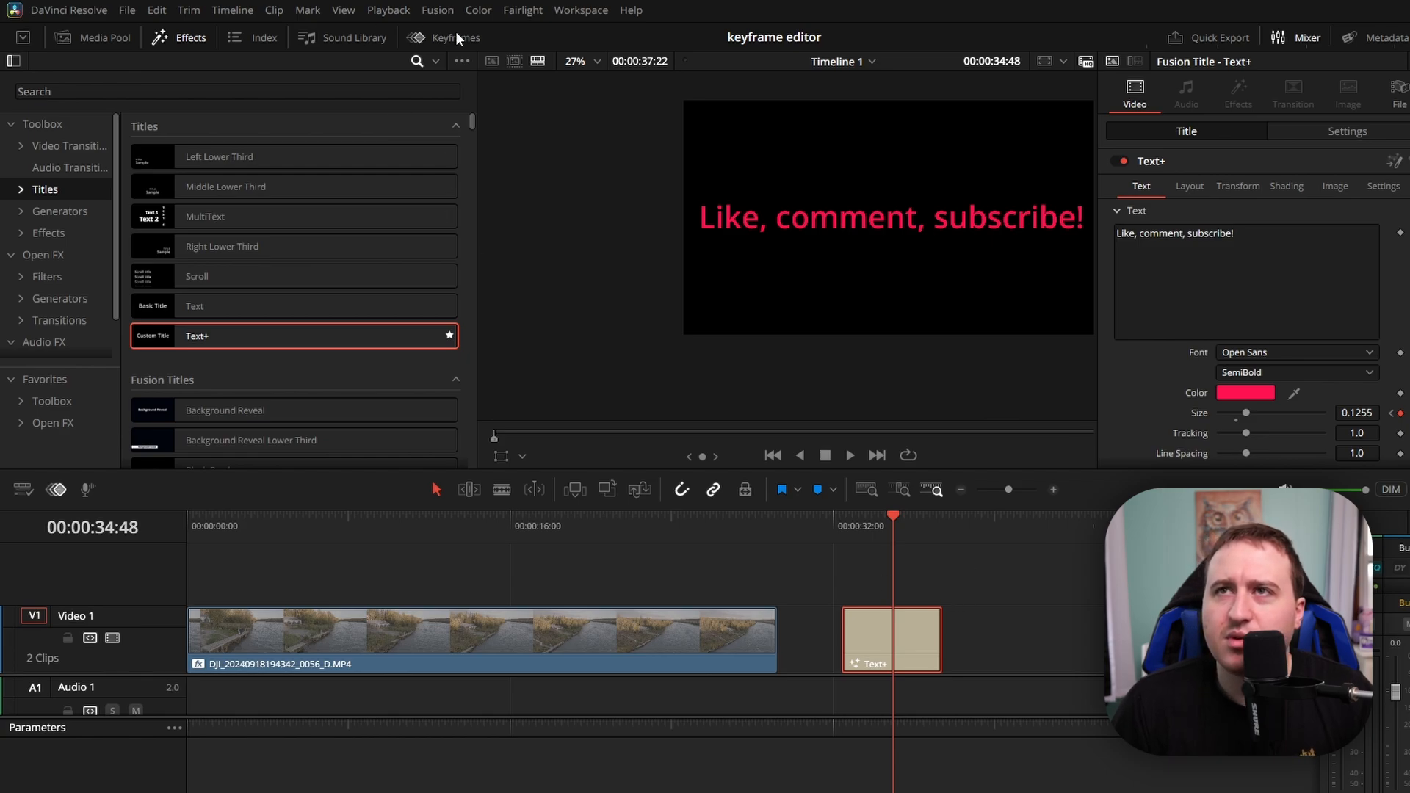
# - Reopen the keyframes panel and check its parameter options for the red title
pyautogui.click(455, 37)
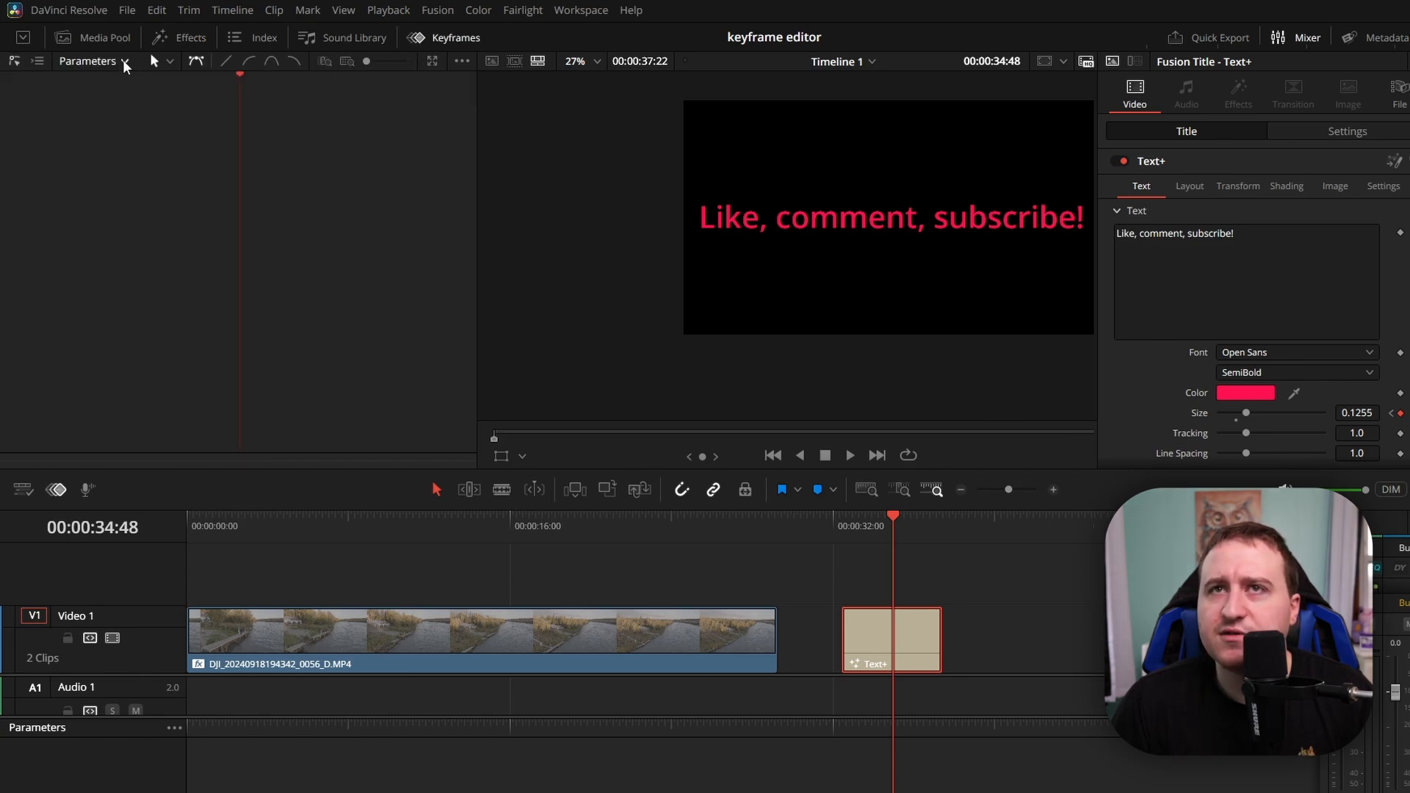
pyautogui.moveTo(431, 68)
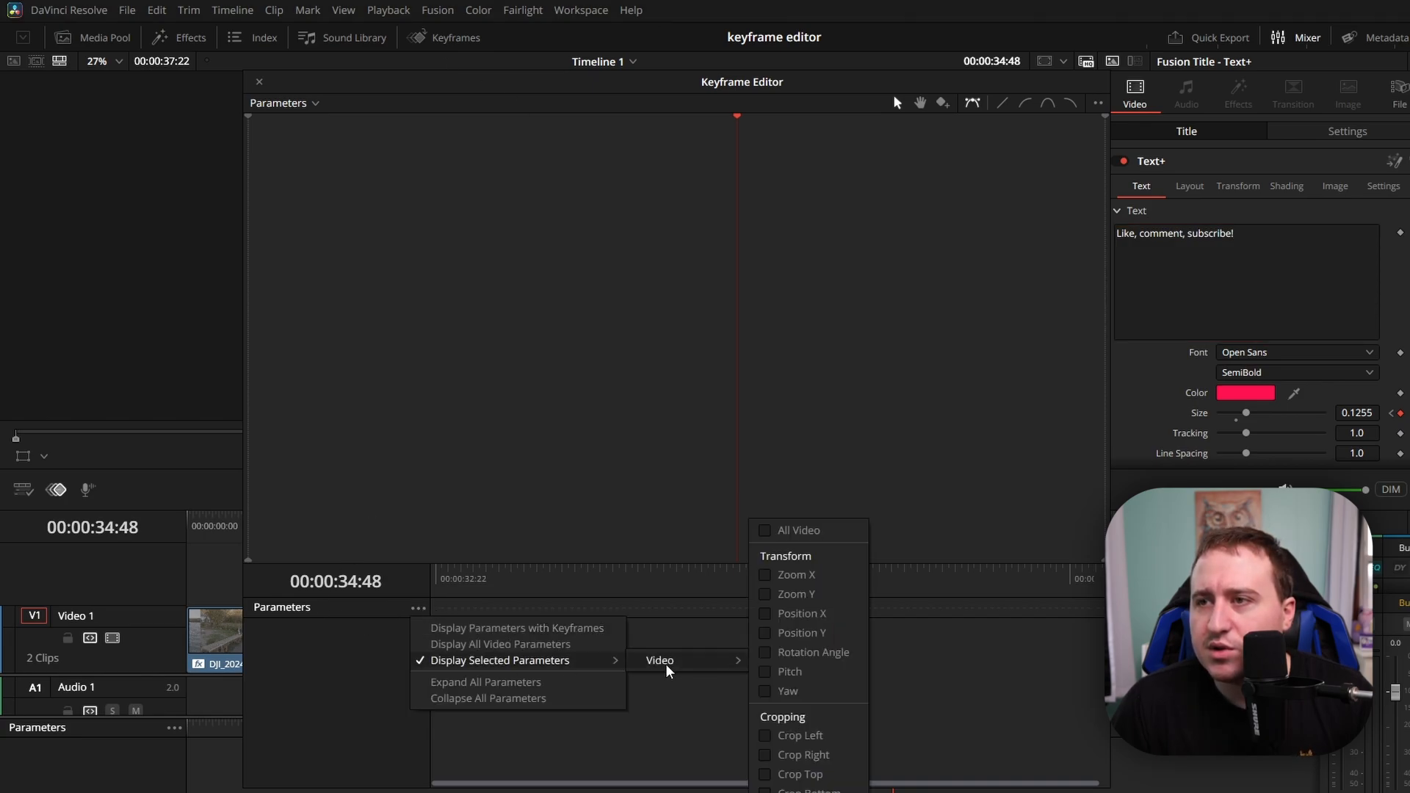
pyautogui.moveTo(776, 684)
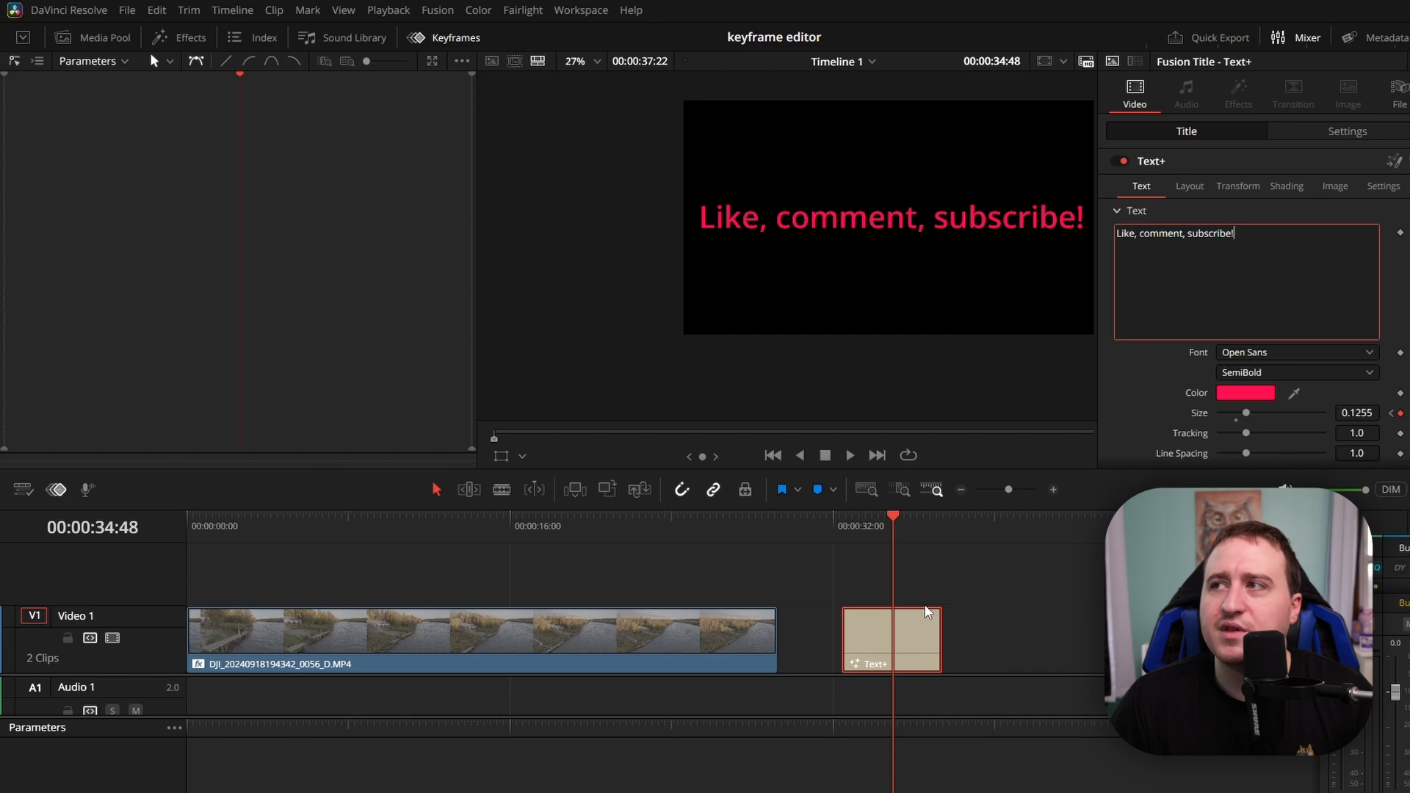
pyautogui.rightClick(923, 610)
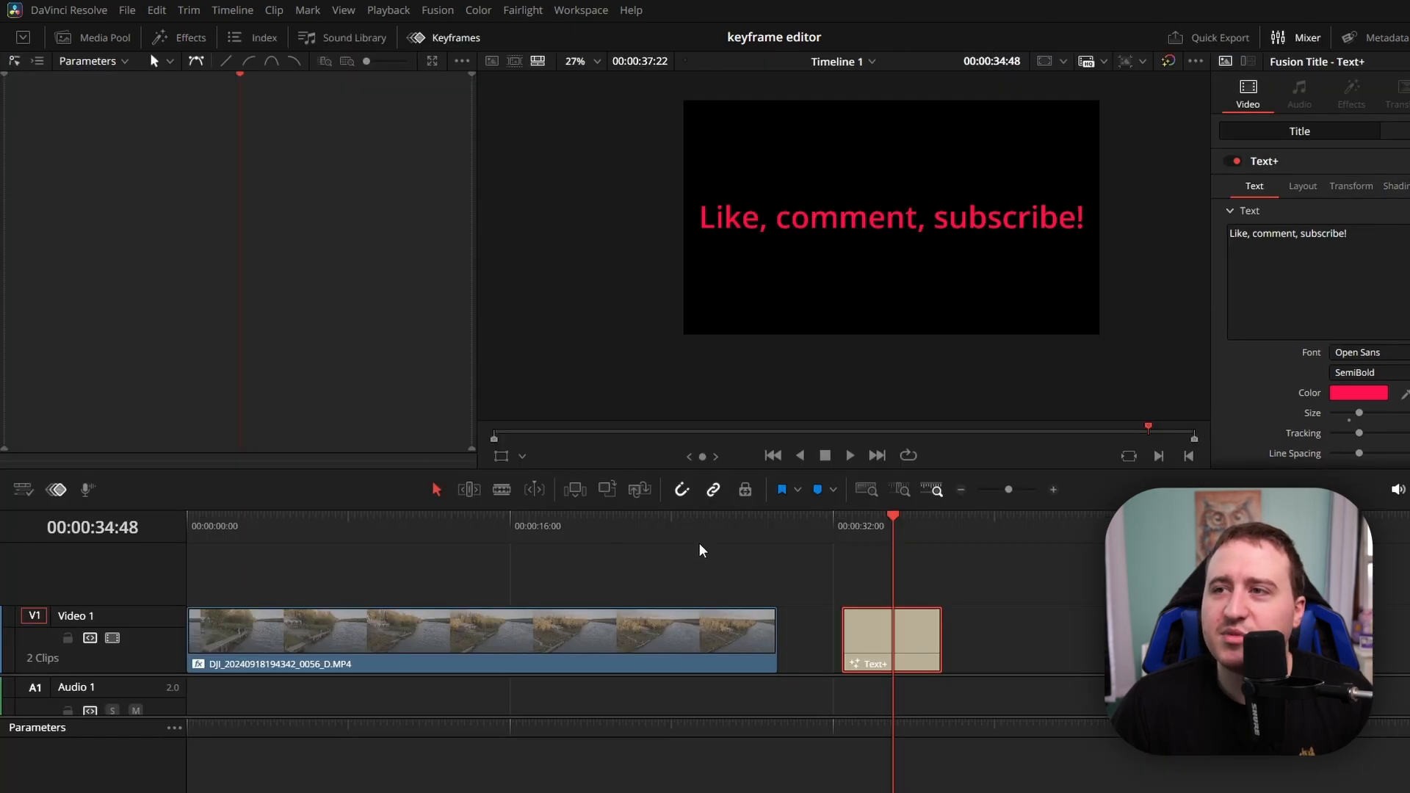
pyautogui.moveTo(852, 578)
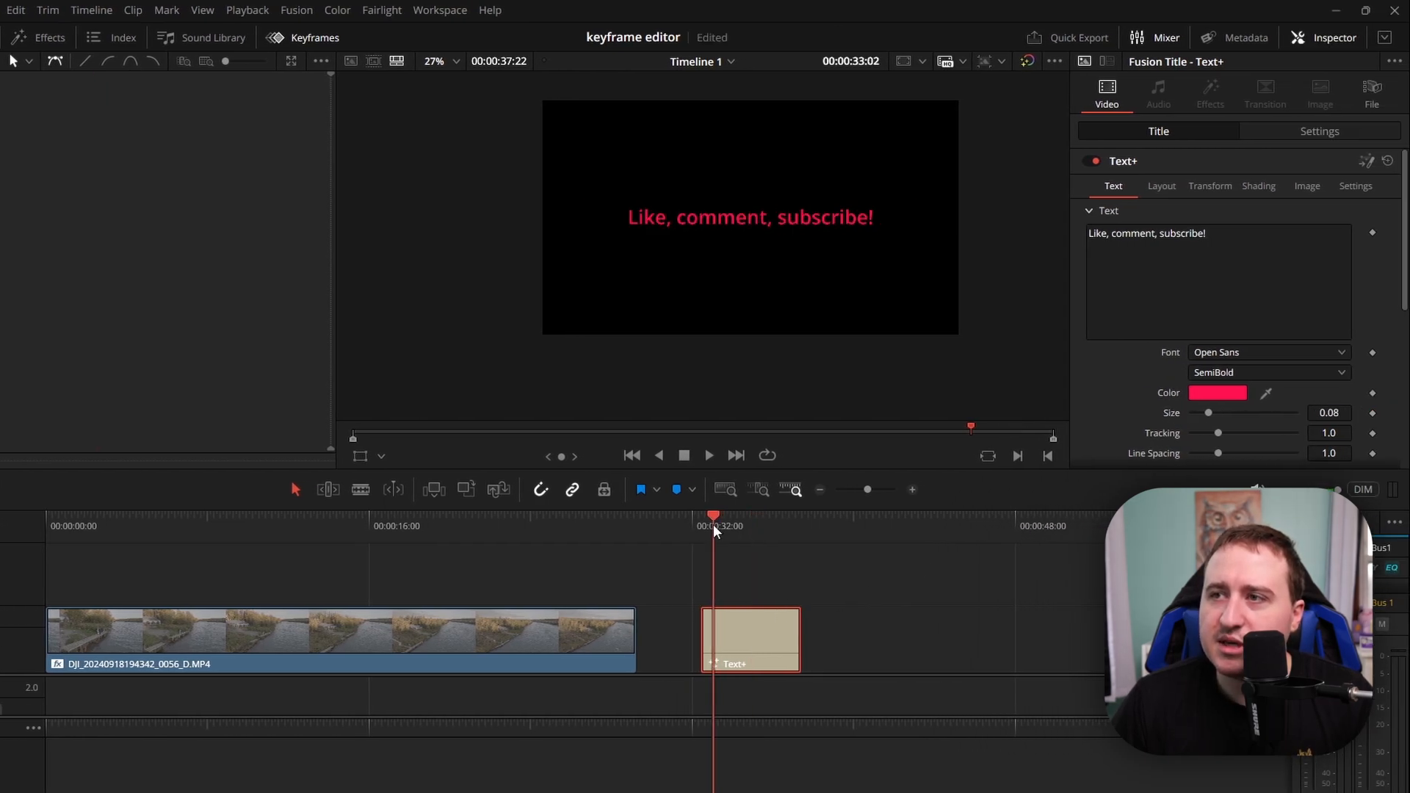
# - Place the playhead at the title's start and show its zoom tracks in the enlarged keyframe editor
pyautogui.click(1319, 131)
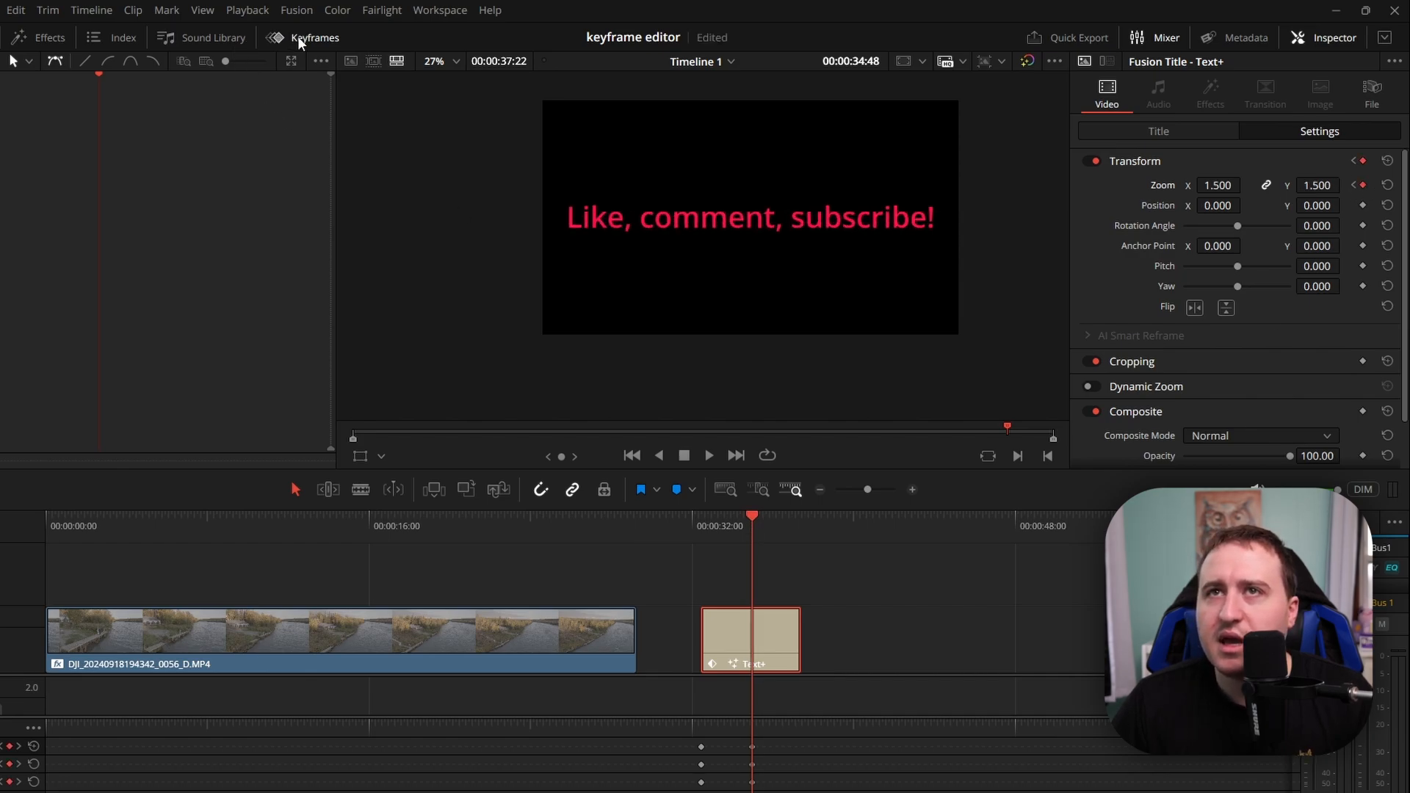
pyautogui.click(314, 37)
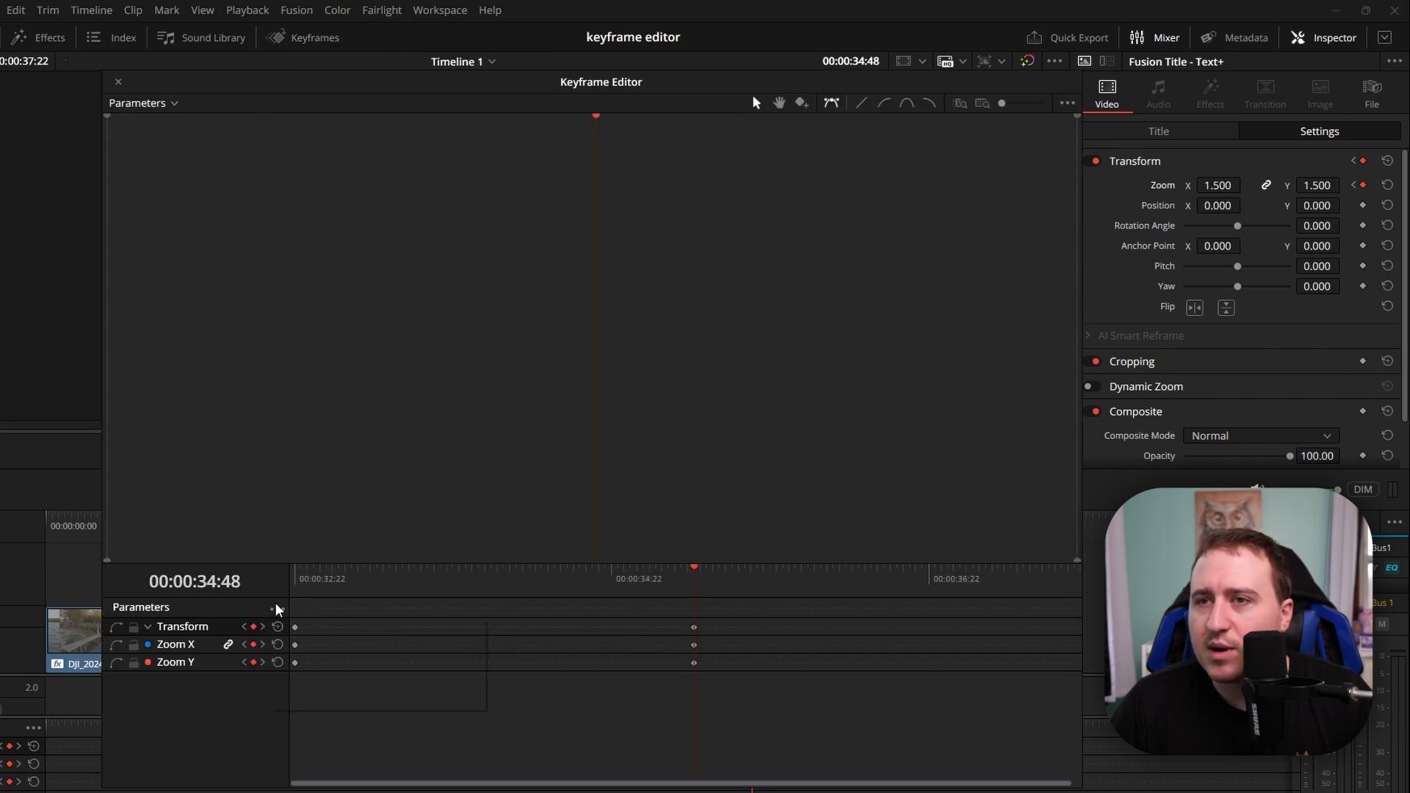
# - List the title's video parameters and show only the Zoom curve in the graph
pyautogui.click(274, 608)
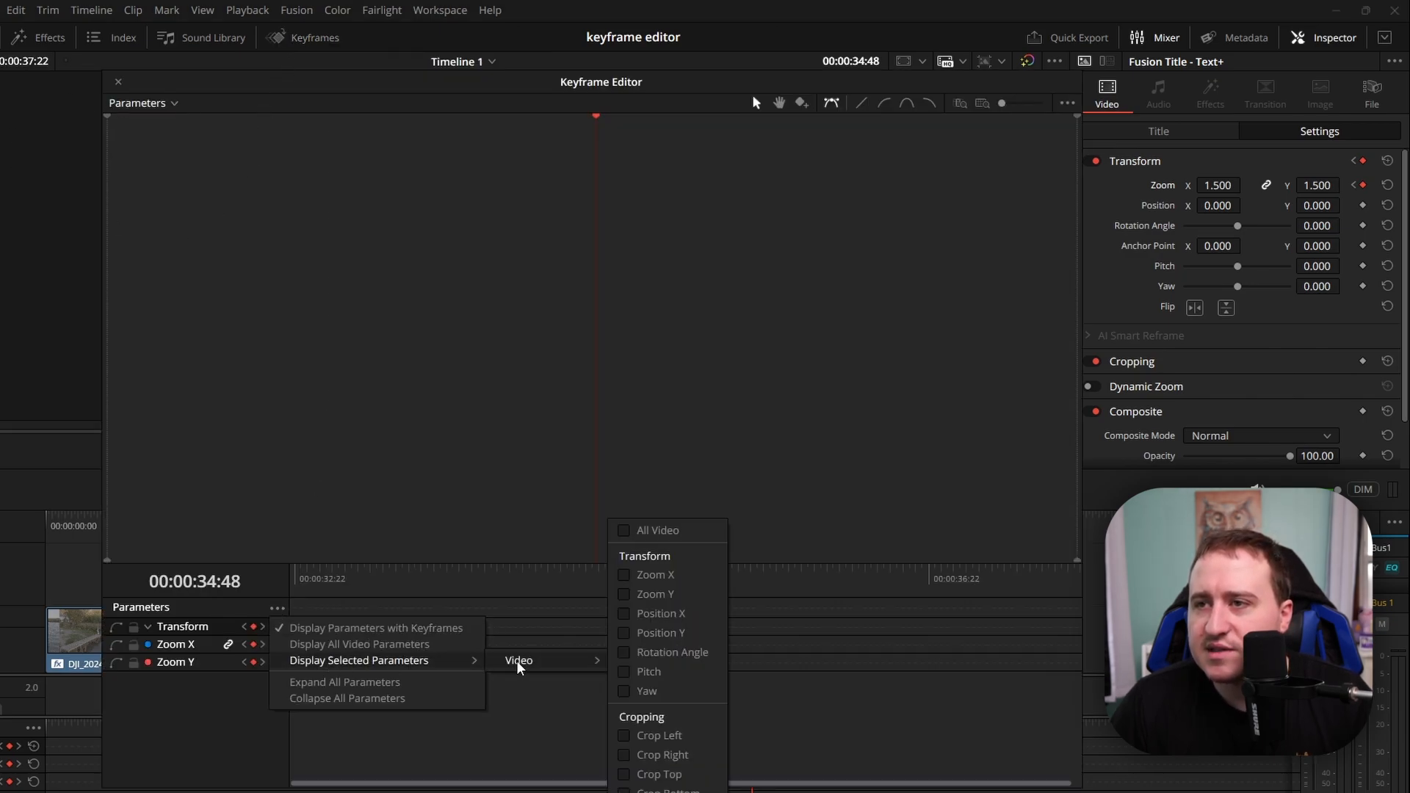
pyautogui.click(655, 531)
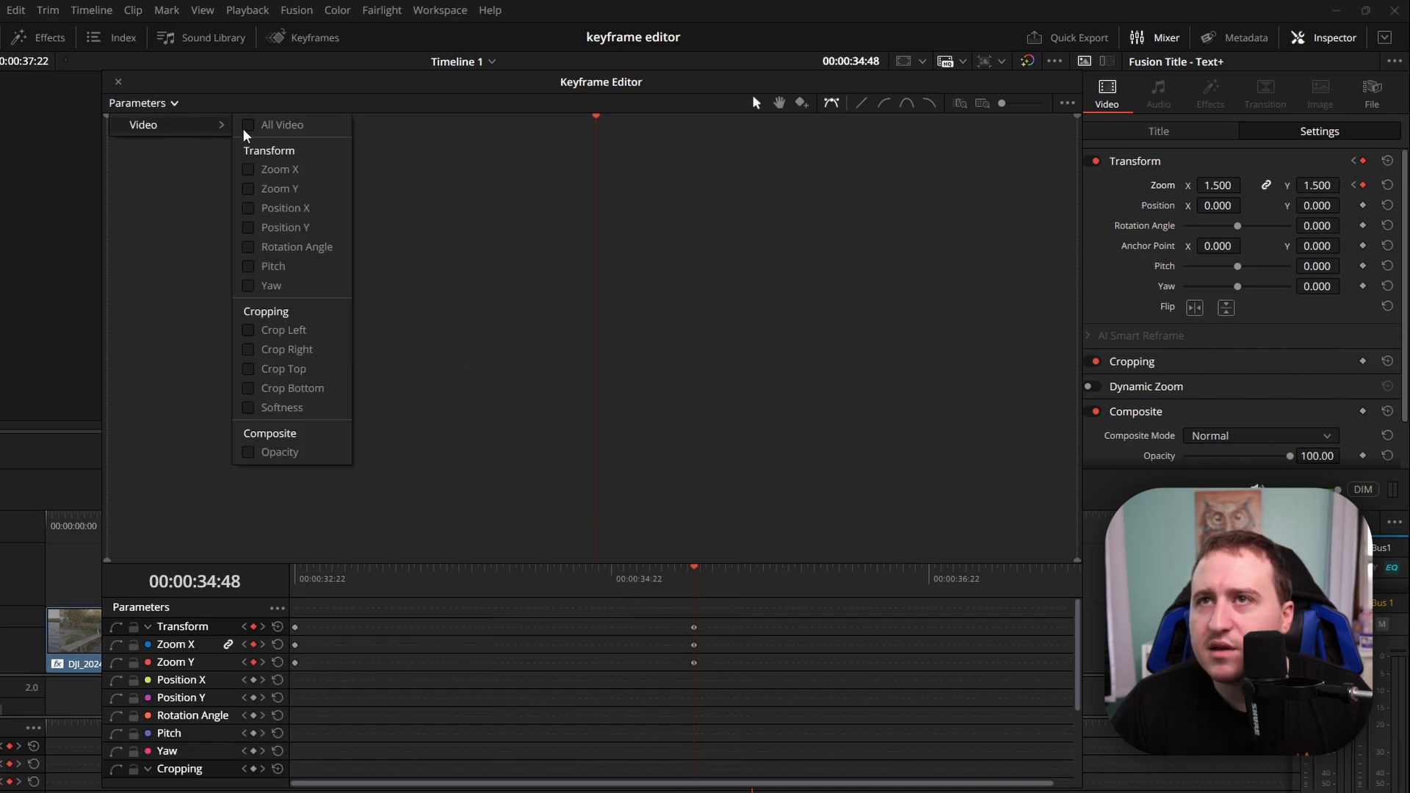
pyautogui.click(143, 103)
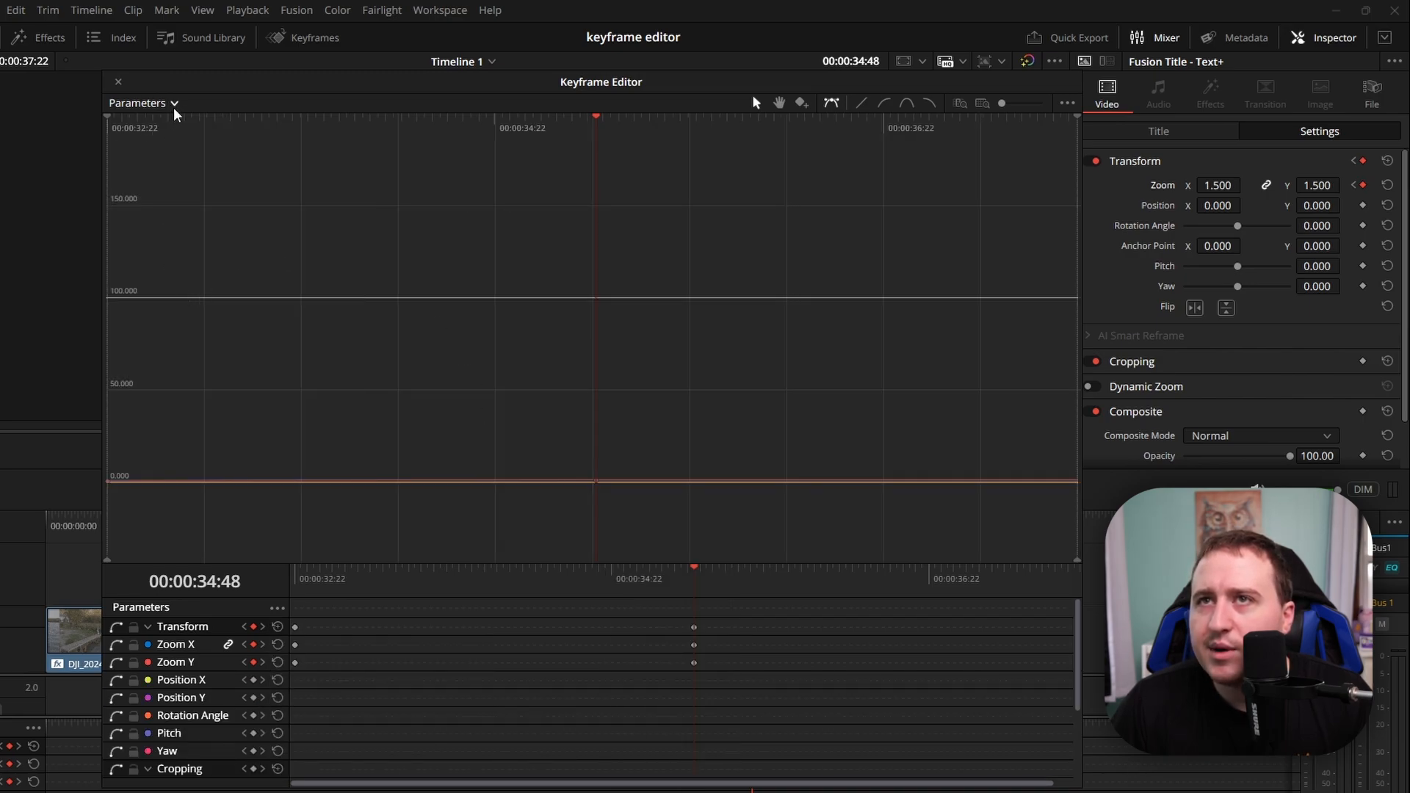
pyautogui.click(143, 103)
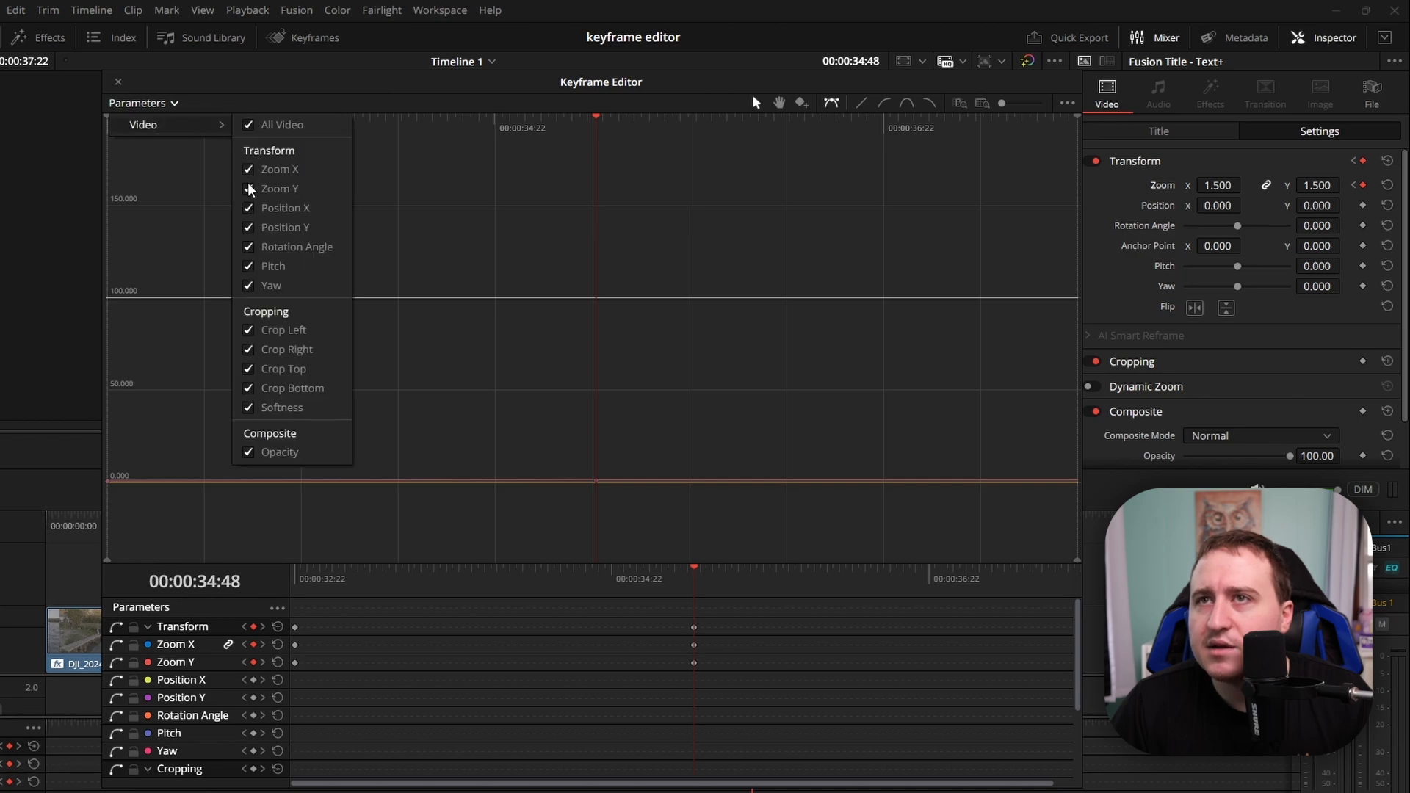
pyautogui.click(249, 125)
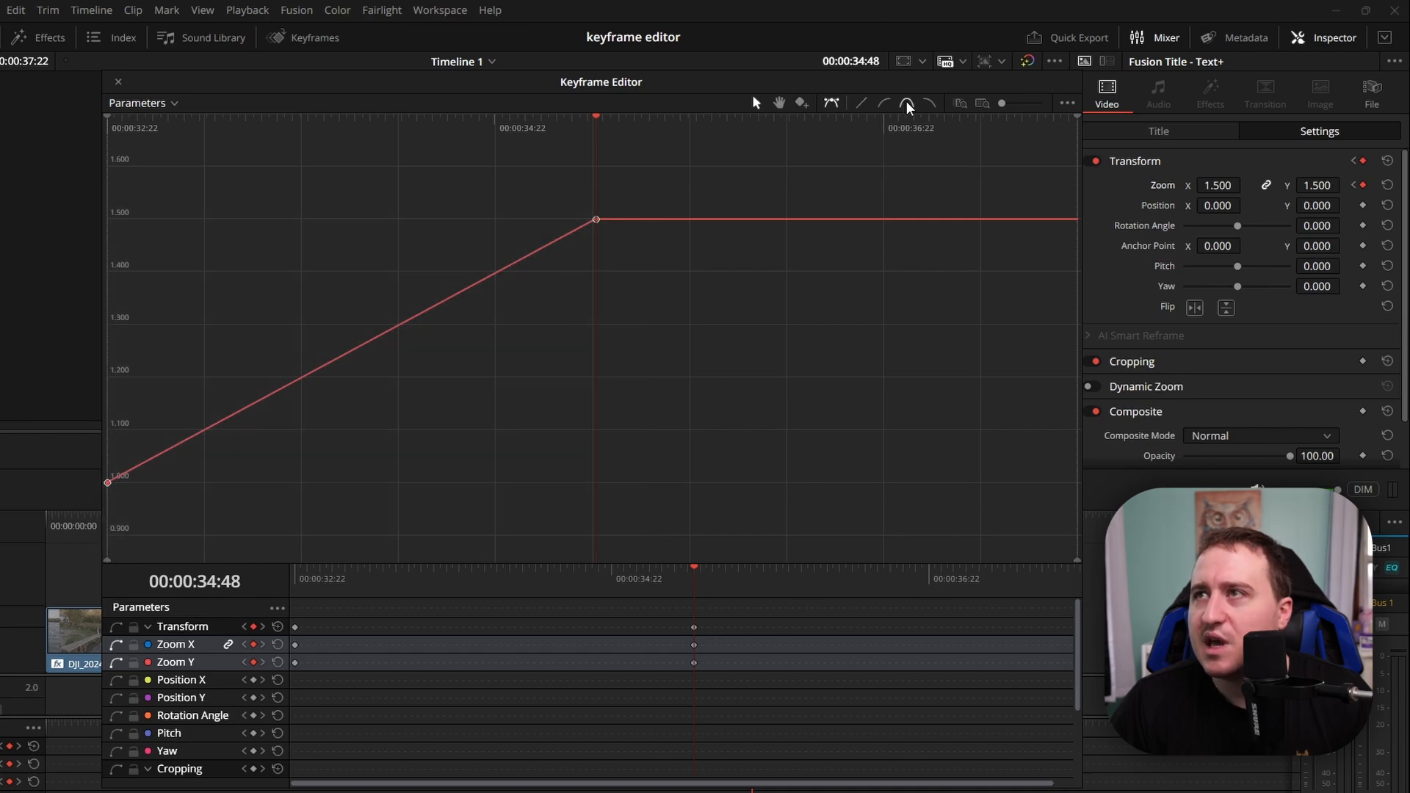
pyautogui.moveTo(907, 103)
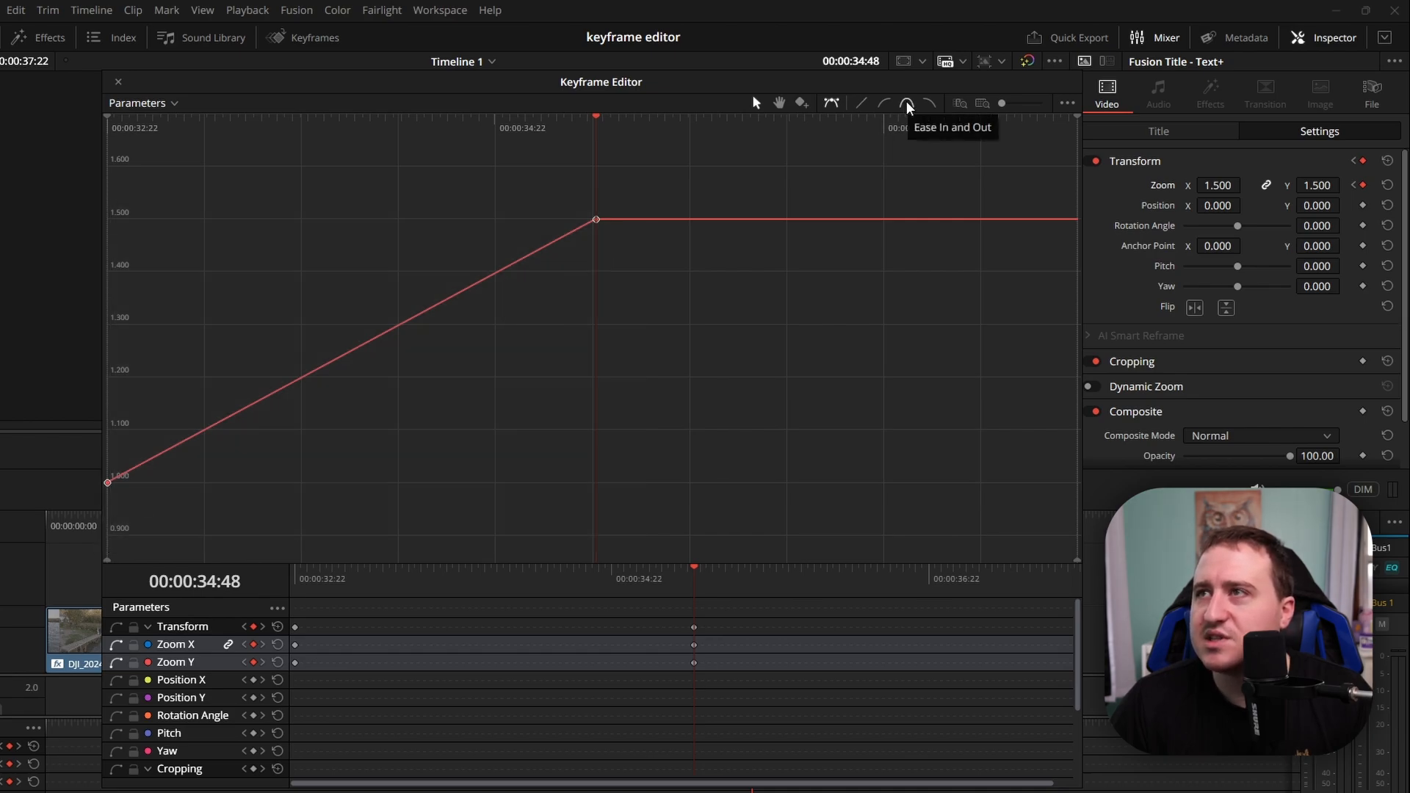
# - Apply Ease In and Out so the zoom rises smoothly from 1.0 to 1.5
pyautogui.click(907, 102)
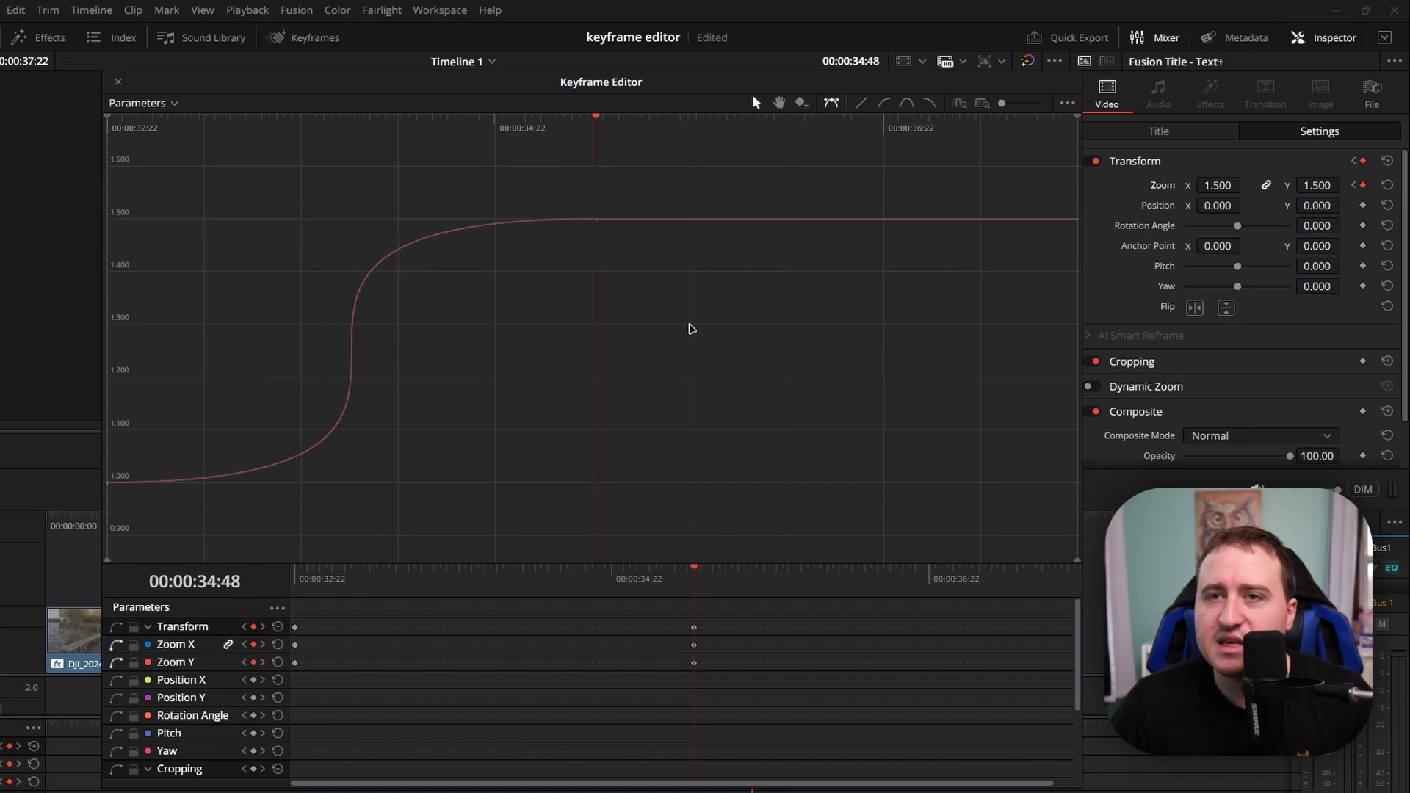
pyautogui.moveTo(1260, 351)
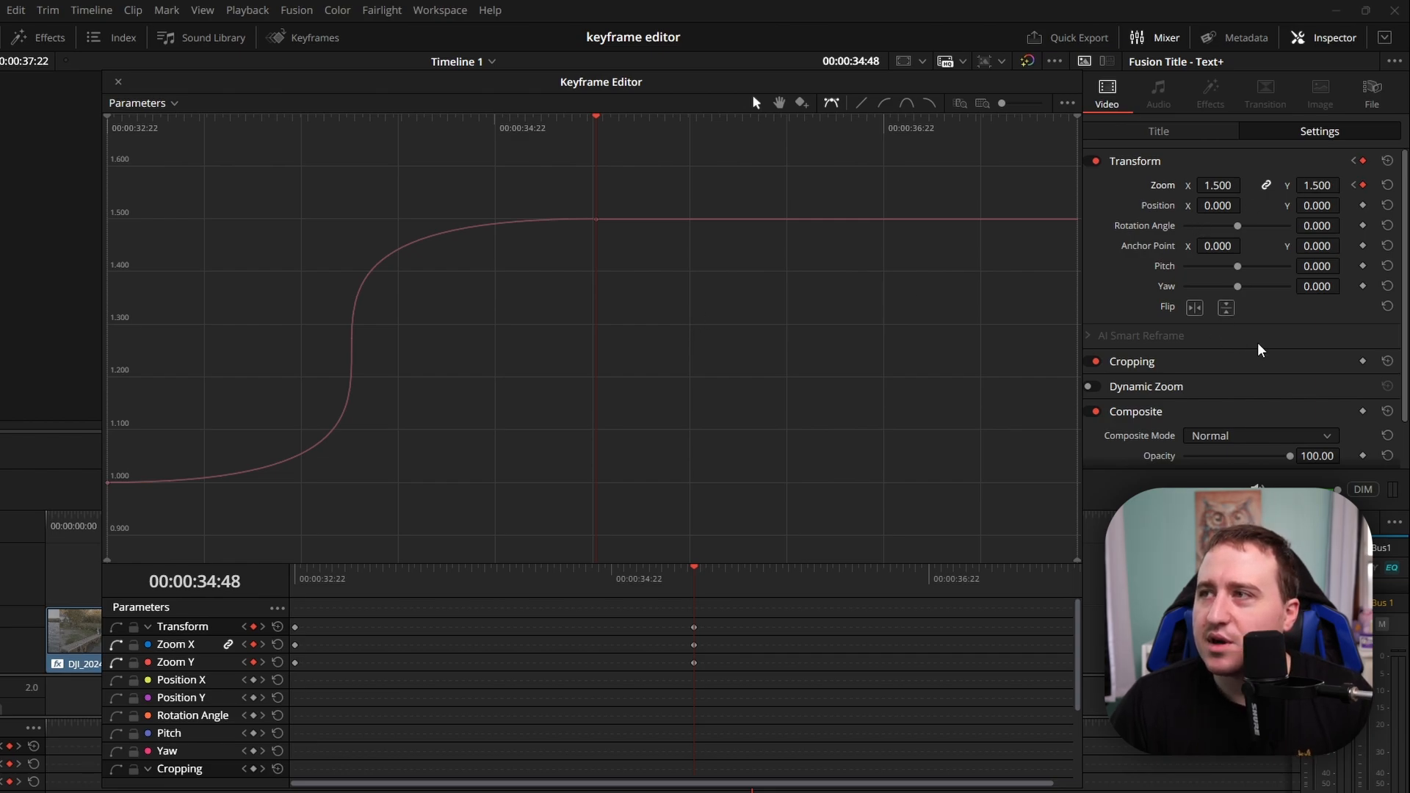
pyautogui.moveTo(1276, 352)
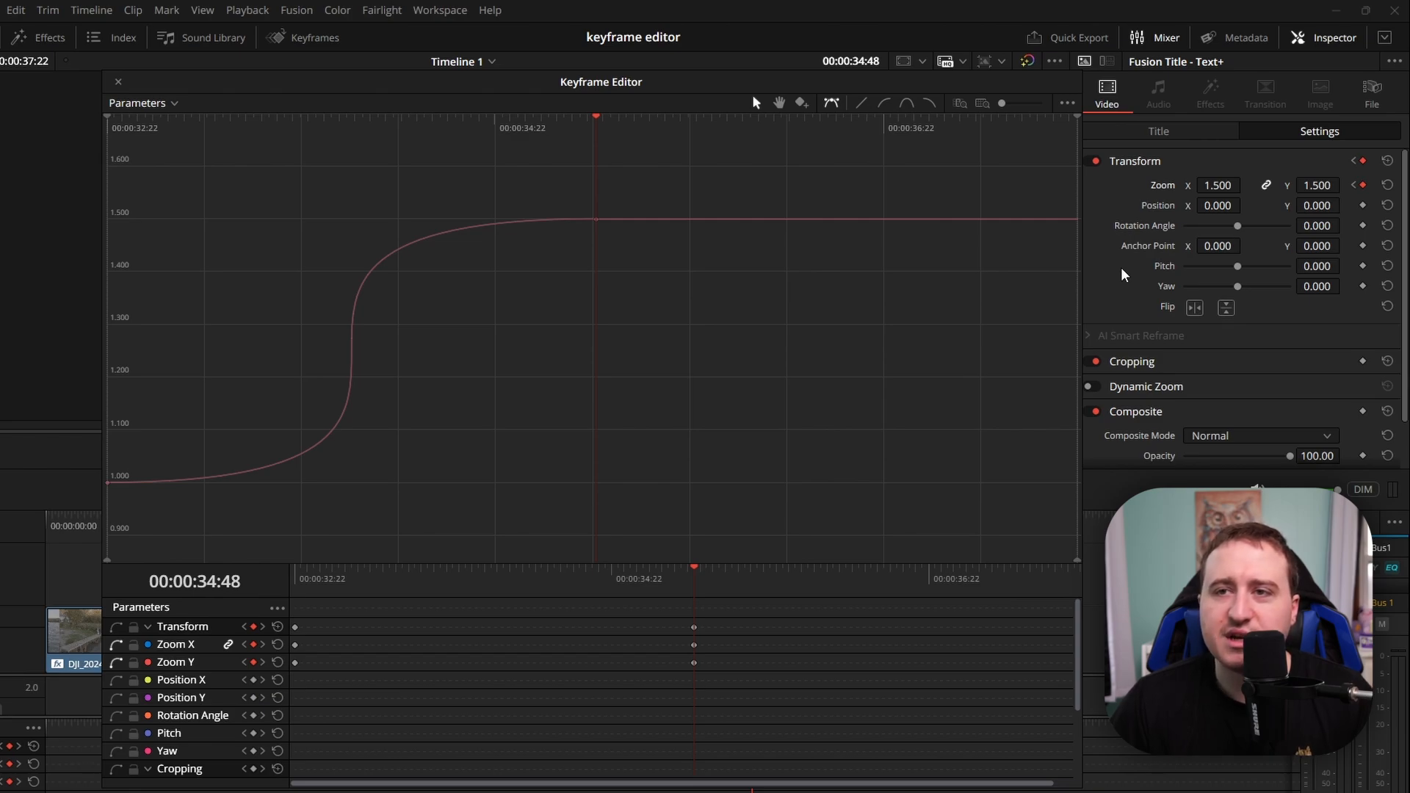
pyautogui.moveTo(330, 171)
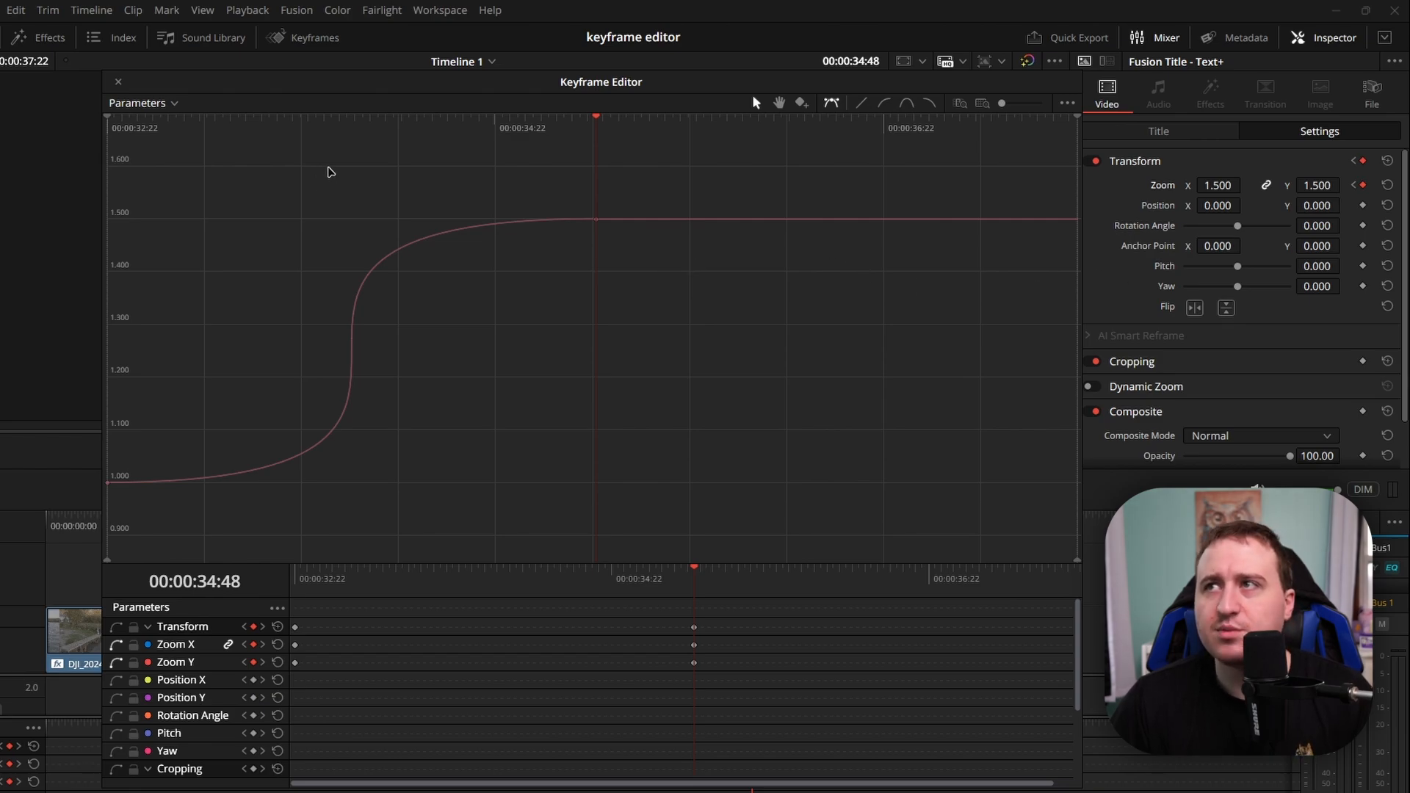